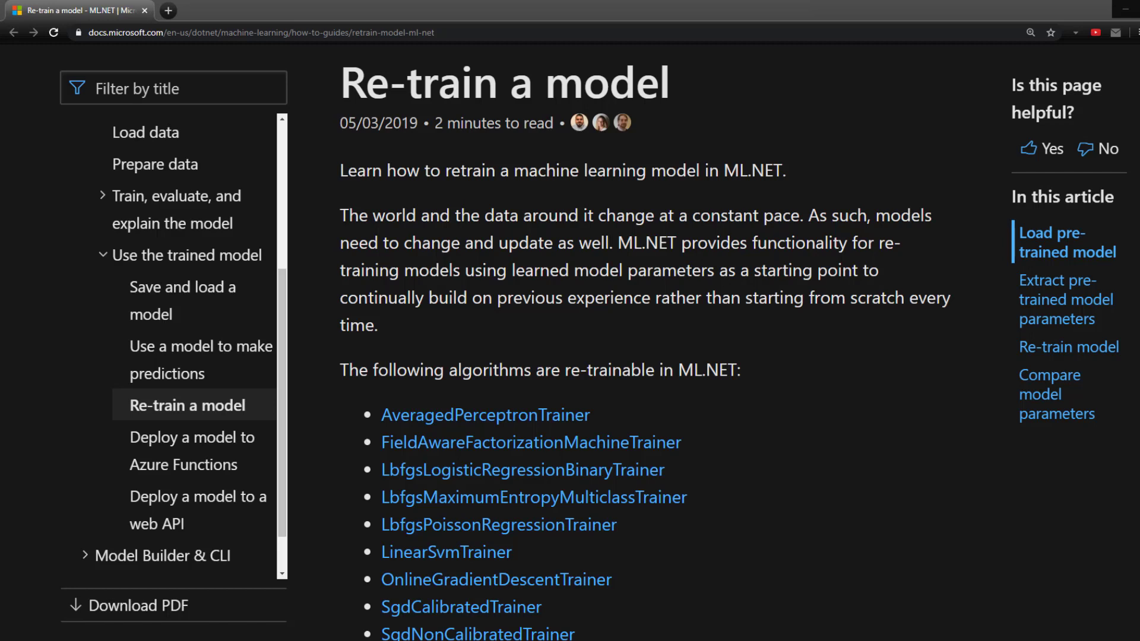
pyautogui.moveTo(959, 358)
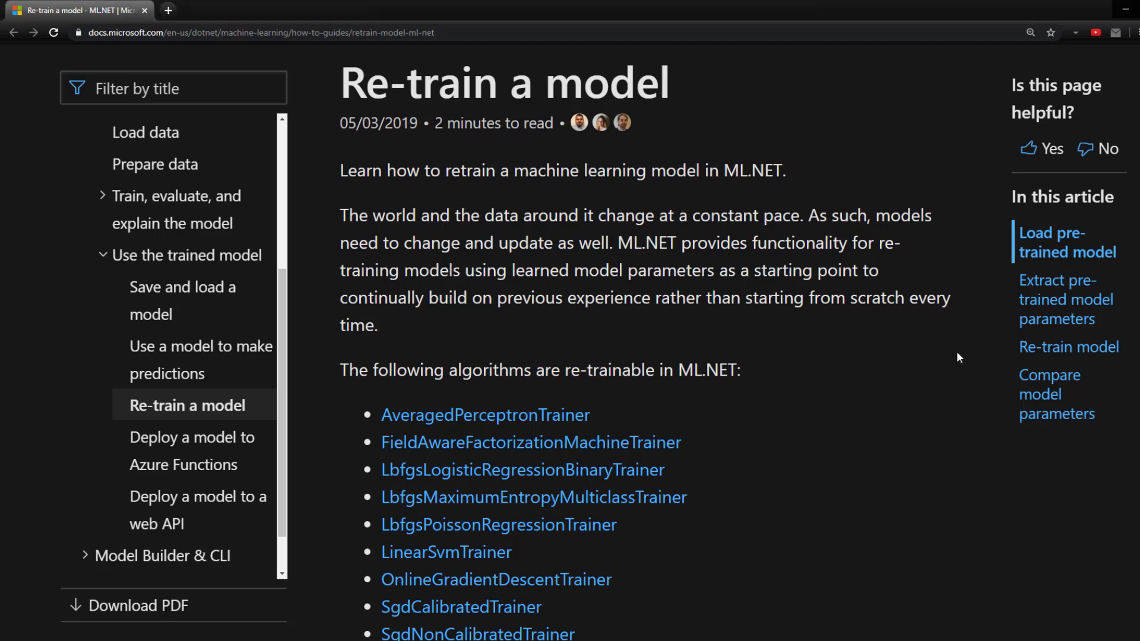
pyautogui.moveTo(870, 380)
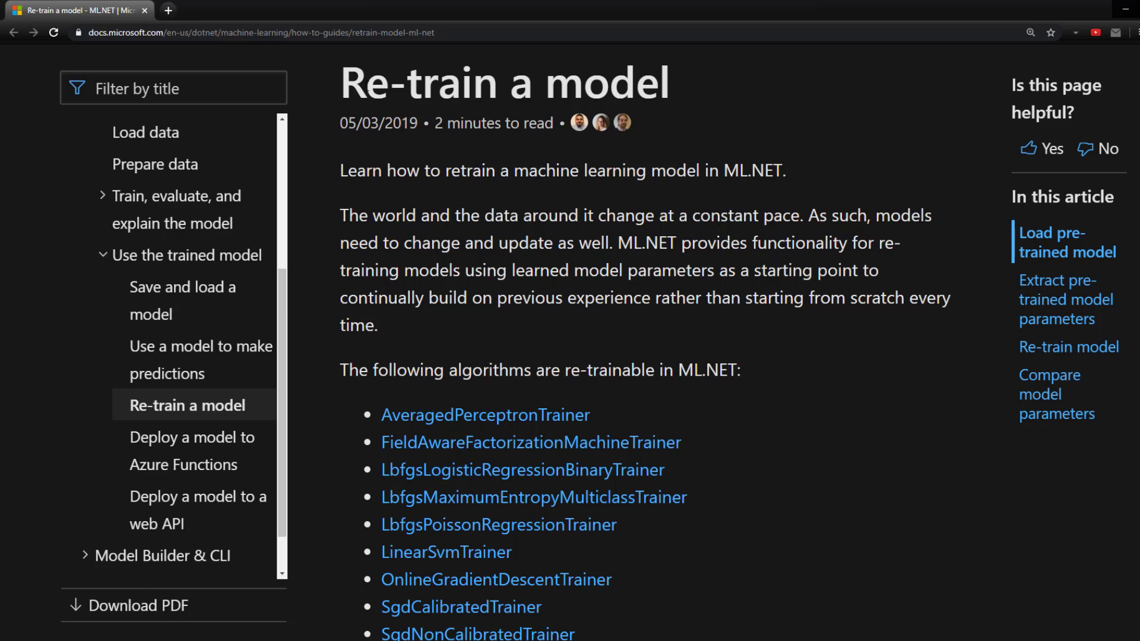
# Scroll the docs to the full re-trainable algorithm list and clear the text highlight
pyautogui.scroll(-3)
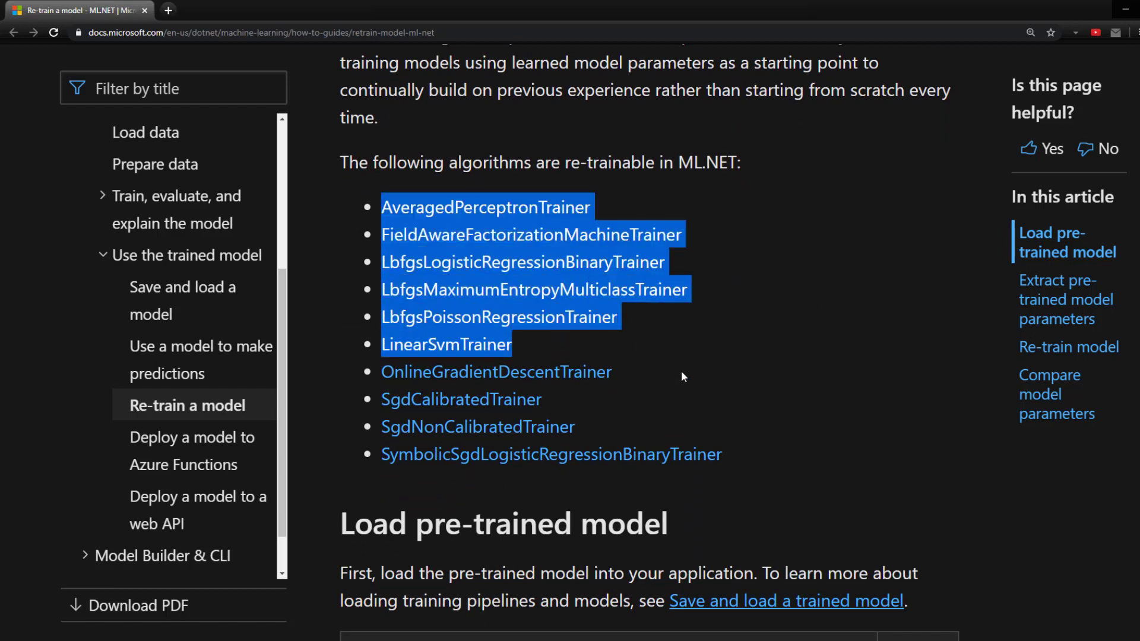
pyautogui.click(800, 252)
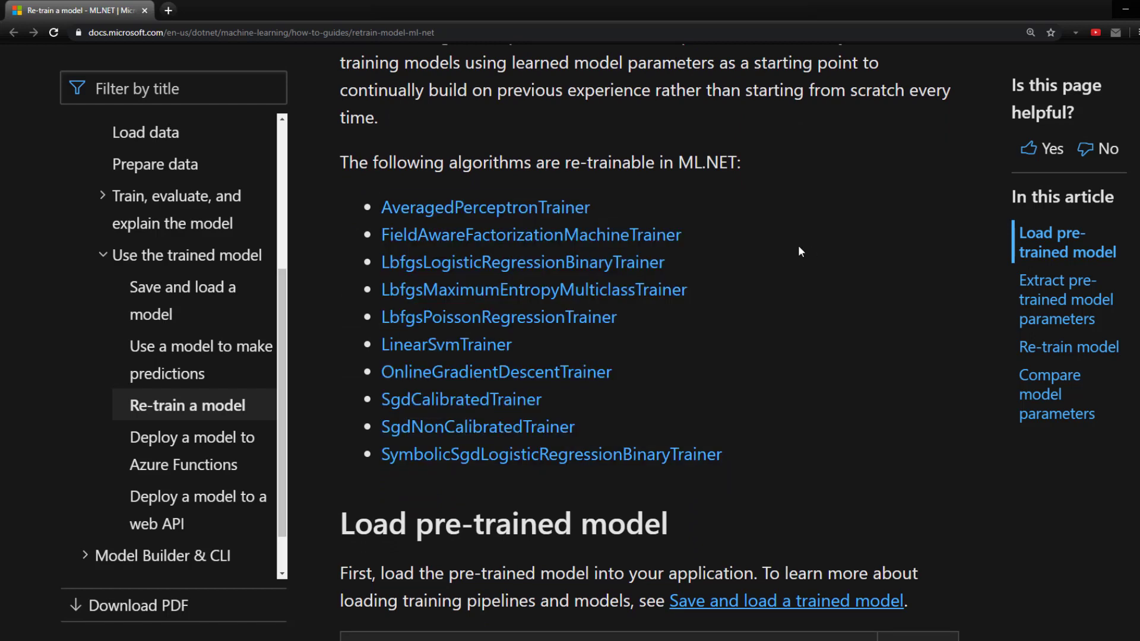
pyautogui.moveTo(805, 361)
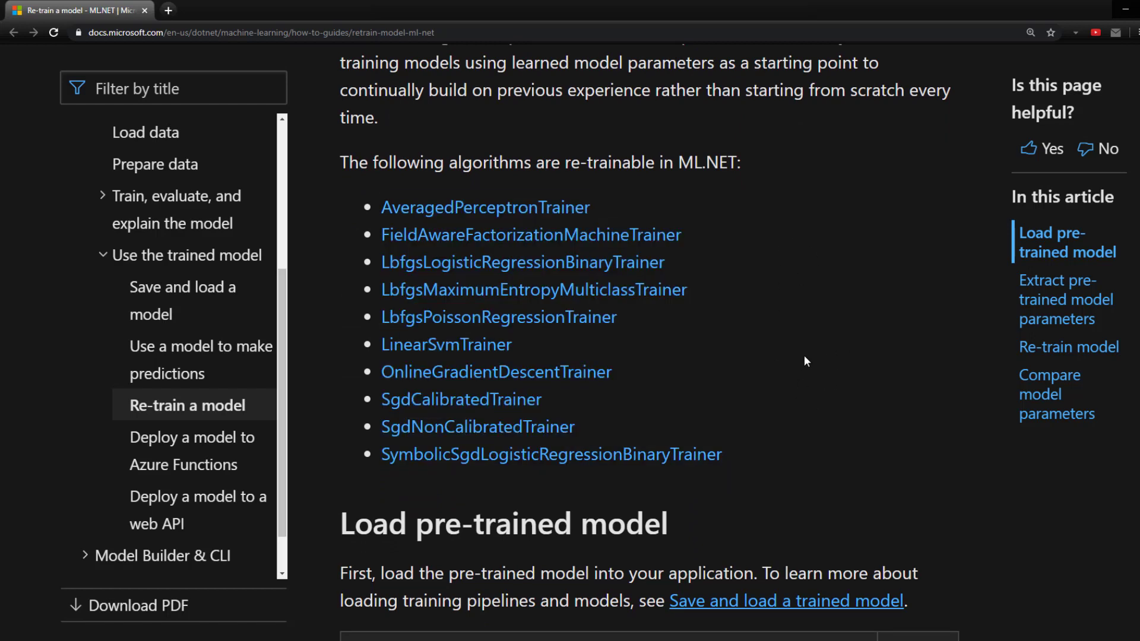
pyautogui.moveTo(726, 328)
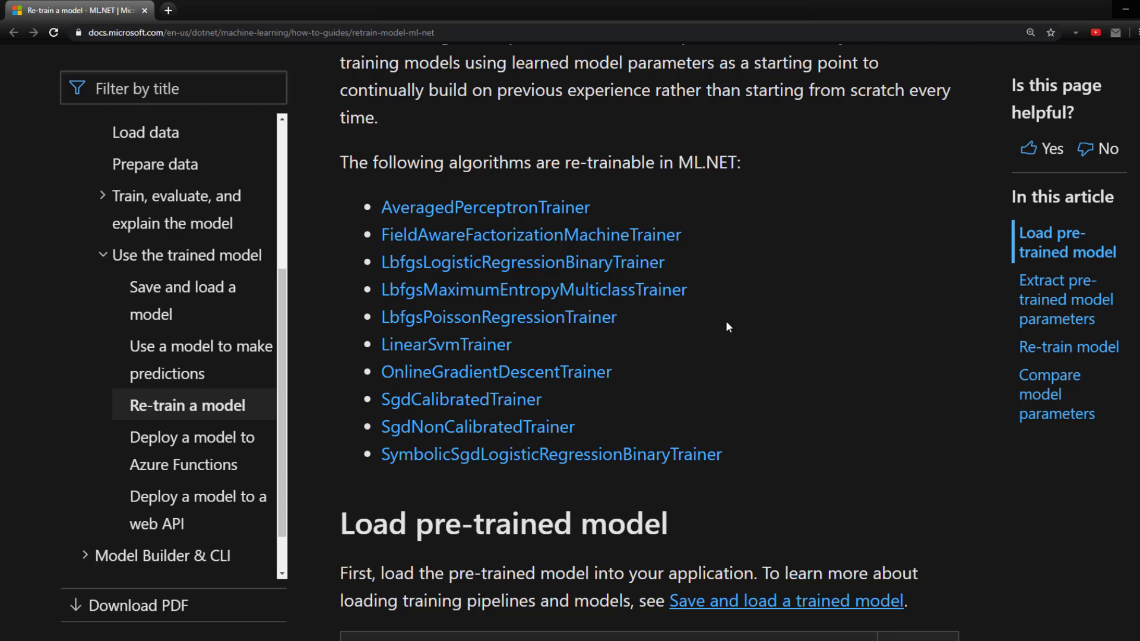
pyautogui.moveTo(367, 217)
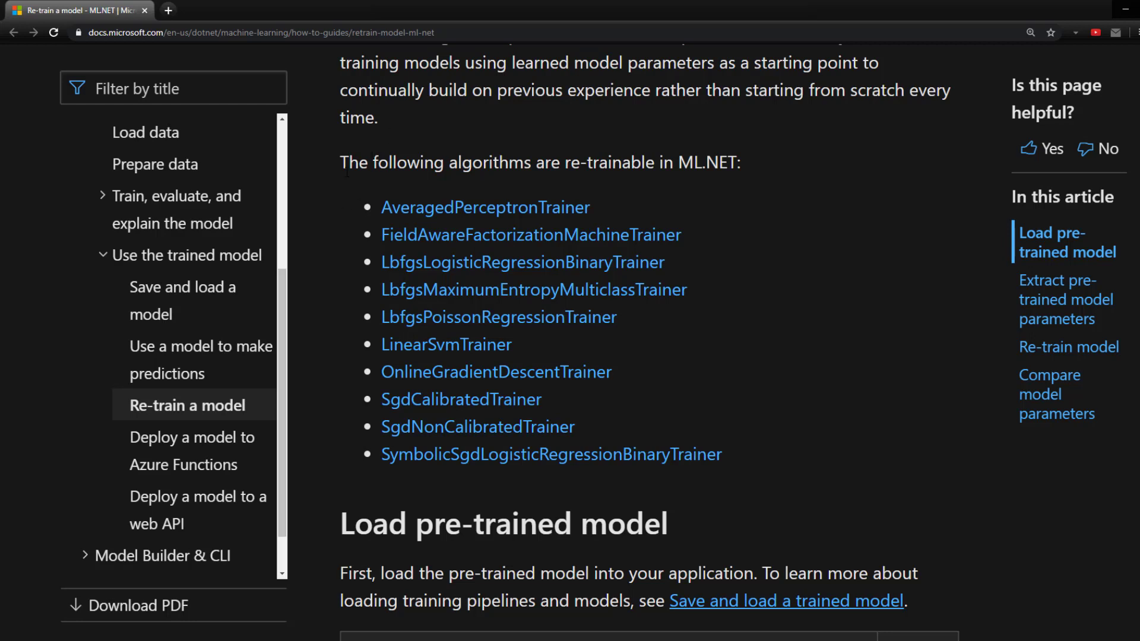
pyautogui.moveTo(466, 326)
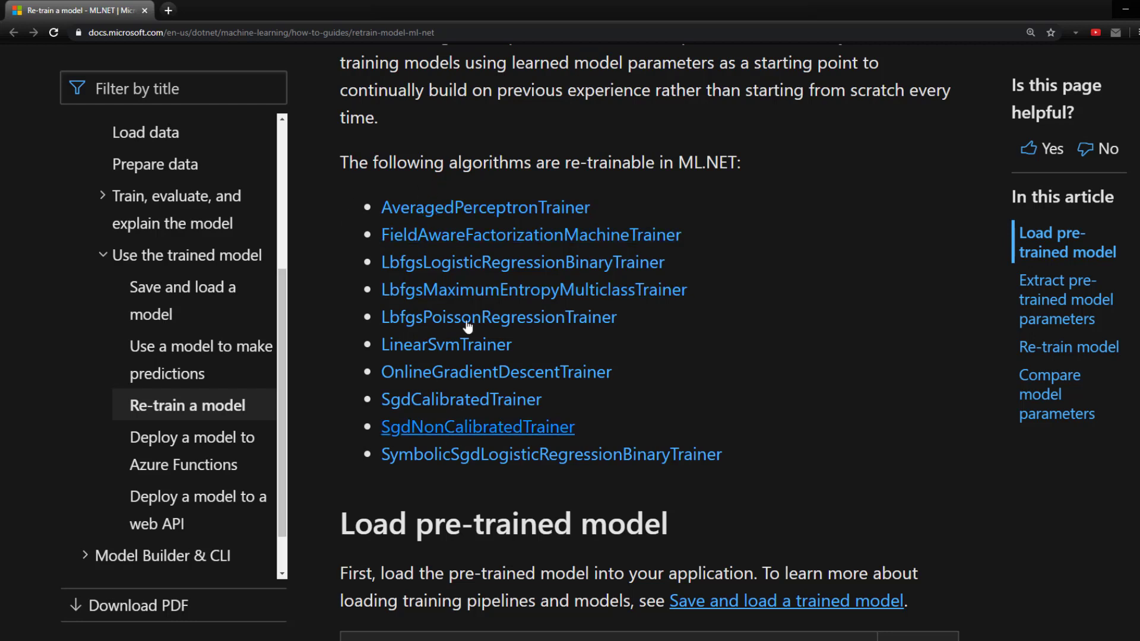
pyautogui.moveTo(774, 311)
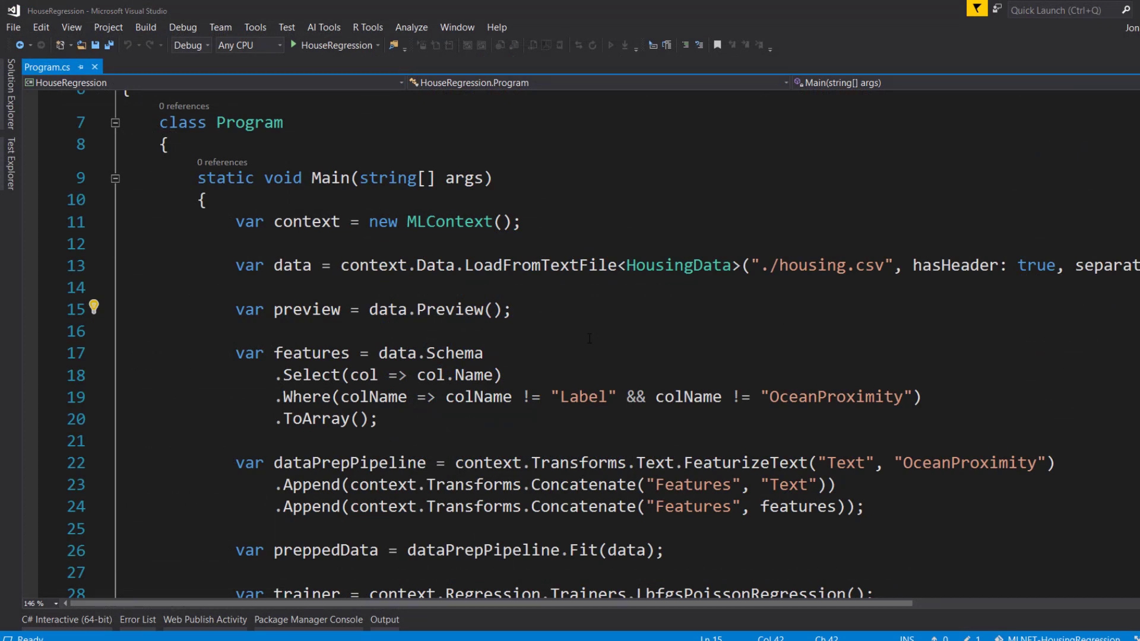
pyautogui.click(513, 309)
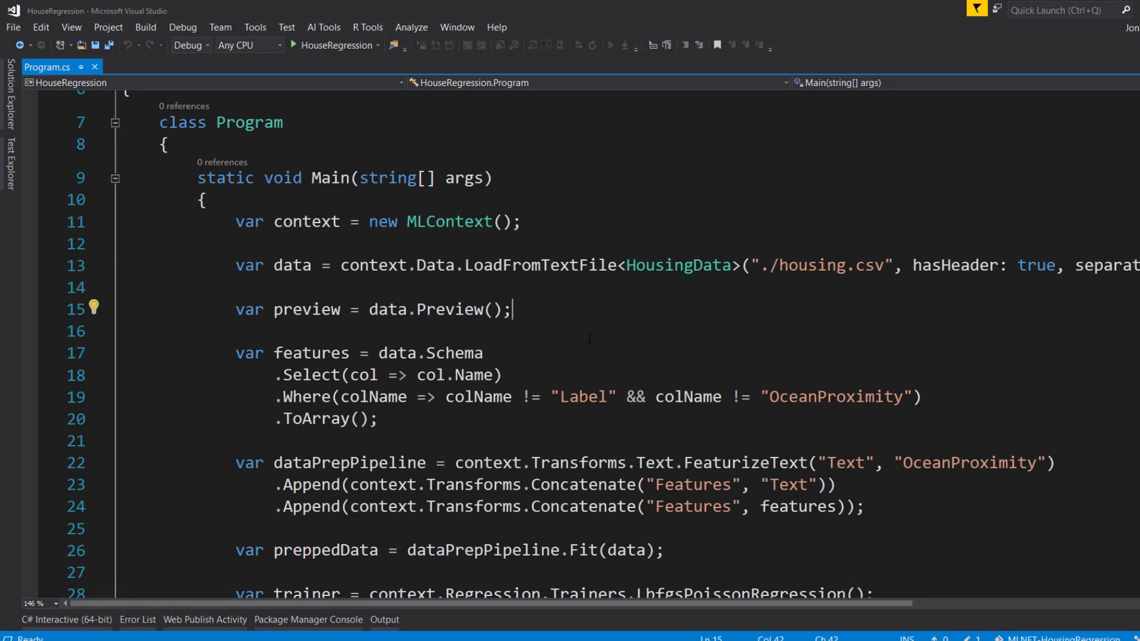
pyautogui.click(240, 327)
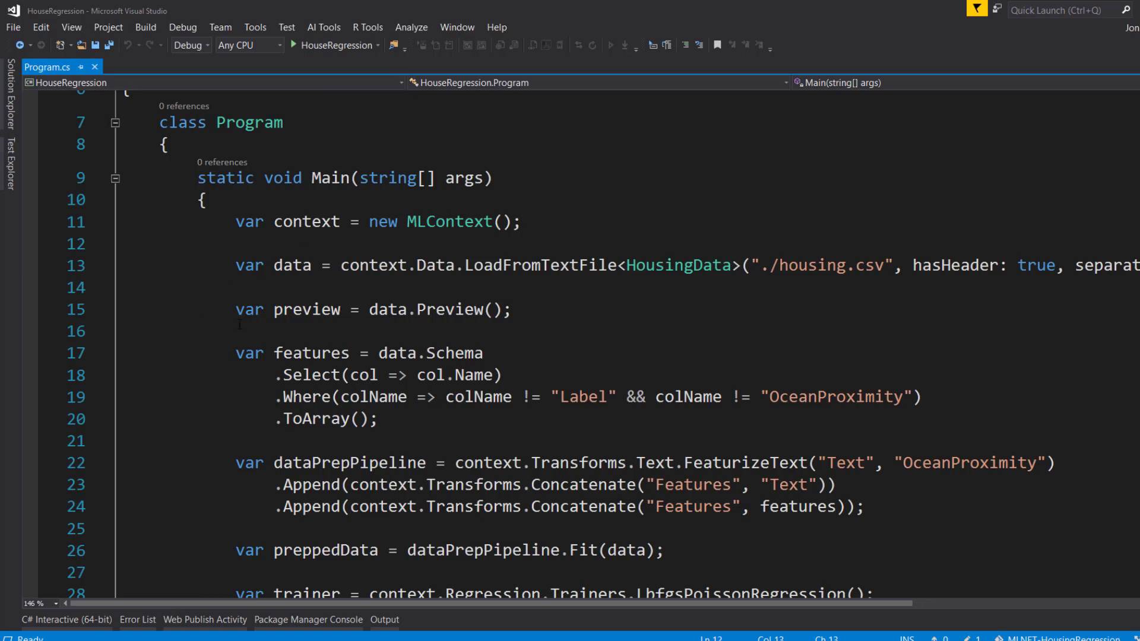
pyautogui.click(235, 245)
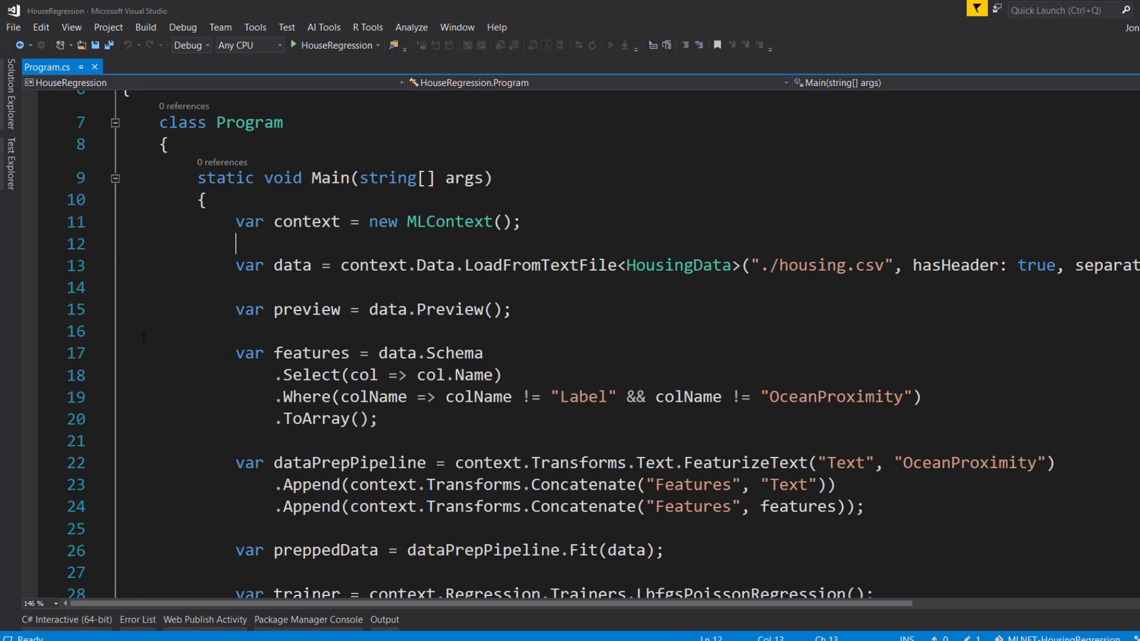
pyautogui.moveTo(72, 233)
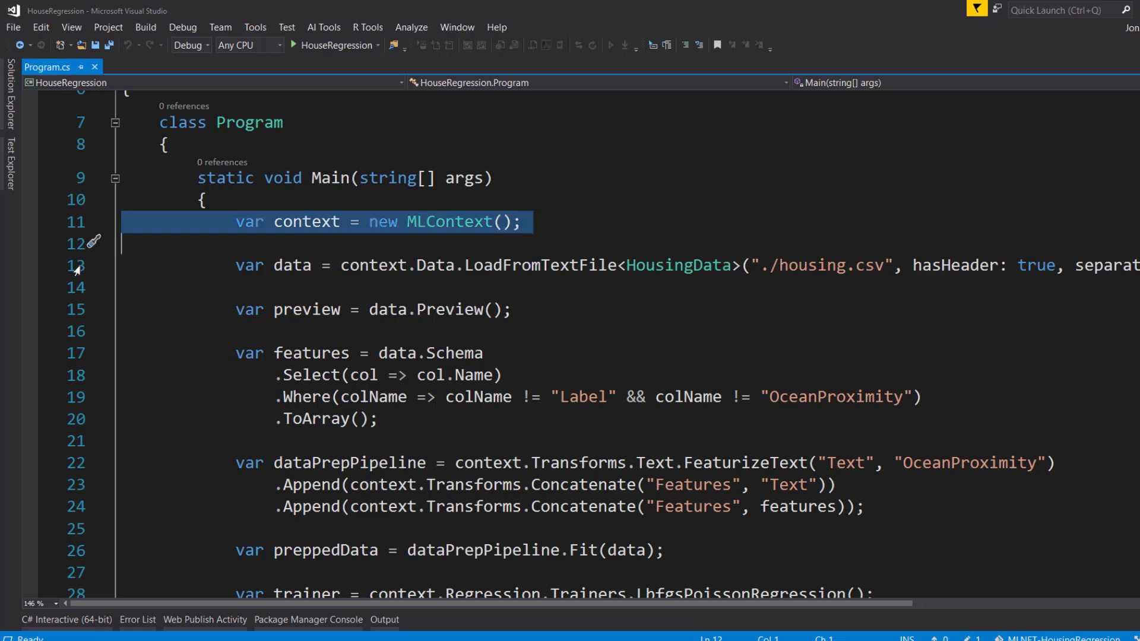
pyautogui.click(128, 288)
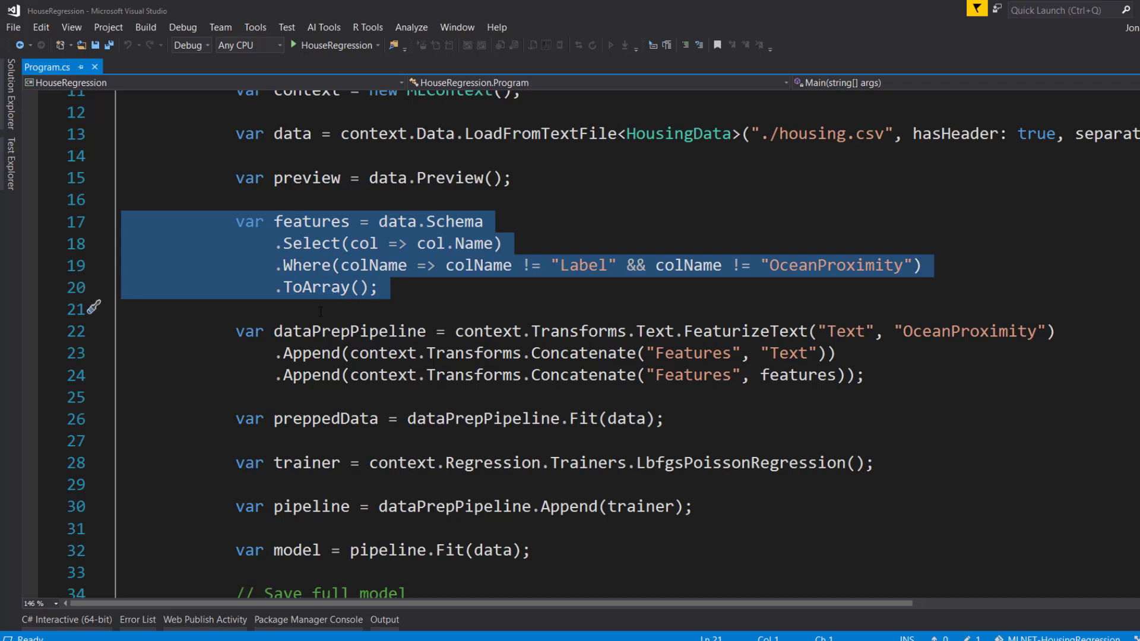
pyautogui.scroll(-3)
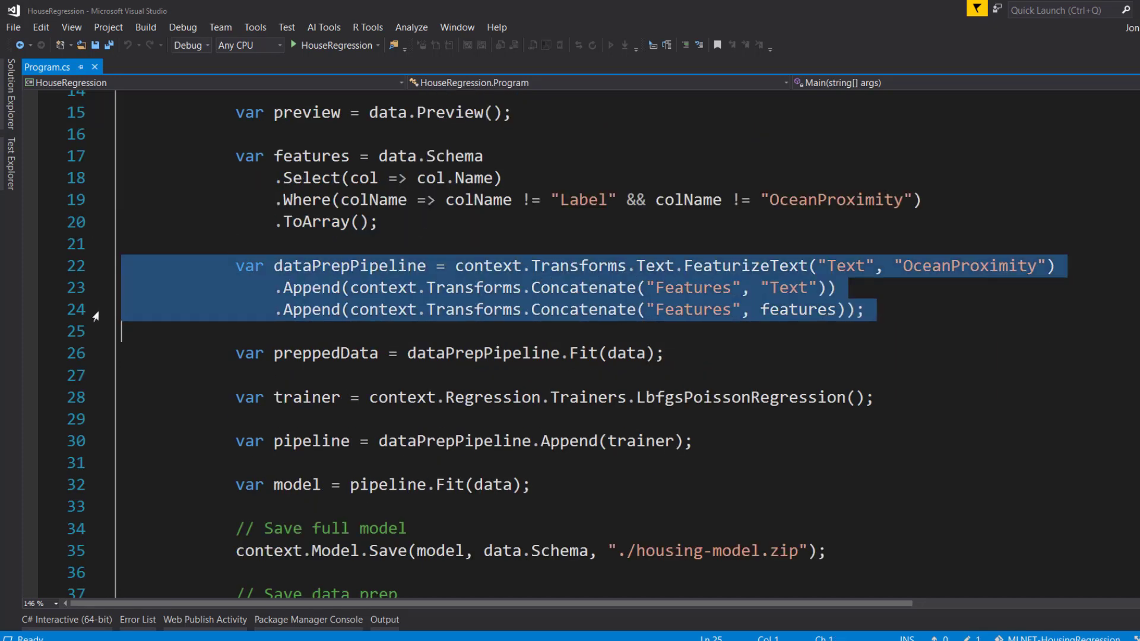
pyautogui.moveTo(507, 327)
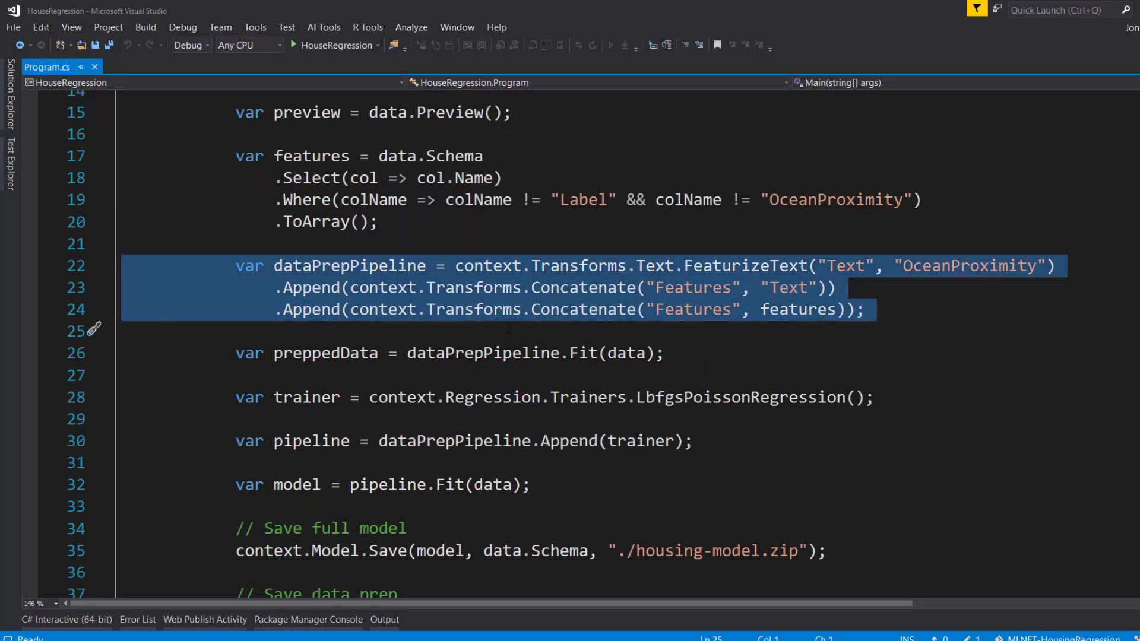
pyautogui.moveTo(595, 280)
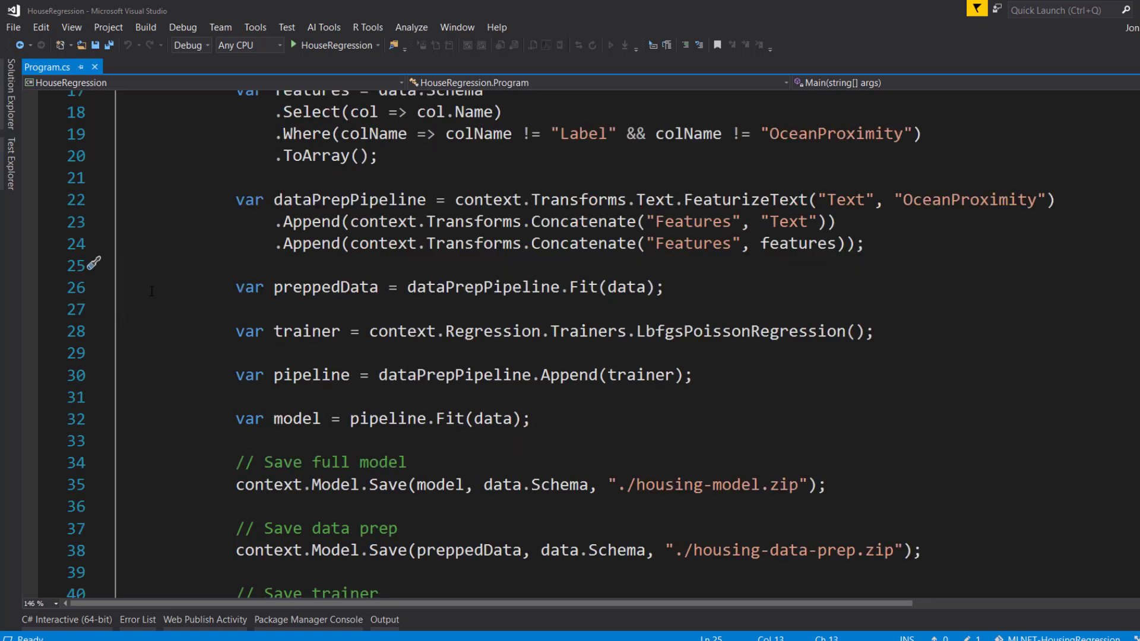
pyautogui.scroll(-3)
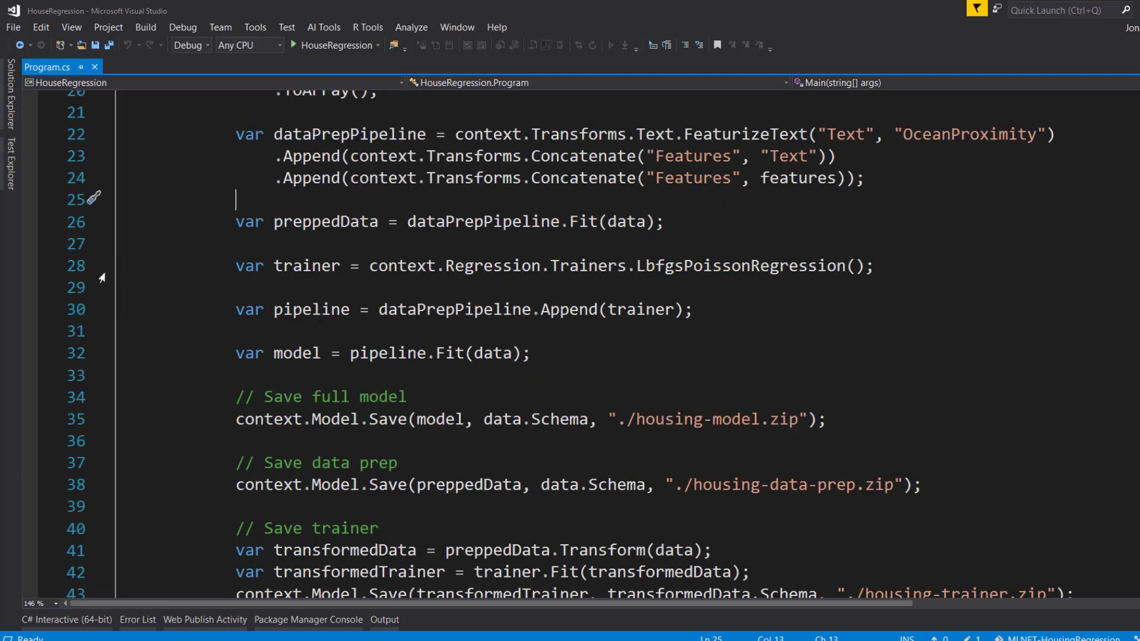
pyautogui.click(510, 265)
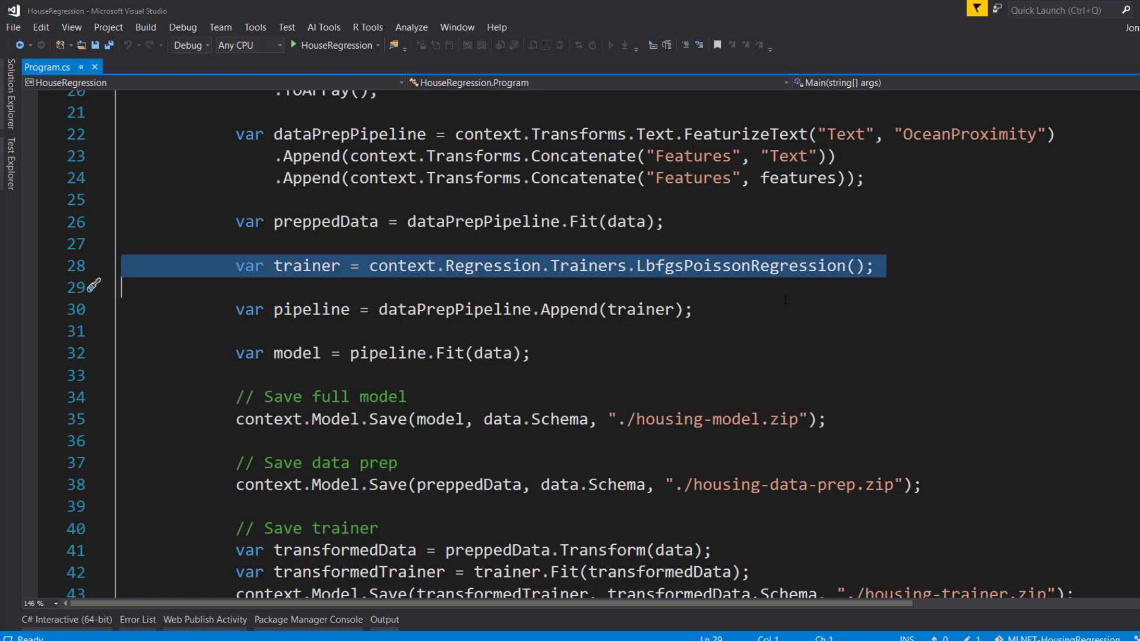
pyautogui.doubleClick(740, 265)
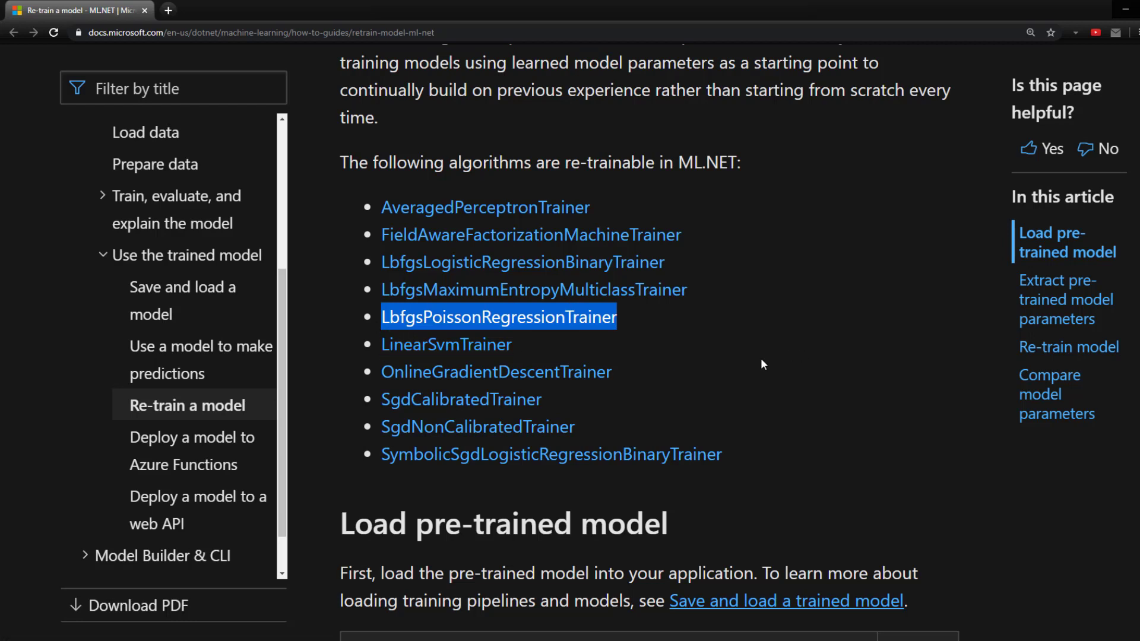
pyautogui.moveTo(741, 359)
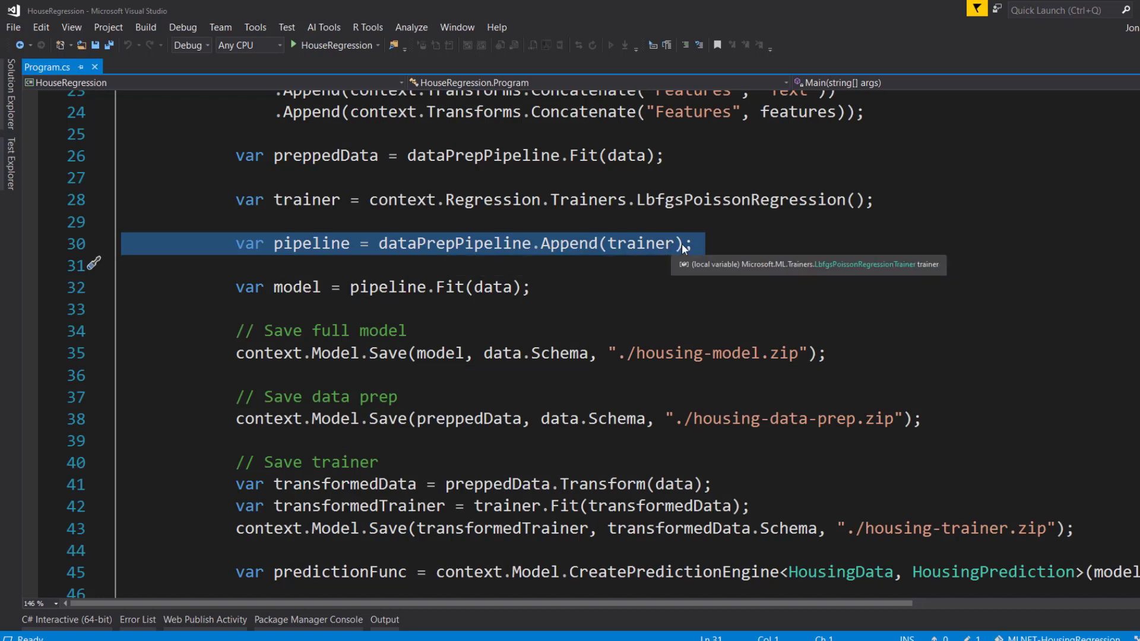
pyautogui.moveTo(412, 258)
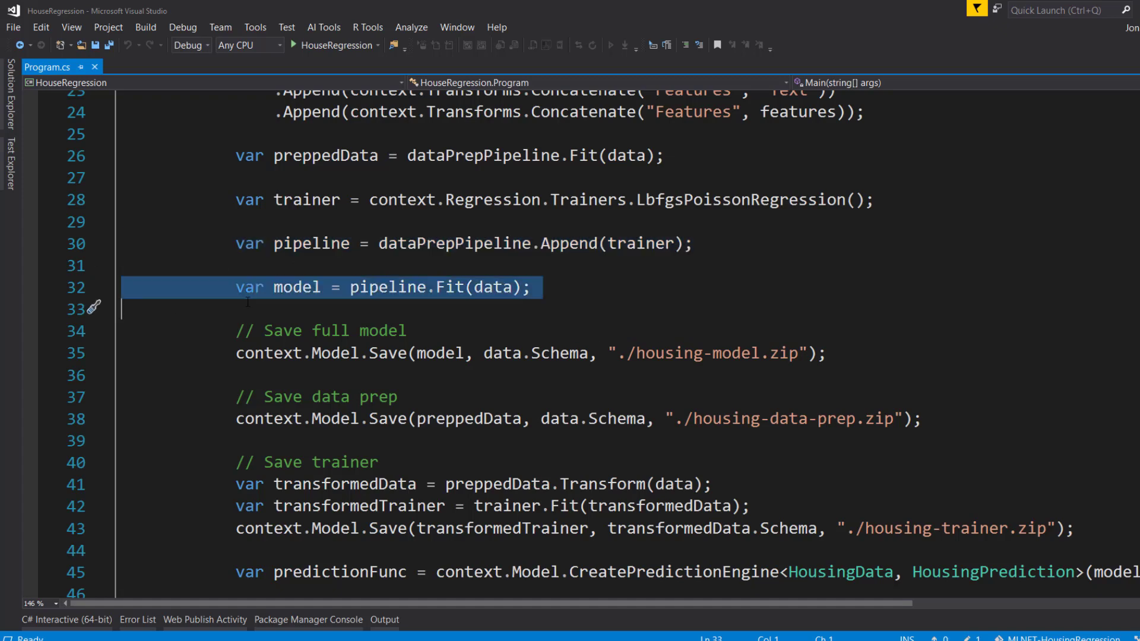
pyautogui.scroll(-3)
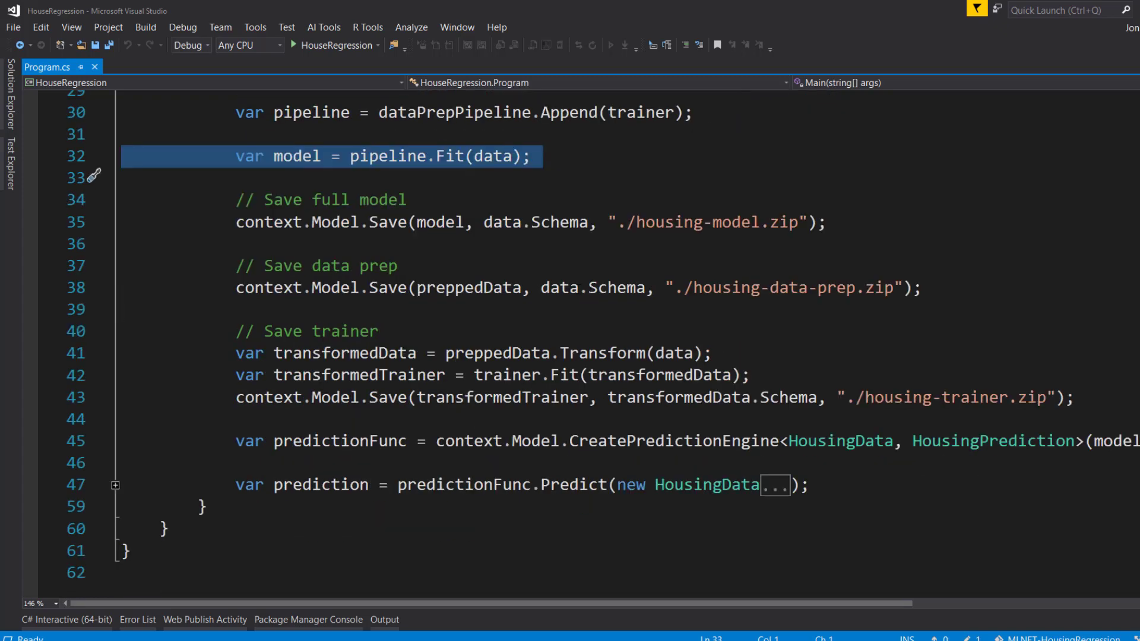
pyautogui.click(408, 199)
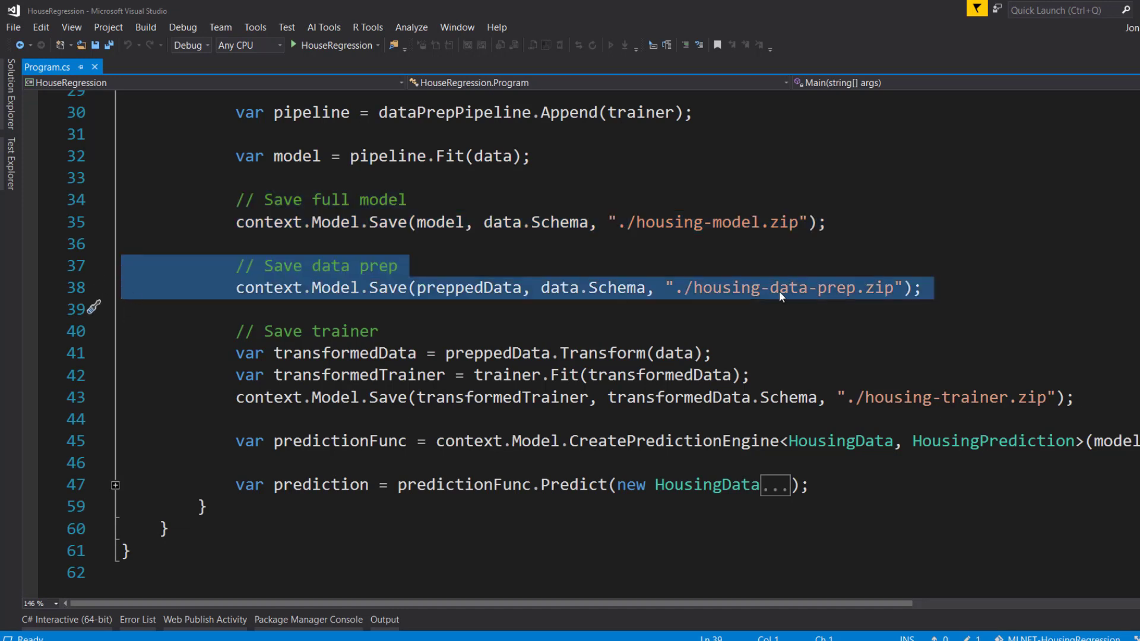
pyautogui.moveTo(633, 322)
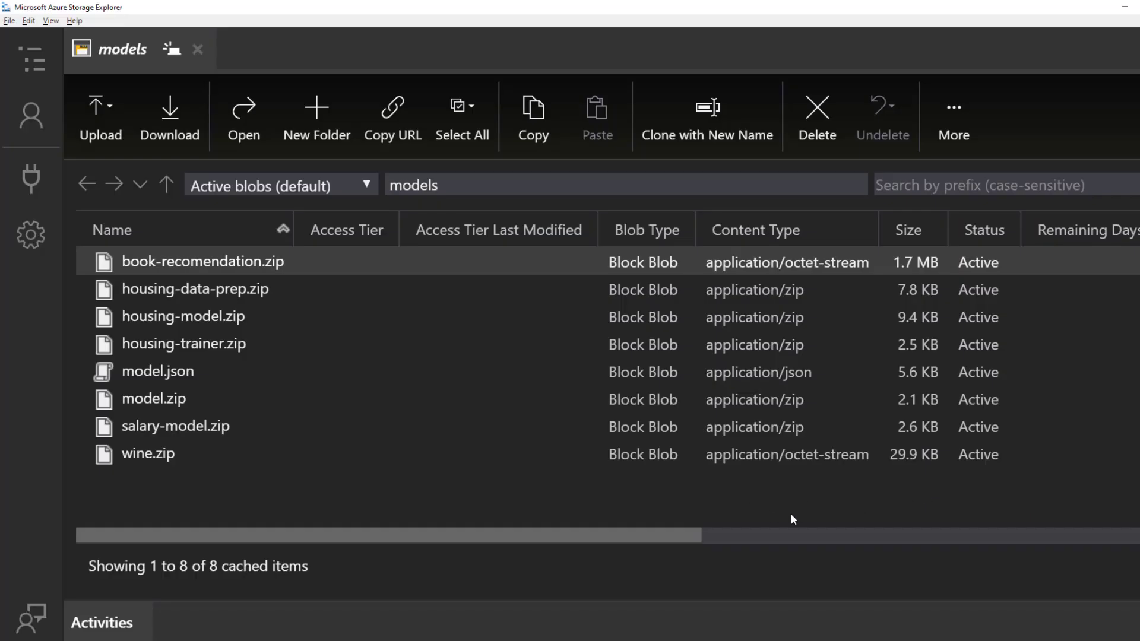
# Select housing-trainer.zip and add housing-data-prep.zip to the selection in the models container
pyautogui.click(181, 344)
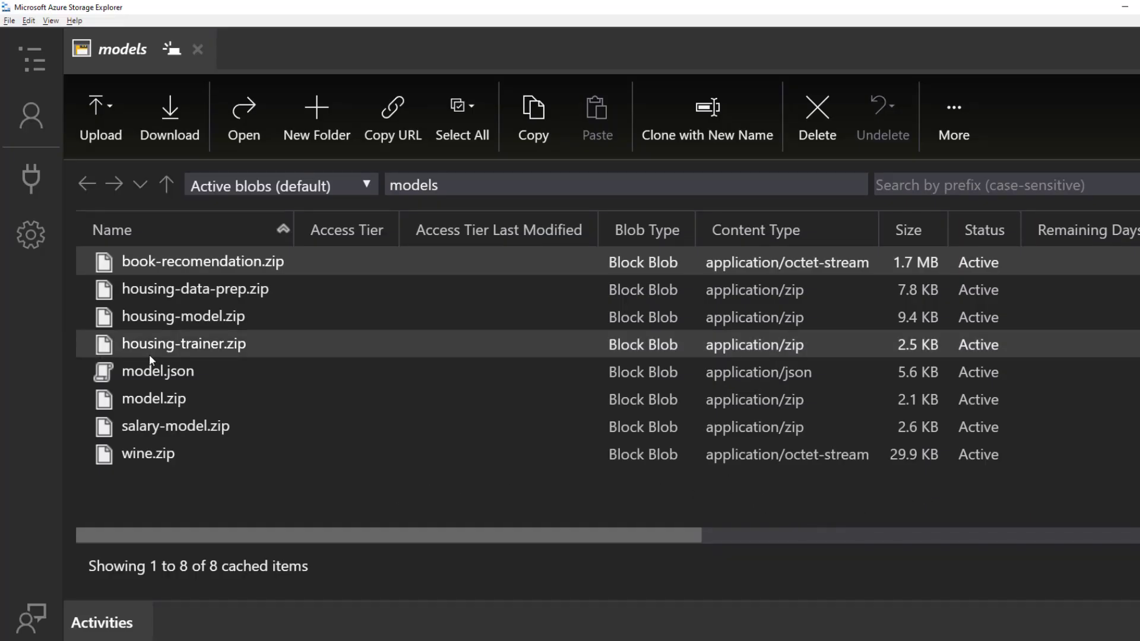
pyautogui.click(183, 345)
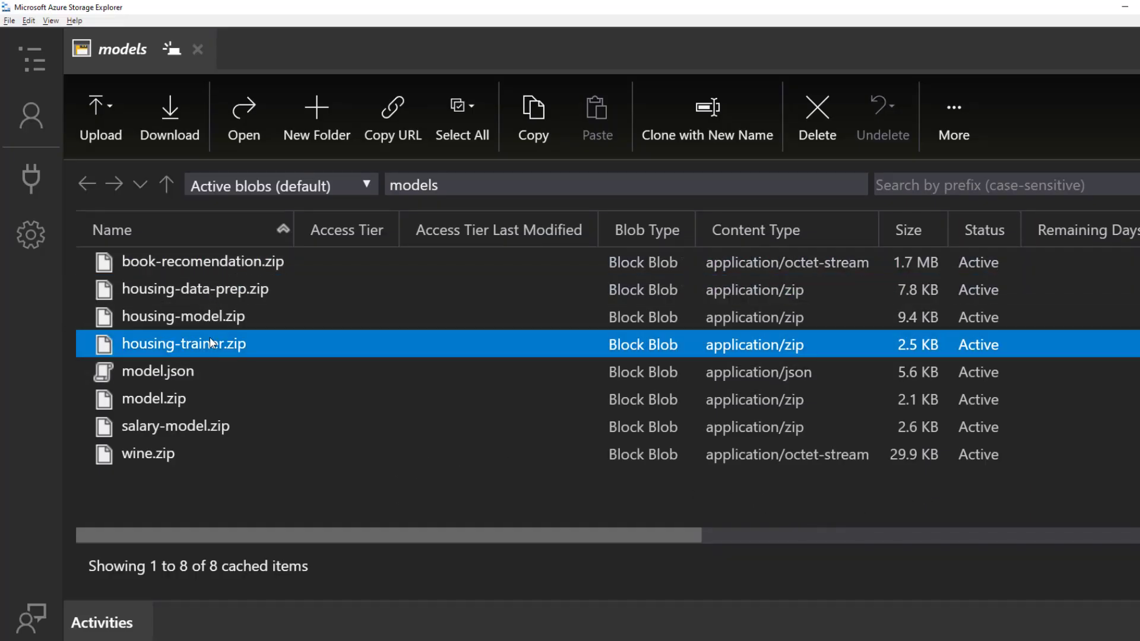
pyautogui.click(194, 289)
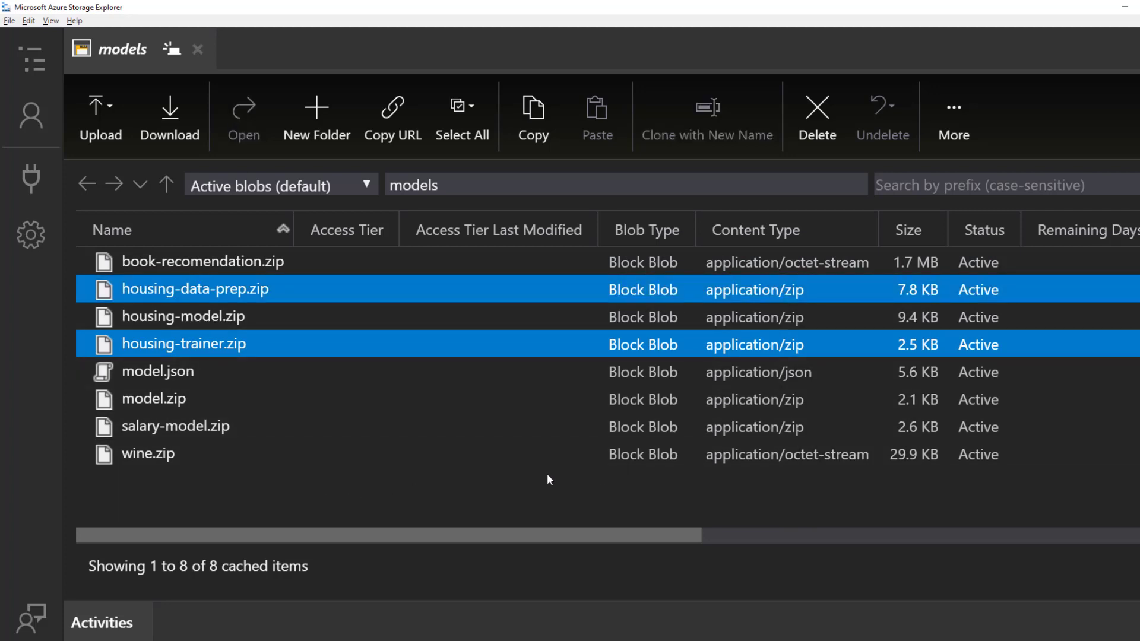
pyautogui.moveTo(451, 456)
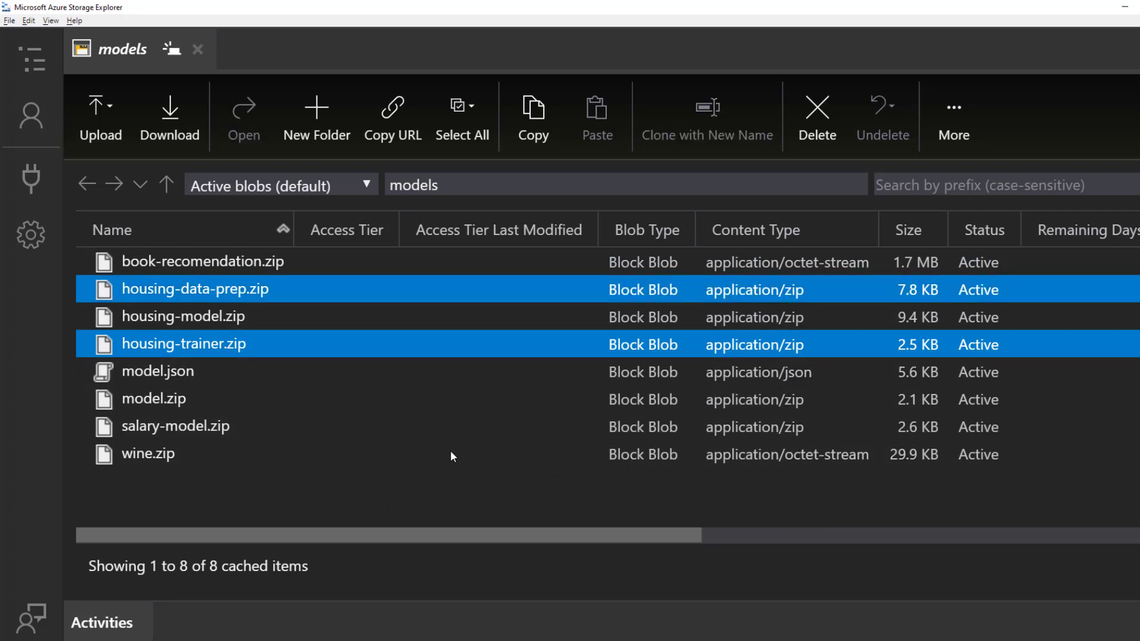
pyautogui.moveTo(72, 323)
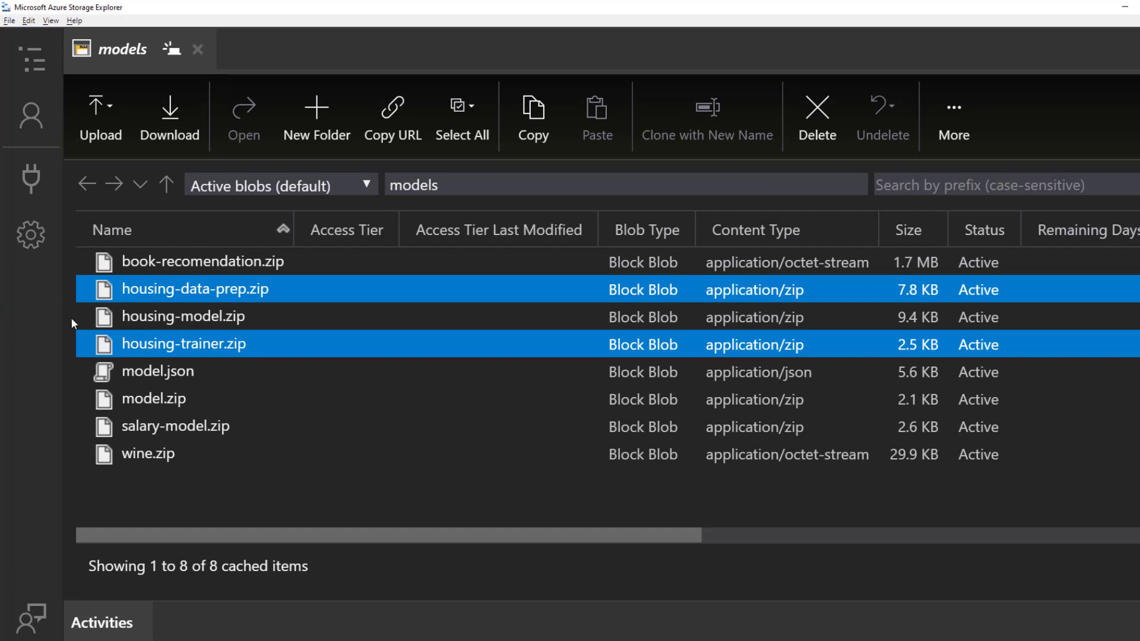
pyautogui.moveTo(79, 335)
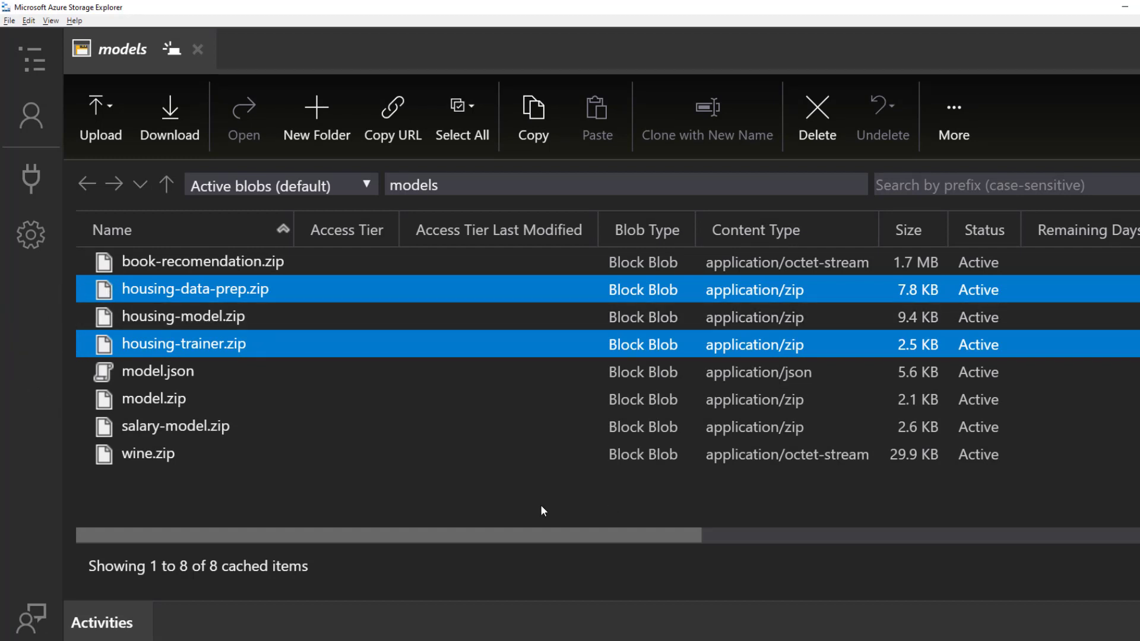
pyautogui.moveTo(371, 300)
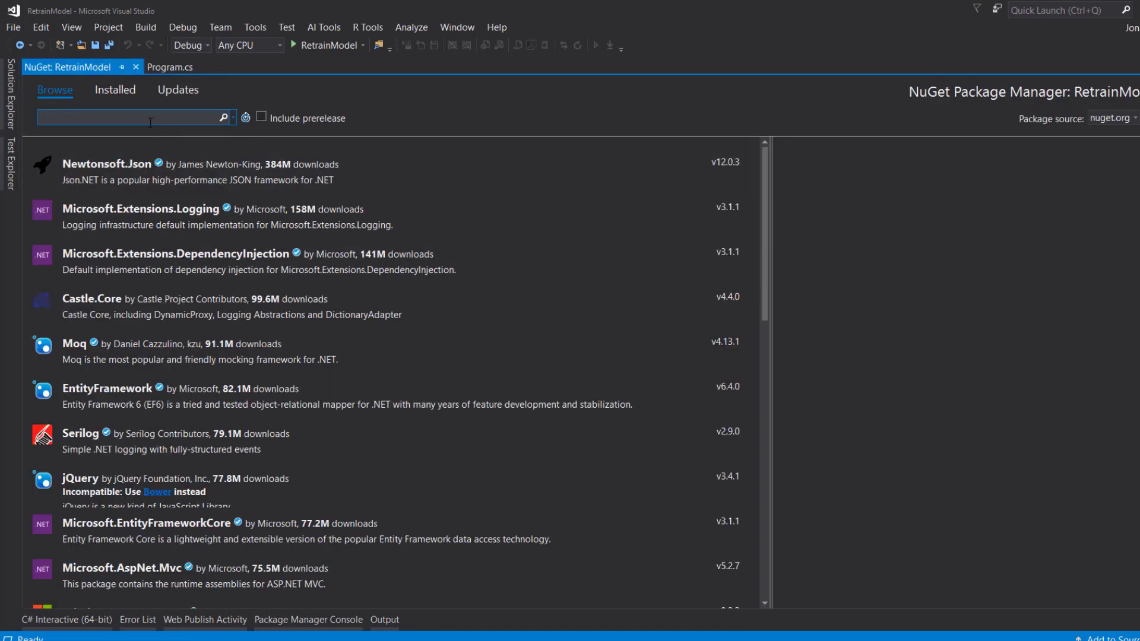
# Install the Microsoft.ML NuGet package into RetrainModel, accepting the license terms
pyautogui.write('microsoft.ml')
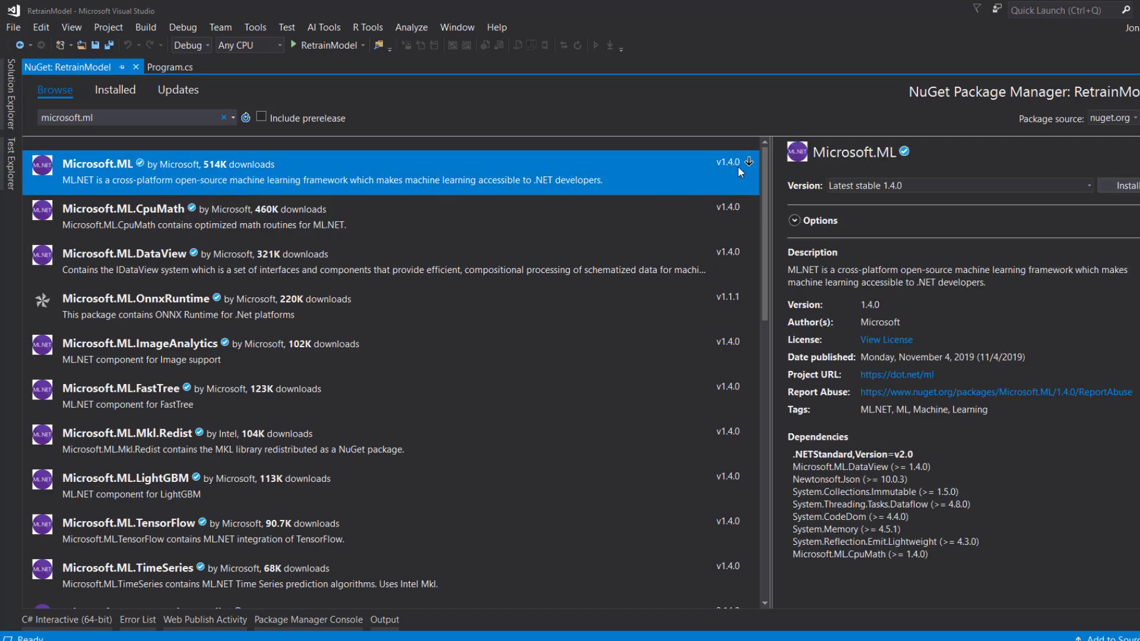
pyautogui.click(1124, 186)
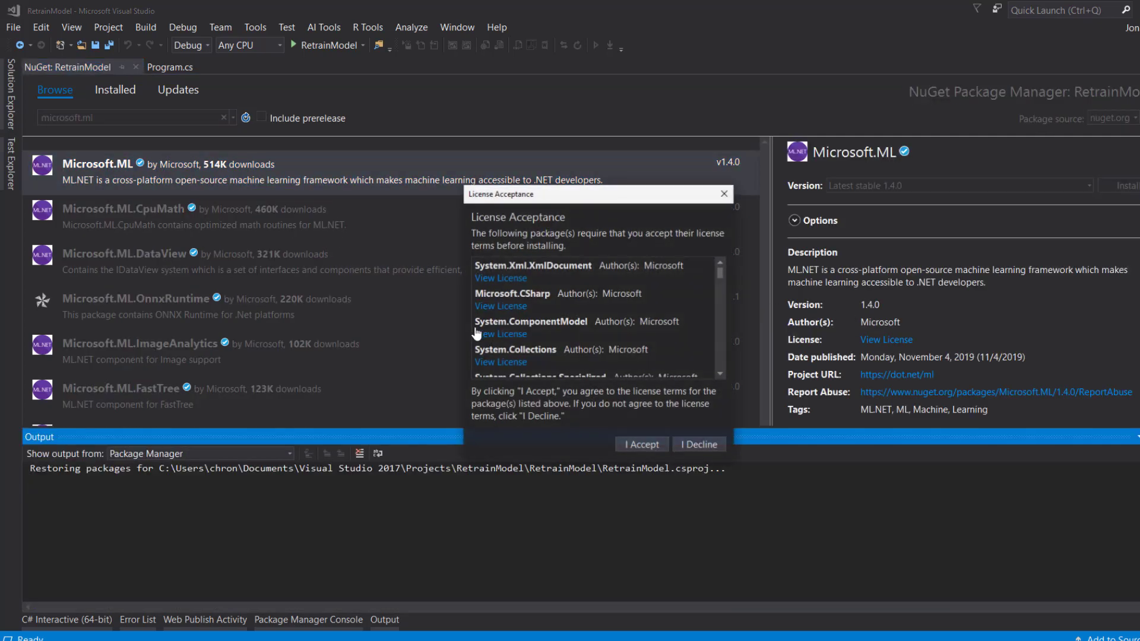
pyautogui.click(640, 444)
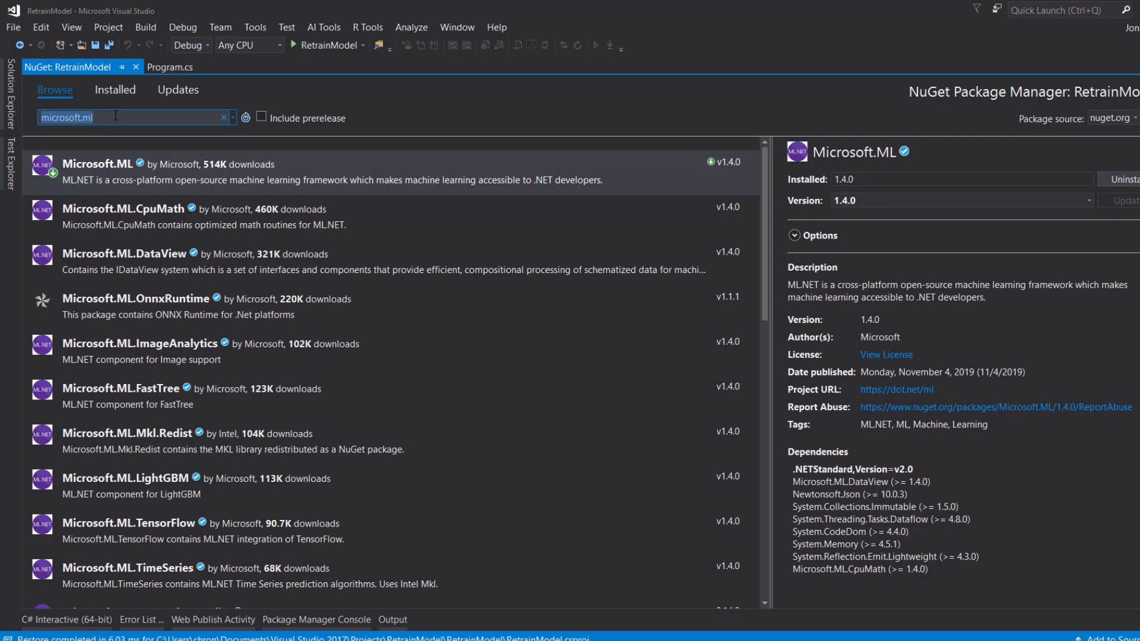
# Search for the WindowsAzure.Storage package and bring up the project's Add menu for a new folder
pyautogui.write('WindowsAzure.Storage')
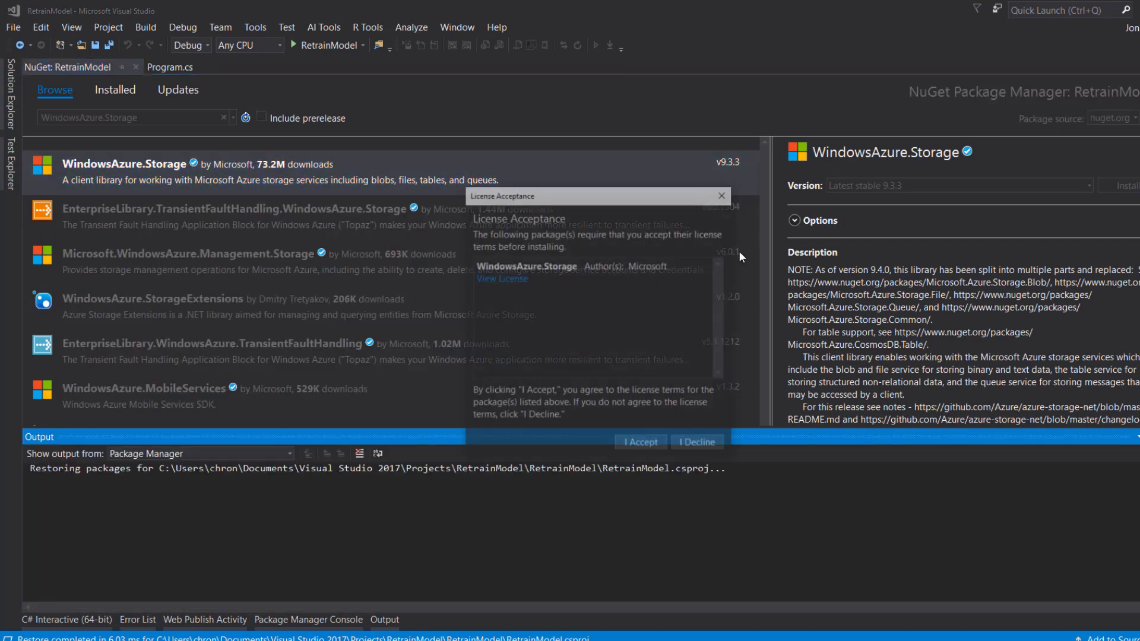
pyautogui.rightClick(80, 133)
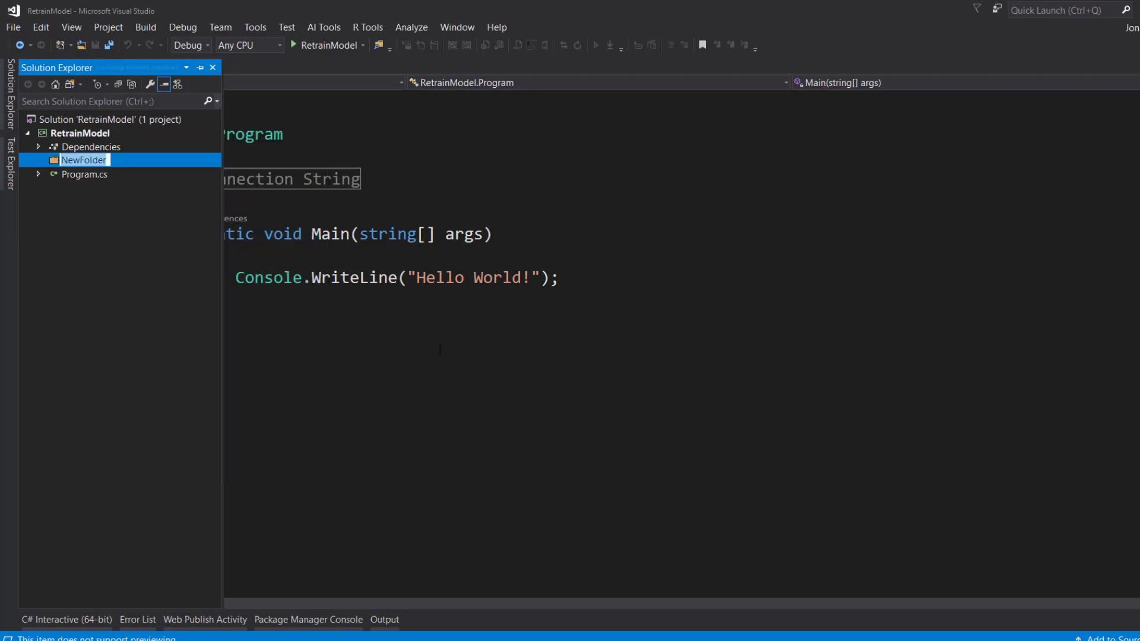
# Name the new folder models and declare trainerFilePath and pipelineFilePath with Path.Combine in Main
pyautogui.write('models')
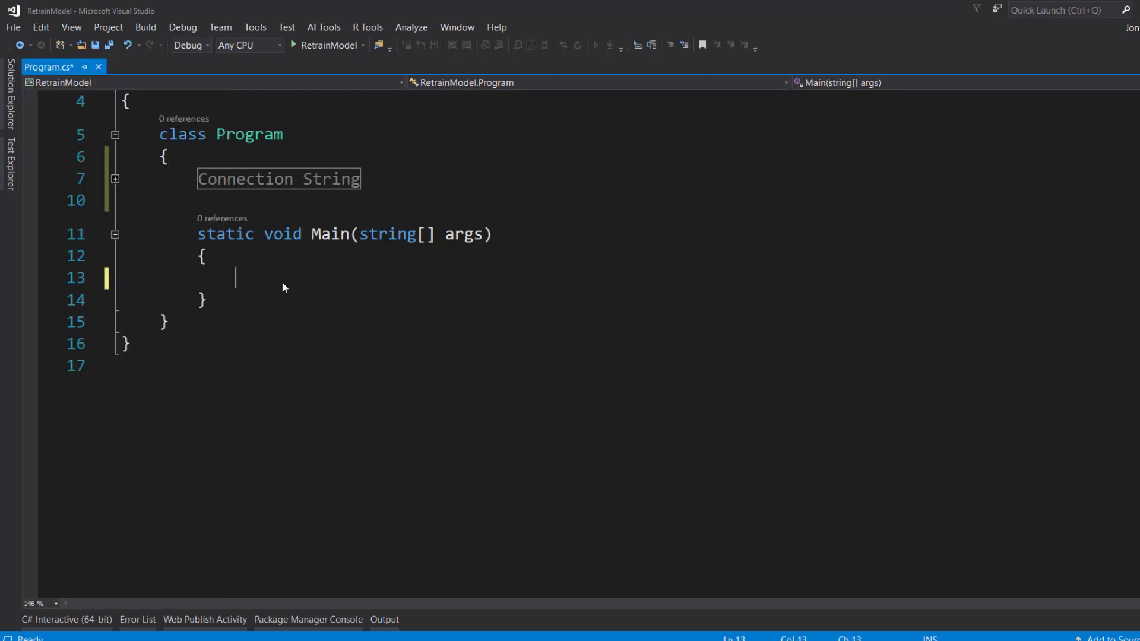
pyautogui.write('var')
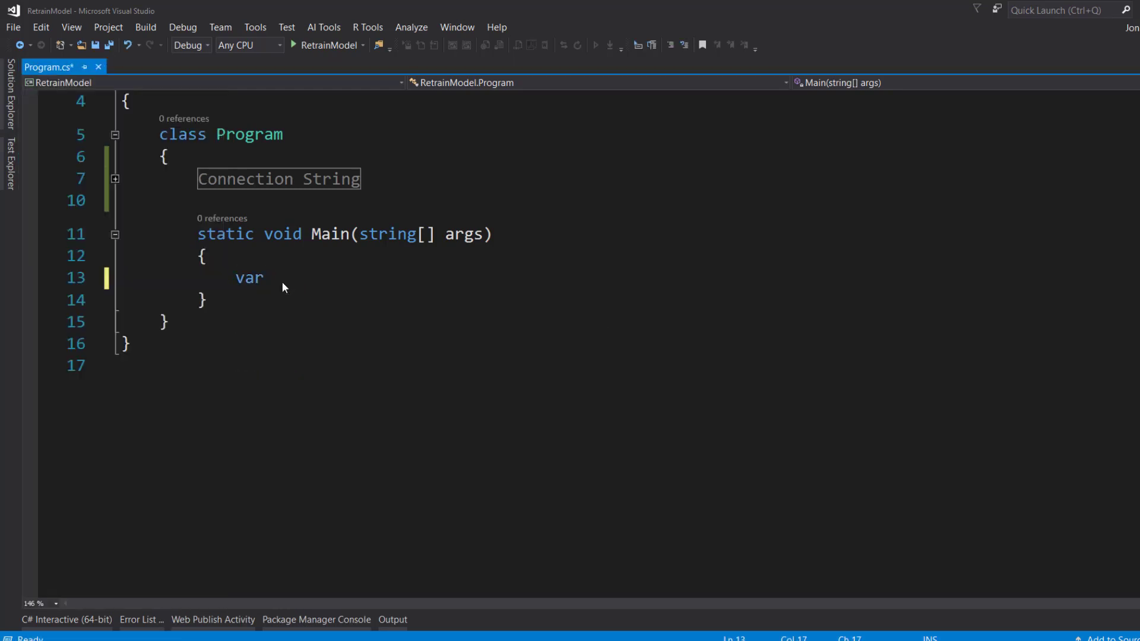
pyautogui.write('t')
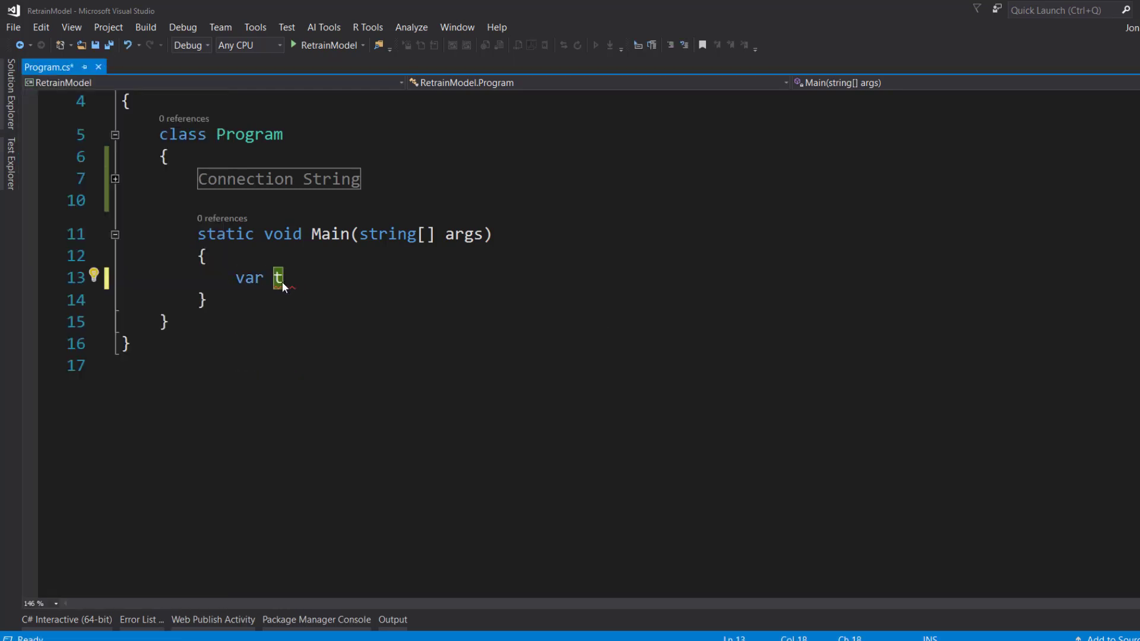
pyautogui.write('rainerF')
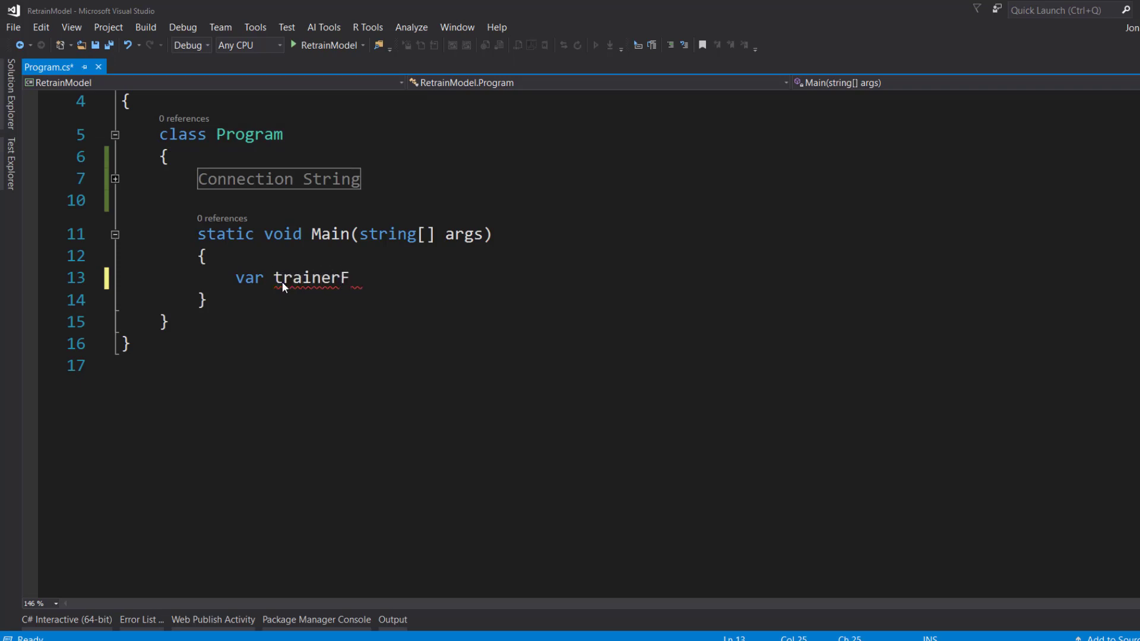
pyautogui.write('ilePath = Path.Combine')
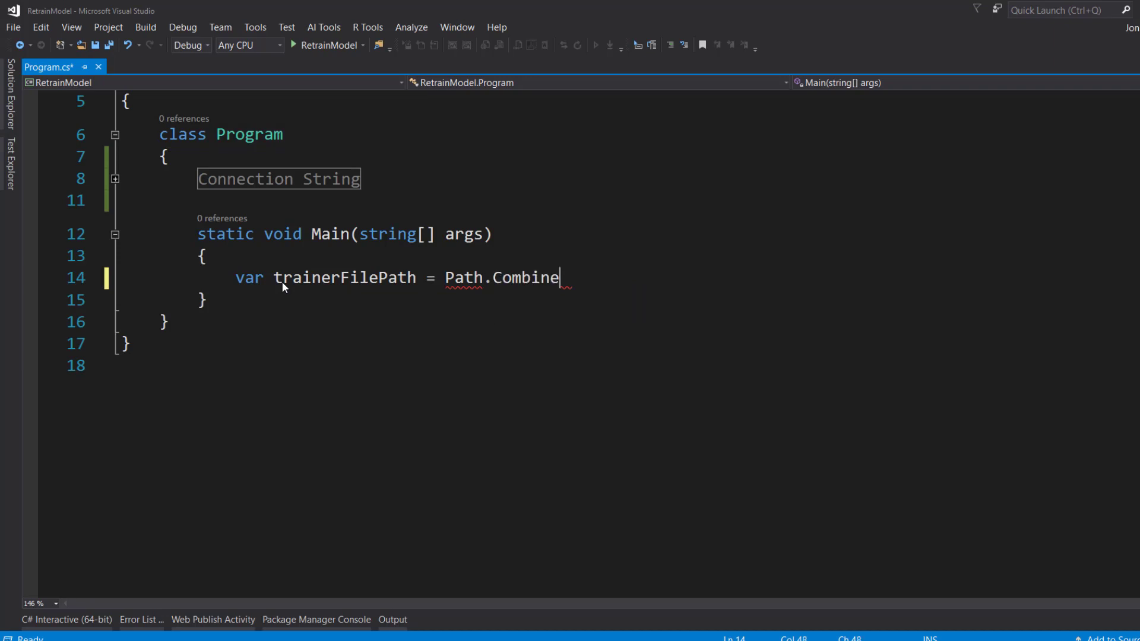
pyautogui.write('();')
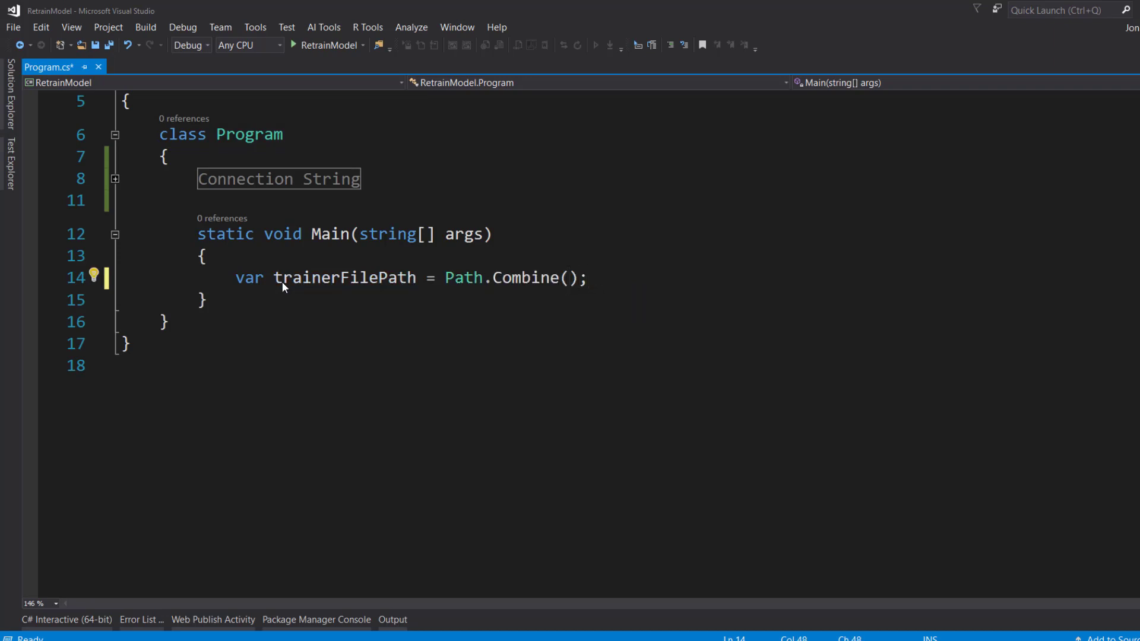
pyautogui.write('Directory.GetCurrentDirectory')
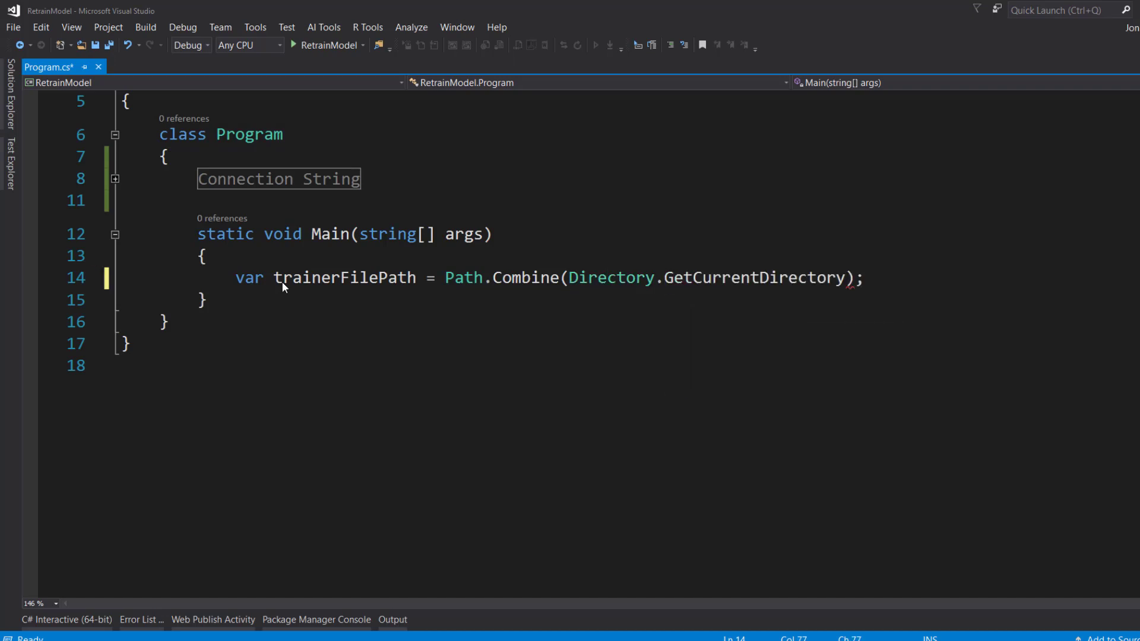
pyautogui.write('O')
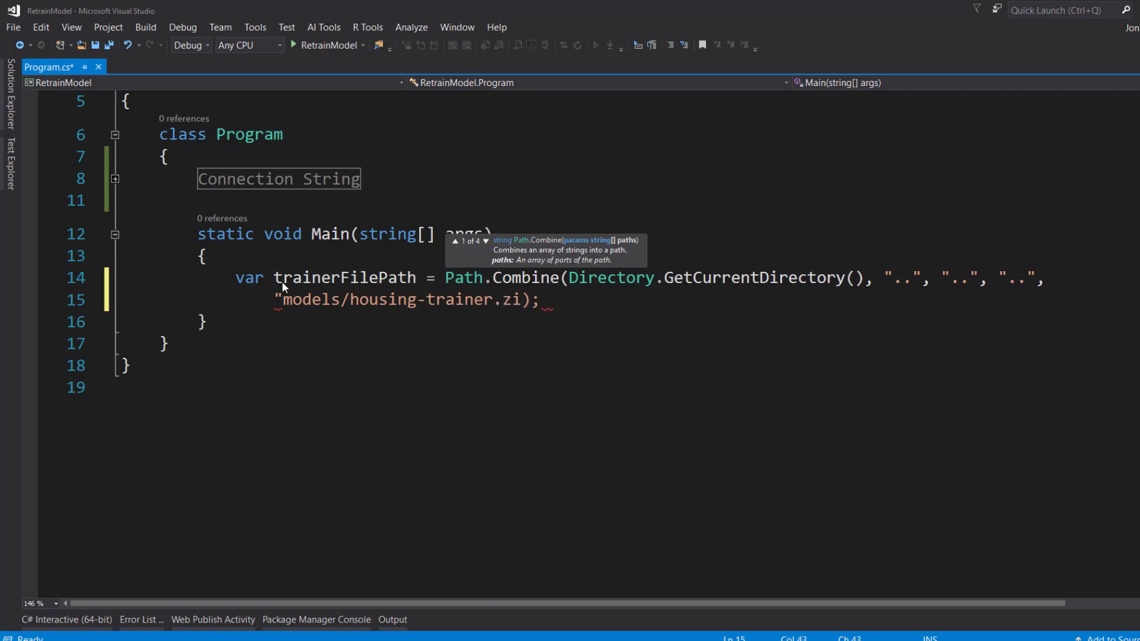
pyautogui.write('p"')
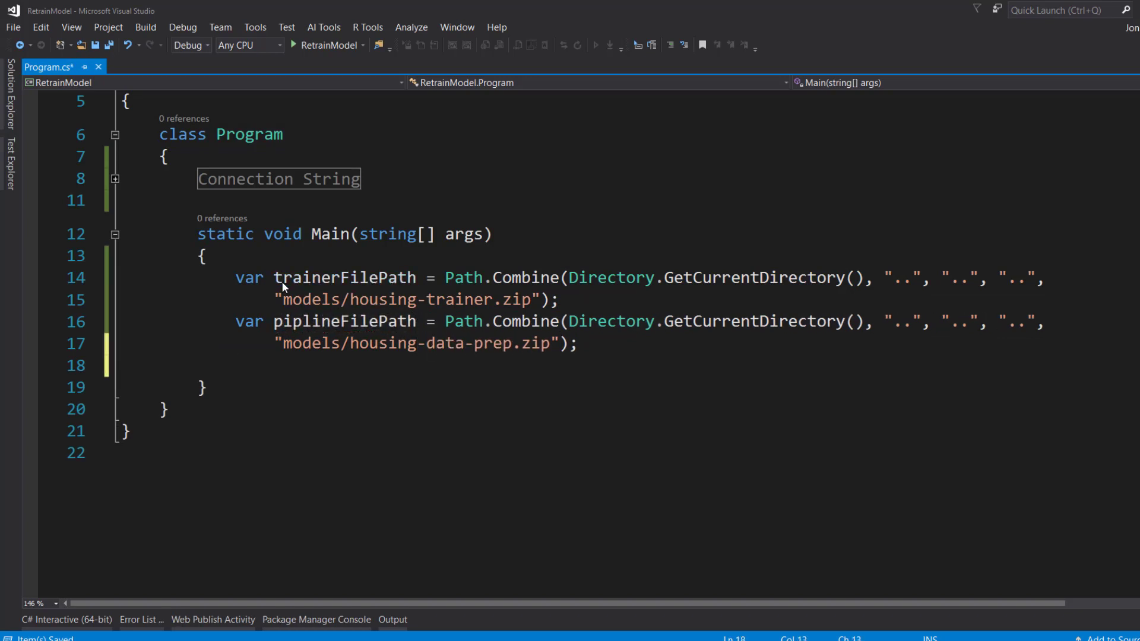
# Declare modelDirectory via Path.Combine and begin the next var statement
pyautogui.write('var modelD')
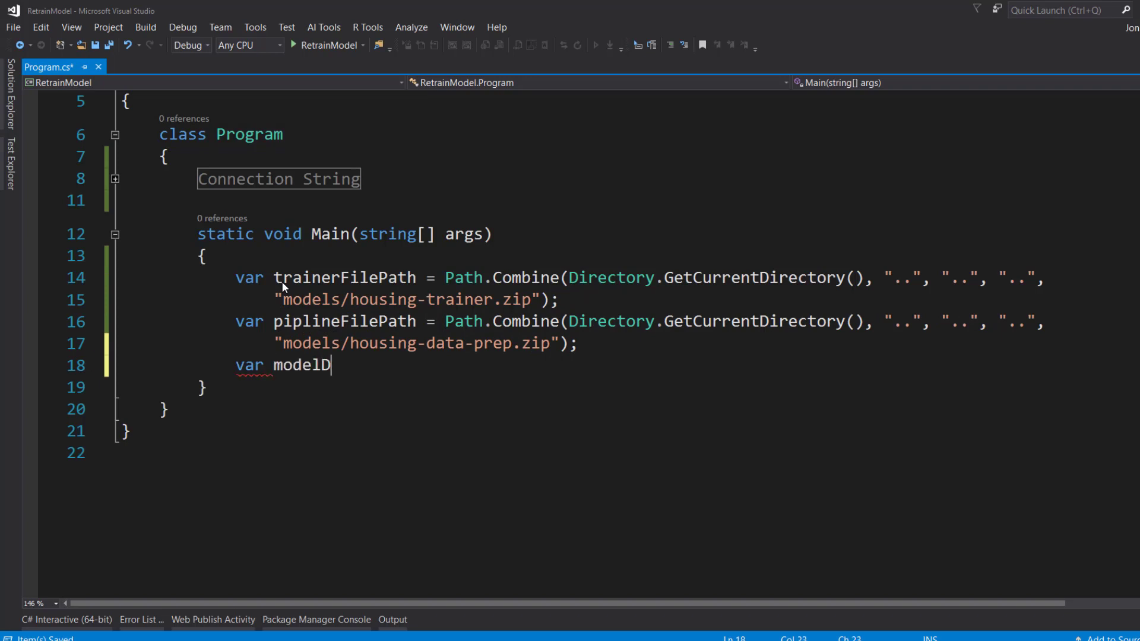
pyautogui.write('irectory =')
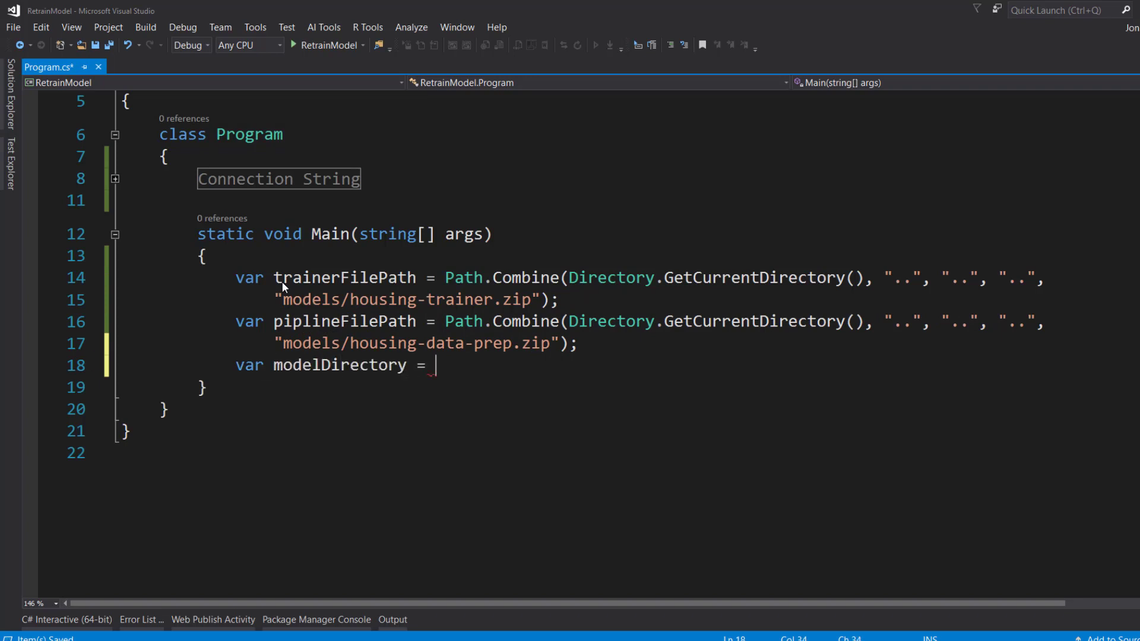
pyautogui.write('Path.Combine(')
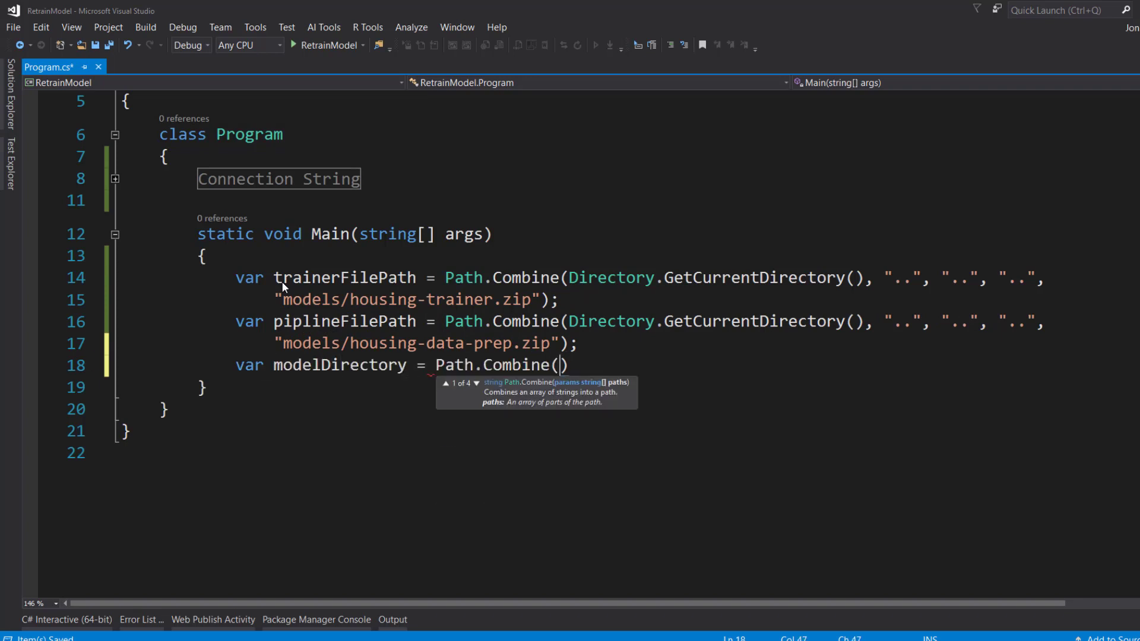
pyautogui.write('pipelineFilePath, "..')
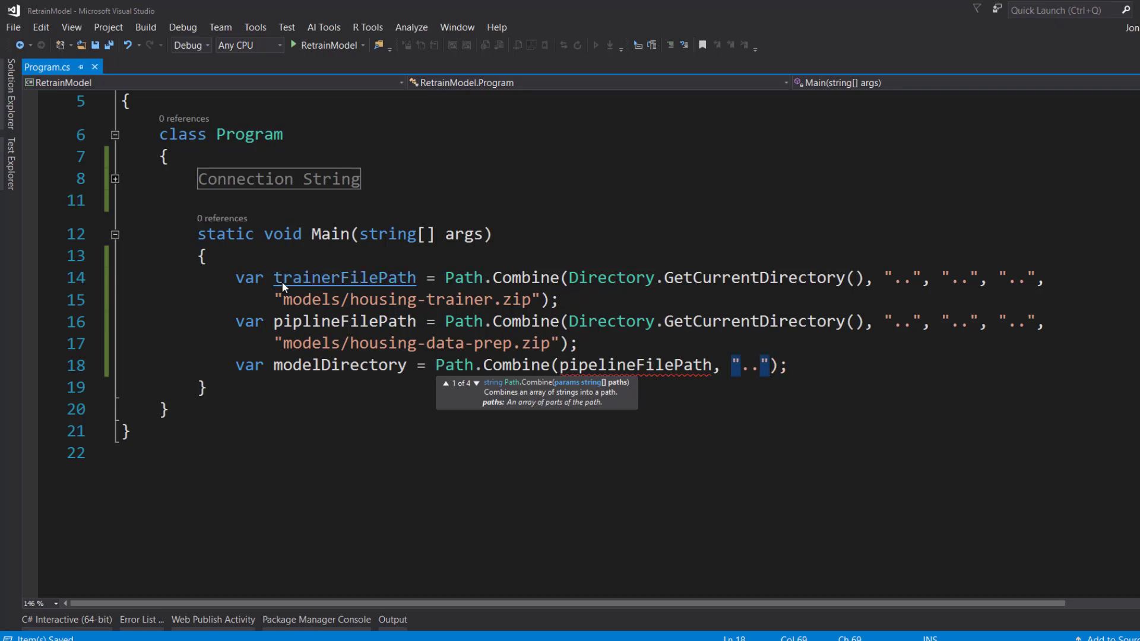
pyautogui.write('v')
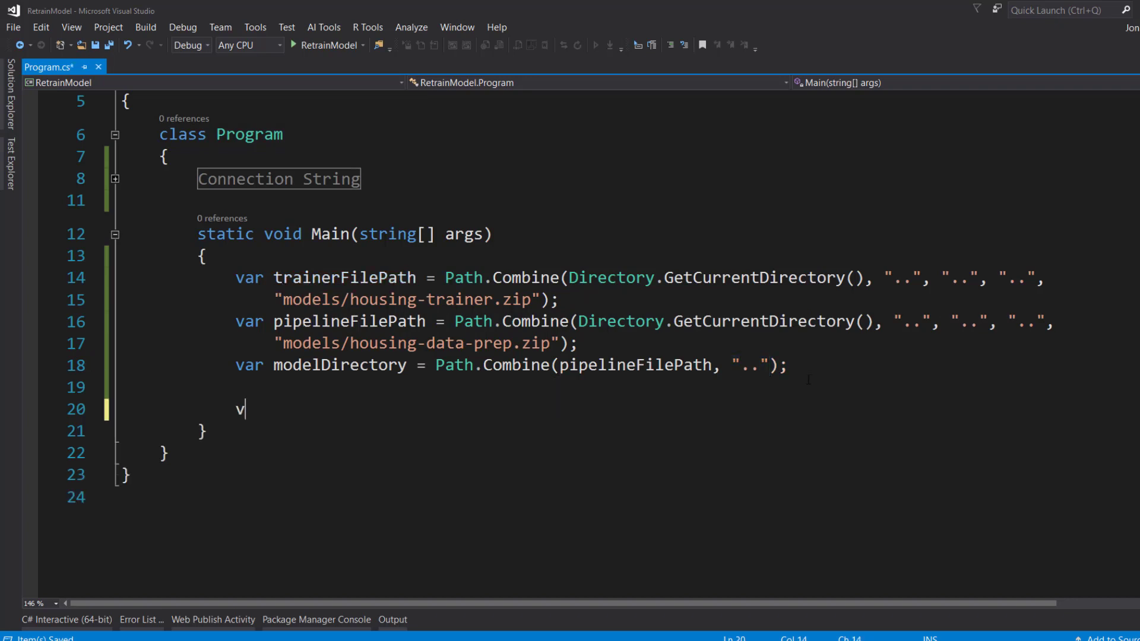
# Parse the storage account from the connection string and create a blob client from it
pyautogui.write('ar')
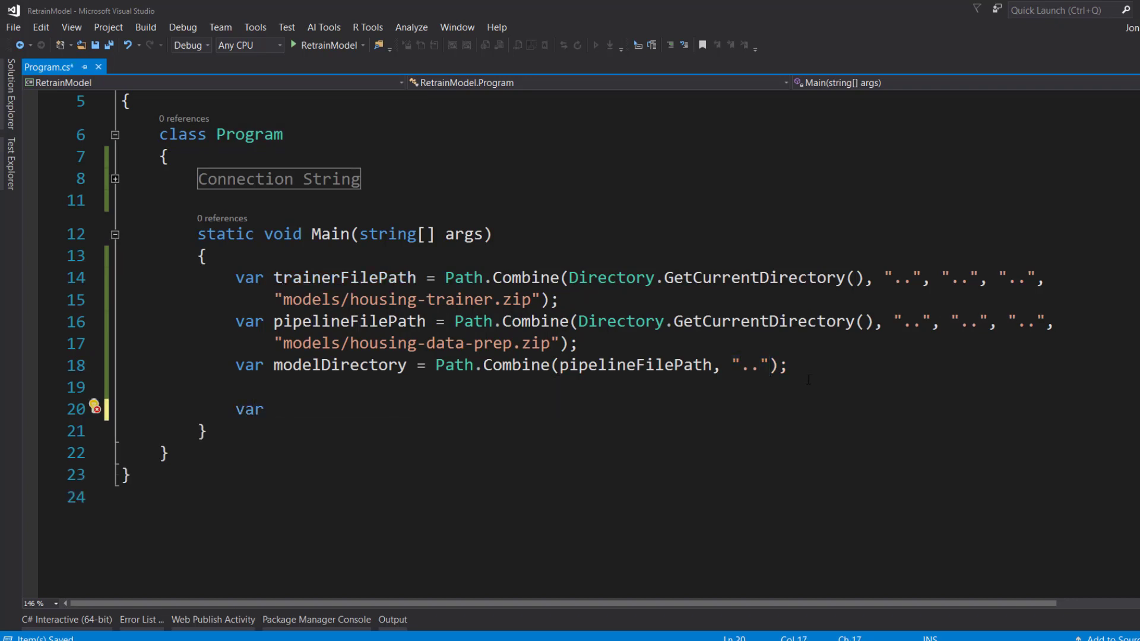
pyautogui.write('storageAccount = CloudStorageAccount')
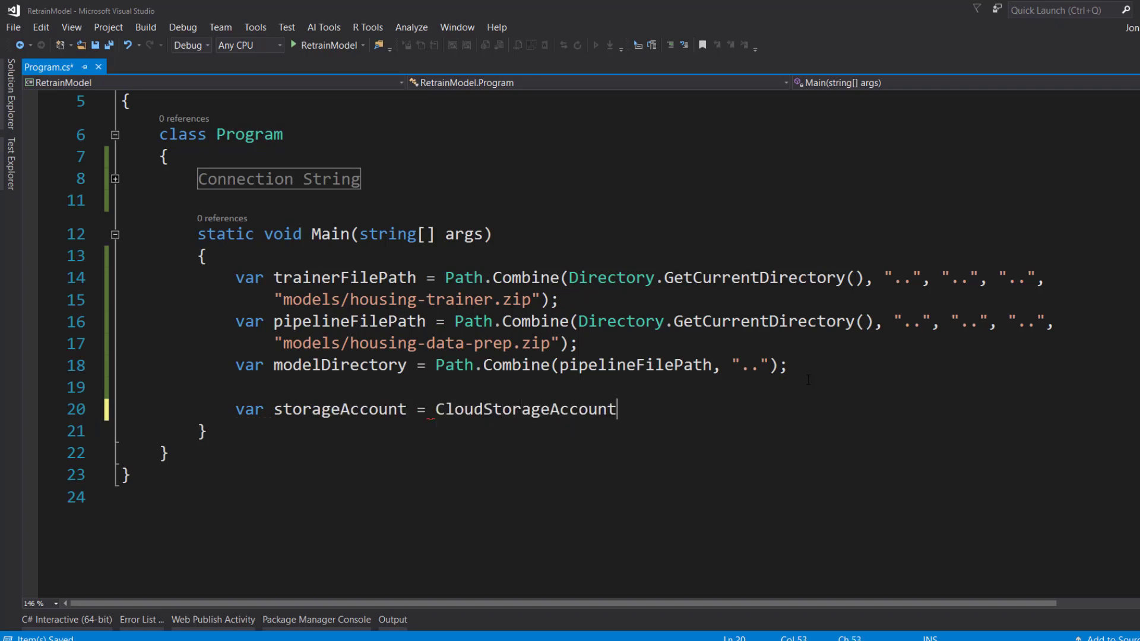
pyautogui.write('.')
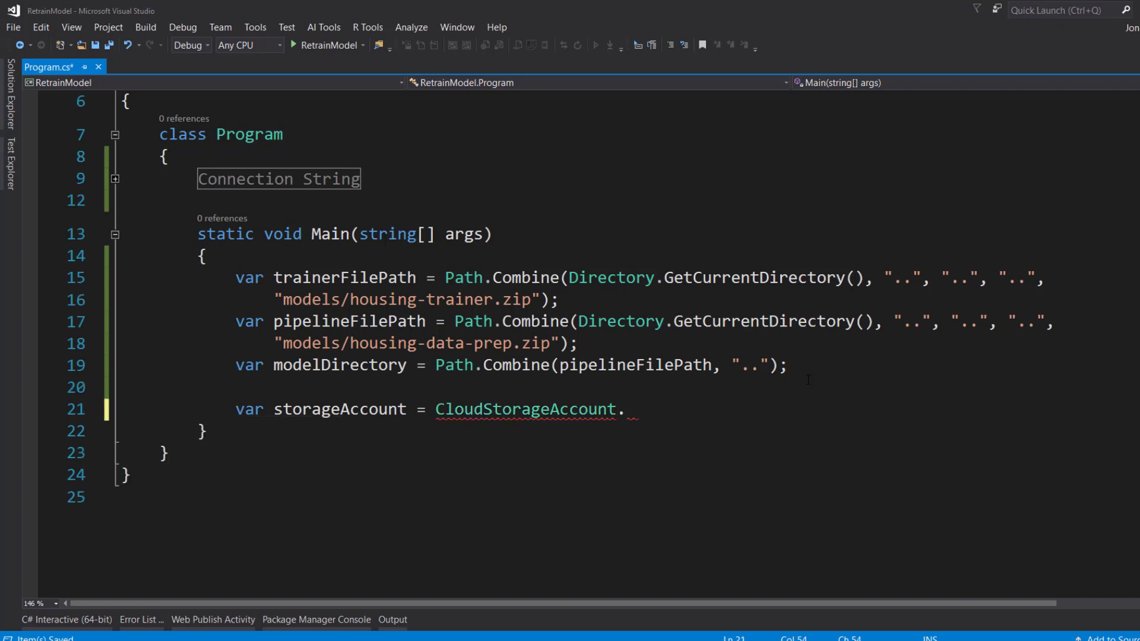
pyautogui.write('Parse()')
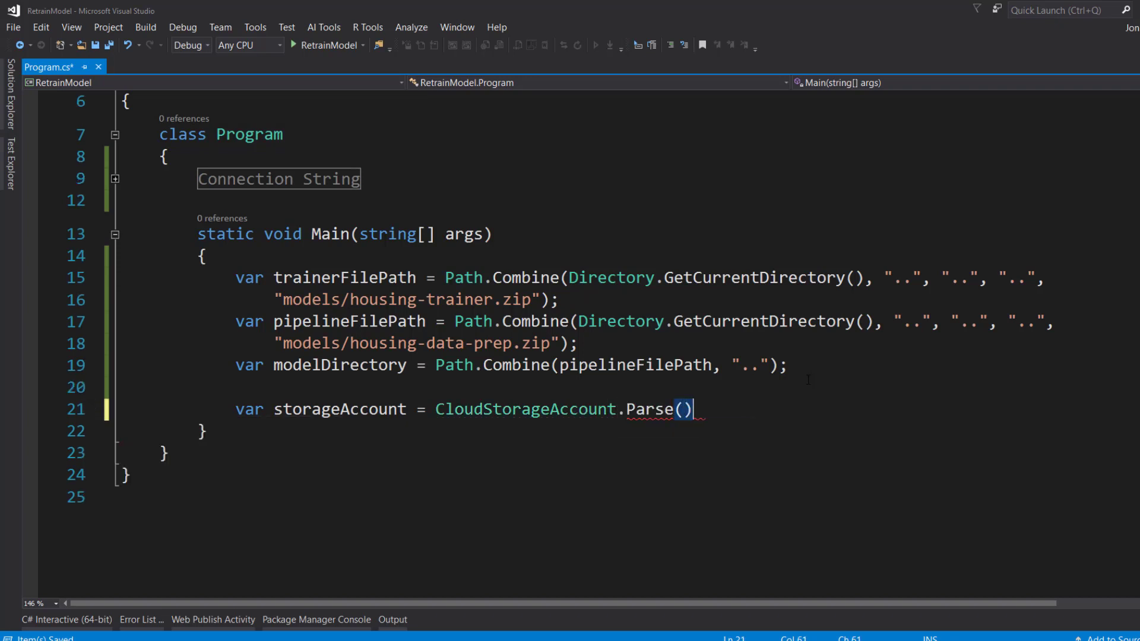
pyautogui.write('connectionString')
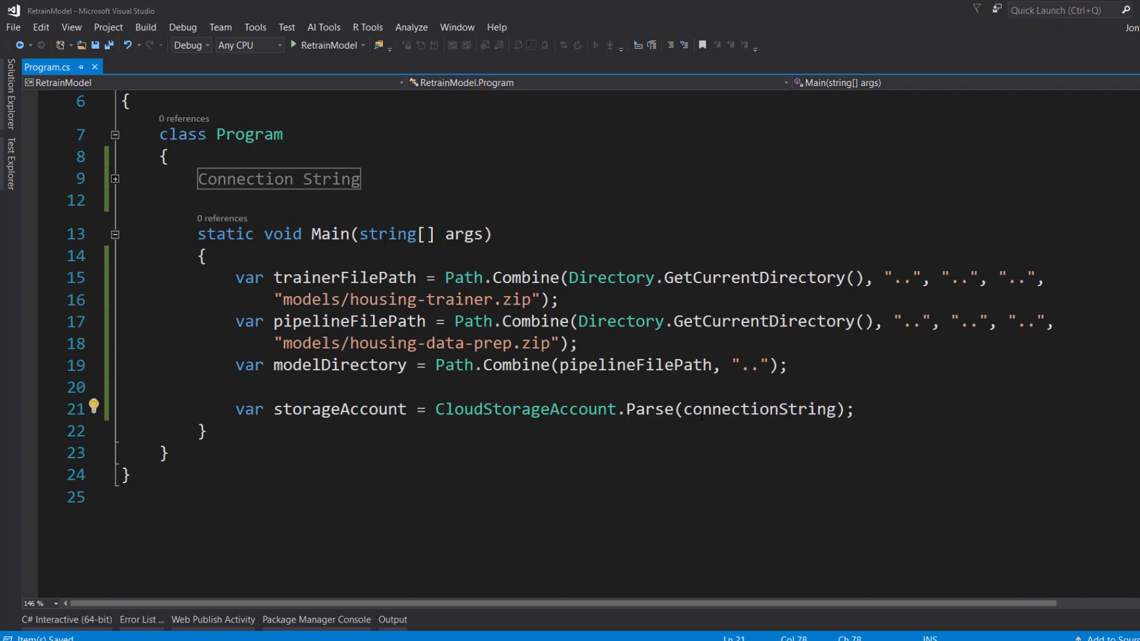
pyautogui.write('var client =')
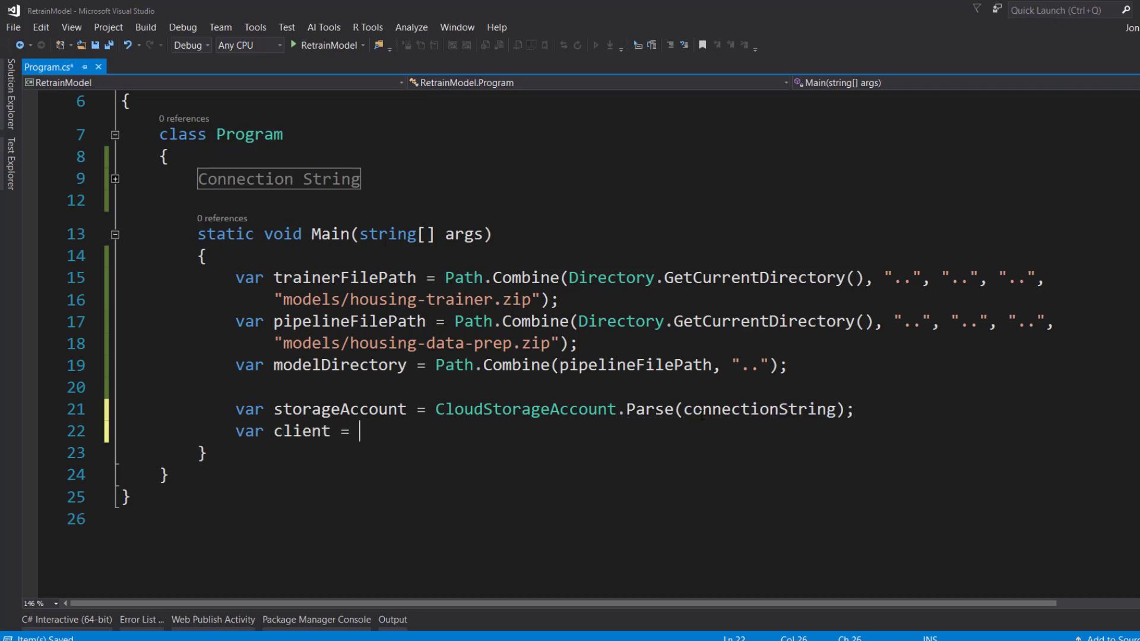
pyautogui.write('storageAccount.CreateCloudBlobClient')
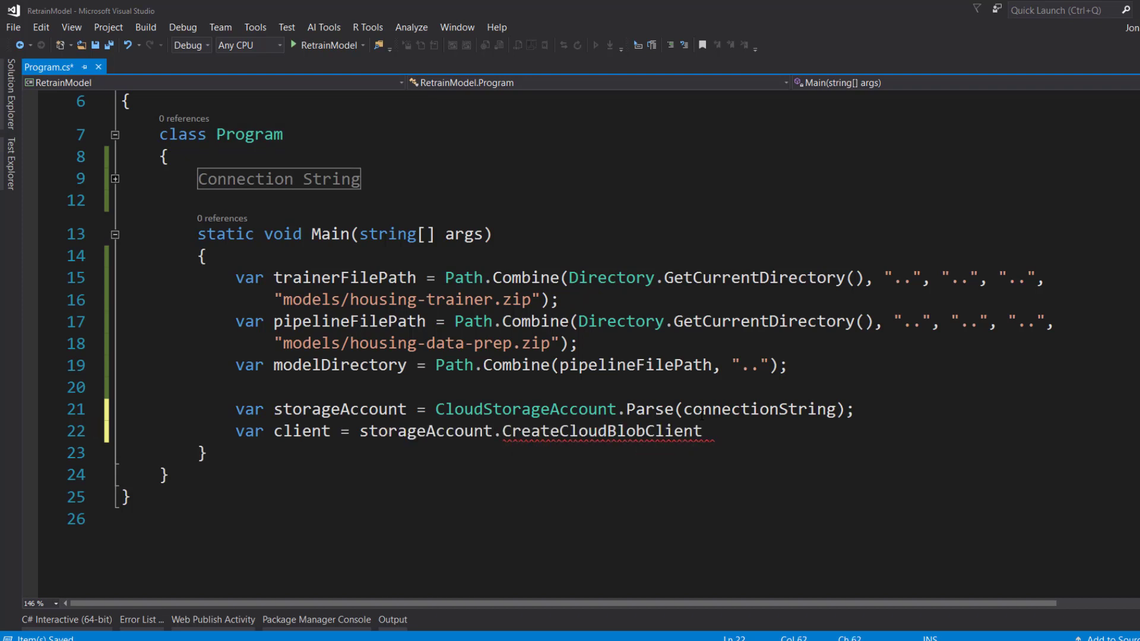
pyautogui.write('();')
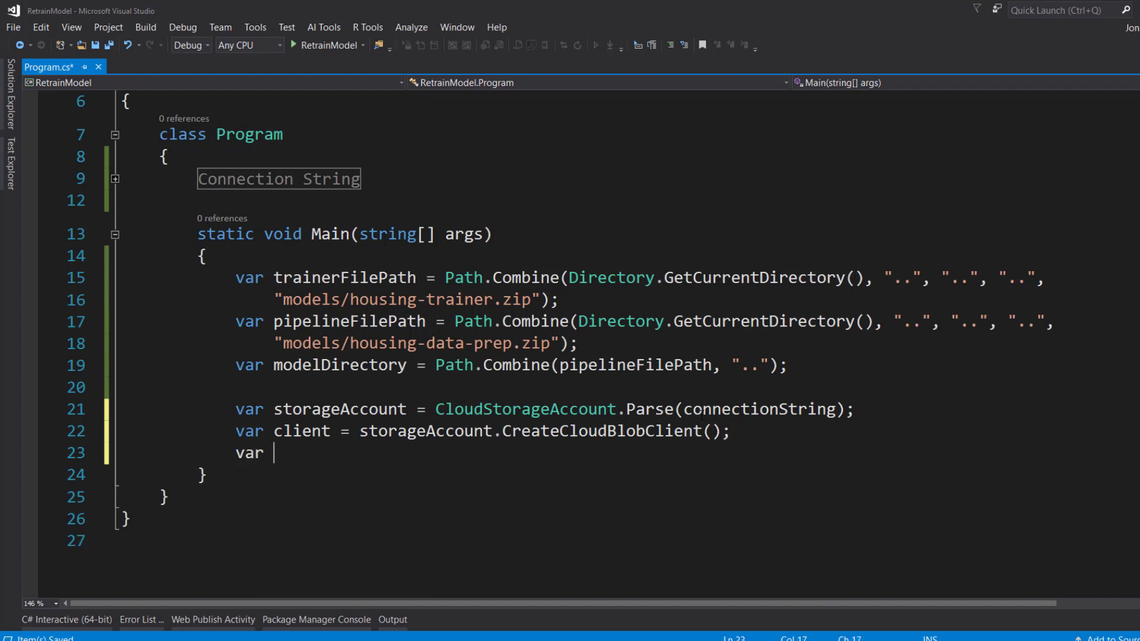
# Get the models container reference and a dataModel block blob for housing-data-prep.zip, then start the trainingModel duplicate
pyautogui.write('container = c')
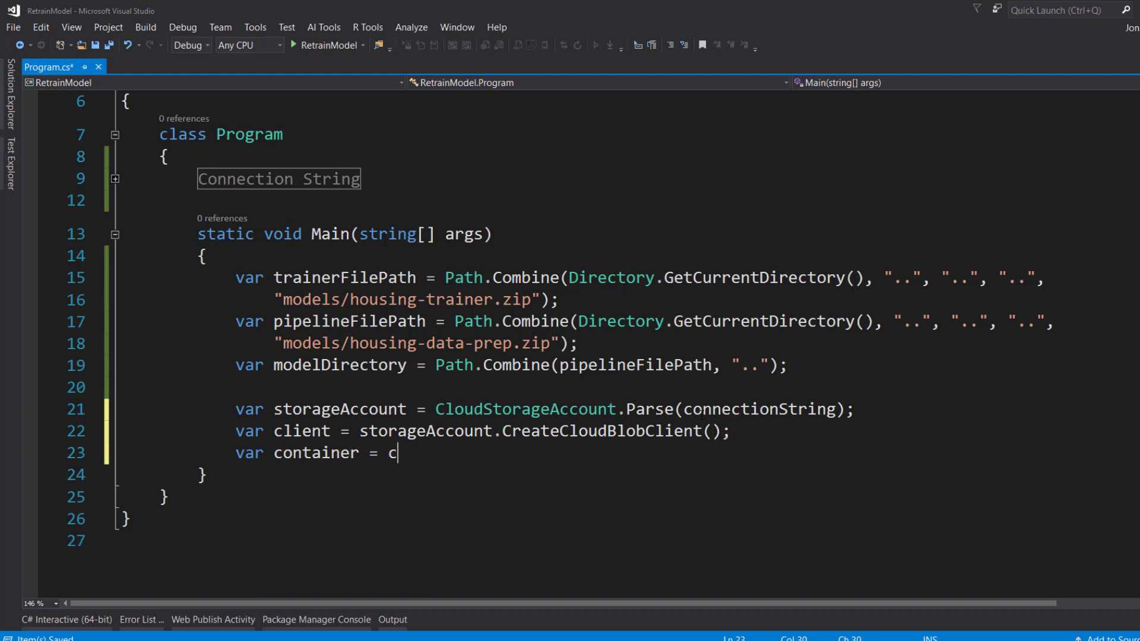
pyautogui.write('lient.getContainerReference')
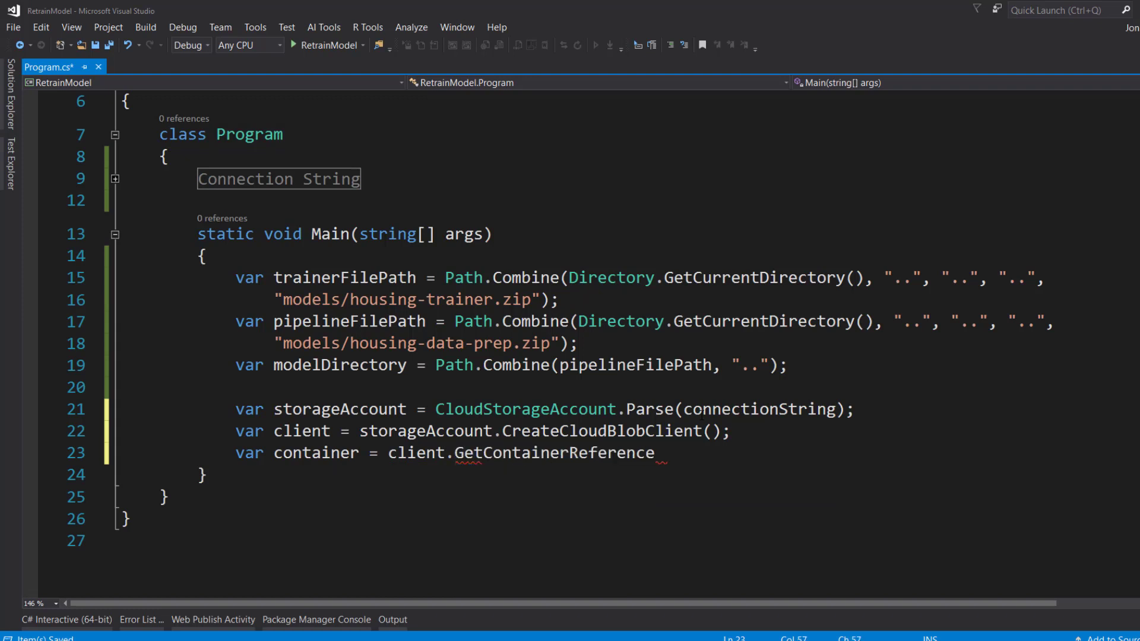
pyautogui.write('("mode");')
pyautogui.write('var')
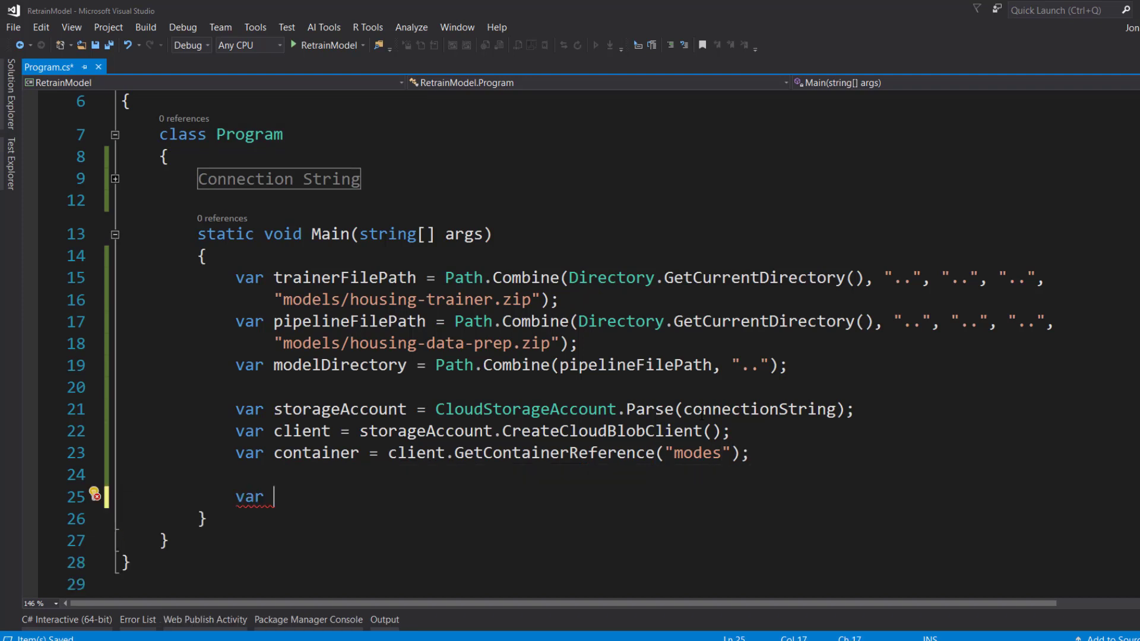
pyautogui.write('dataMod')
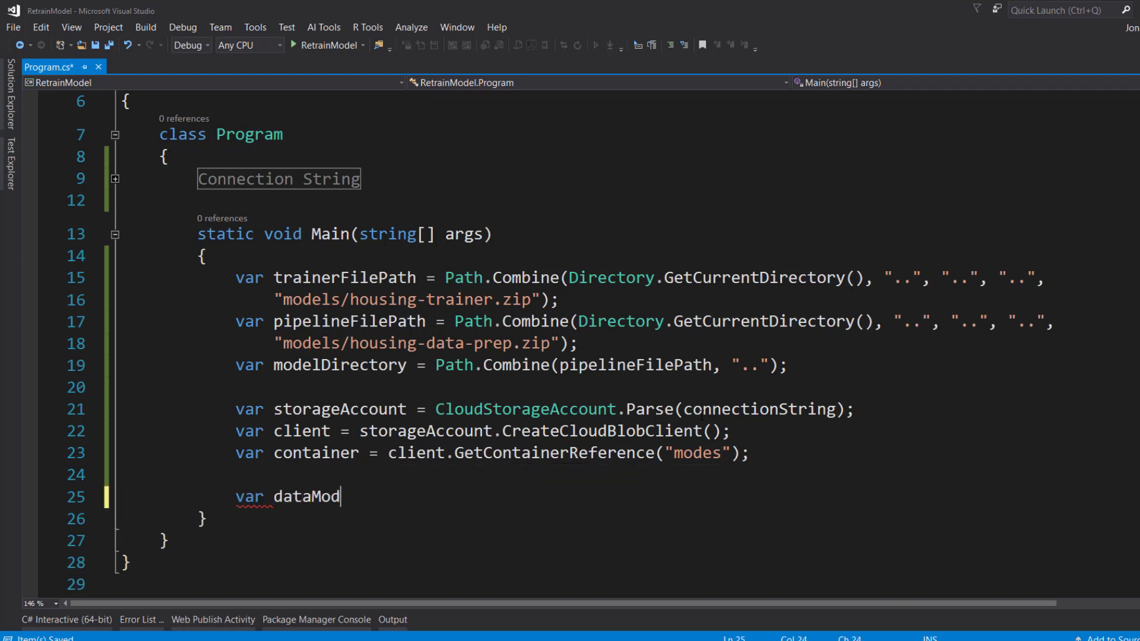
pyautogui.write('el = continer.')
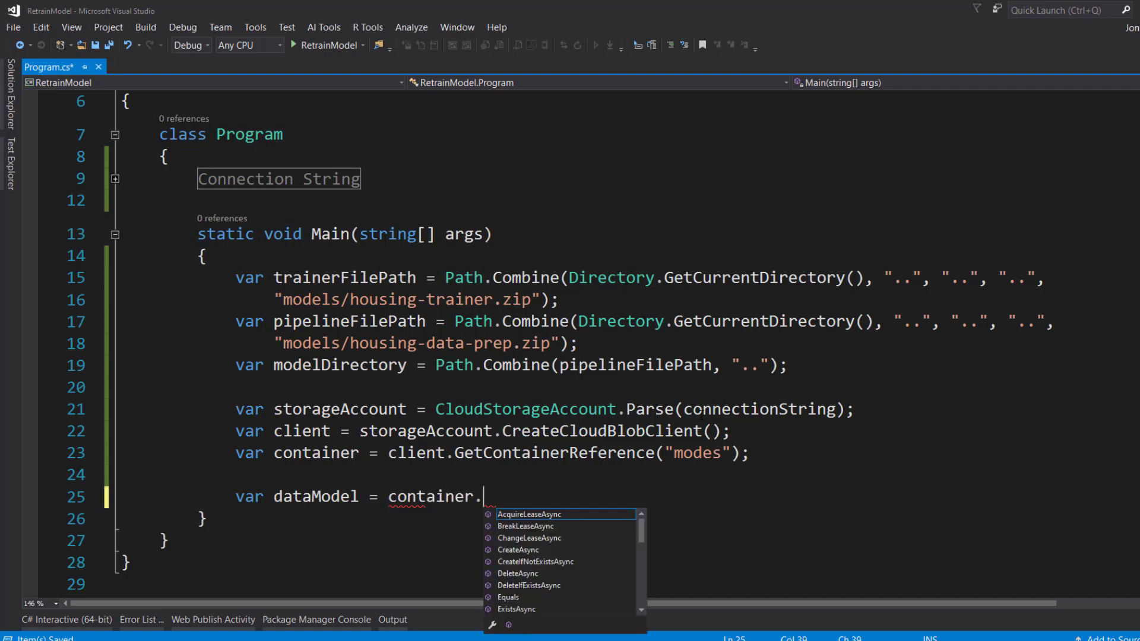
pyautogui.write('getbloc')
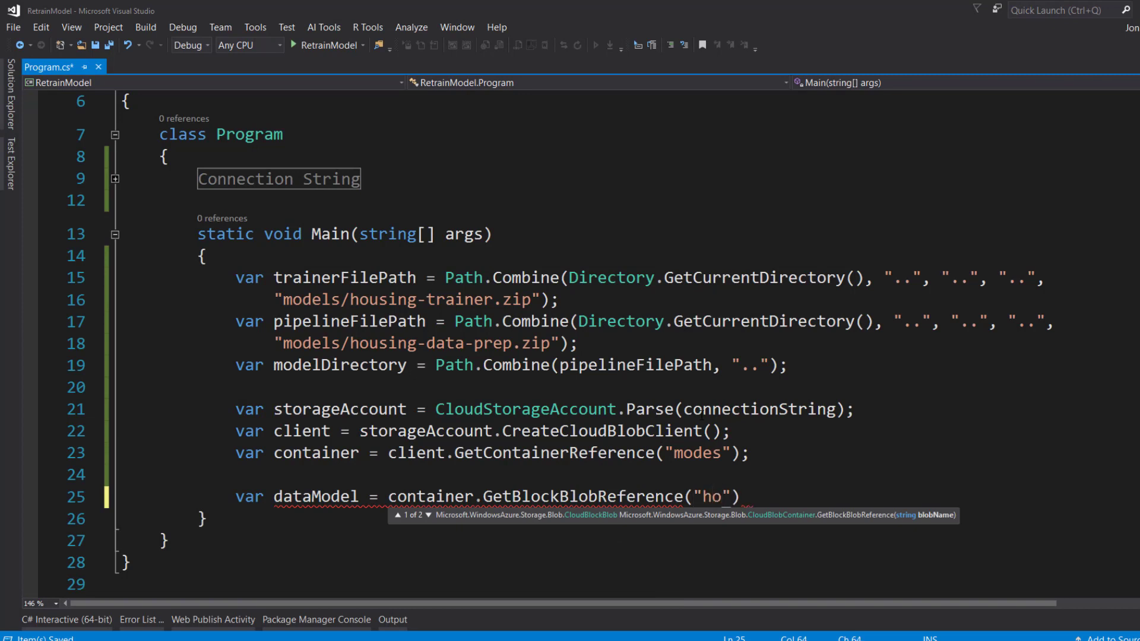
pyautogui.write('using-data-prep.zip')
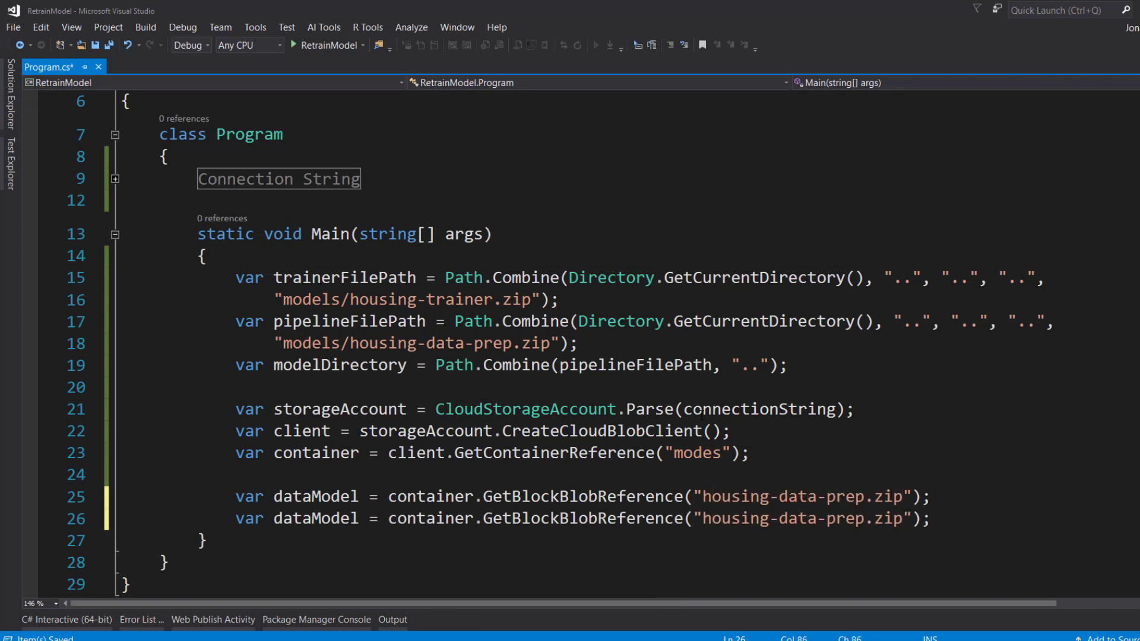
pyautogui.doubleClick(843, 519)
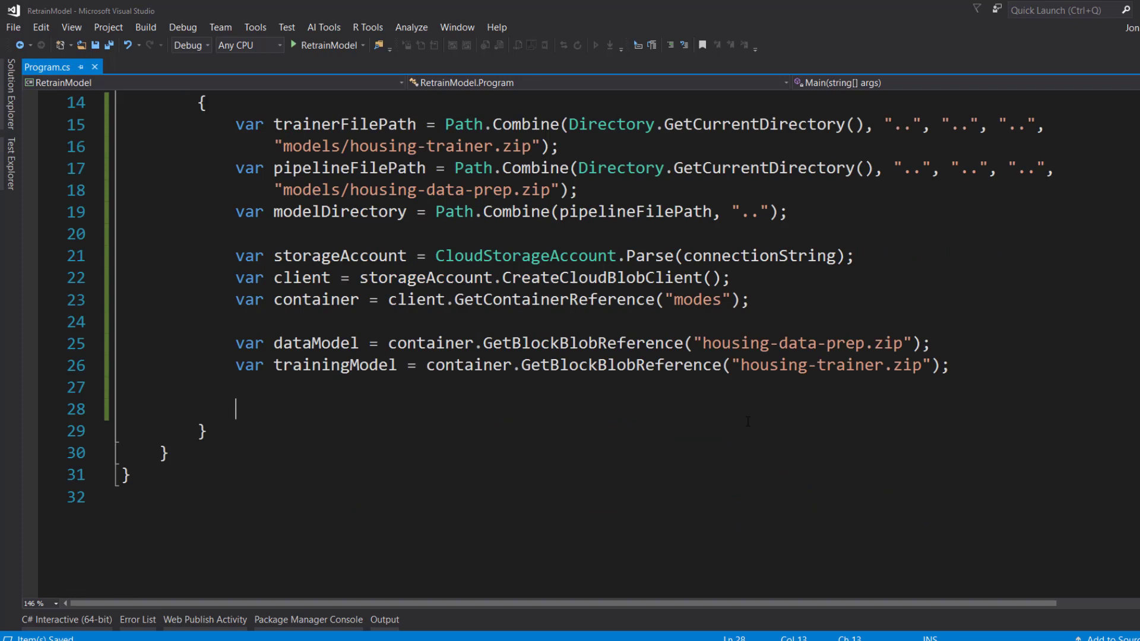
# Add the !File.Exists(pipelineFilePath) check with a nested Directory.Exists/CreateDirectory for modelDirectory
pyautogui.write('if (!')
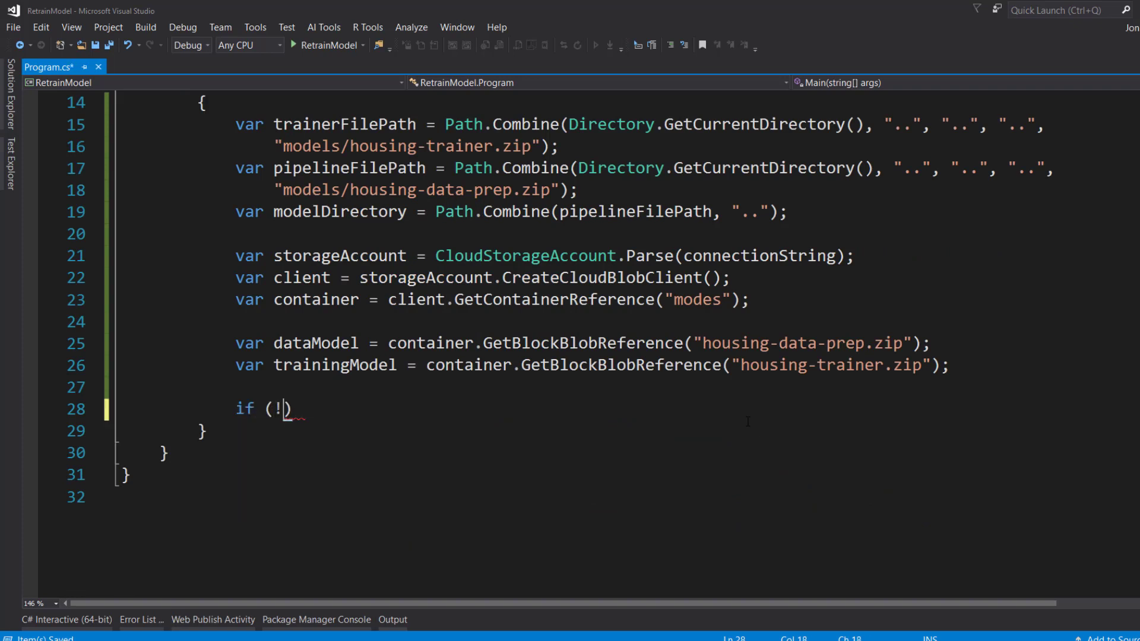
pyautogui.write('File.Exists()')
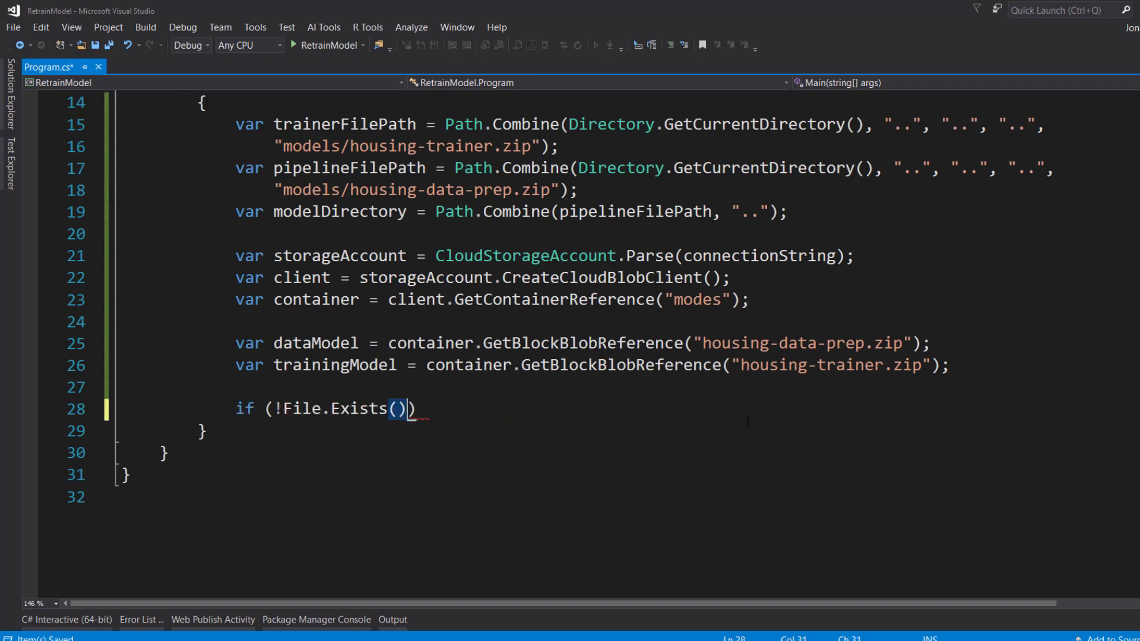
pyautogui.write('p')
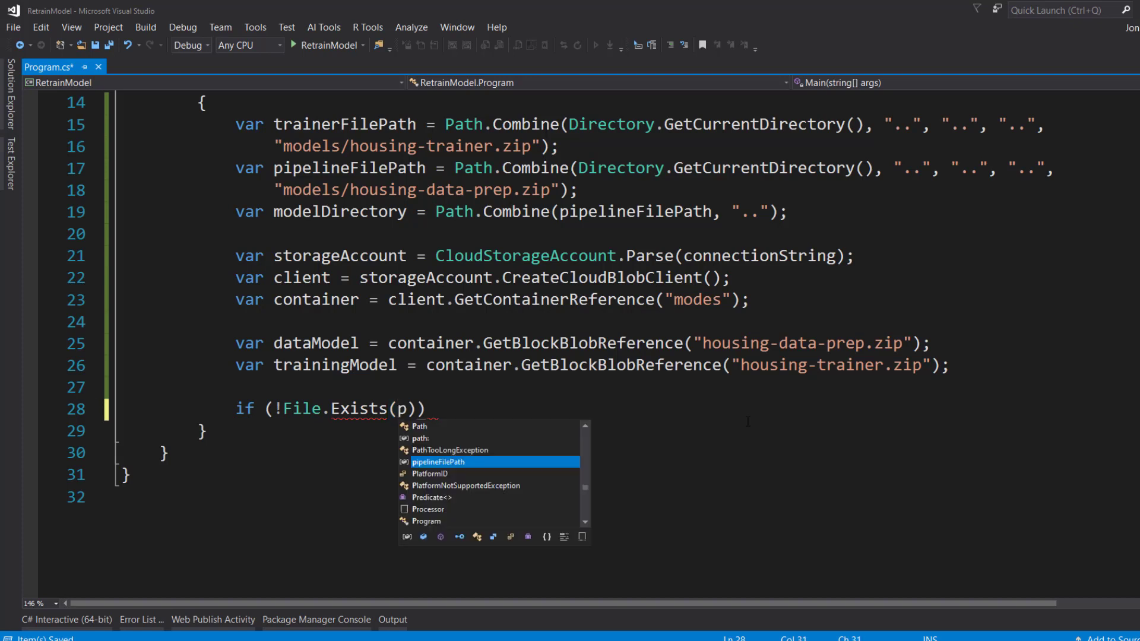
pyautogui.write('ipelineFilePath')
pyautogui.write('{')
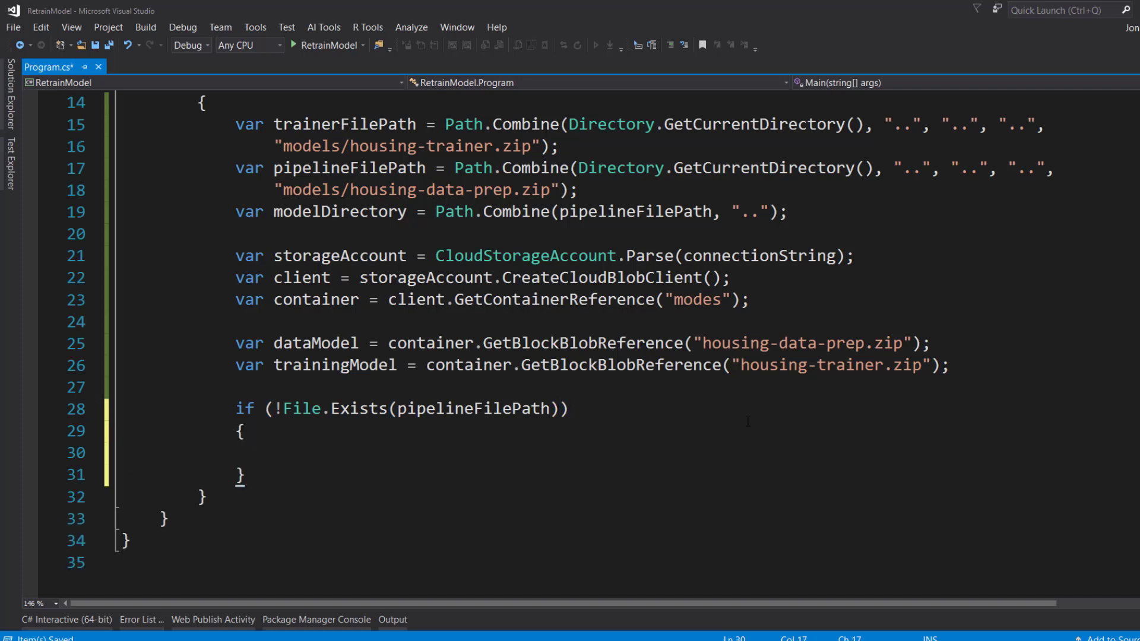
pyautogui.write('if (!Directory.)')
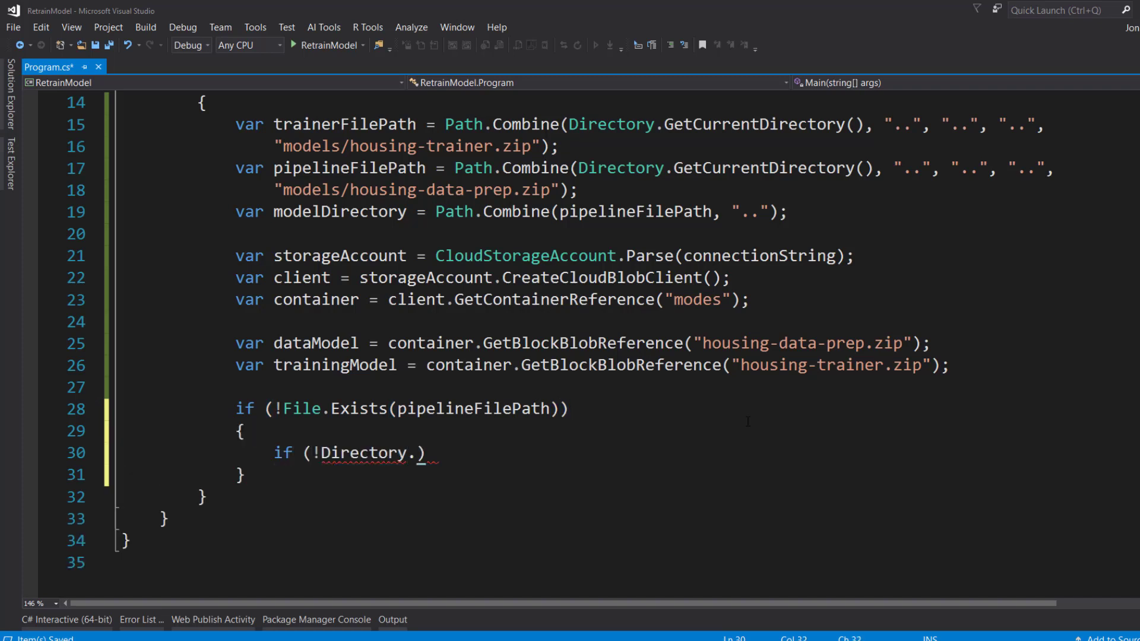
pyautogui.write('Ex')
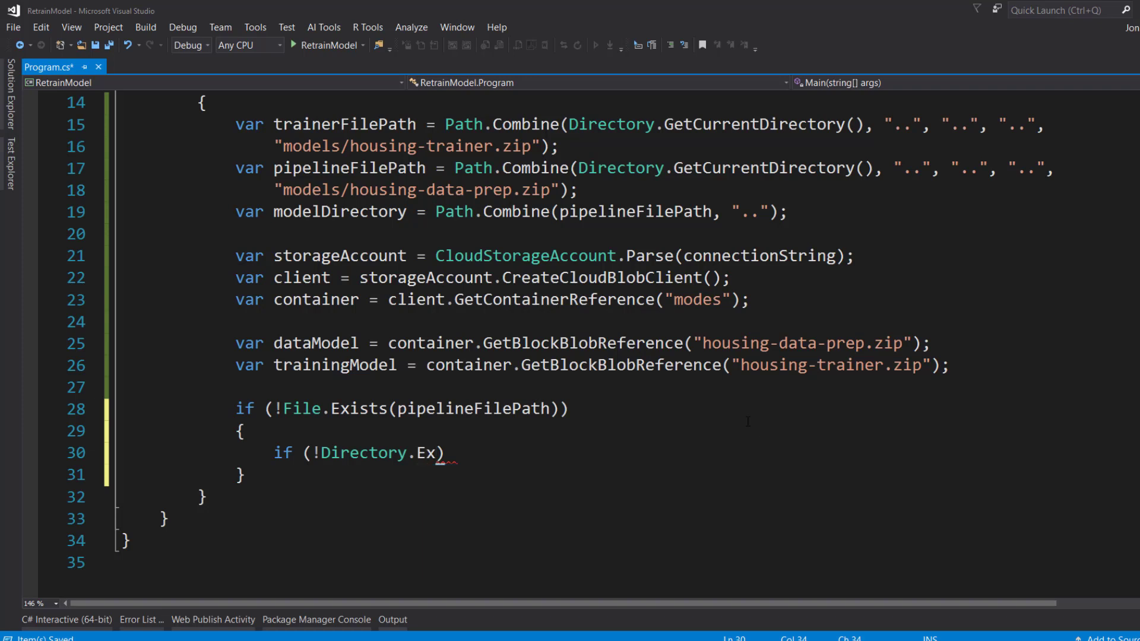
pyautogui.write('ists()')
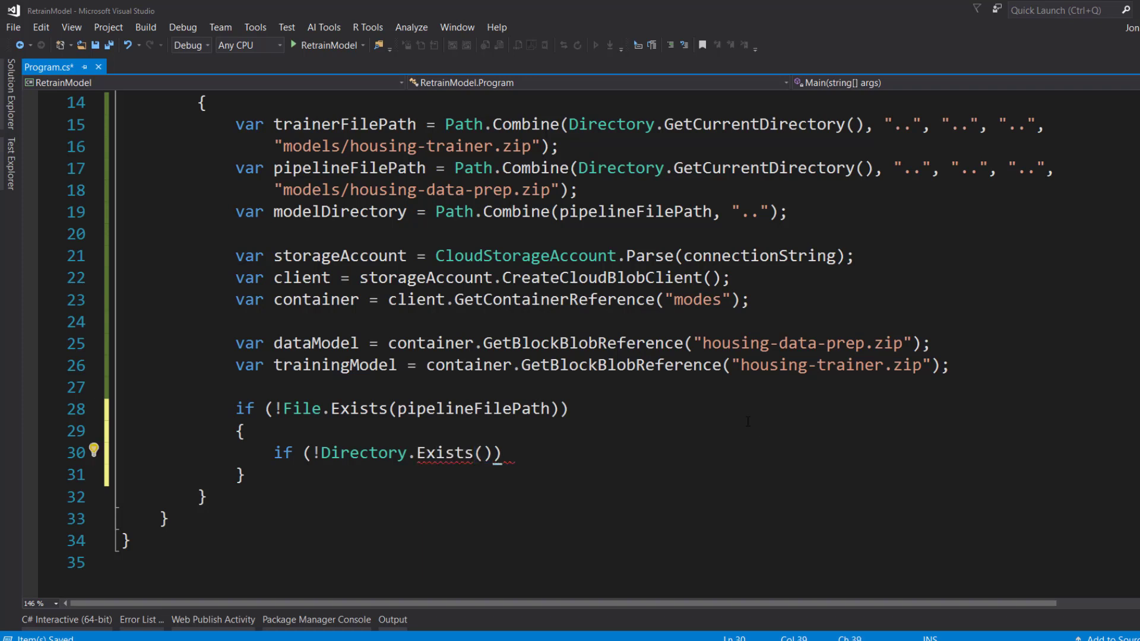
pyautogui.write('modelDirectory')
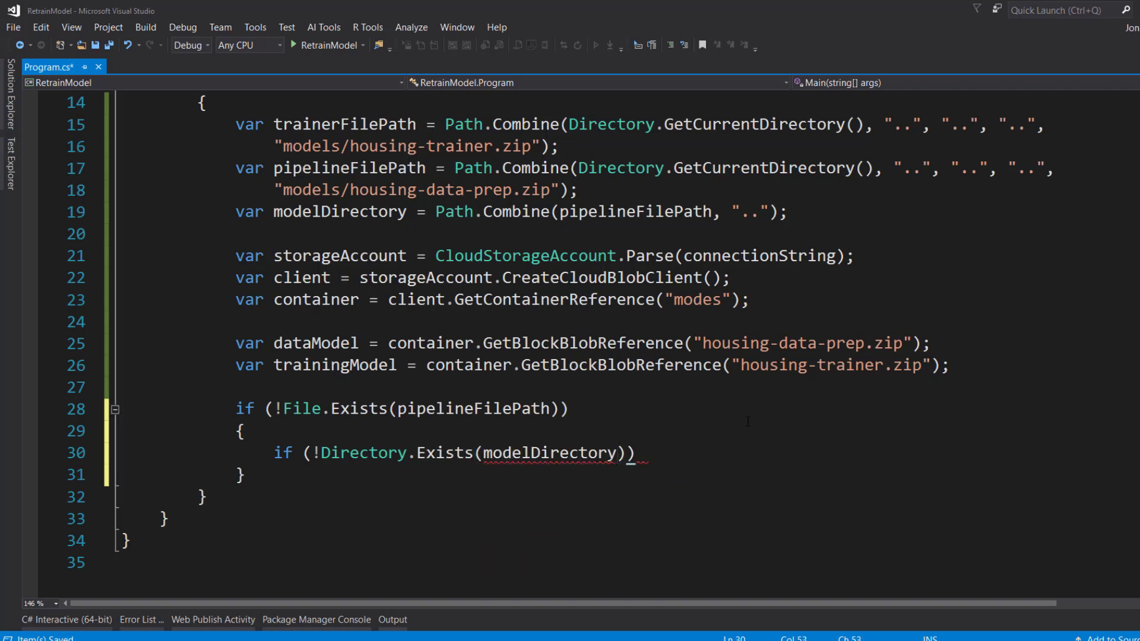
pyautogui.write('Di')
pyautogui.write('await')
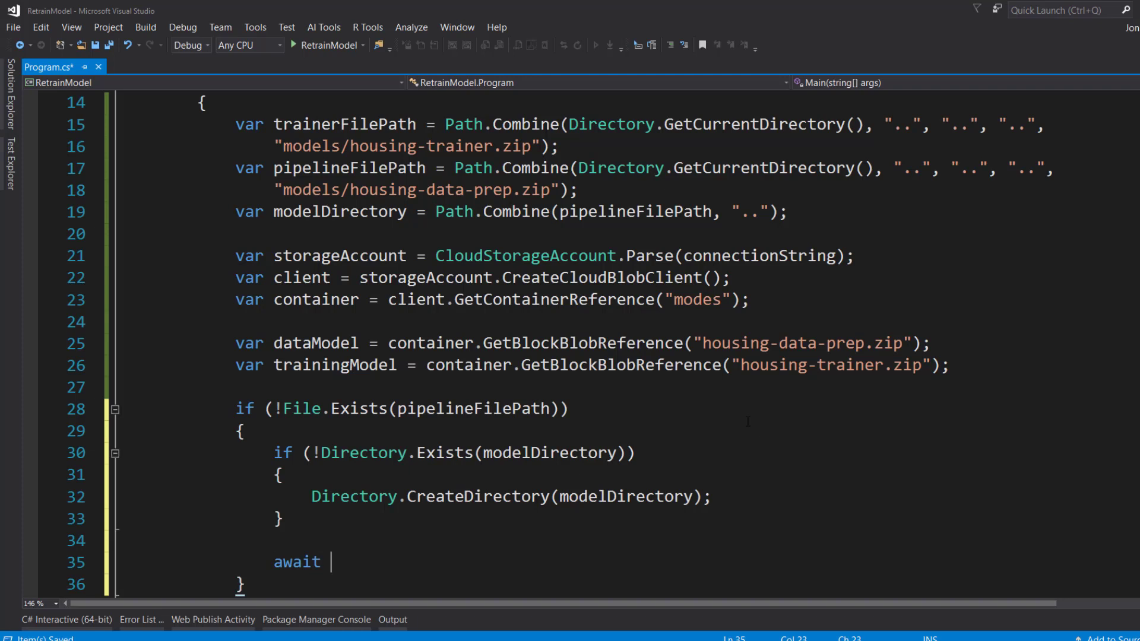
# Call dataModel.DownloadToFileAsync(pipelineFilePath, FileMode.Create) inside the check
pyautogui.write('dataModel.Do')
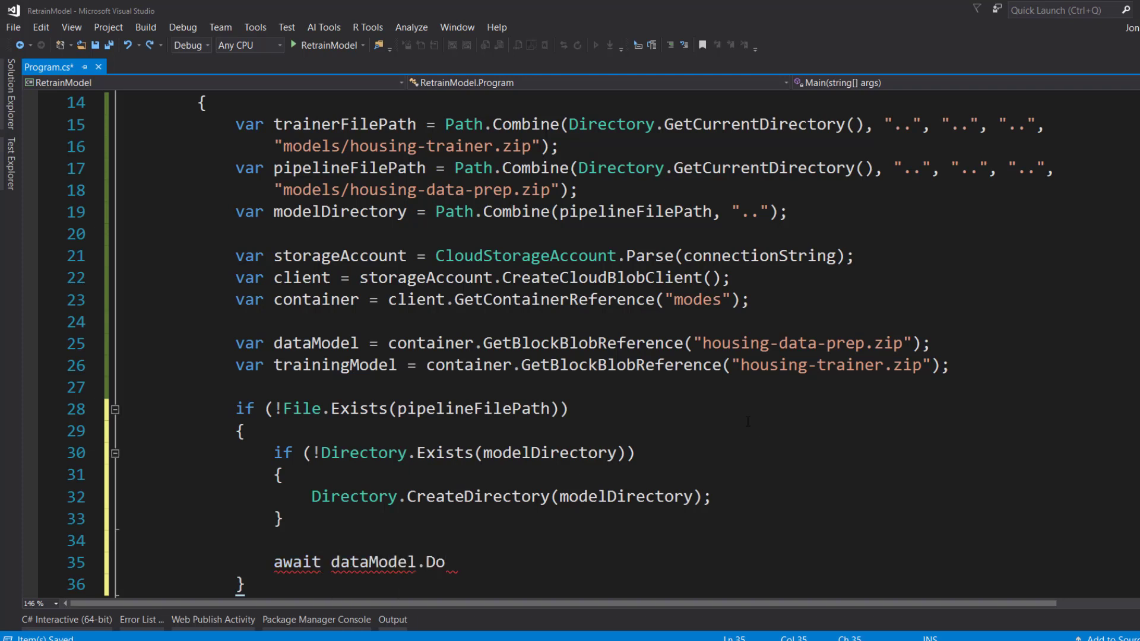
pyautogui.write('wnloatoFileA')
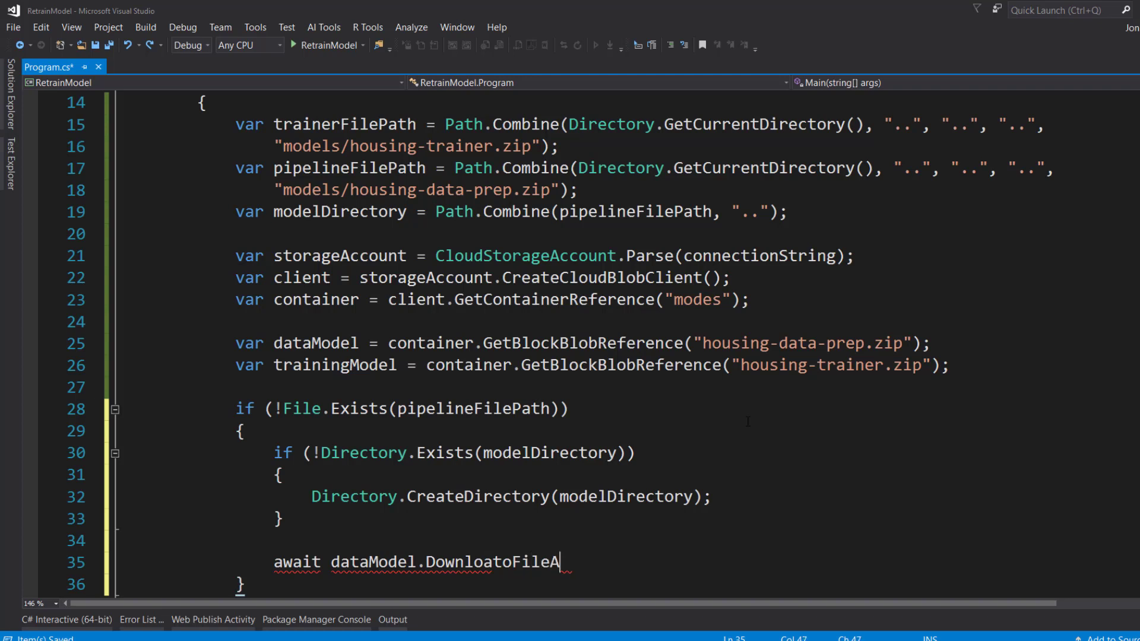
pyautogui.write('sync();')
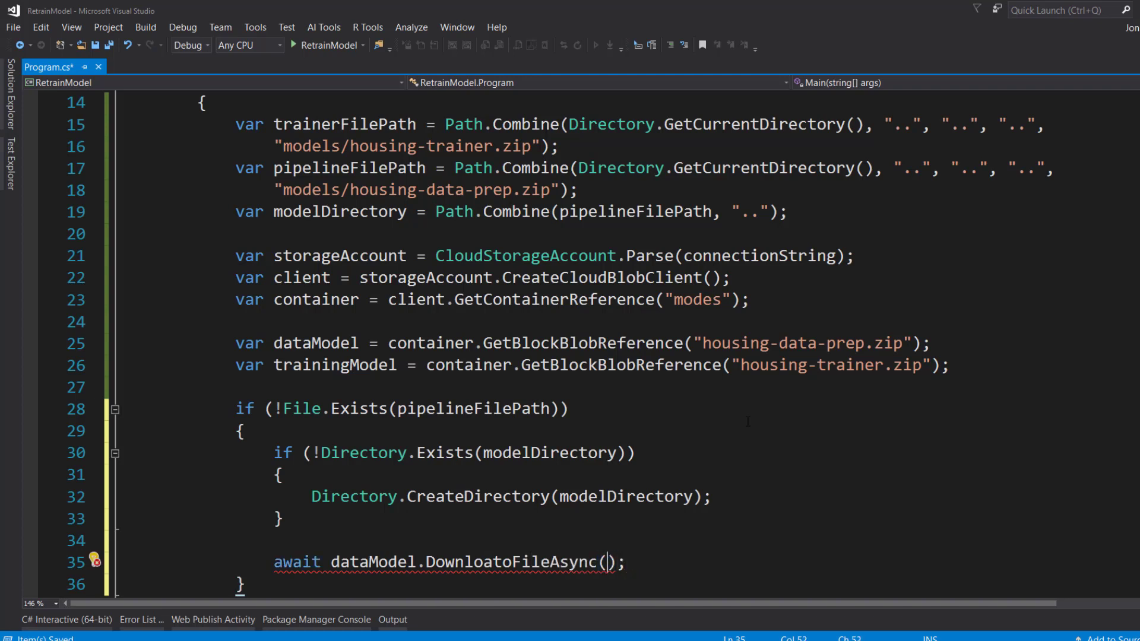
pyautogui.write('pipelineFilePath')
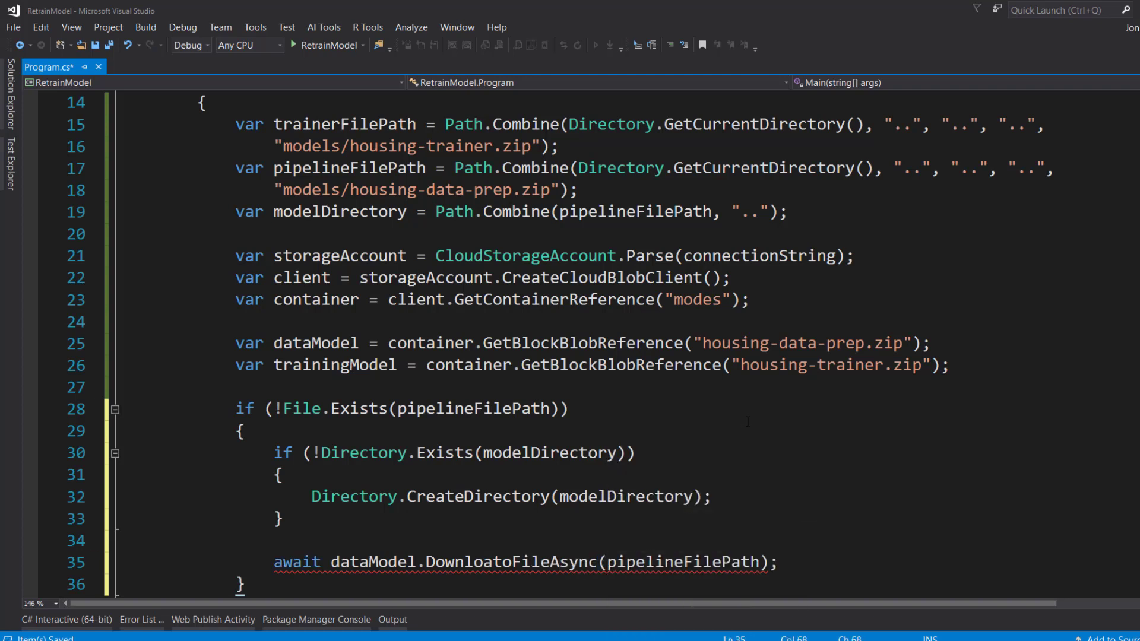
pyautogui.write('FileModel.Create')
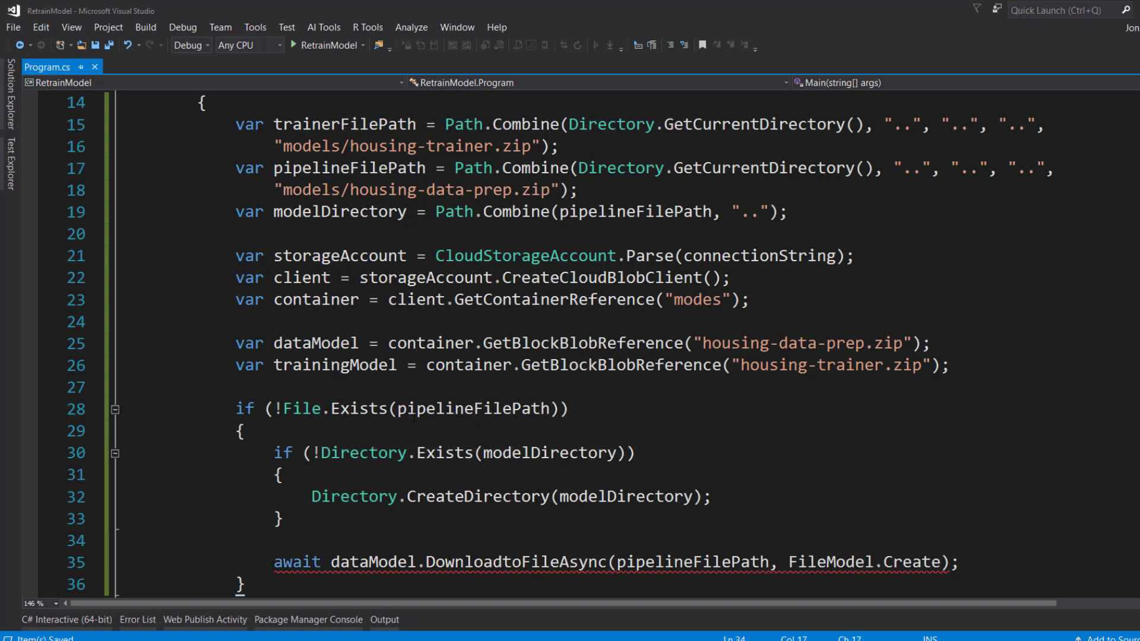
# Mark Main as async and fix the DownloadToFileAsync and FileMode.Create spellings
pyautogui.scroll(3)
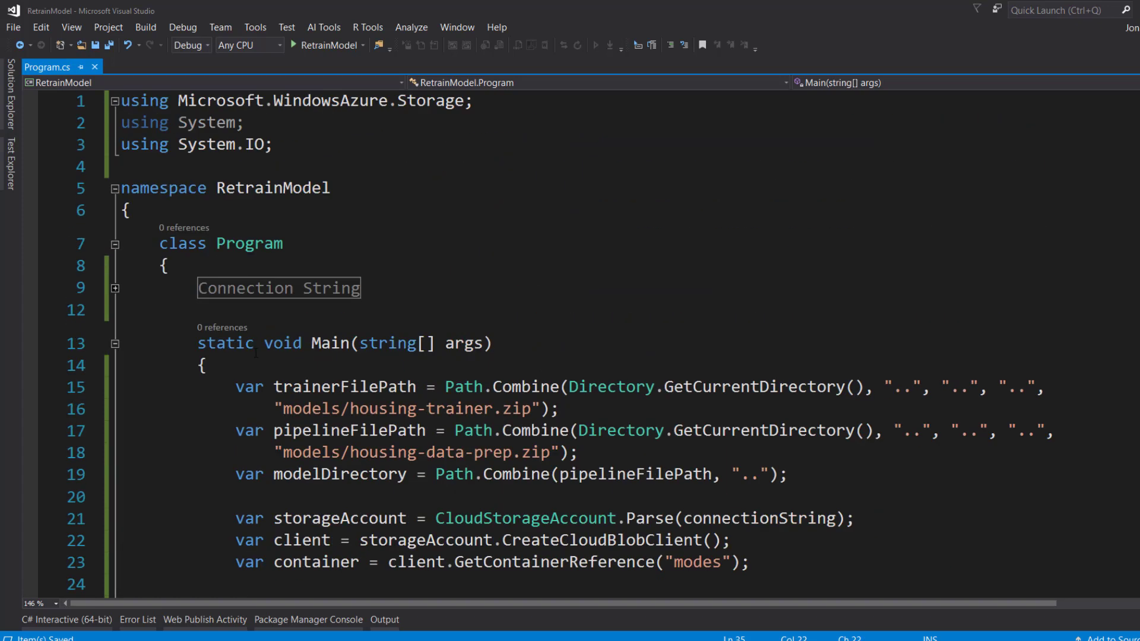
pyautogui.write('as')
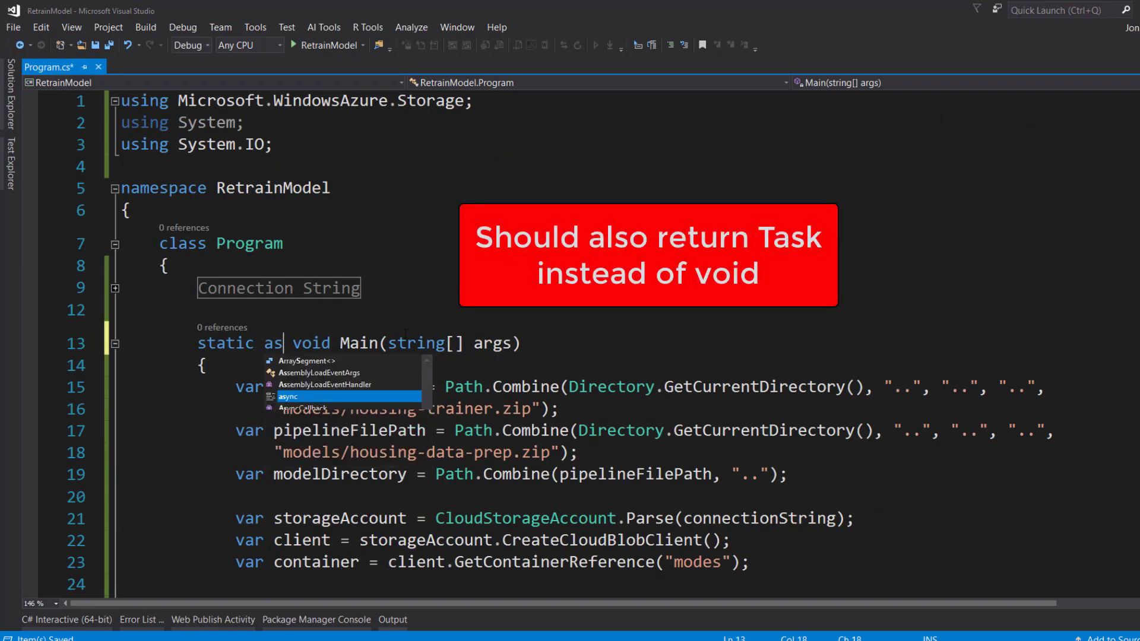
pyautogui.scroll(-3)
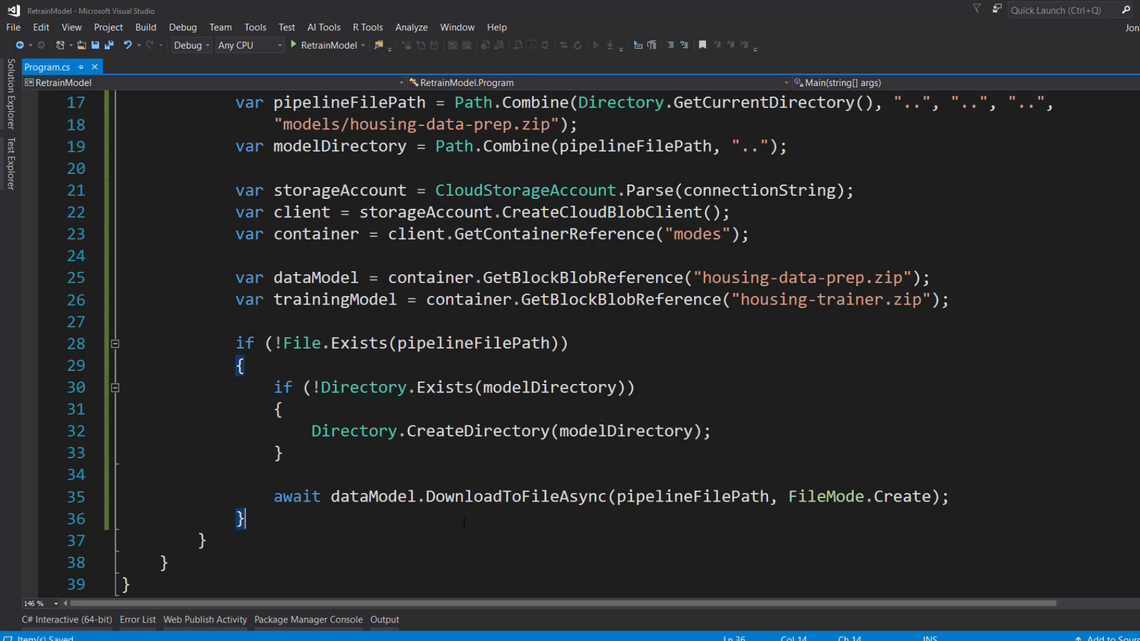
# Add if (!File.Exists(trainerFilePath)) awaiting trainingModel.DownloadToFileAsync to trainerFilePath
pyautogui.write('if (true)')
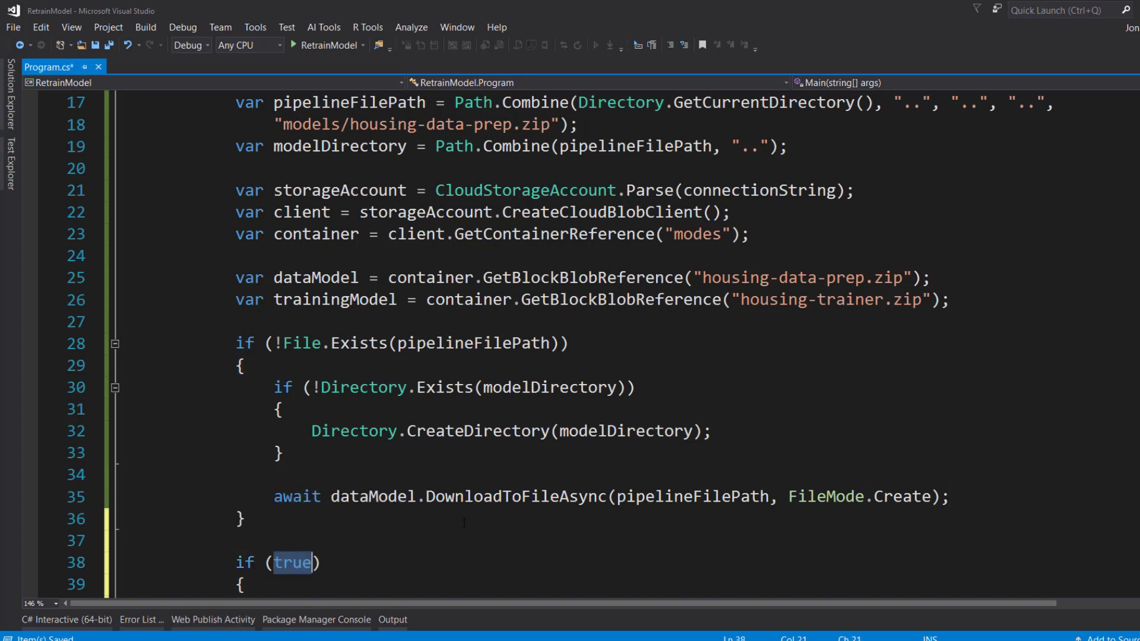
pyautogui.write('!File.Exists(')
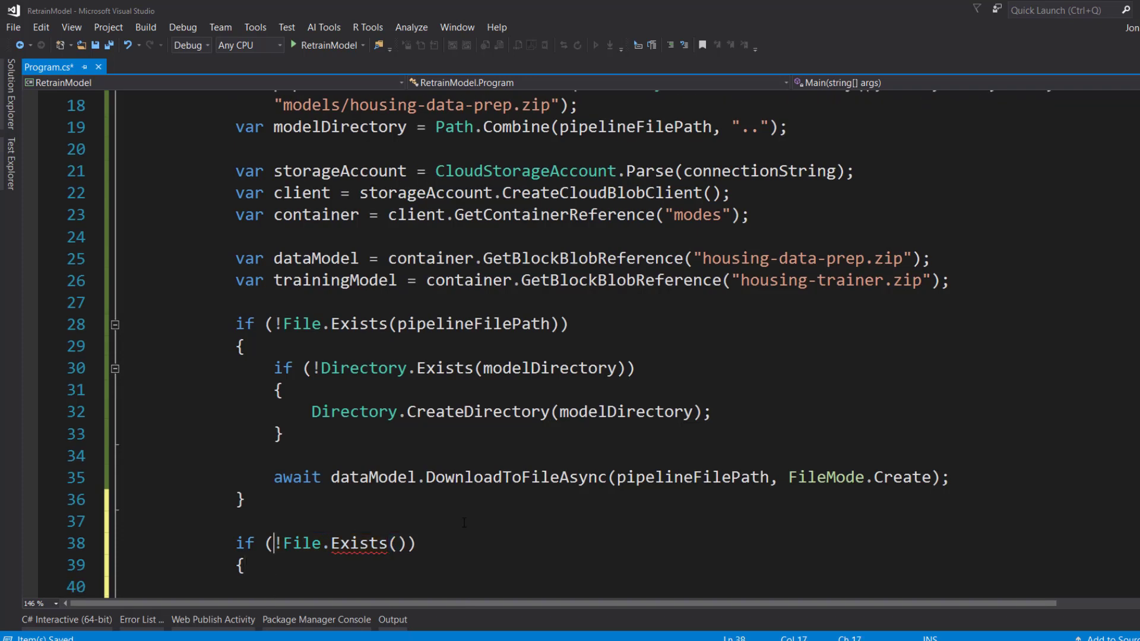
pyautogui.write('trainerFilePath')
pyautogui.click(583, 587)
pyautogui.write('await trainingModel.DownloadToFileAsync();')
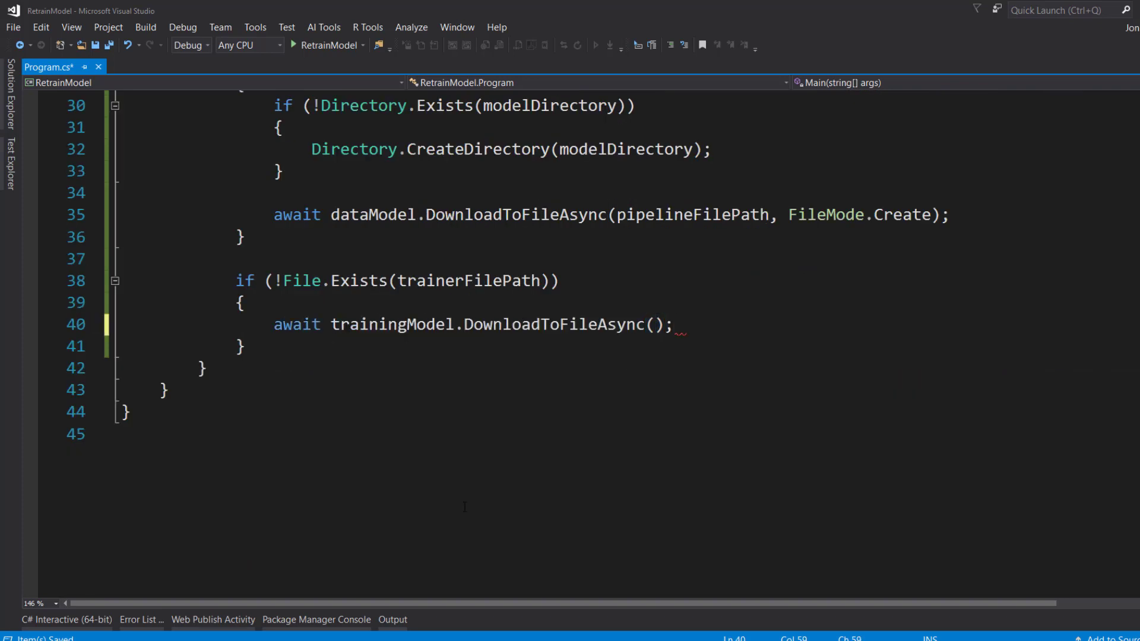
pyautogui.write('trainerFilePath, FileMode.Create')
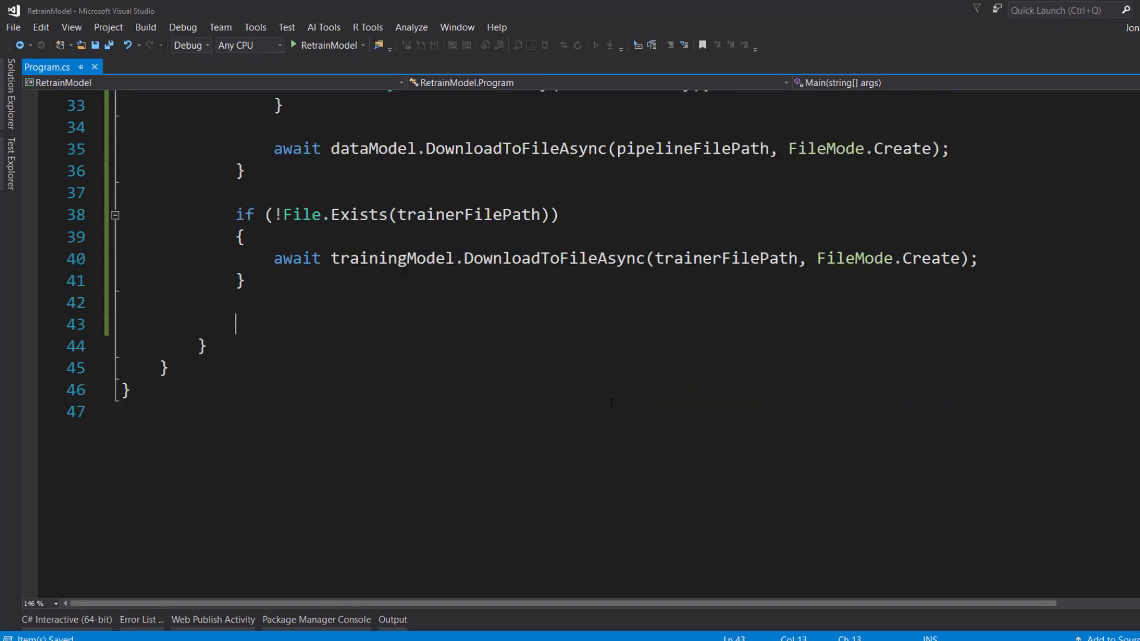
# Create an MLContext and load trainerModel from trainerFilePath with context.Model.Load
pyautogui.write('var')
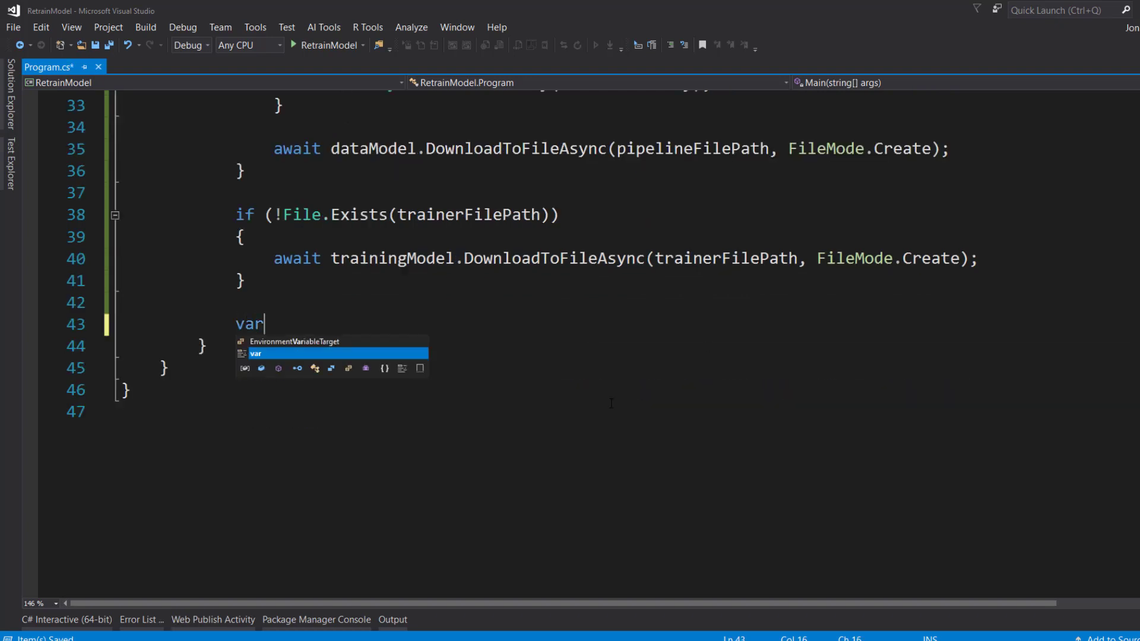
pyautogui.write('context = new')
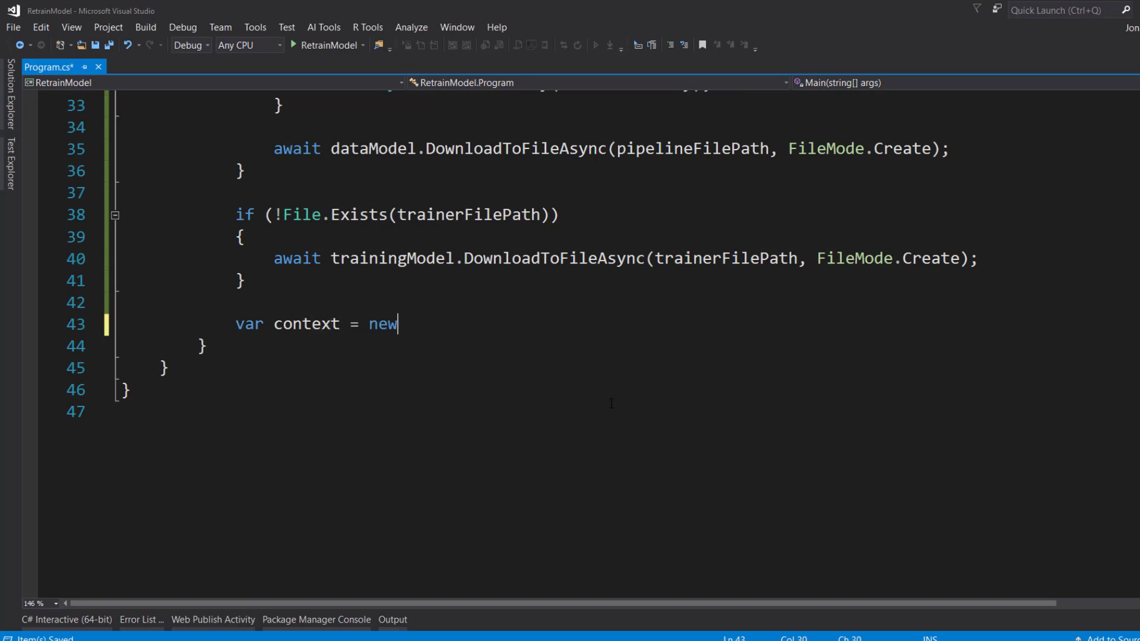
pyautogui.write('MLContext();')
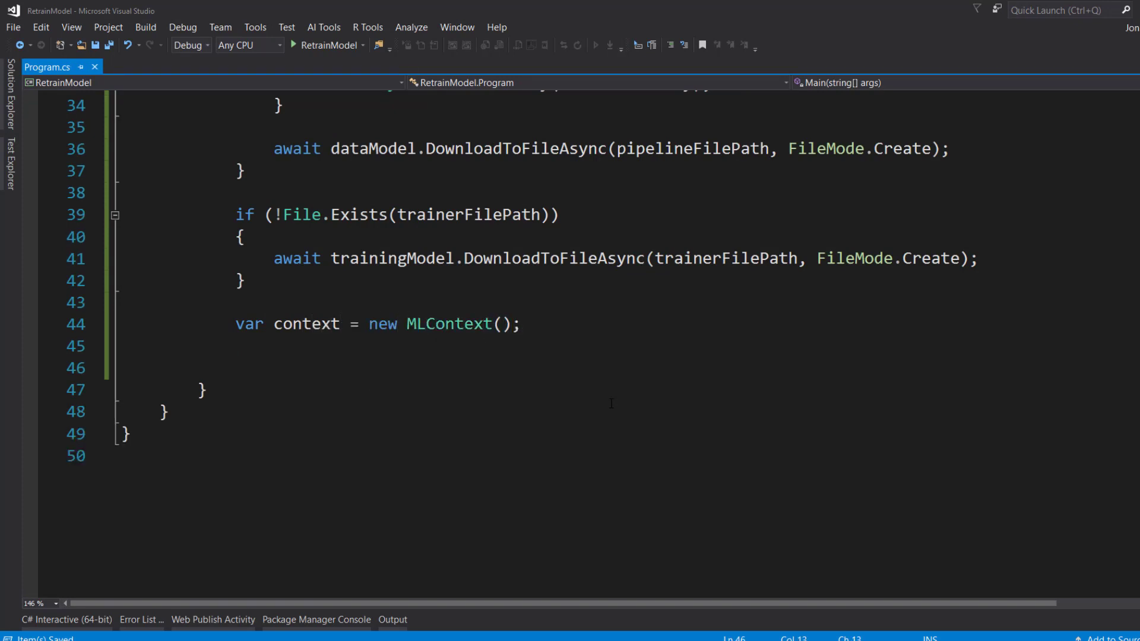
pyautogui.write('var trainerM')
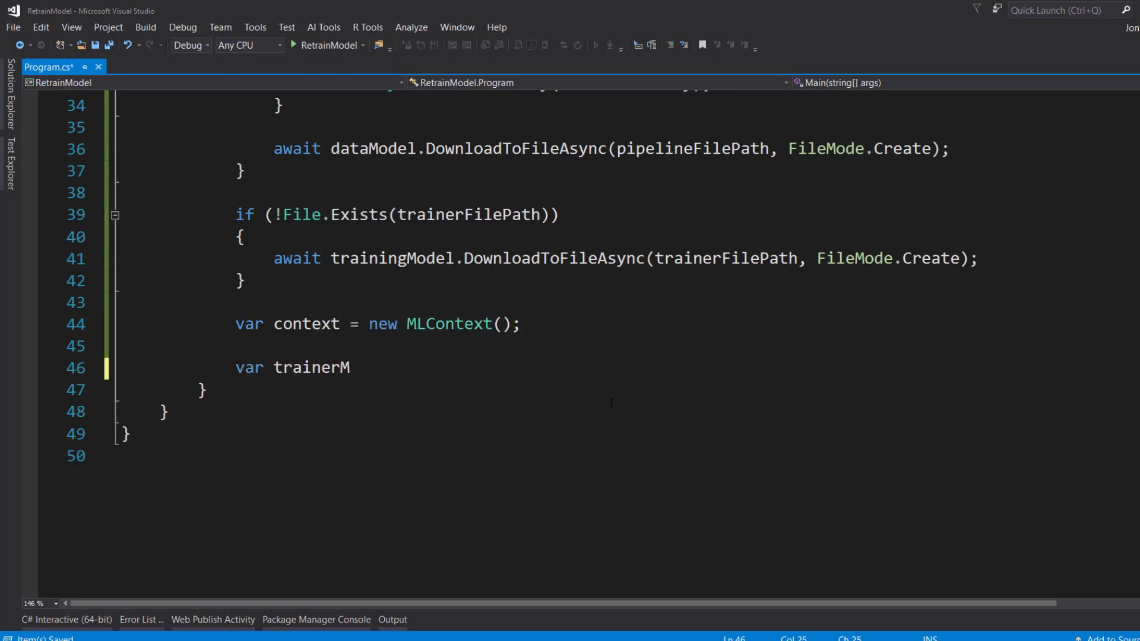
pyautogui.write('odel = context')
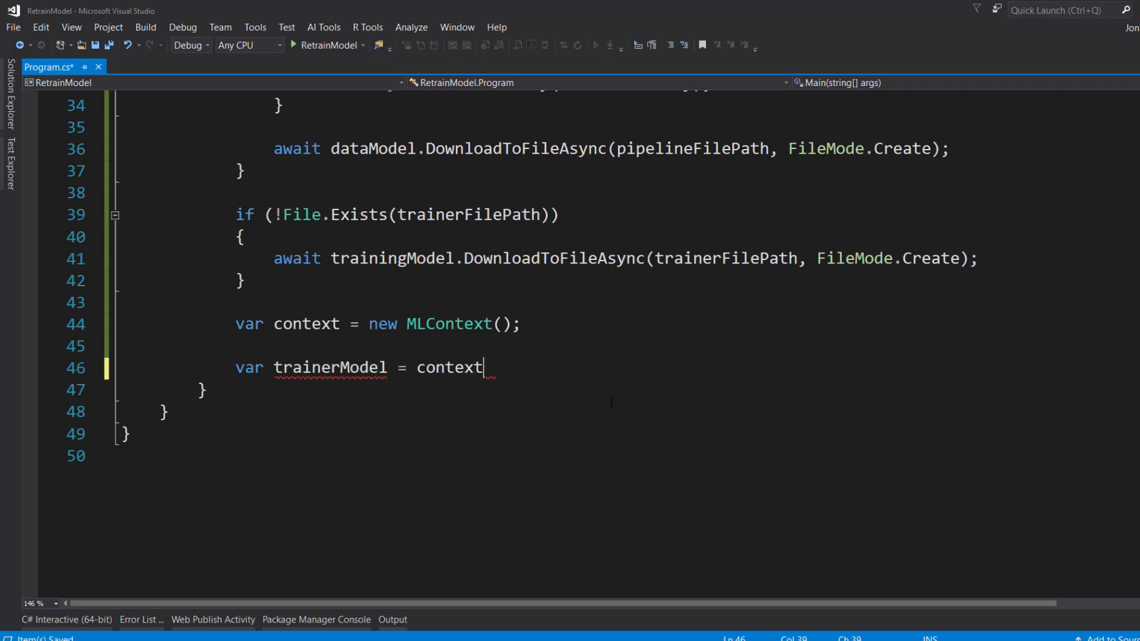
pyautogui.write('.Model.load();')
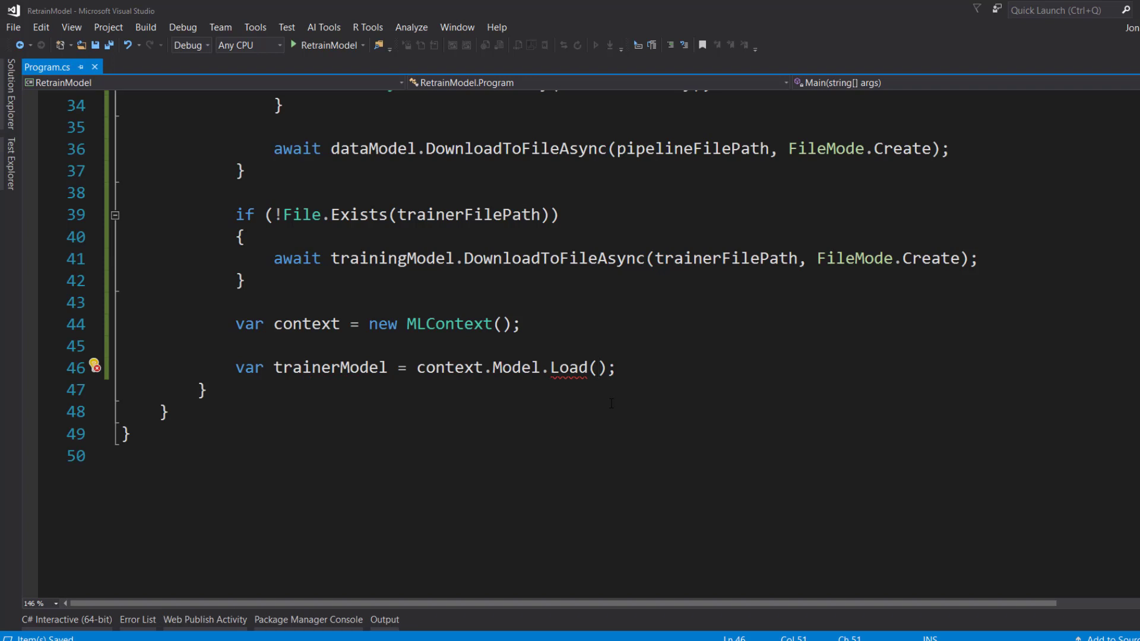
pyautogui.write('trainerFilePath,')
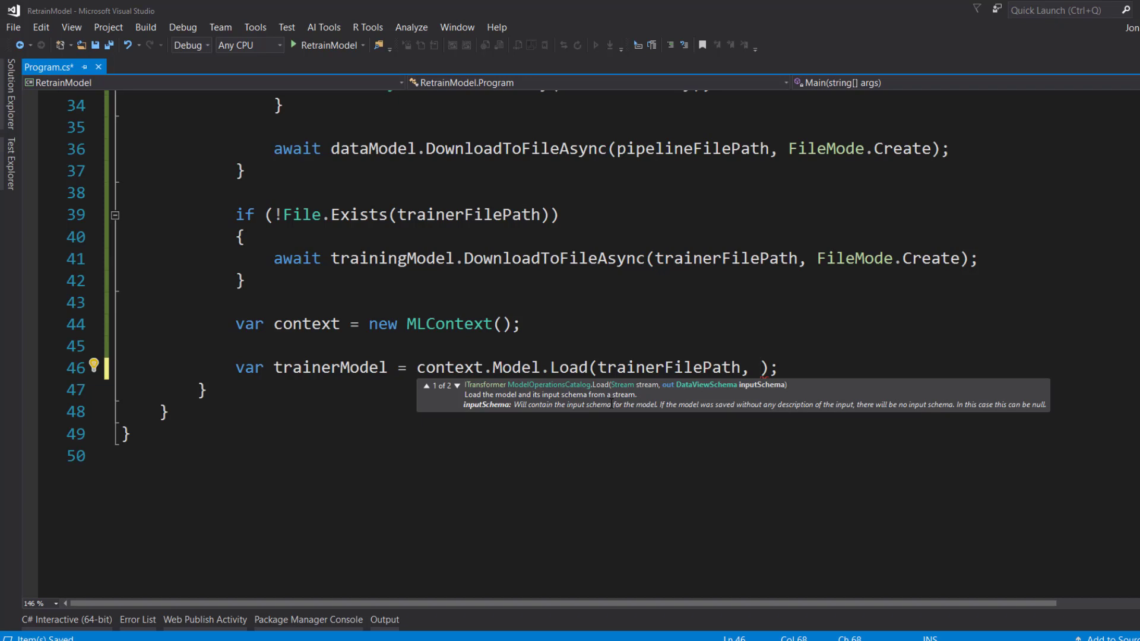
pyautogui.press('enter')
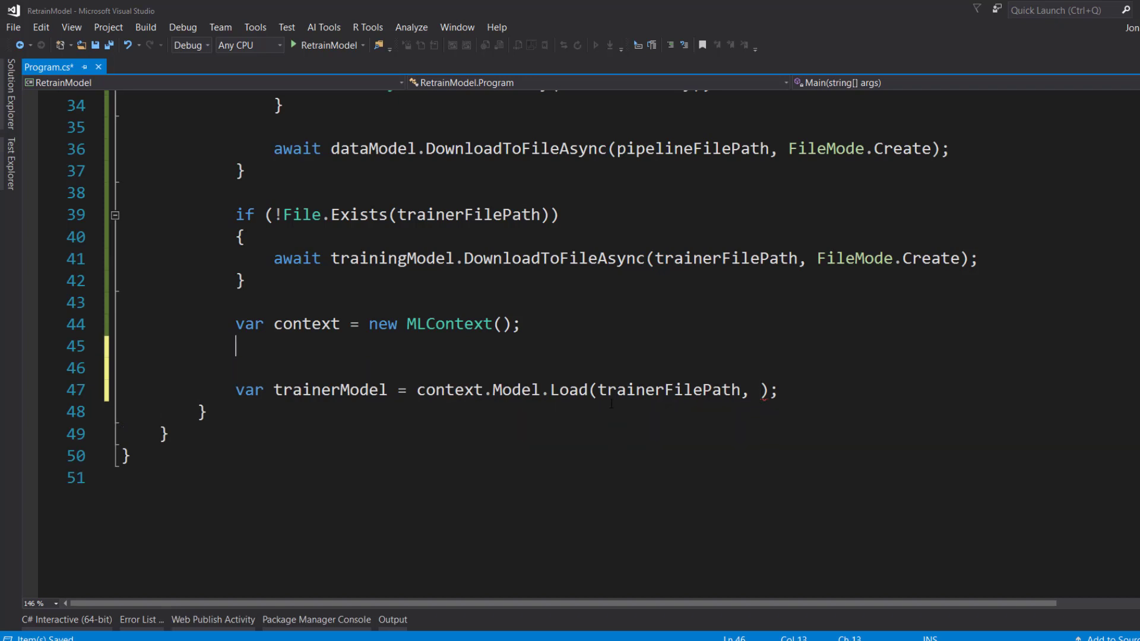
# Declare DataViewSchema modelSchema, pipelineSchema for the load calls and inline them as out variables
pyautogui.write('DataViewSchema')
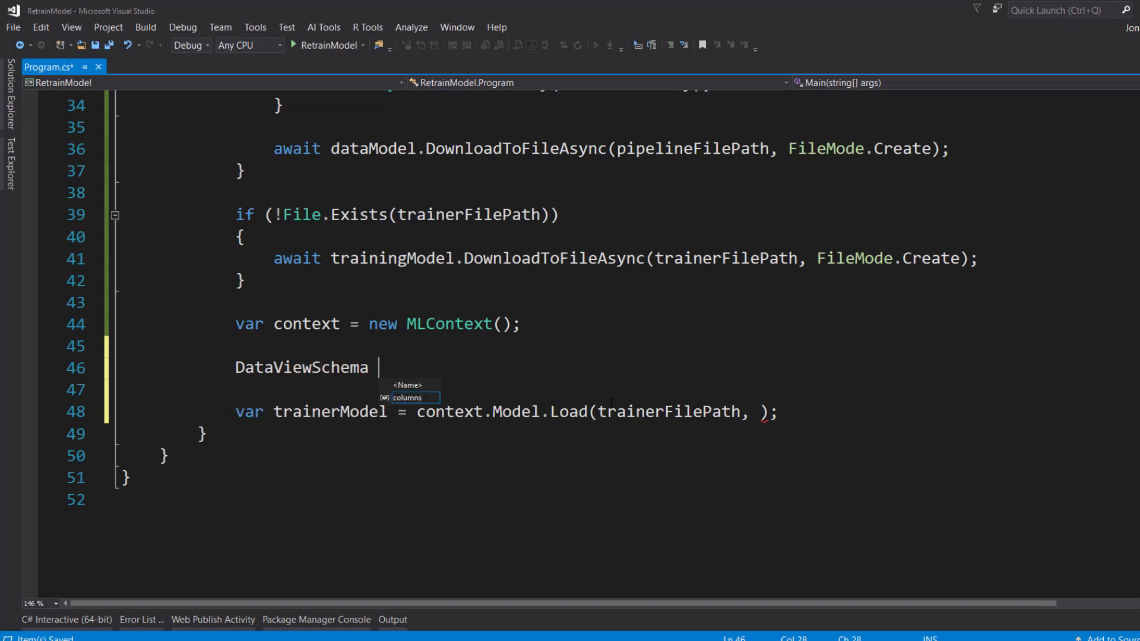
pyautogui.write('modelSchema')
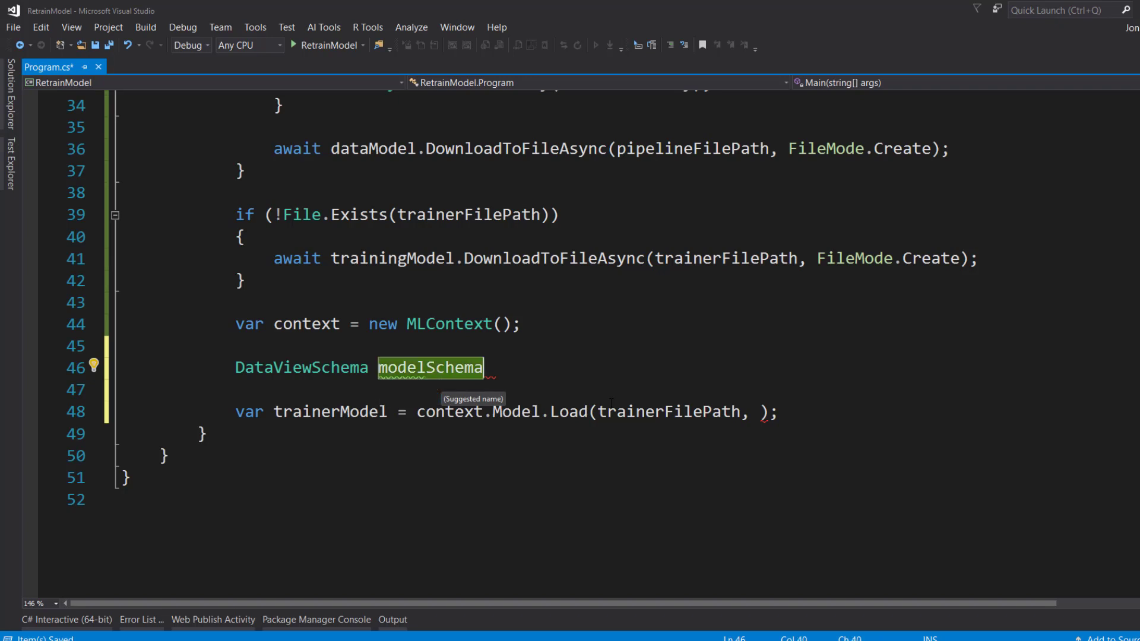
pyautogui.write(', pipelineSchema;')
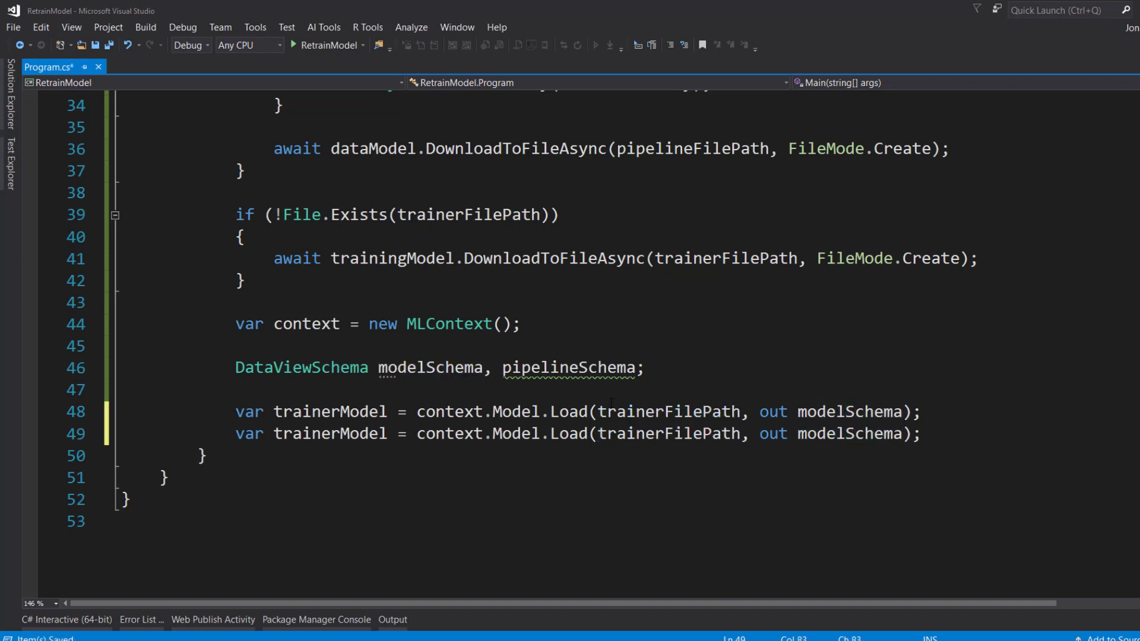
pyautogui.write('pipel')
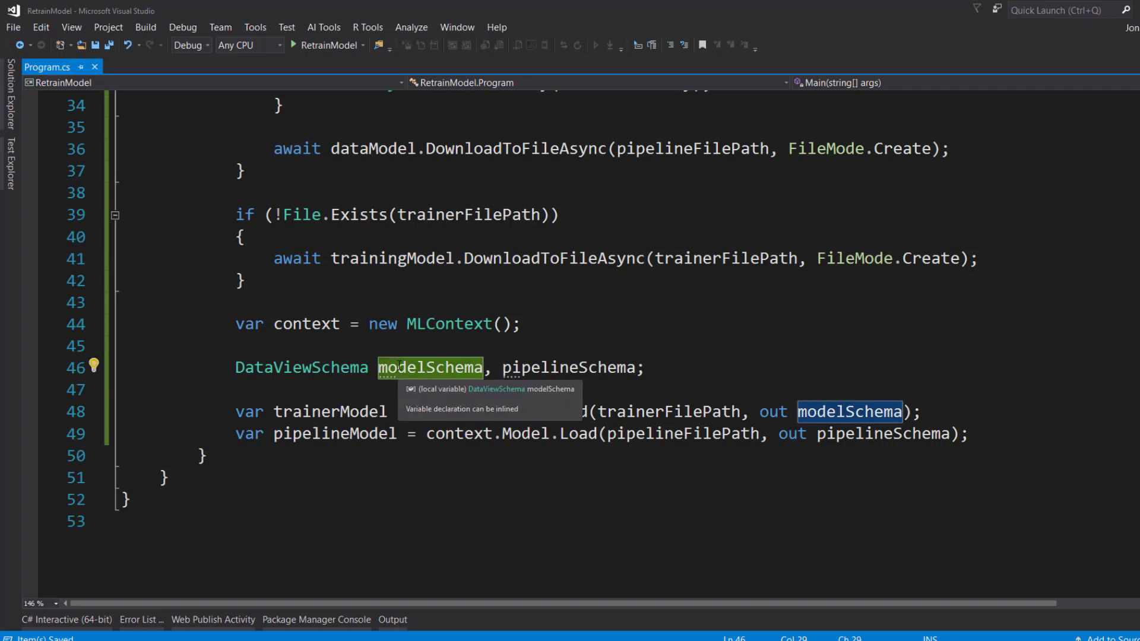
pyautogui.click(380, 386)
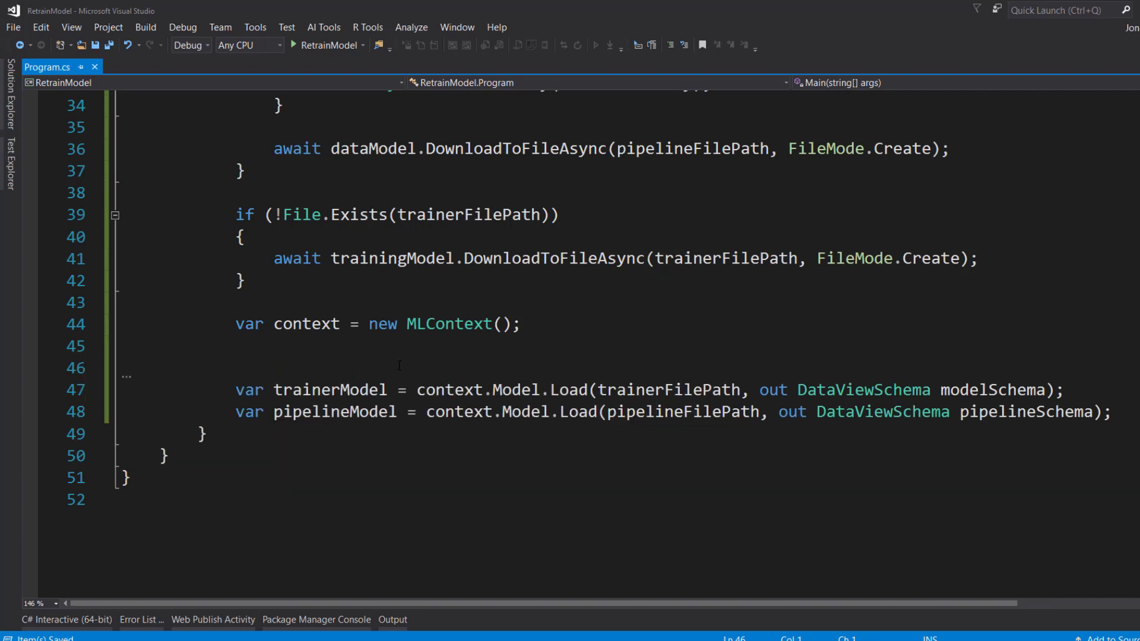
pyautogui.doubleClick(774, 391)
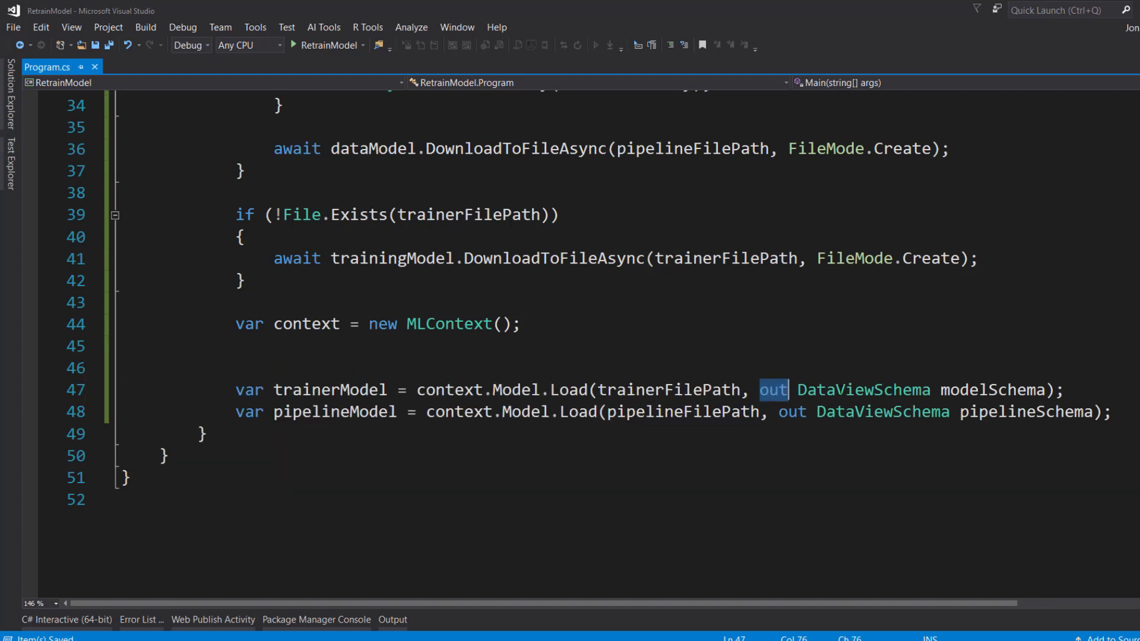
pyautogui.doubleClick(863, 390)
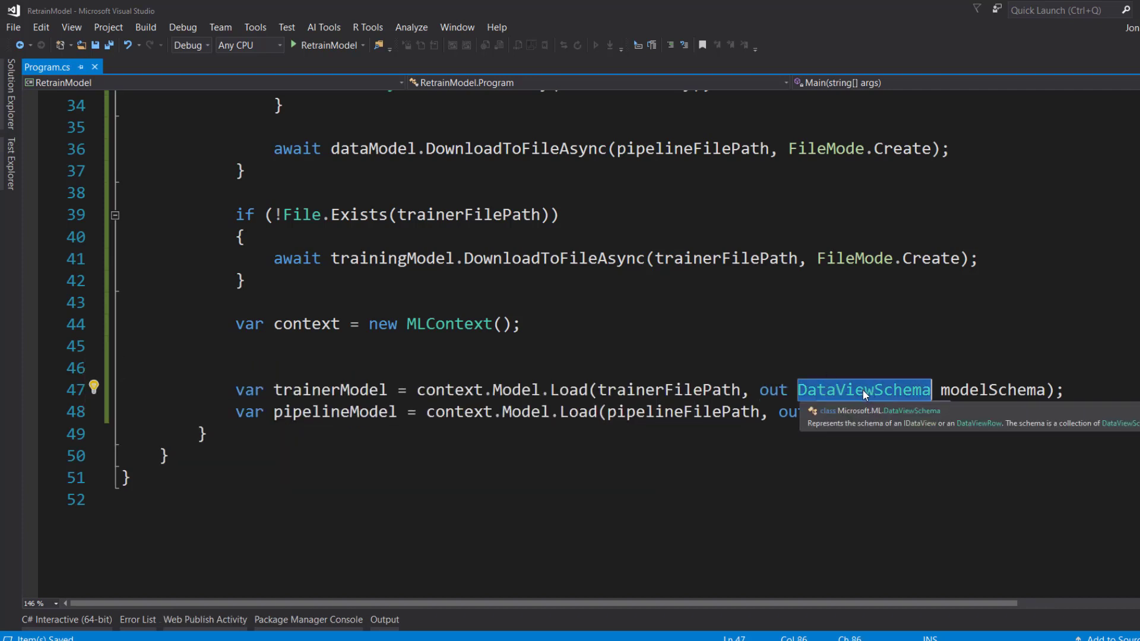
pyautogui.moveTo(991, 397)
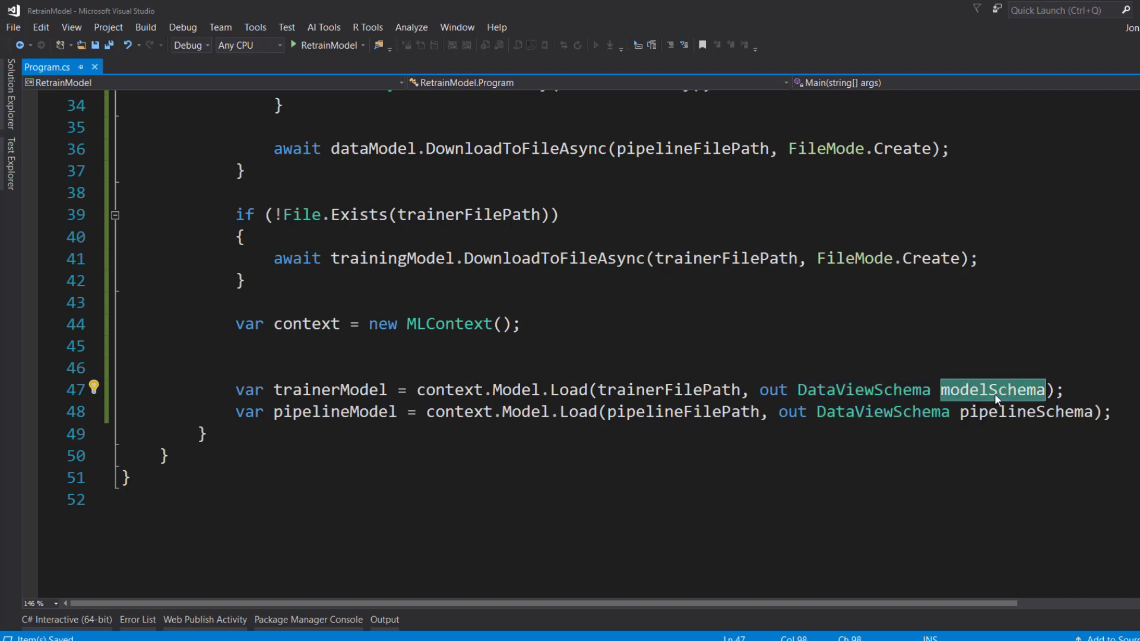
pyautogui.click(582, 359)
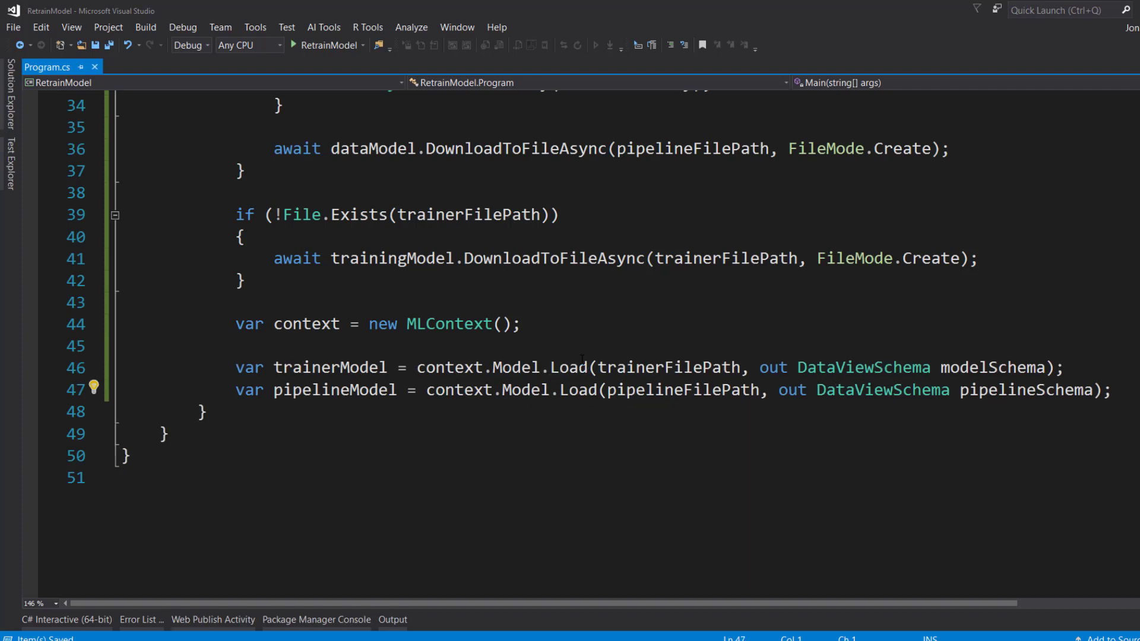
# Start var originalModelParams referencing trainerModel.Model wrapped in cast parentheses
pyautogui.write('var ori')
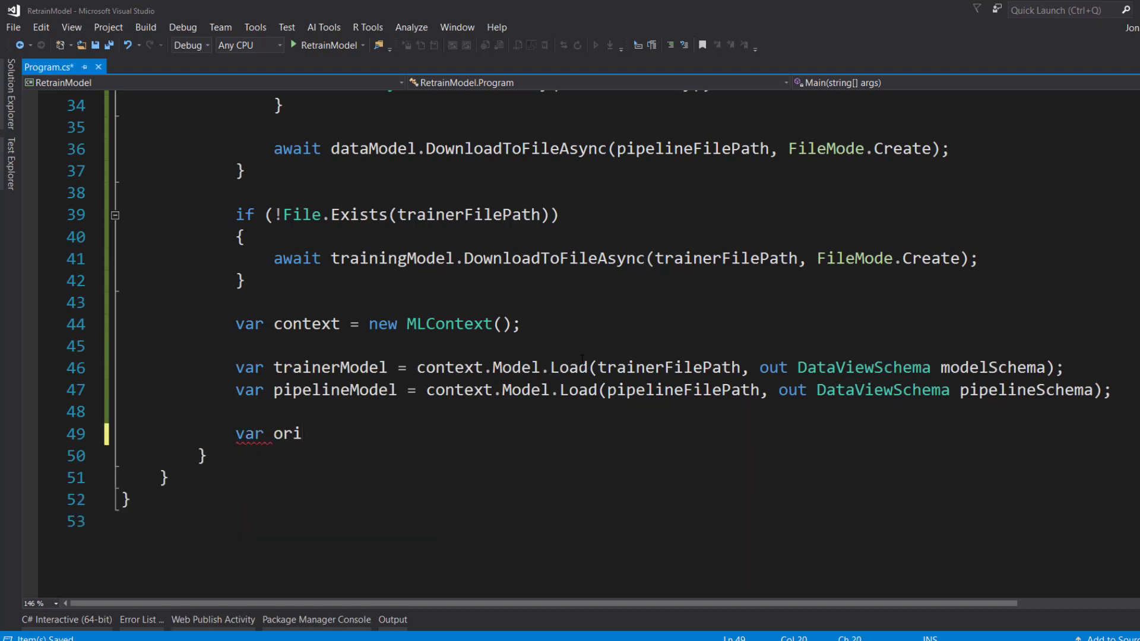
pyautogui.write('ginalModelParams')
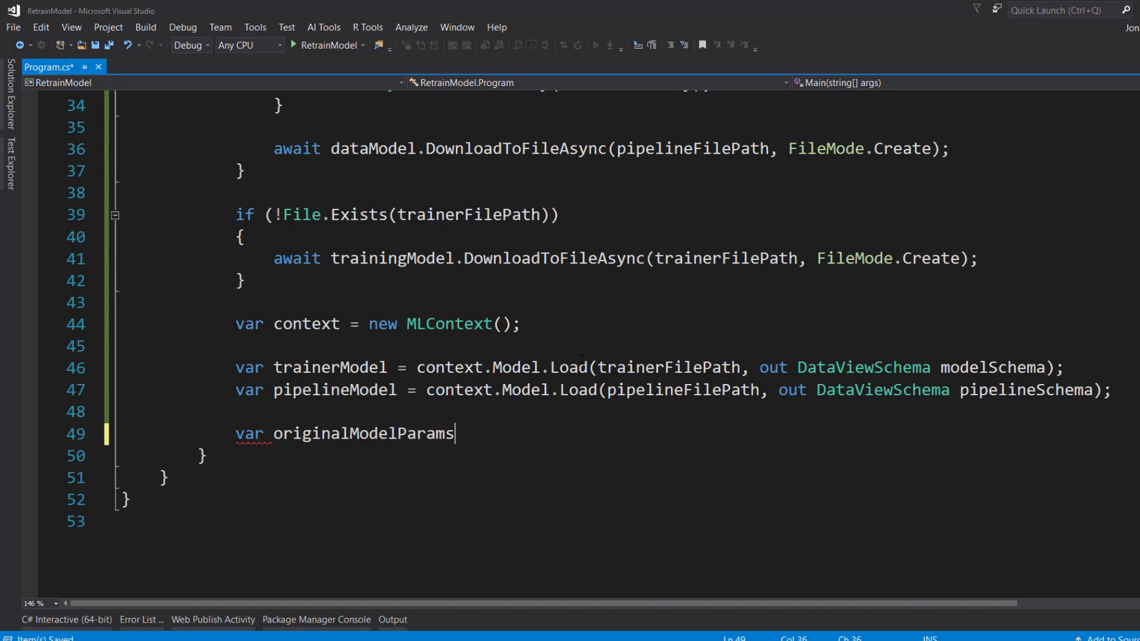
pyautogui.doubleClick(363, 434)
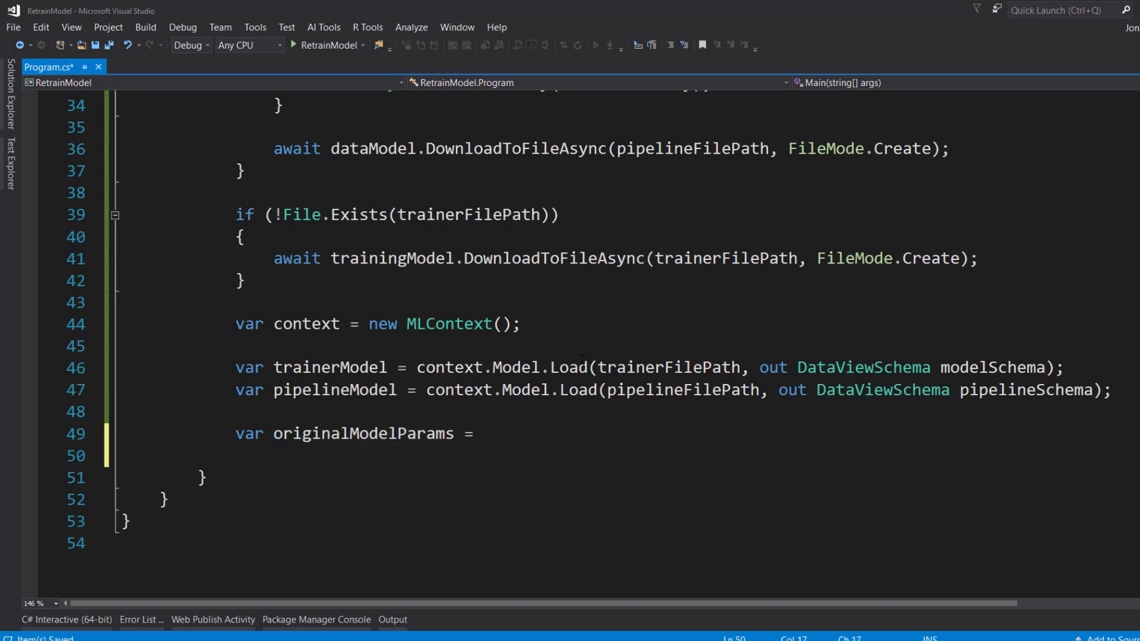
pyautogui.write('trainerFilePath')
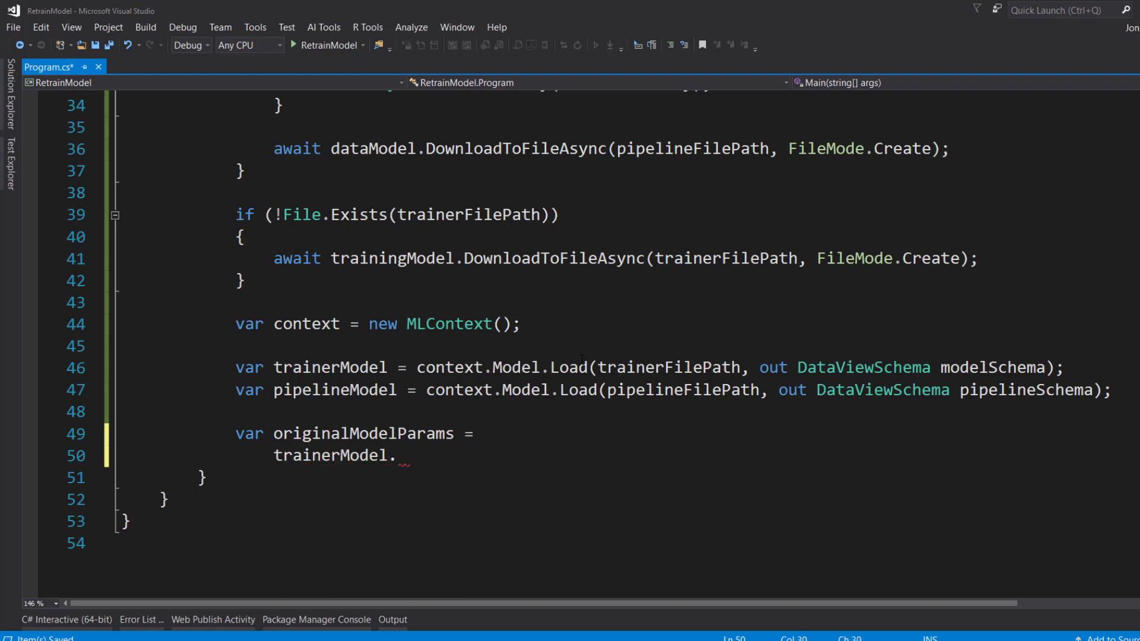
pyautogui.write('Model')
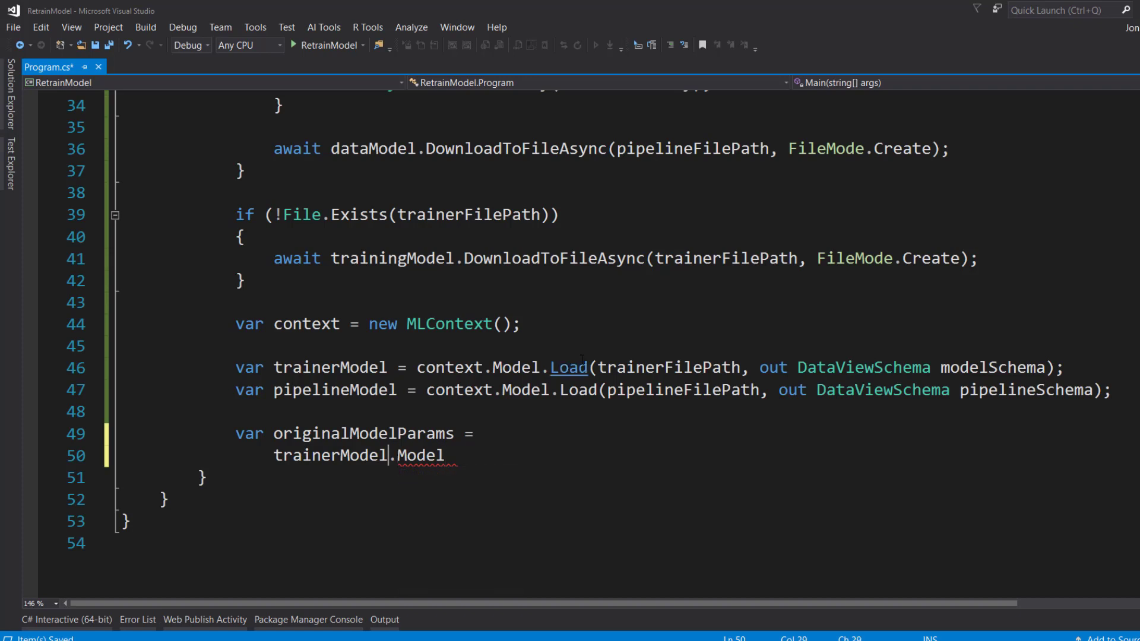
pyautogui.write('(')
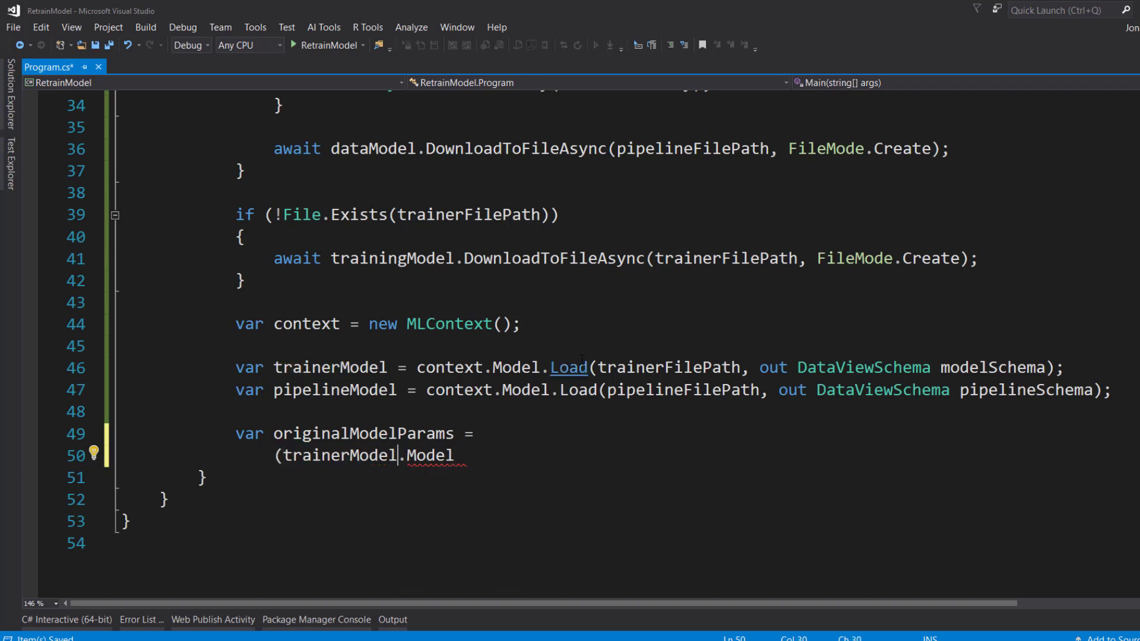
pyautogui.write(')')
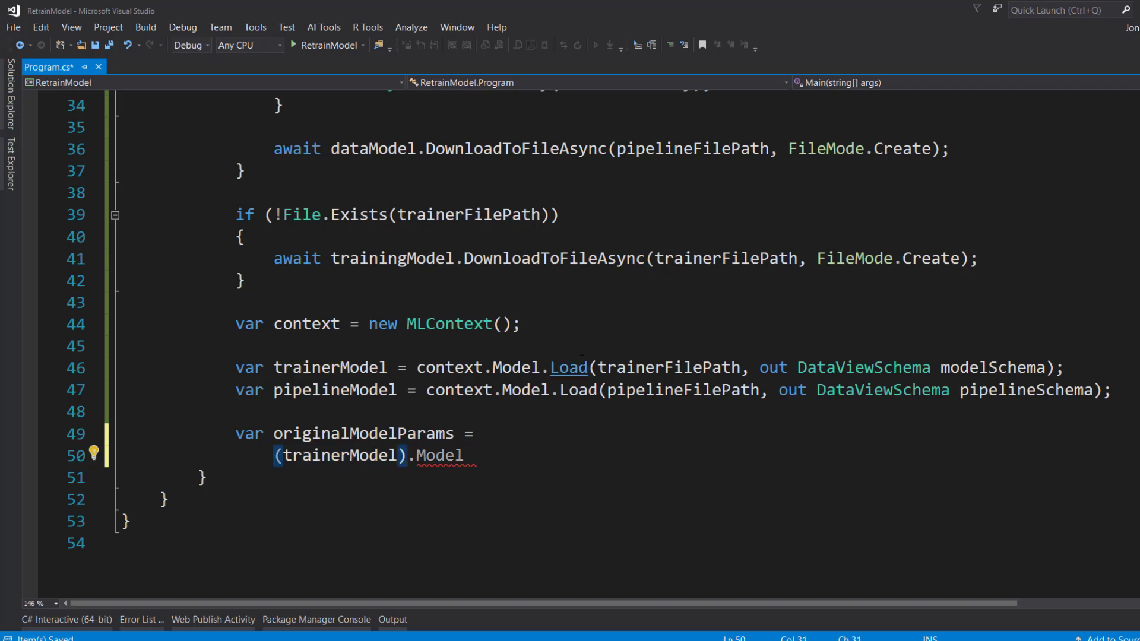
# Cast to ISingleFeaturePredictionTransformer<object> and take Model as Poisson regression parameters
pyautogui.write('(I)')
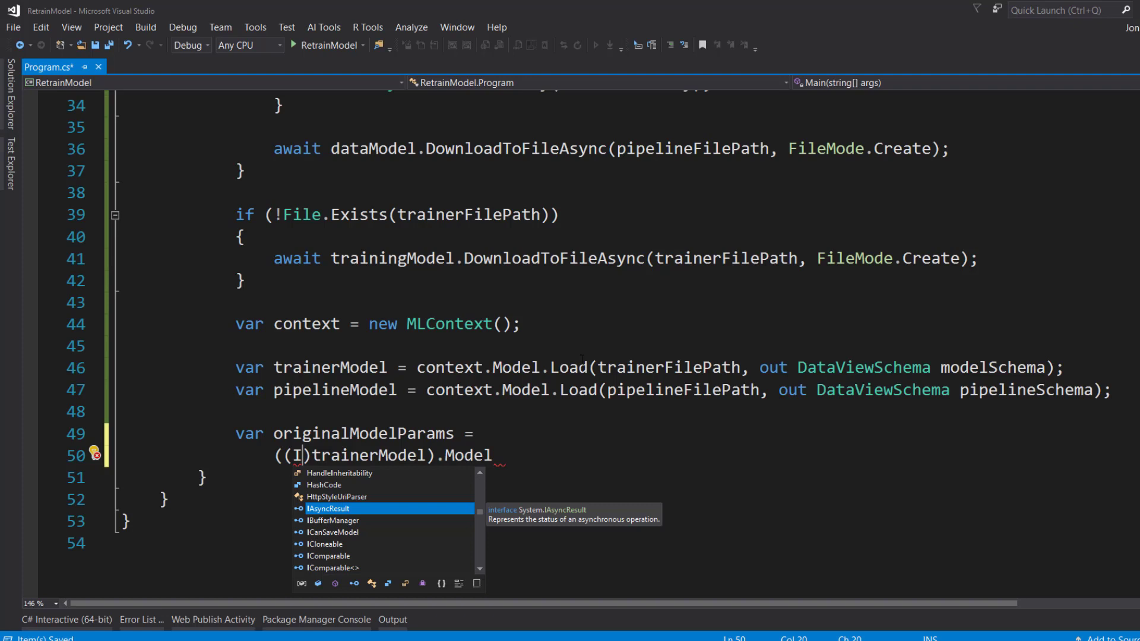
pyautogui.write('Signle')
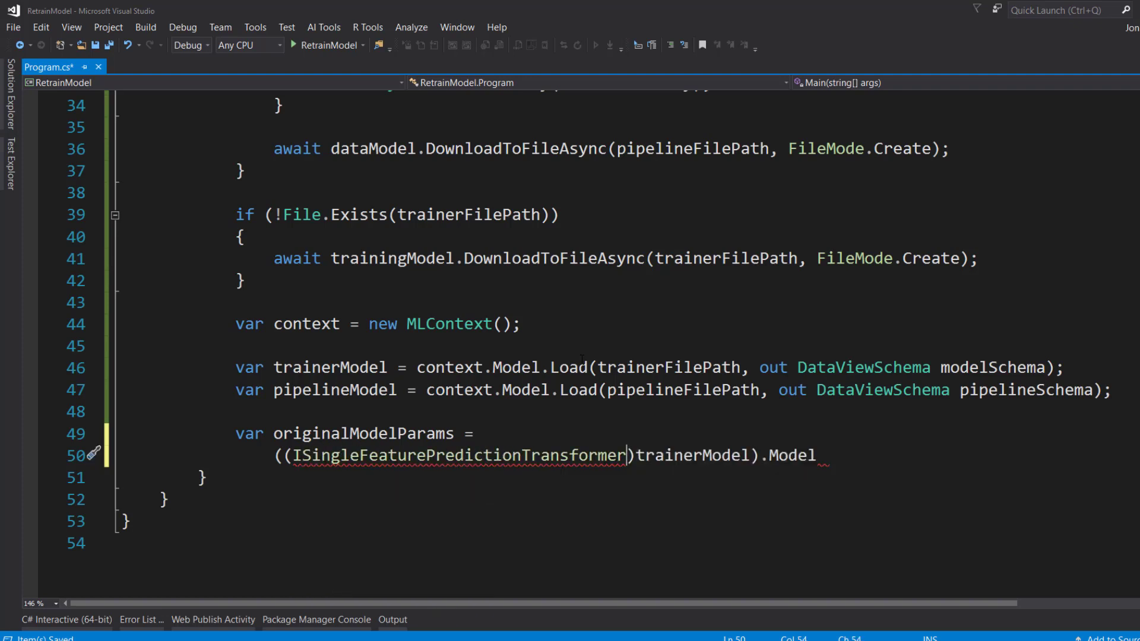
pyautogui.doubleClick(458, 455)
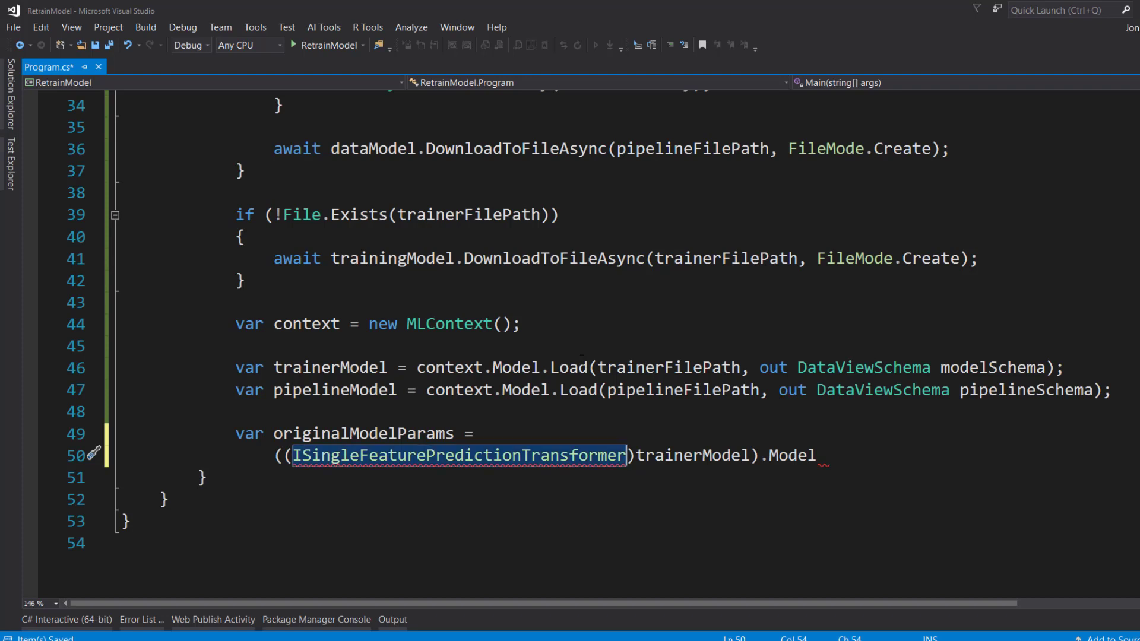
pyautogui.write('<object>')
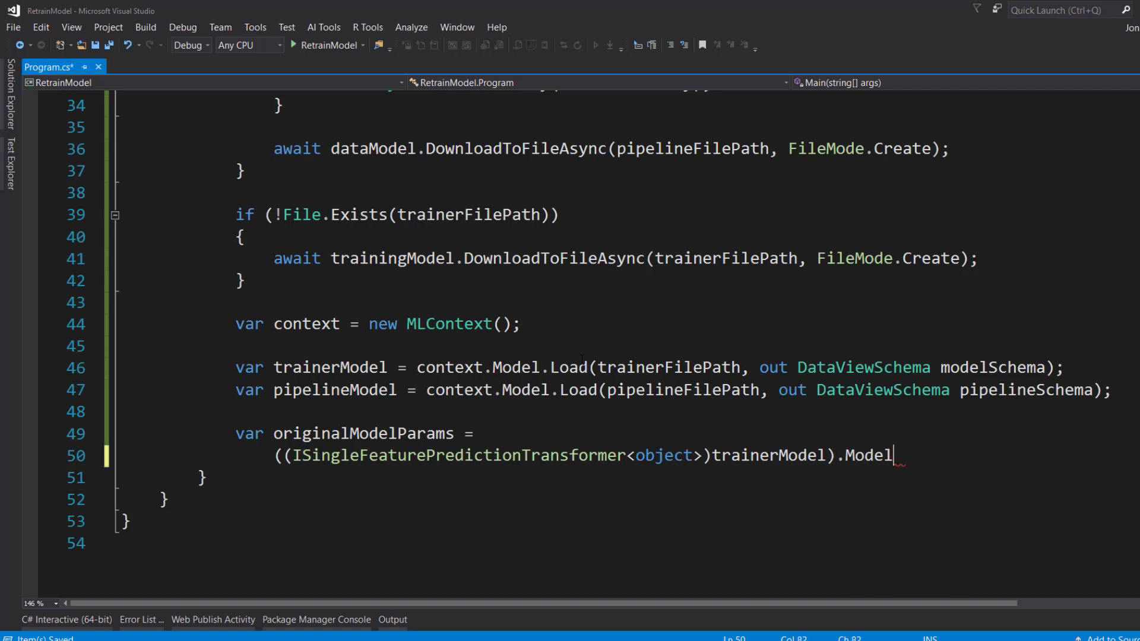
pyautogui.doubleClick(867, 455)
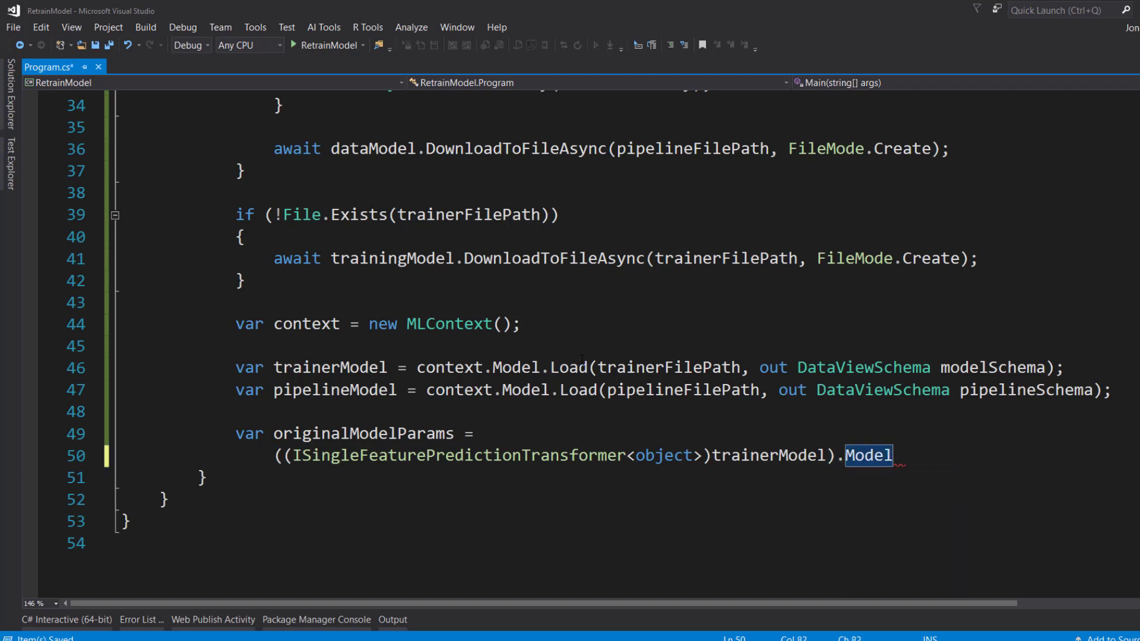
pyautogui.moveTo(868, 455)
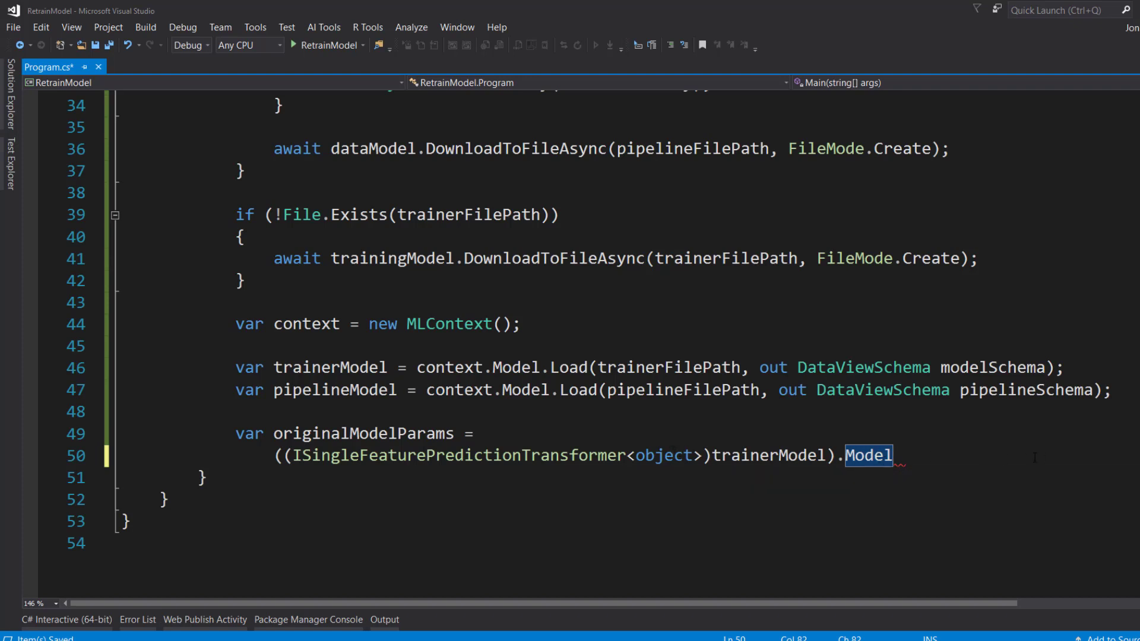
pyautogui.write('as')
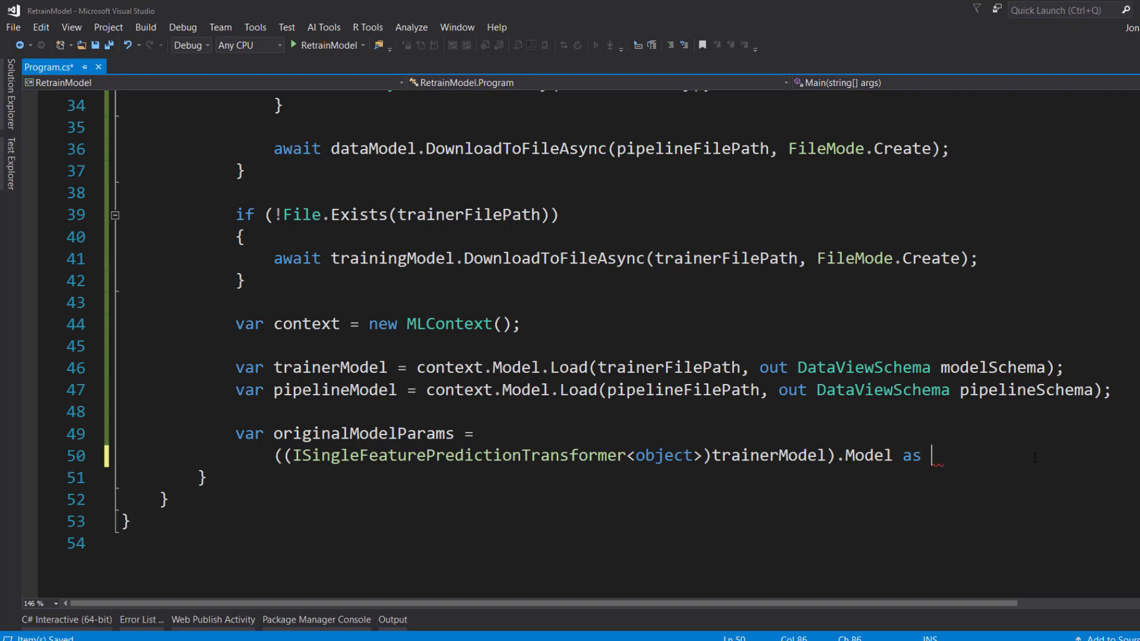
pyautogui.write('Pois')
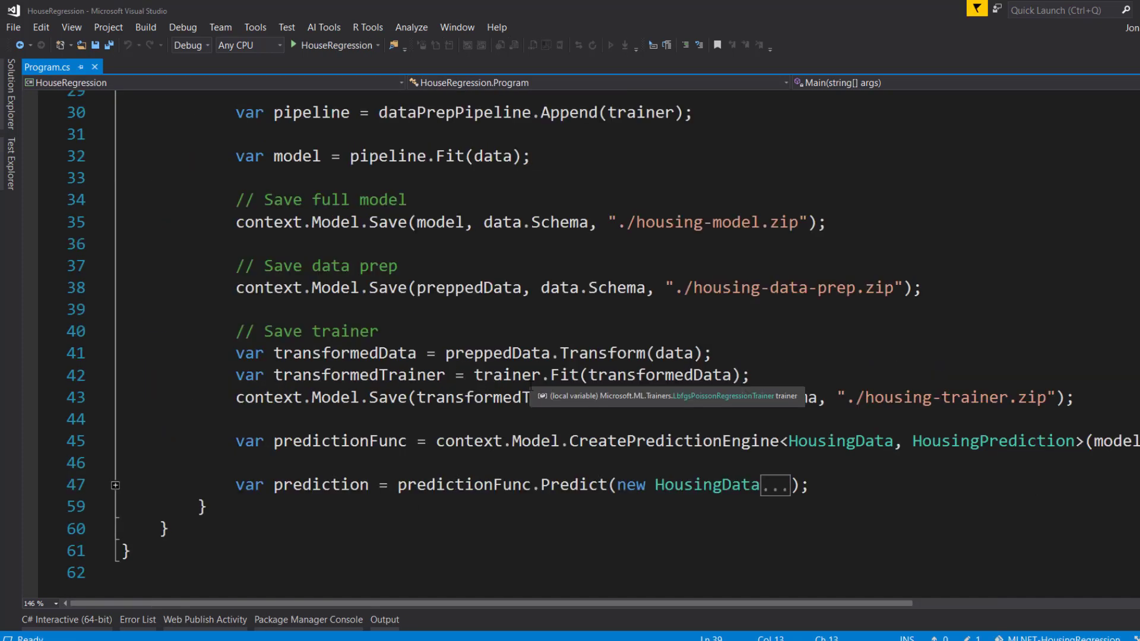
# Scroll up to review the trainer type before casting to PoissonRegressionModelParameters
pyautogui.scroll(3)
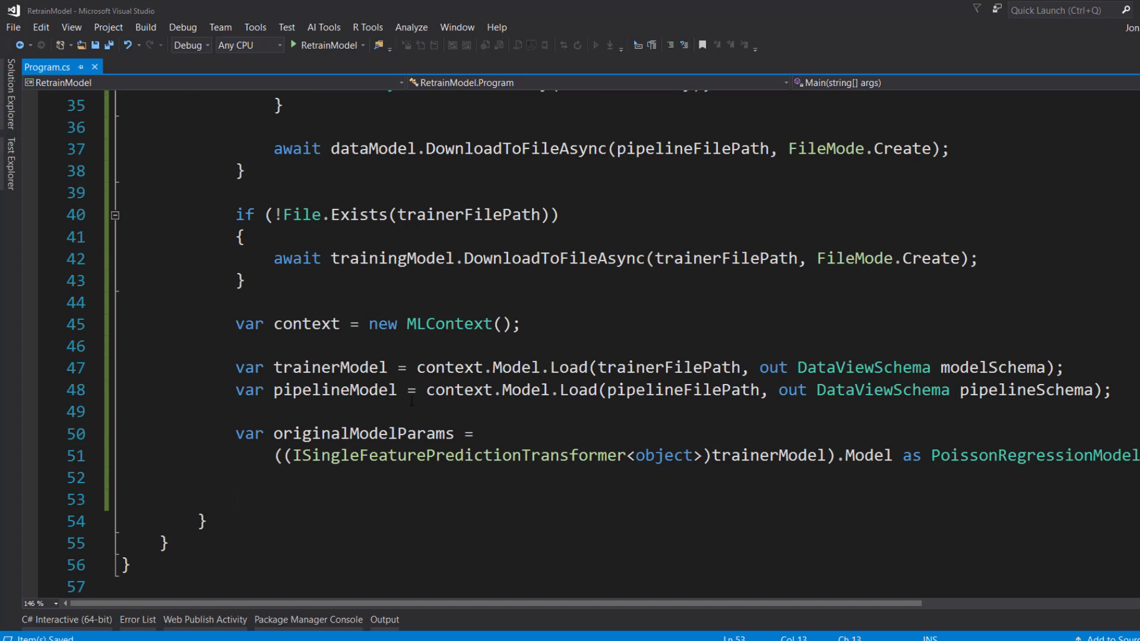
# Show retrain_housing_data.csv's properties from Solution Explorer
pyautogui.click(236, 500)
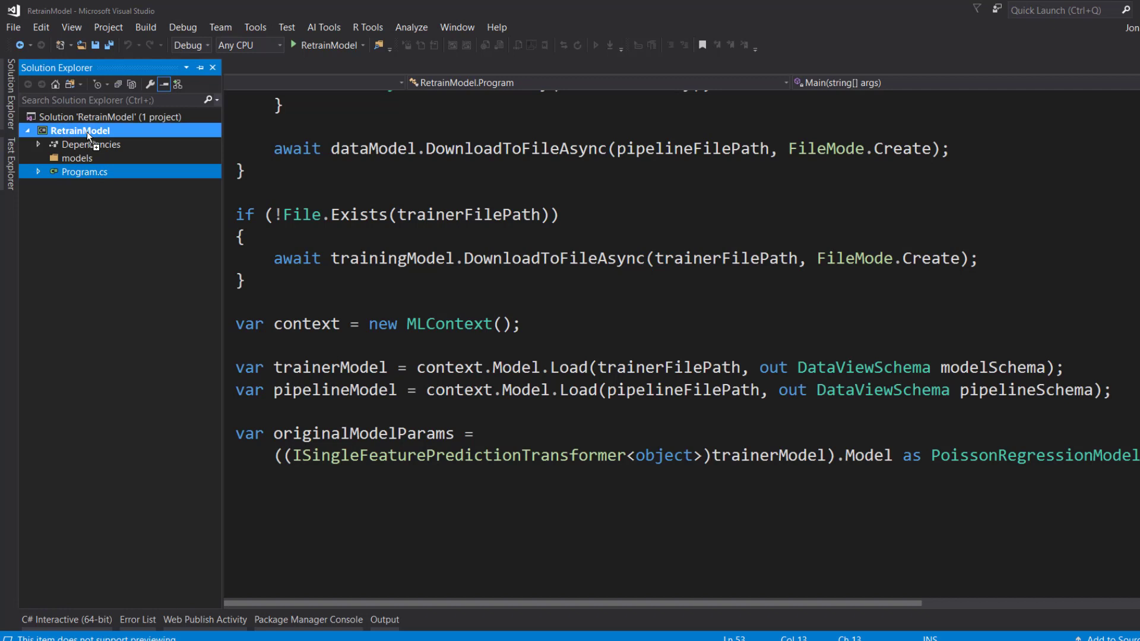
pyautogui.rightClick(76, 185)
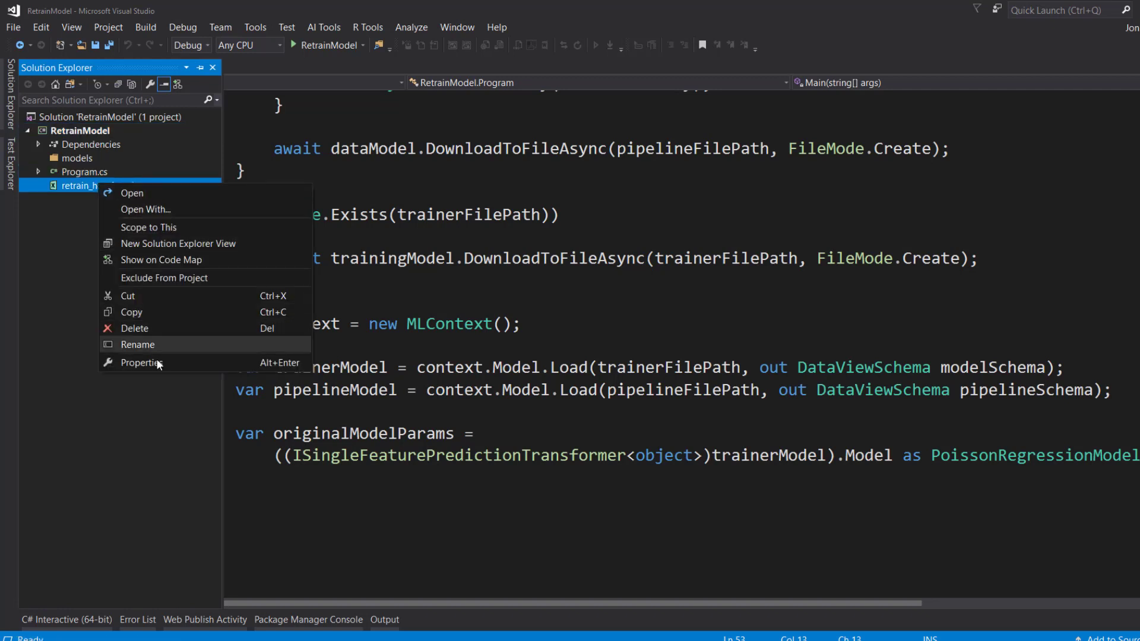
pyautogui.click(142, 362)
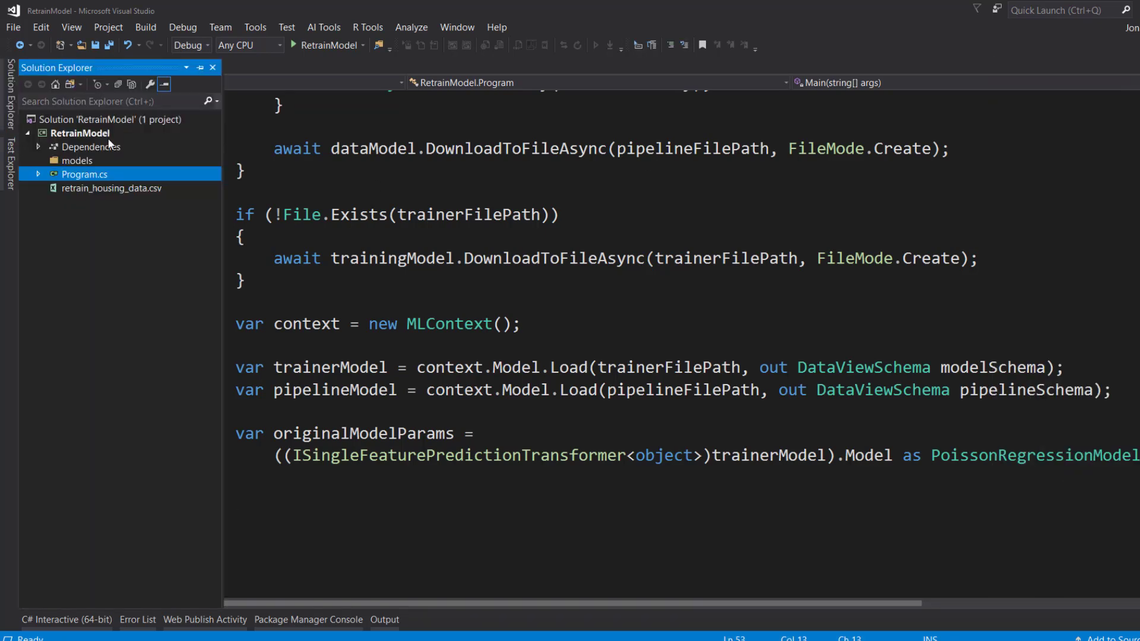
# Open retrain_housing_data.csv, check its full path, and return to the line 53 declaration
pyautogui.doubleClick(112, 189)
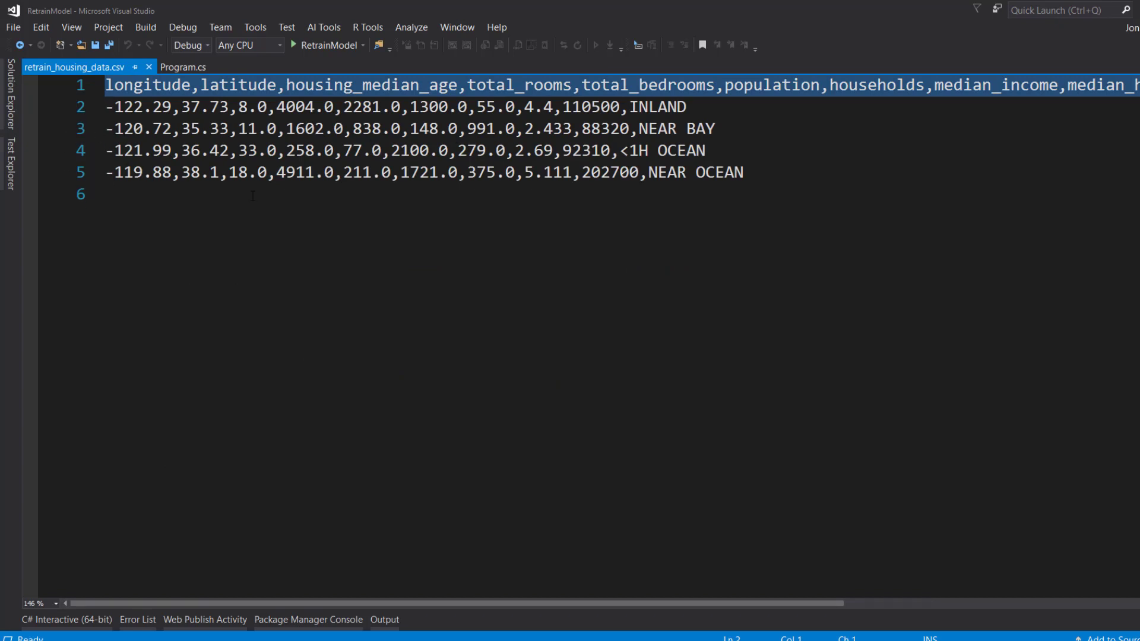
pyautogui.moveTo(934, 97)
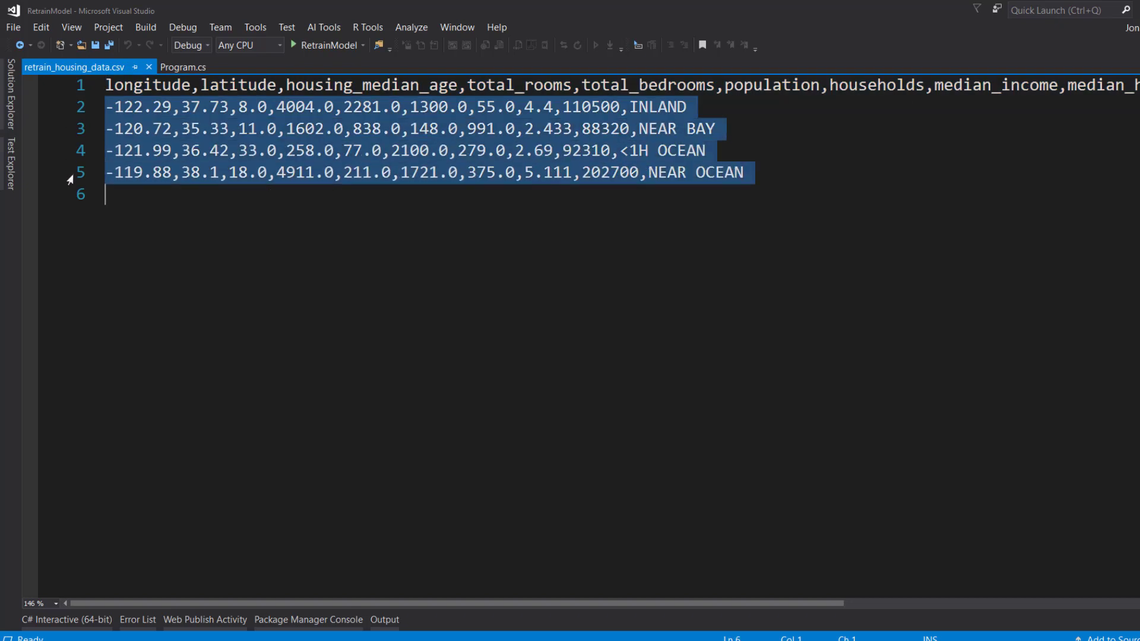
pyautogui.click(510, 226)
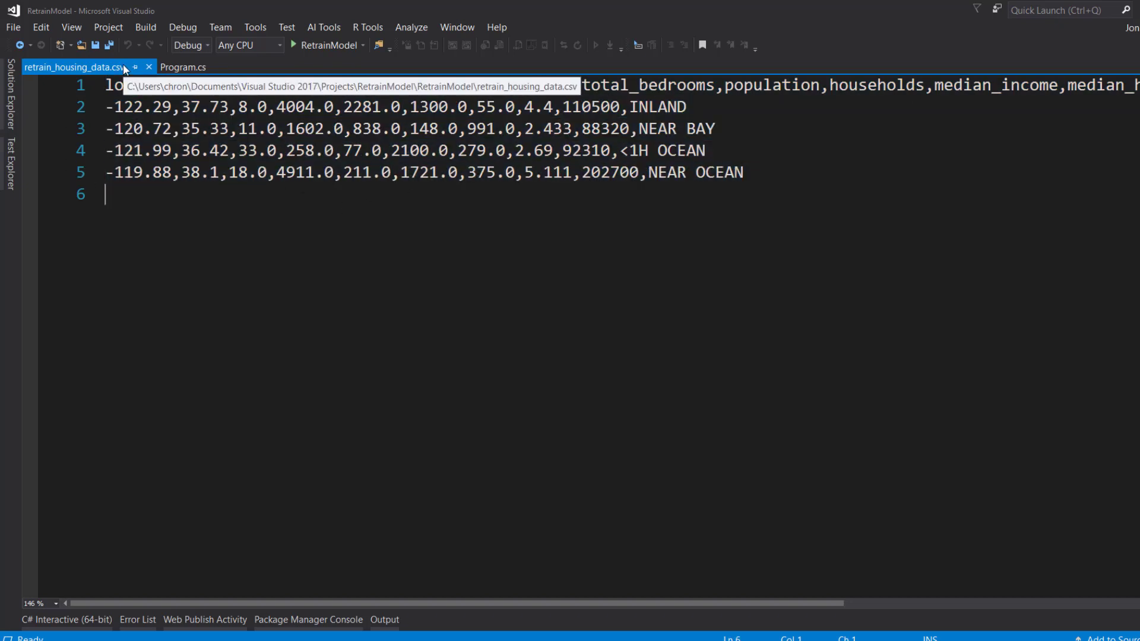
pyautogui.click(183, 67)
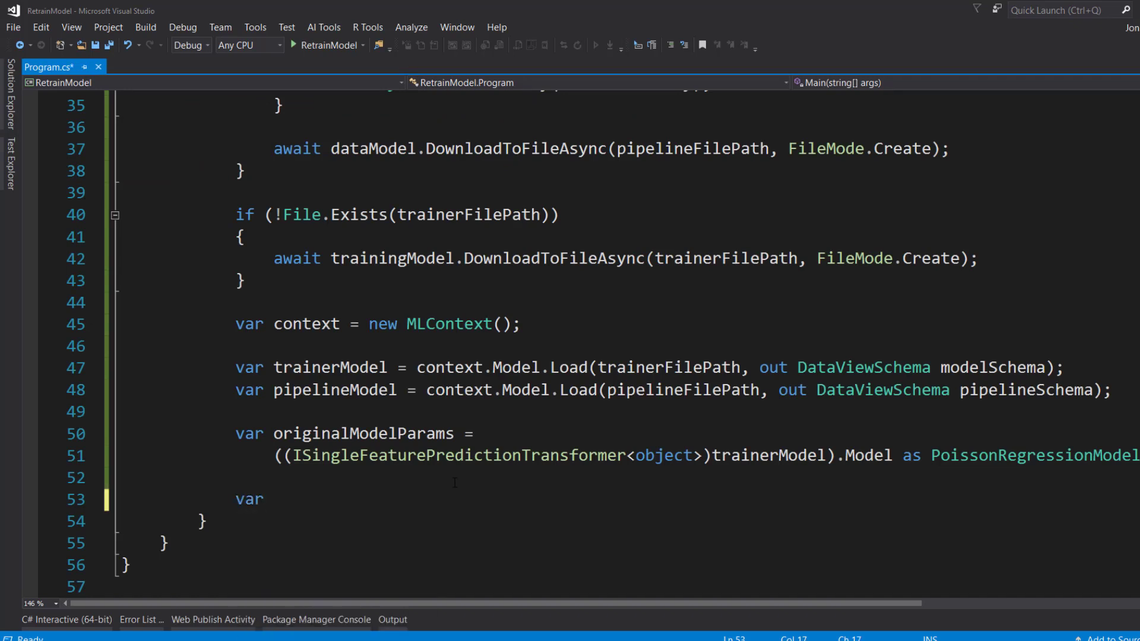
# Start parsedData as File.ReadAllLines("./retrain_housing_data.csv").Skip(1)
pyautogui.write('parsedData = File')
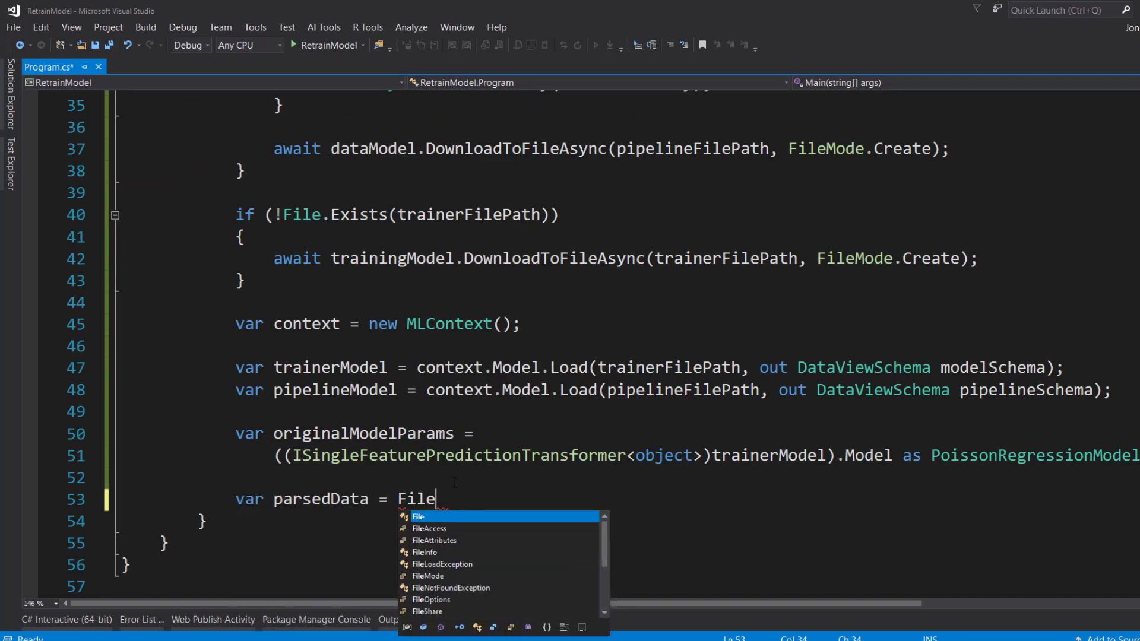
pyautogui.write('.ReadallLines("./')
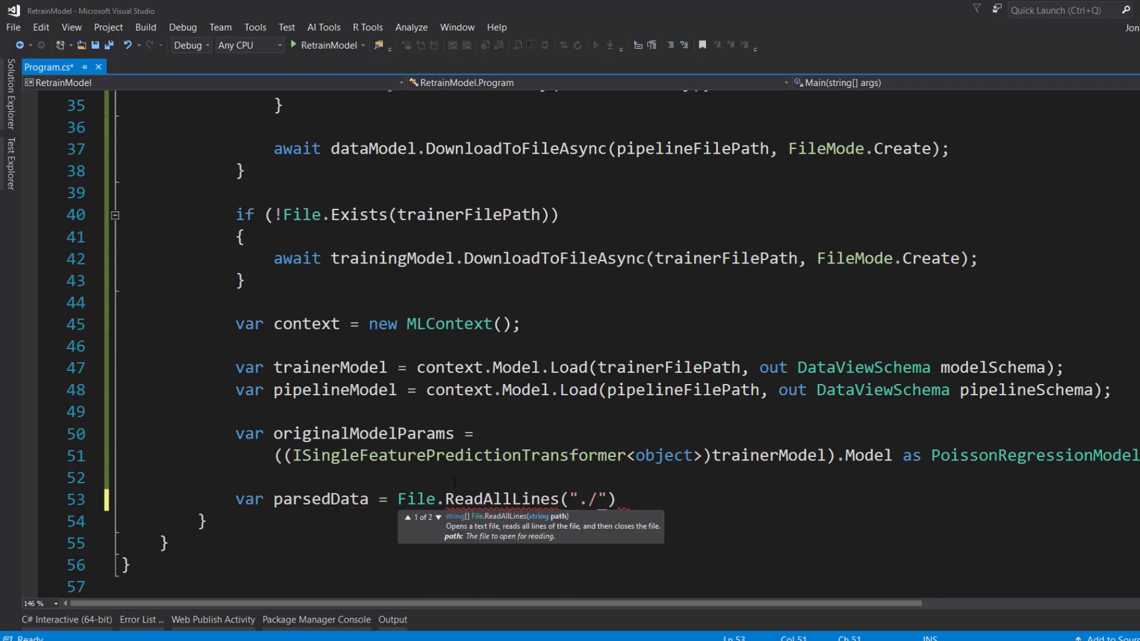
pyautogui.write('retrain_housing')
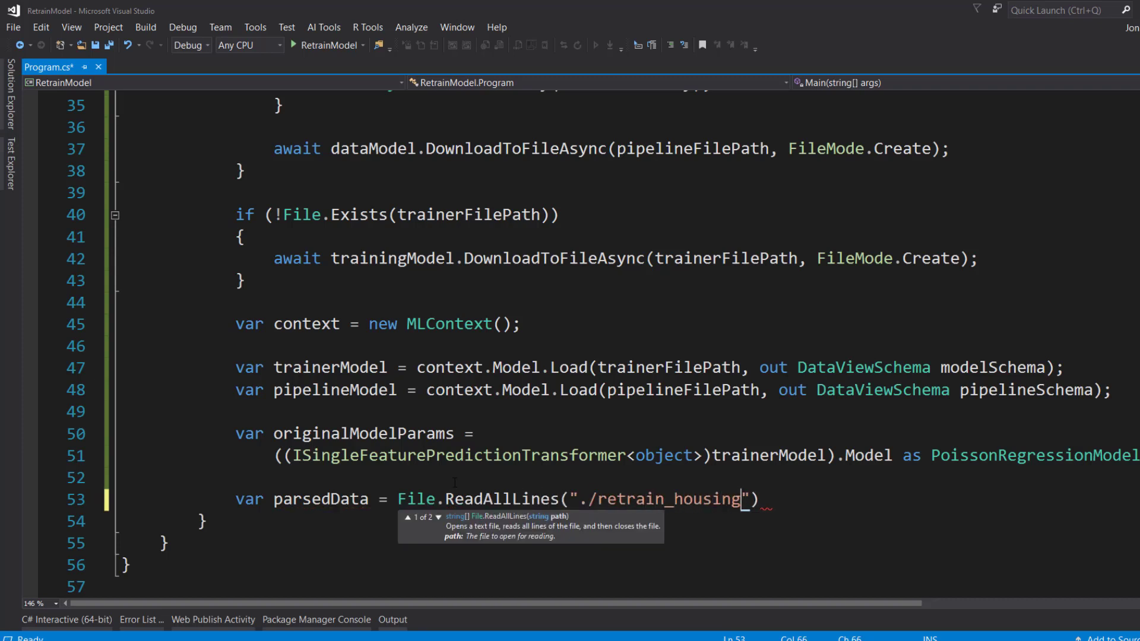
pyautogui.write('_data.csv')
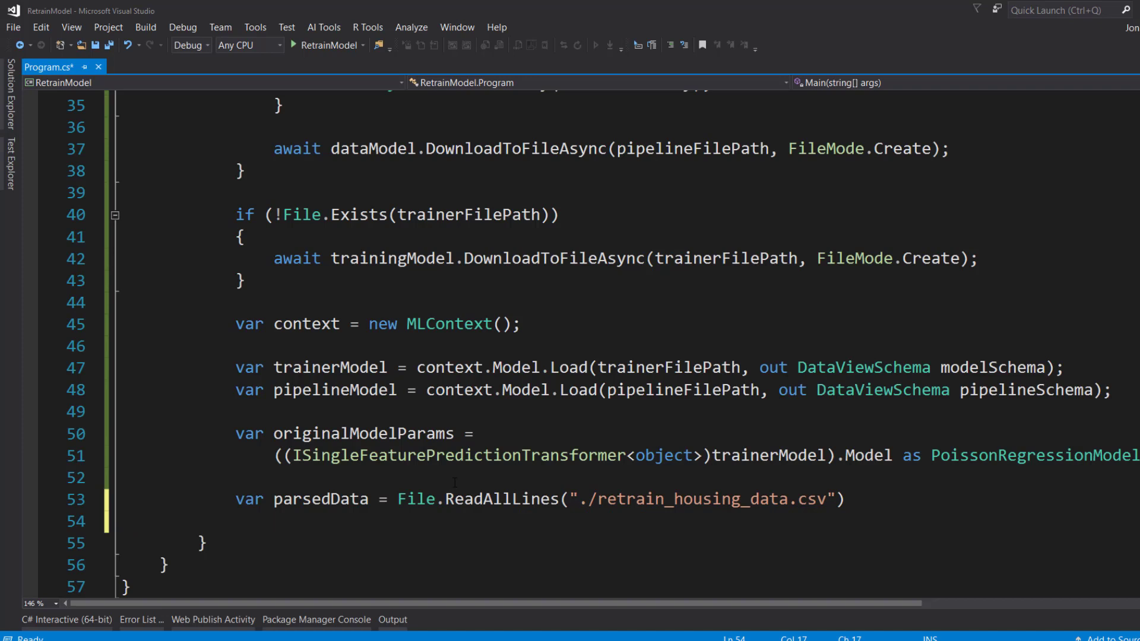
pyautogui.write('.Ski')
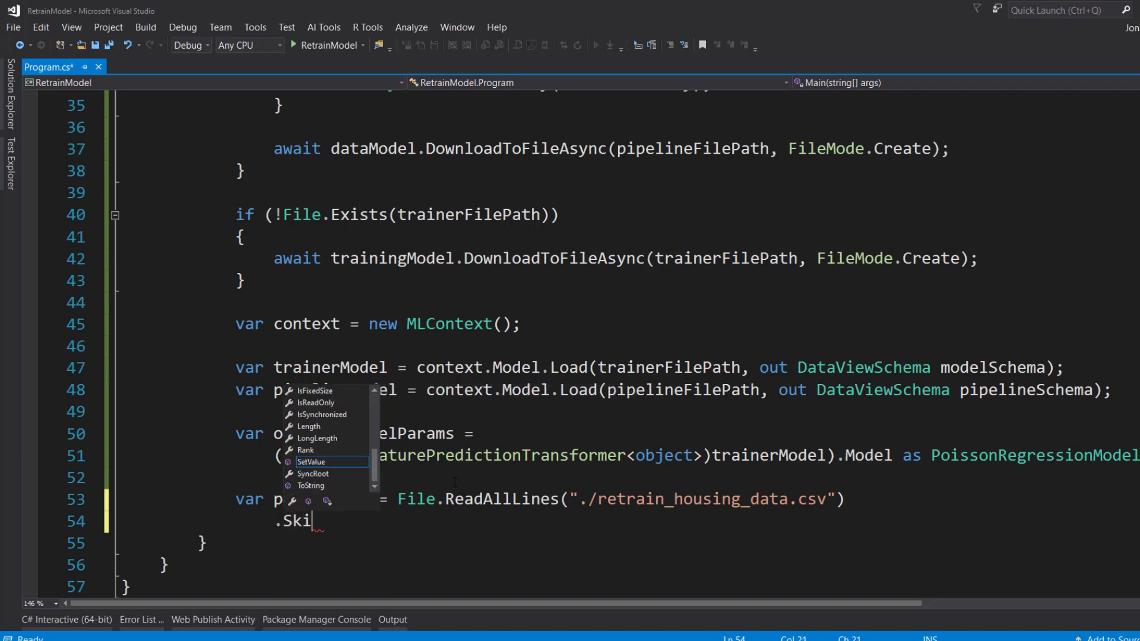
pyautogui.write('p(1')
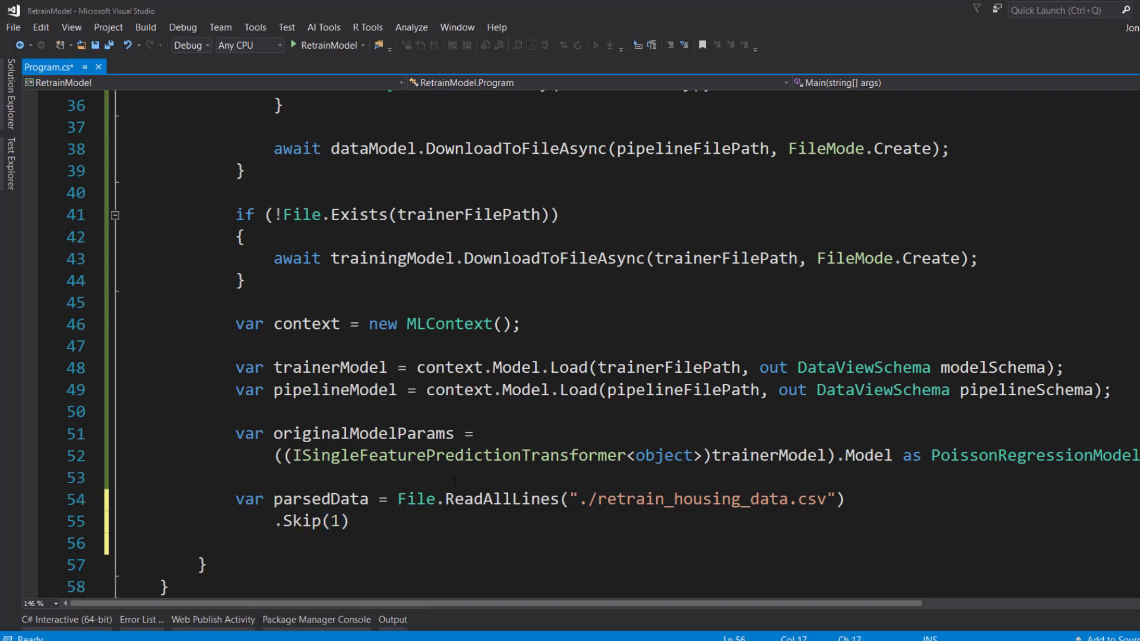
# Chain Select splitting each line and TakeWhile rows are not null or whitespace
pyautogui.write('.Select(line =-')
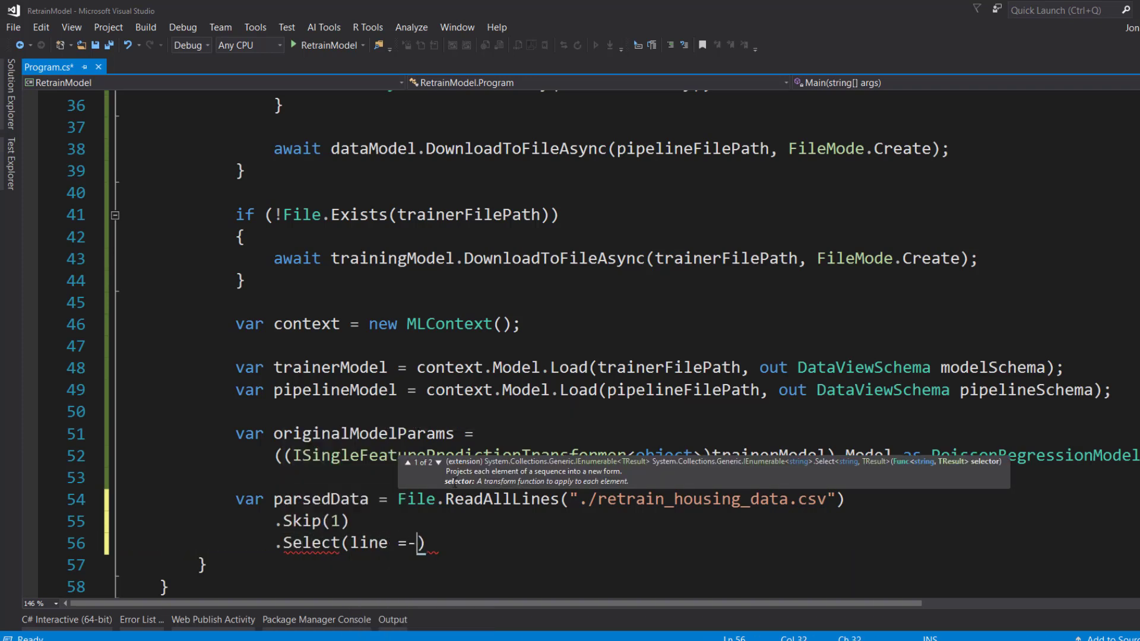
pyautogui.write('> line.Split(",')
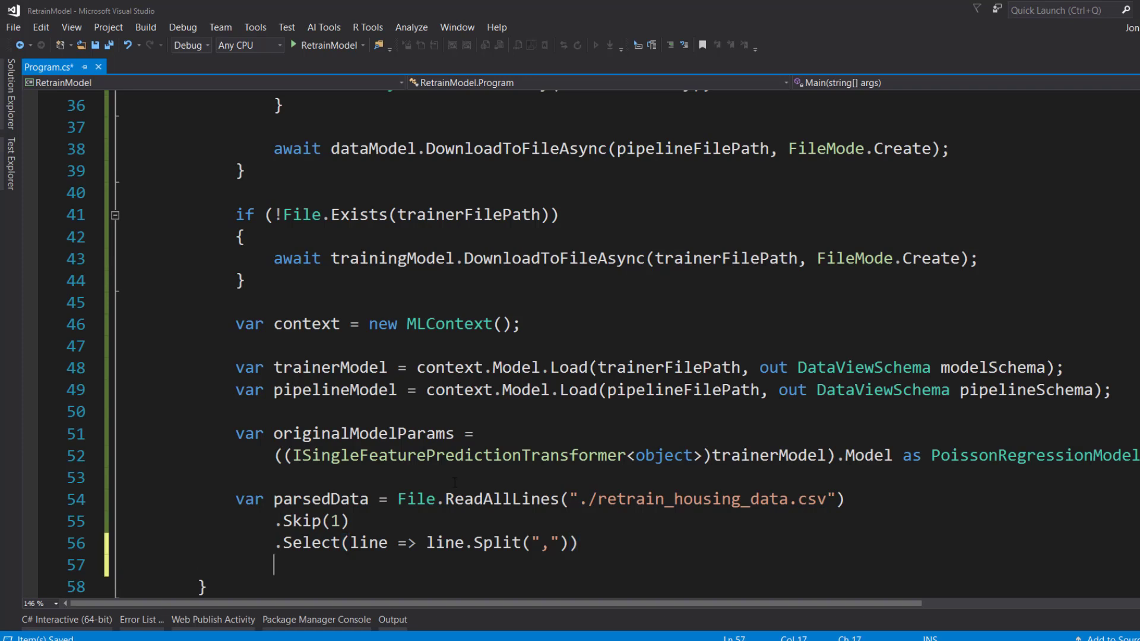
pyautogui.write('.TakeWhile(row =>')
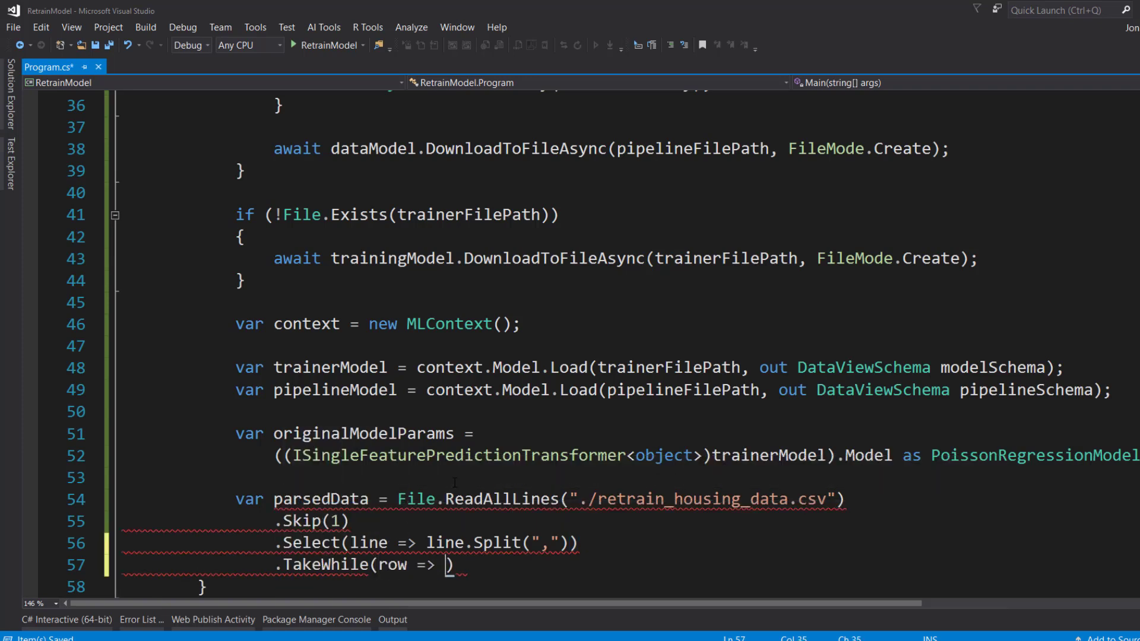
pyautogui.write('!string.')
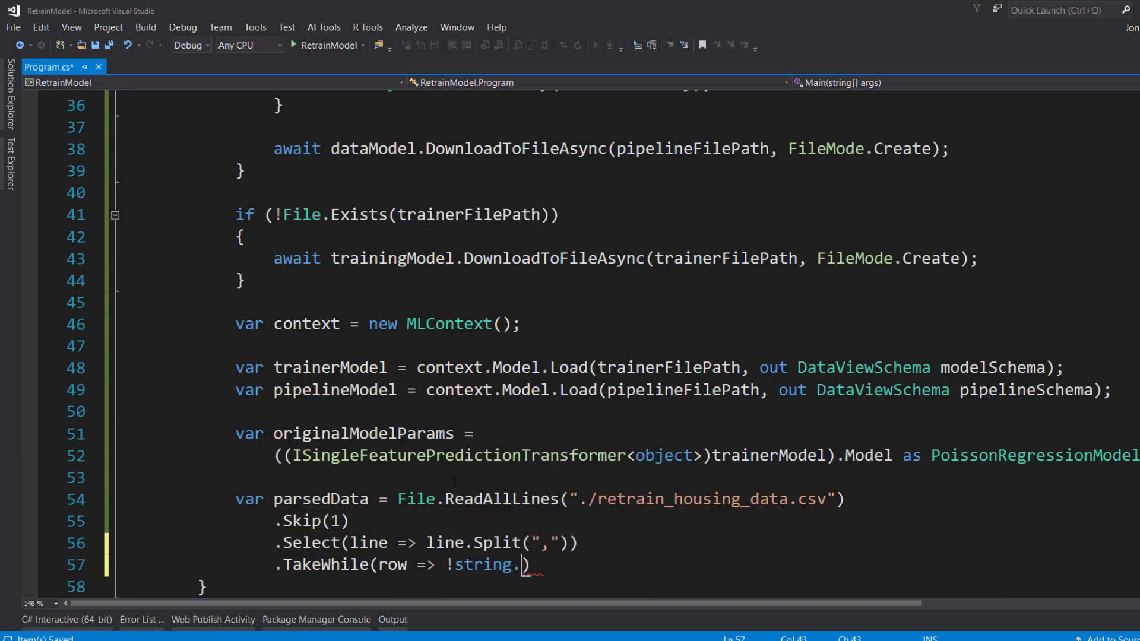
pyautogui.write('IsNullOrWhiteSpace(row[0')
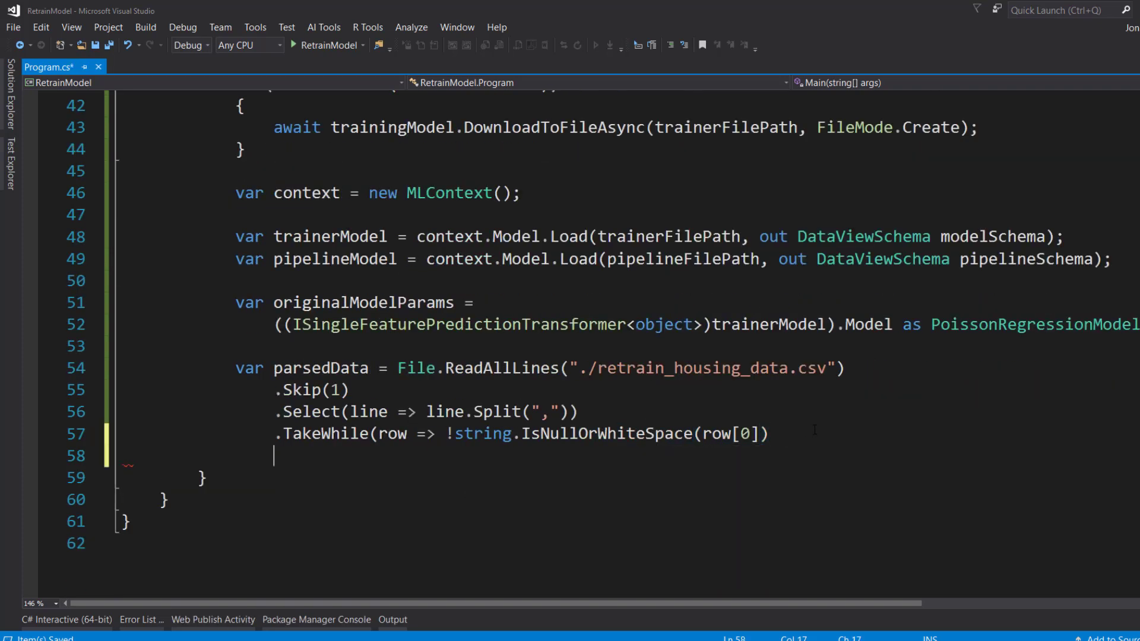
# Chain Select(row => new HousingData) to project each row
pyautogui.write('.select(')
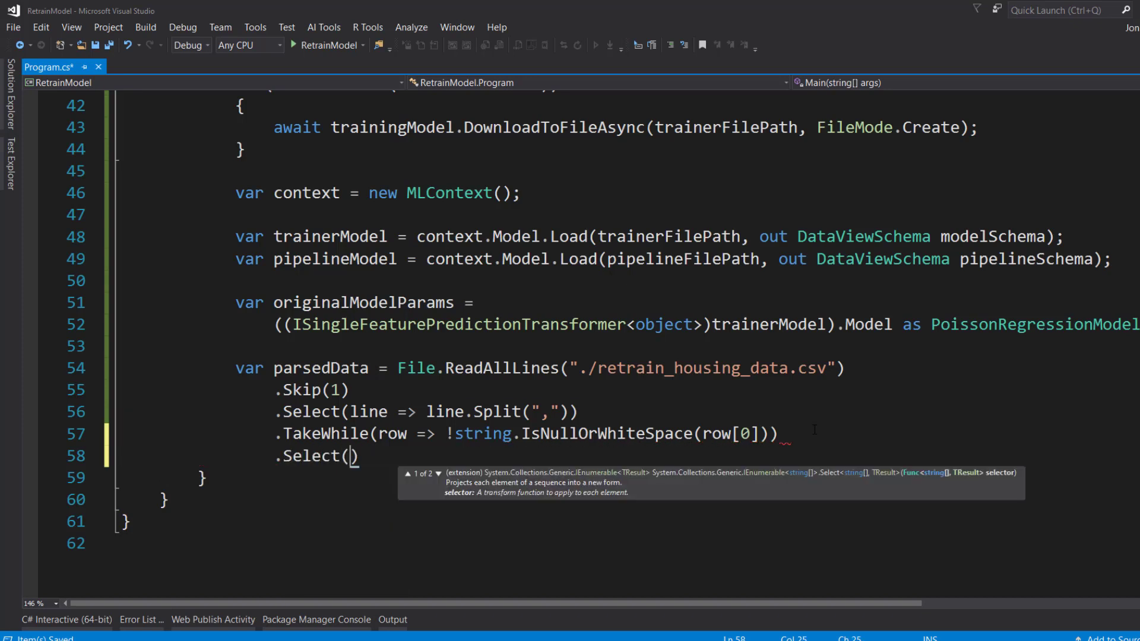
pyautogui.write('row => n')
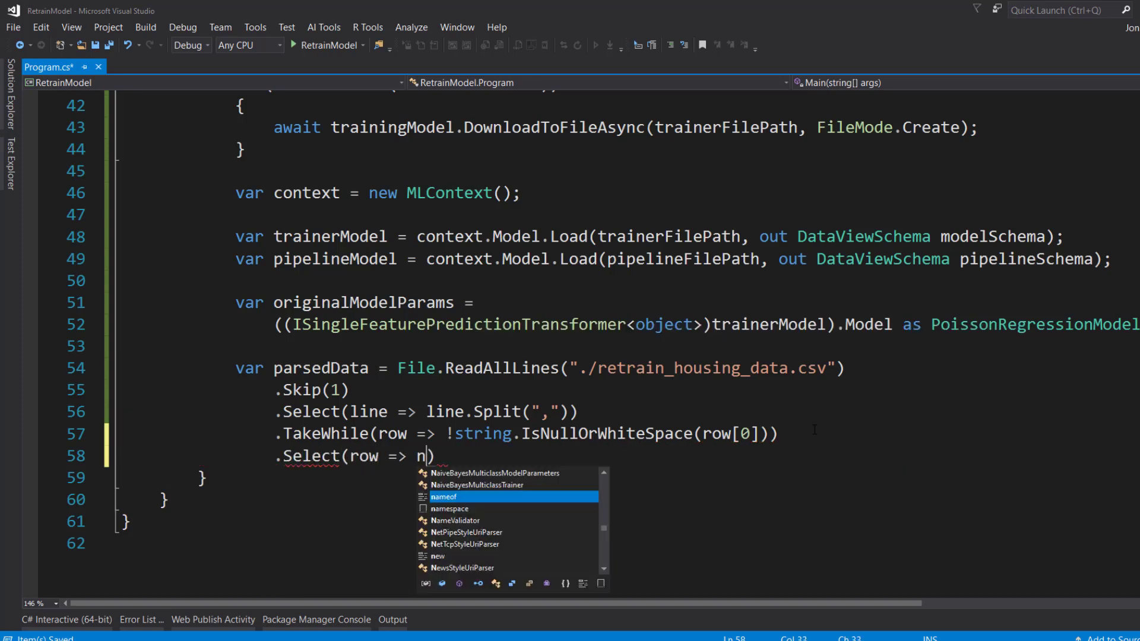
pyautogui.write('ew HousingData')
pyautogui.write('});')
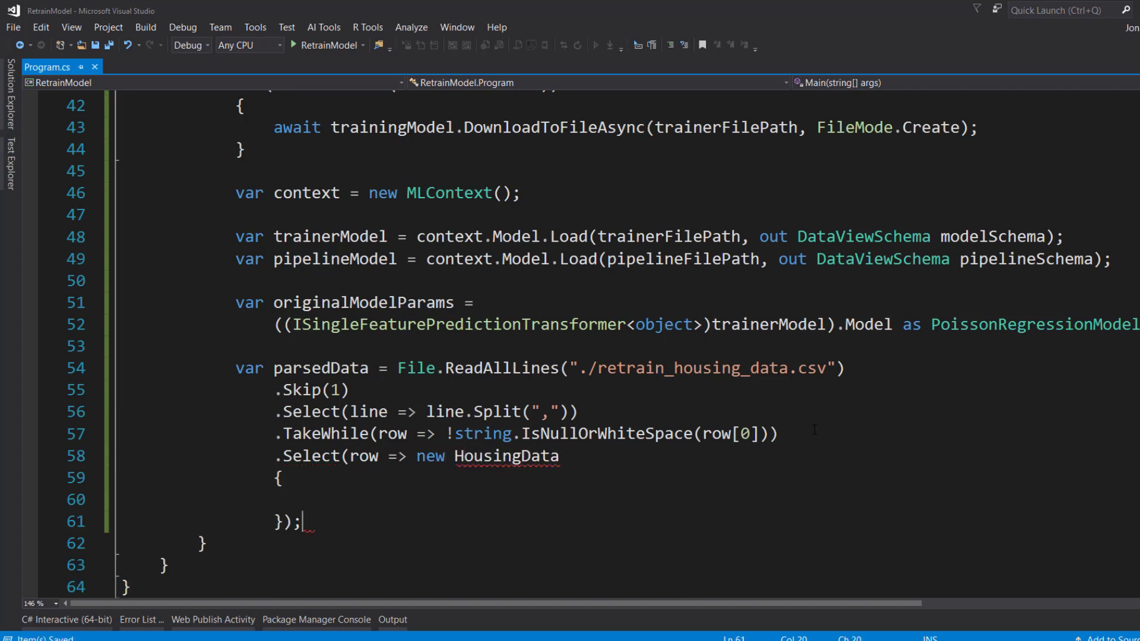
# Fill the HousingData initializer with nine parsed float columns and OceanProximity from row[9]
pyautogui.click(95, 453)
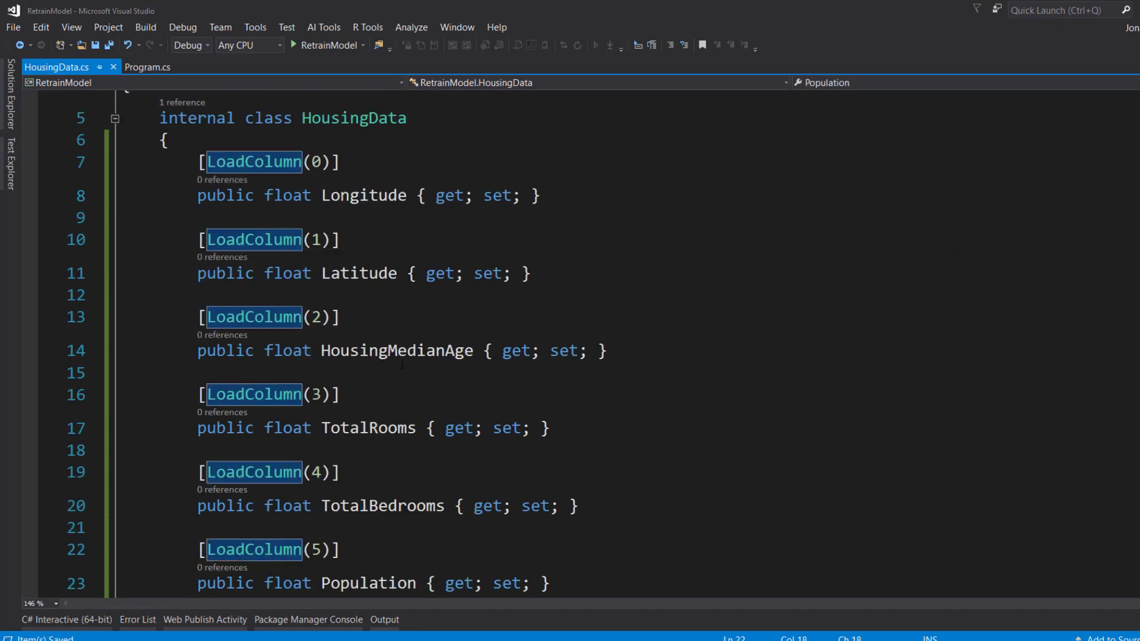
pyautogui.click(148, 66)
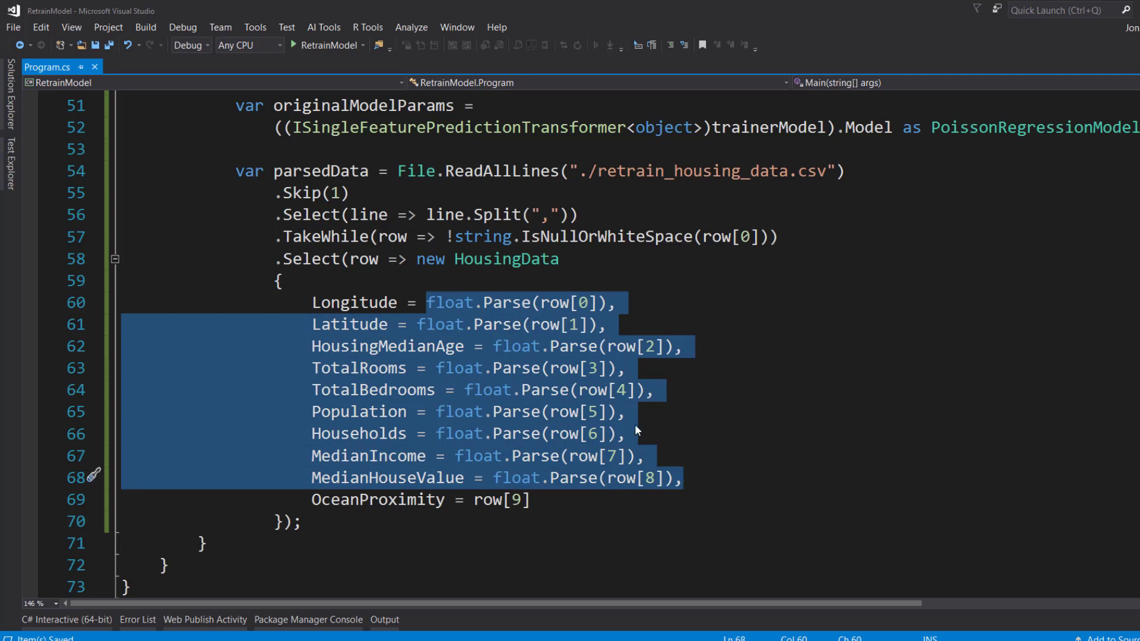
pyautogui.click(523, 500)
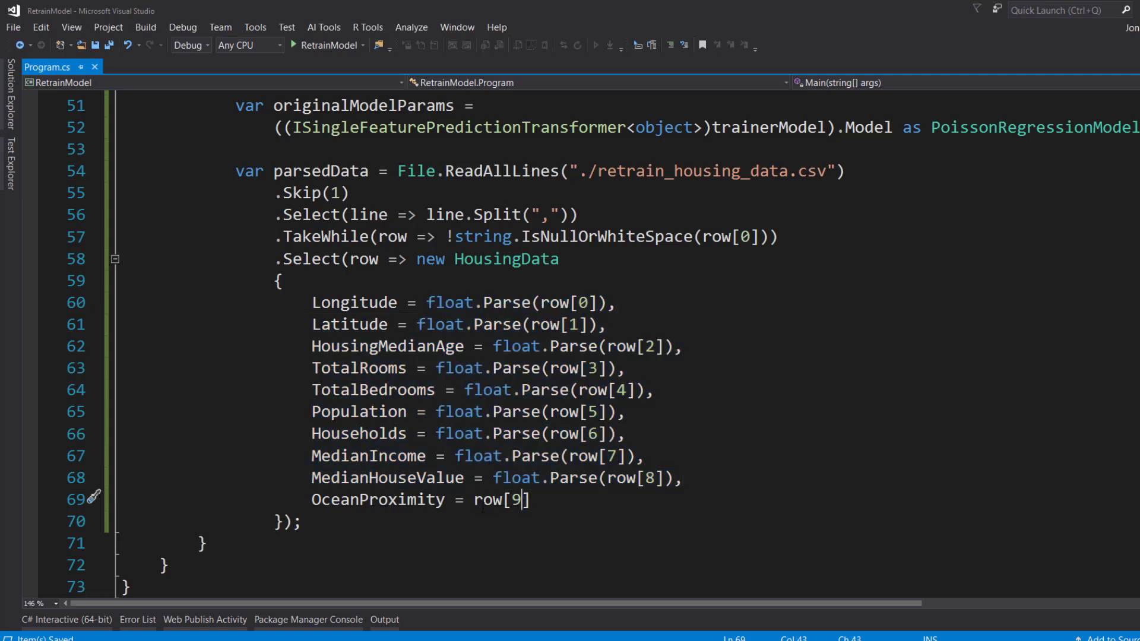
pyautogui.press('Right')
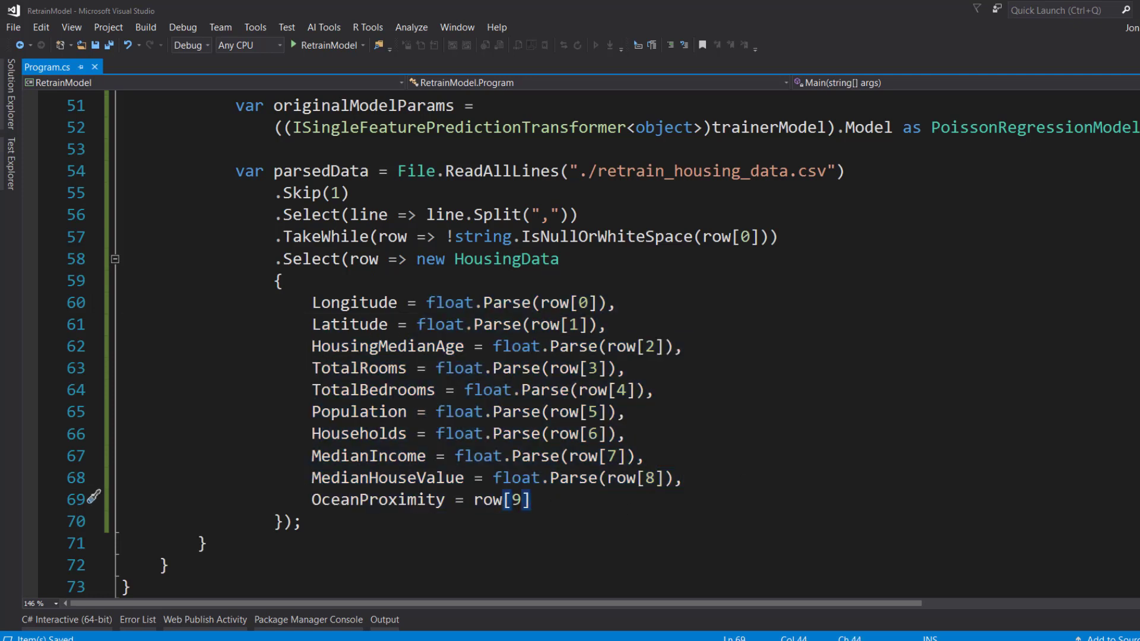
# Declare newData = context.Data.LoadFromEnumerable(parsedData)
pyautogui.write('var')
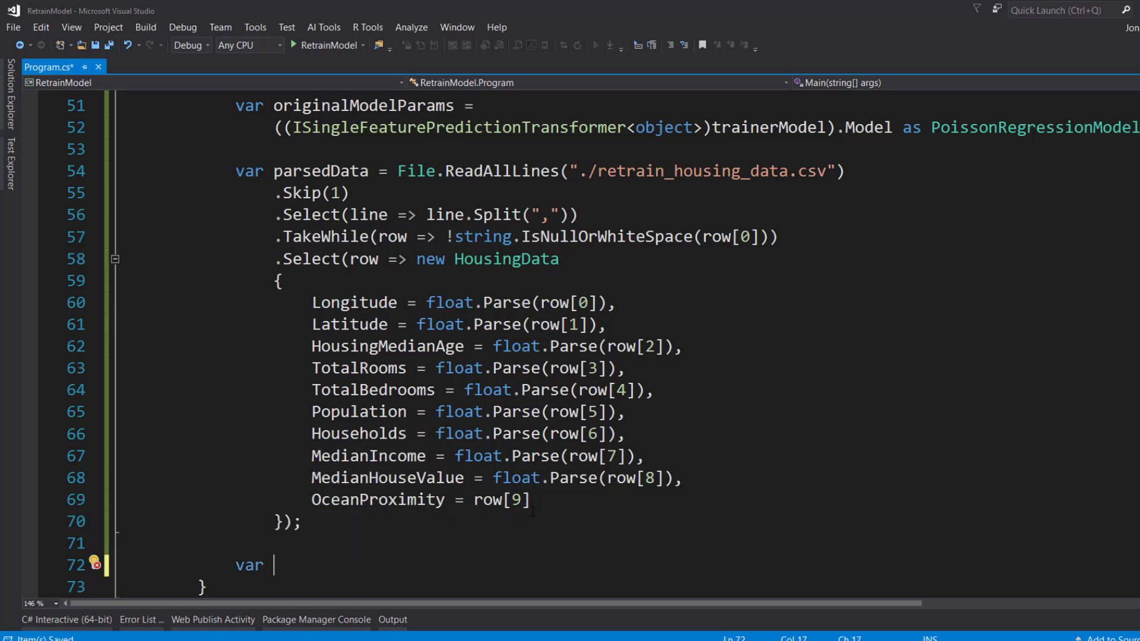
pyautogui.write('newData = context.')
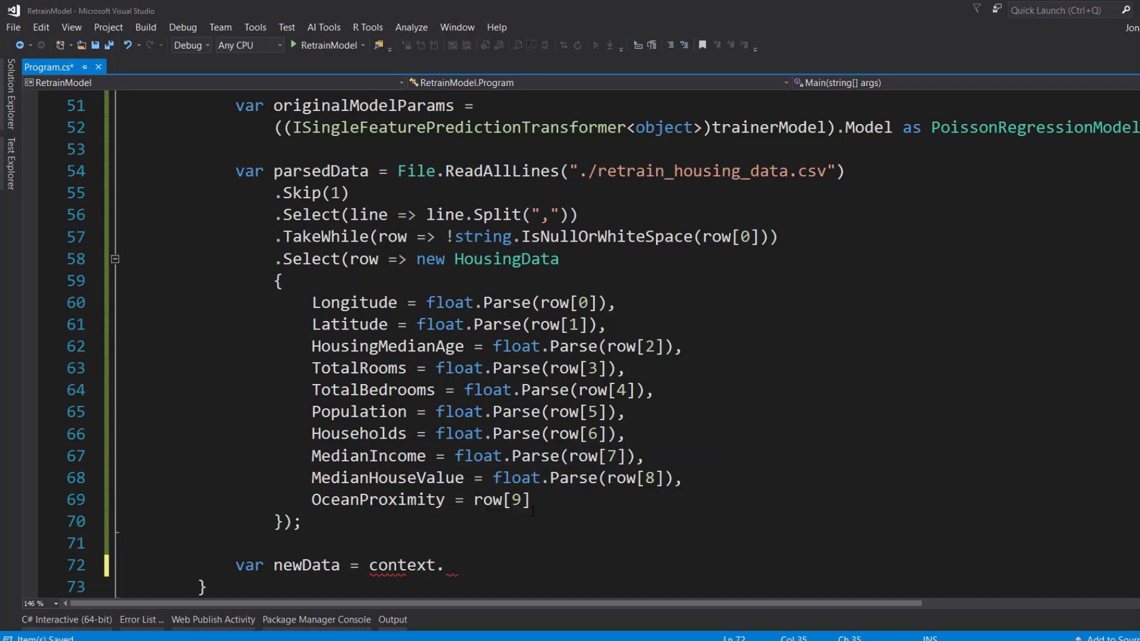
pyautogui.write('Data.loadFromEnumerable(parsedData);')
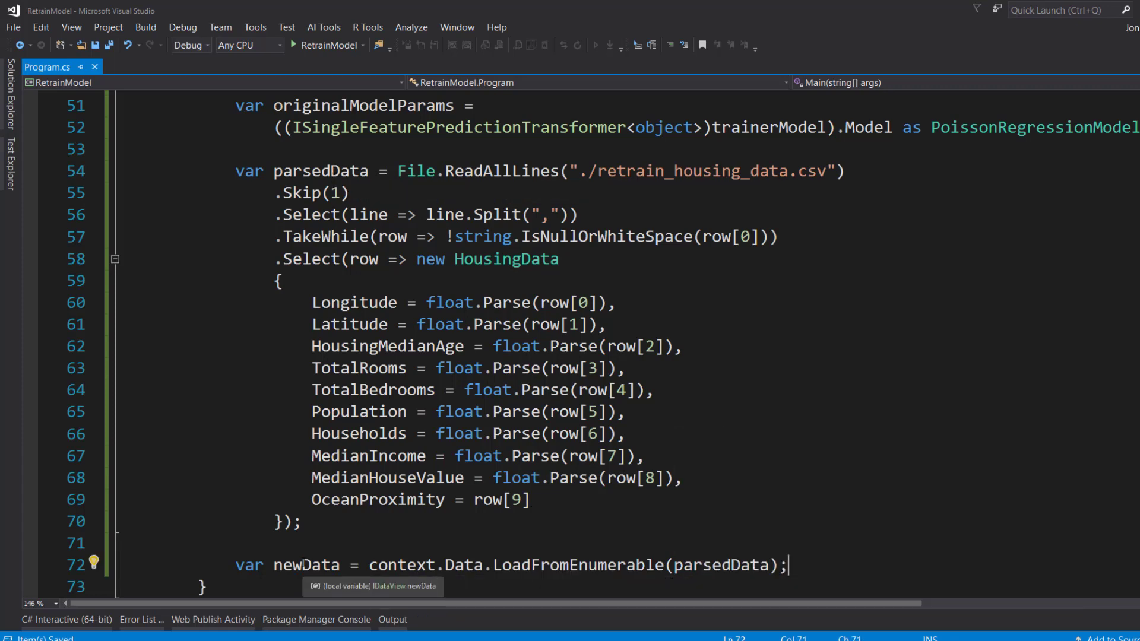
pyautogui.scroll(-3)
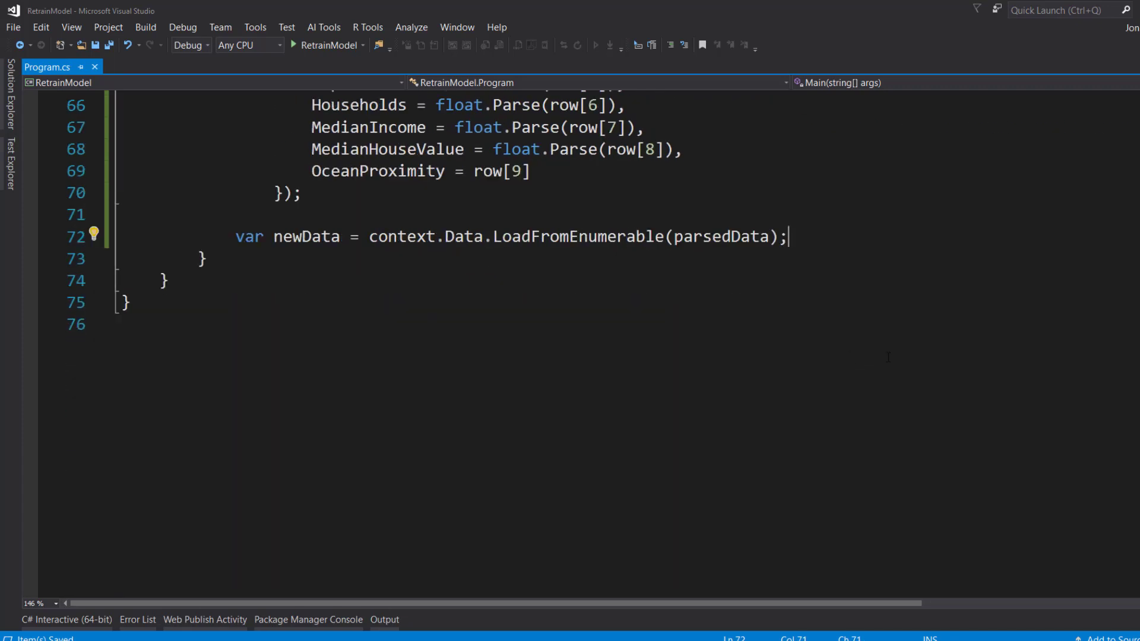
pyautogui.press('enter')
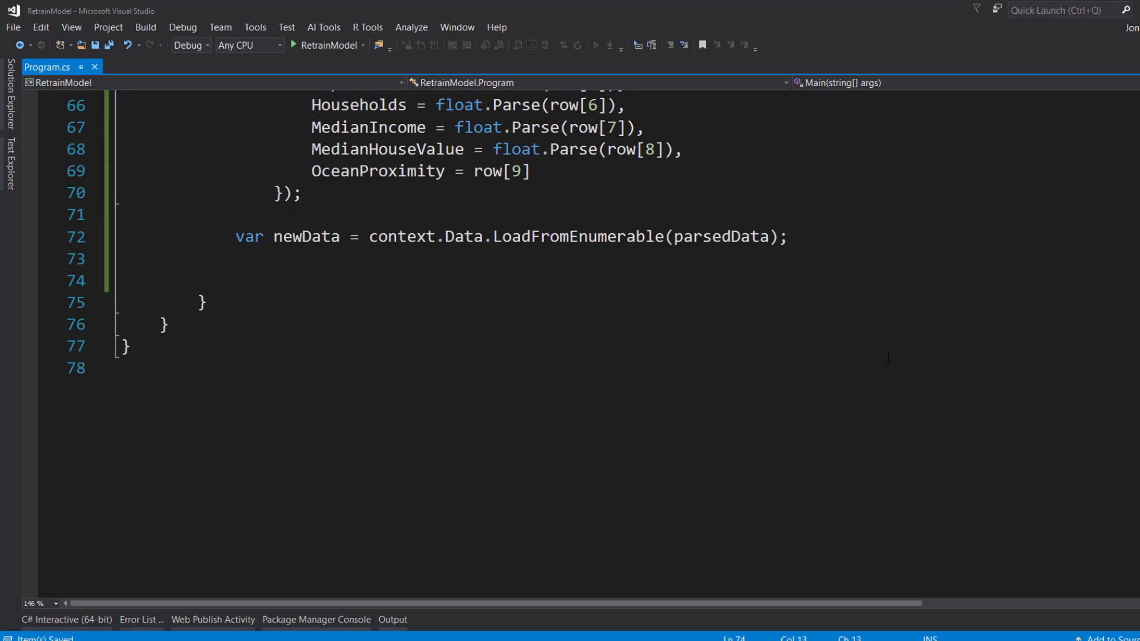
# Declare newDataTranformed = pipelineModel.Transform(newData);
pyautogui.write('var newDataT')
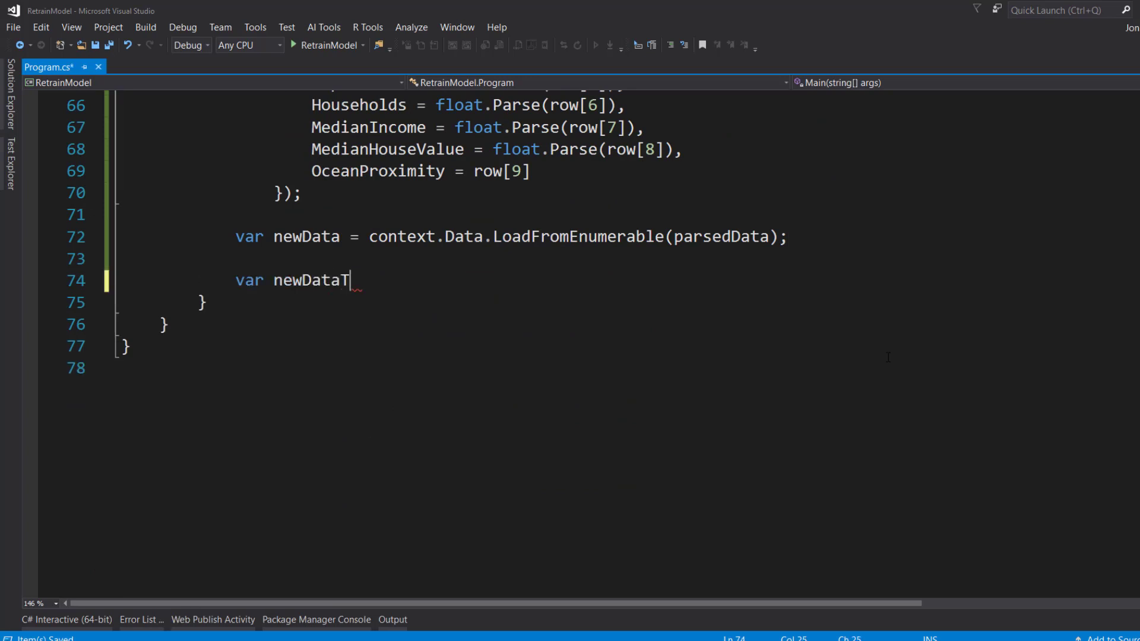
pyautogui.write('ranformed = pip')
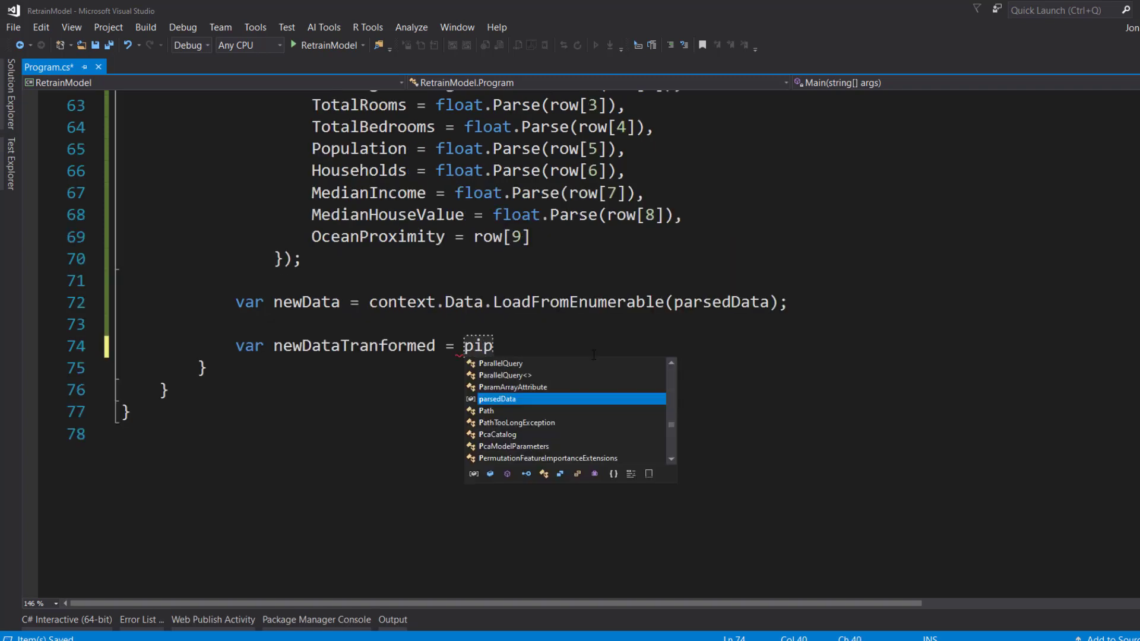
pyautogui.write('elineModel')
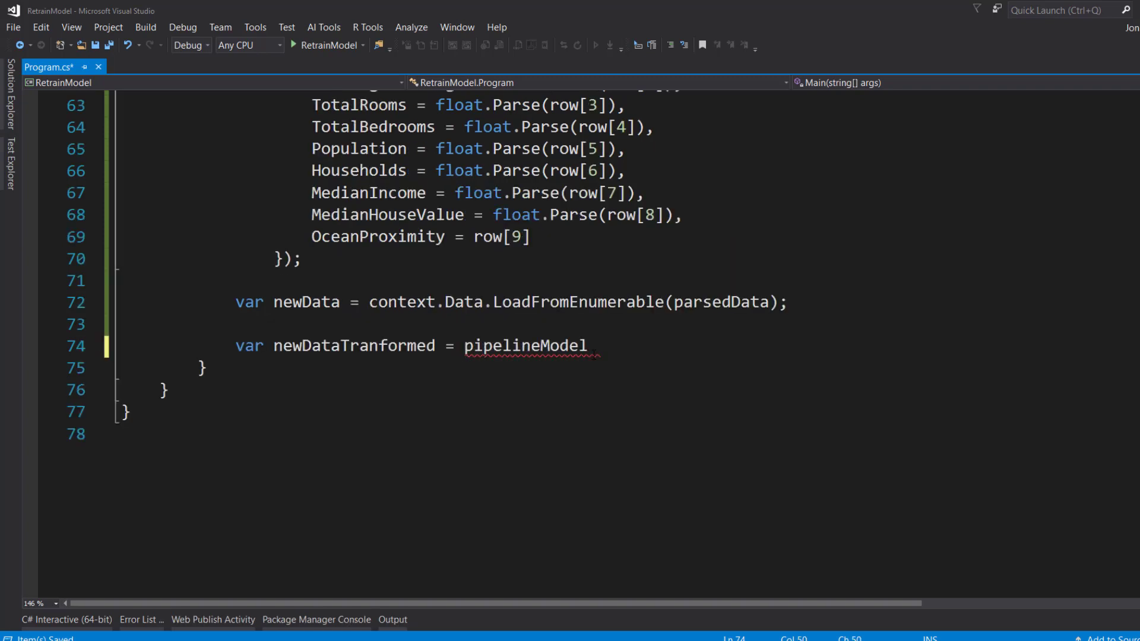
pyautogui.write('.tr')
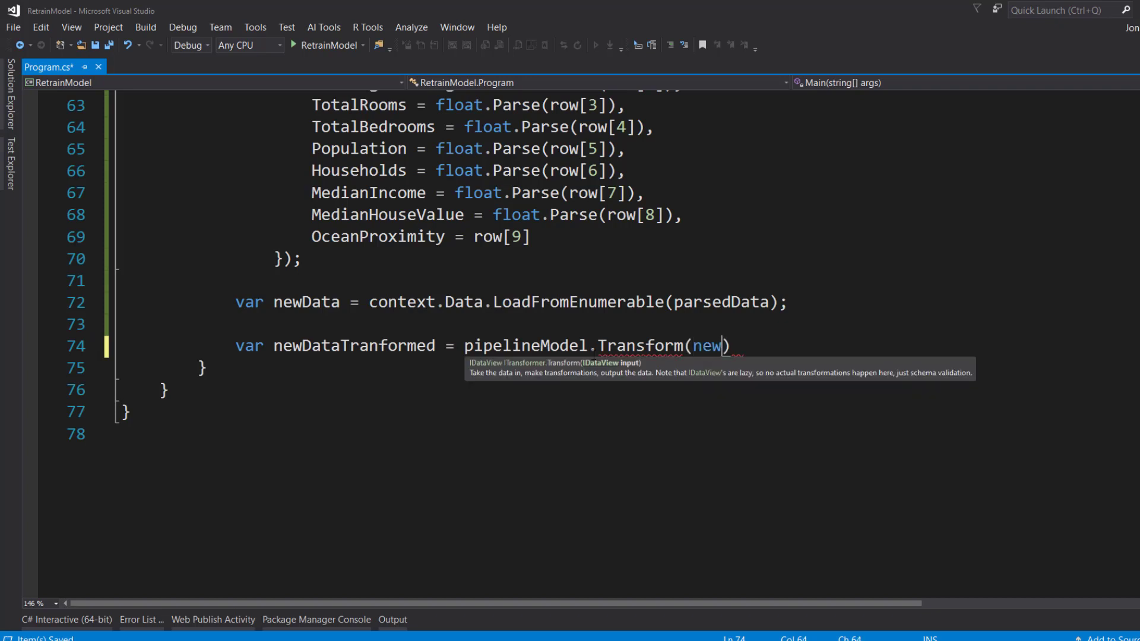
pyautogui.write('Data')
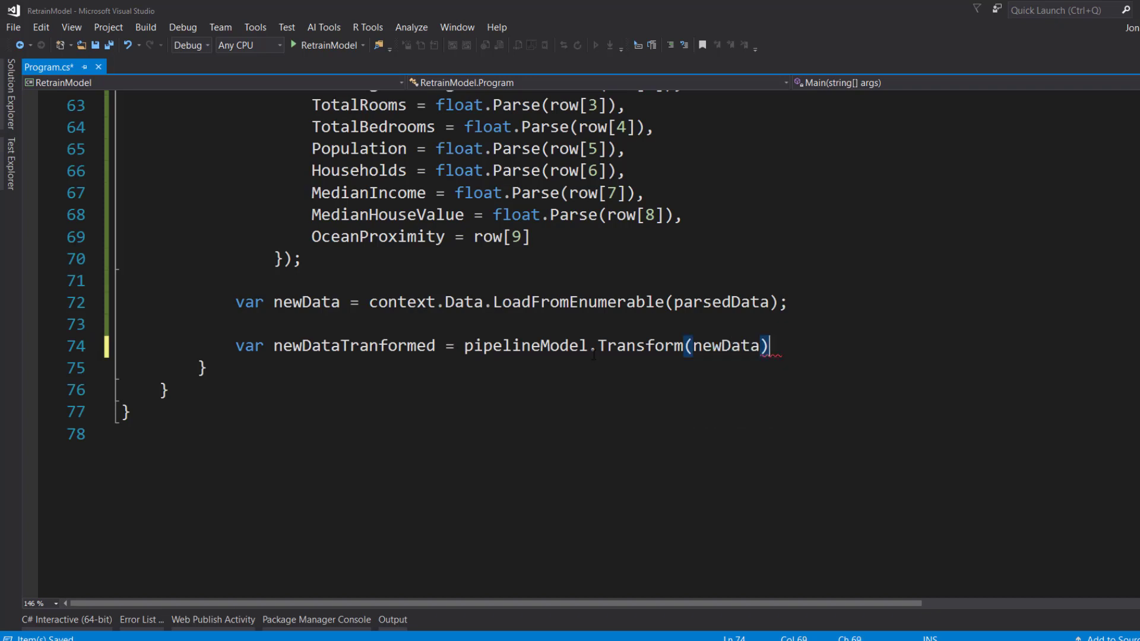
pyautogui.write(';')
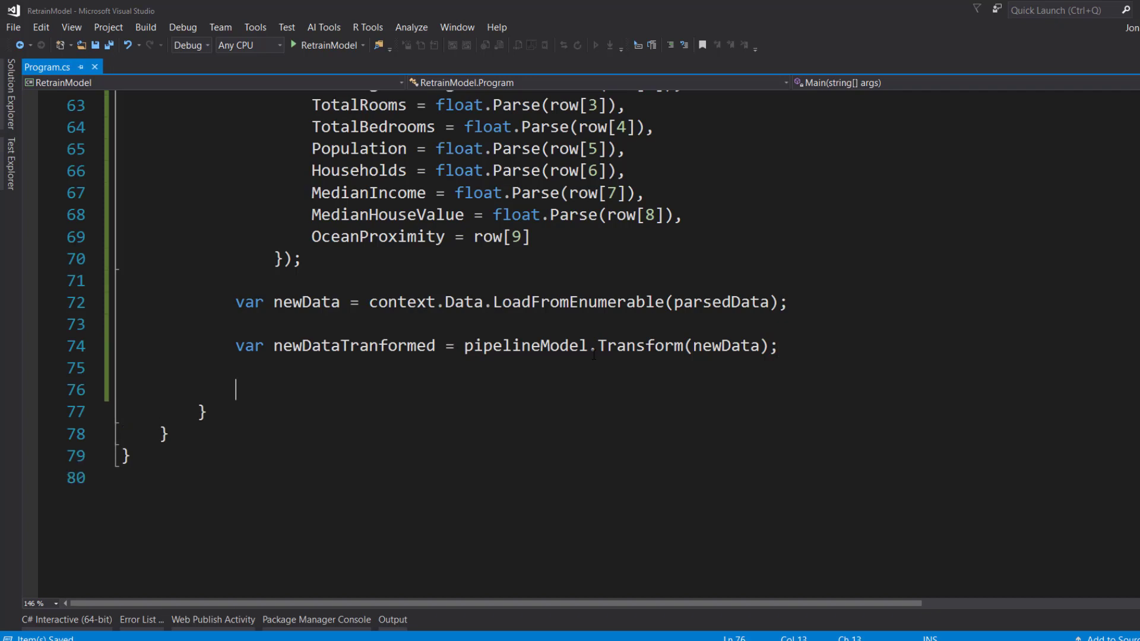
# Declare retrainModel as context.Regression.Trainers.LbfgsPoissonRegression().Fit(newDataTranformed
pyautogui.scroll(-3)
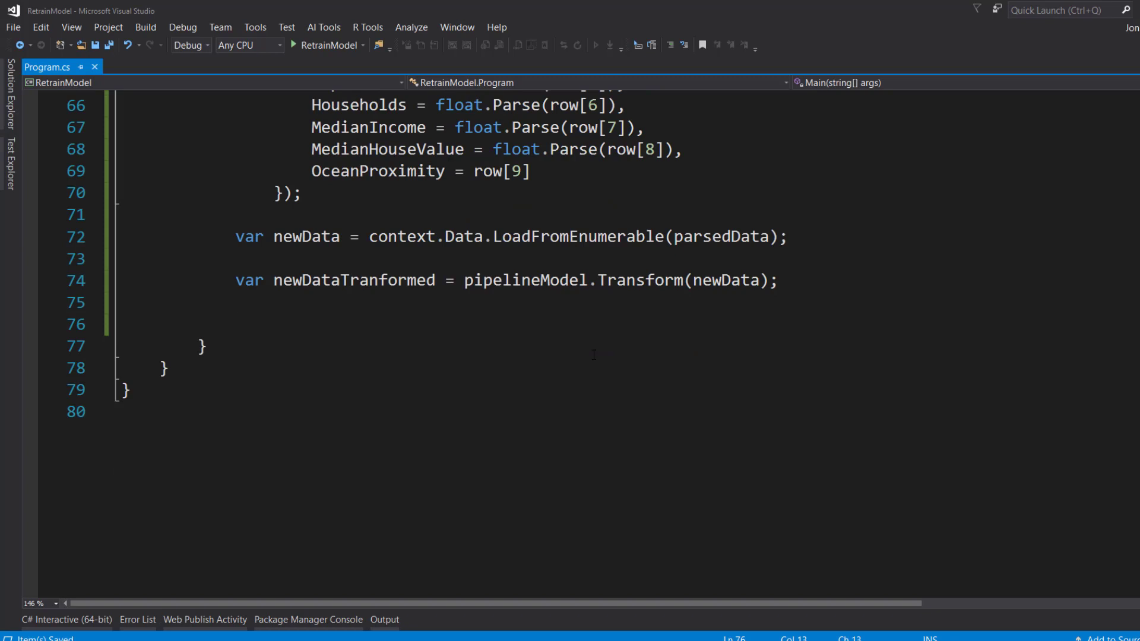
pyautogui.write('var retrainMode')
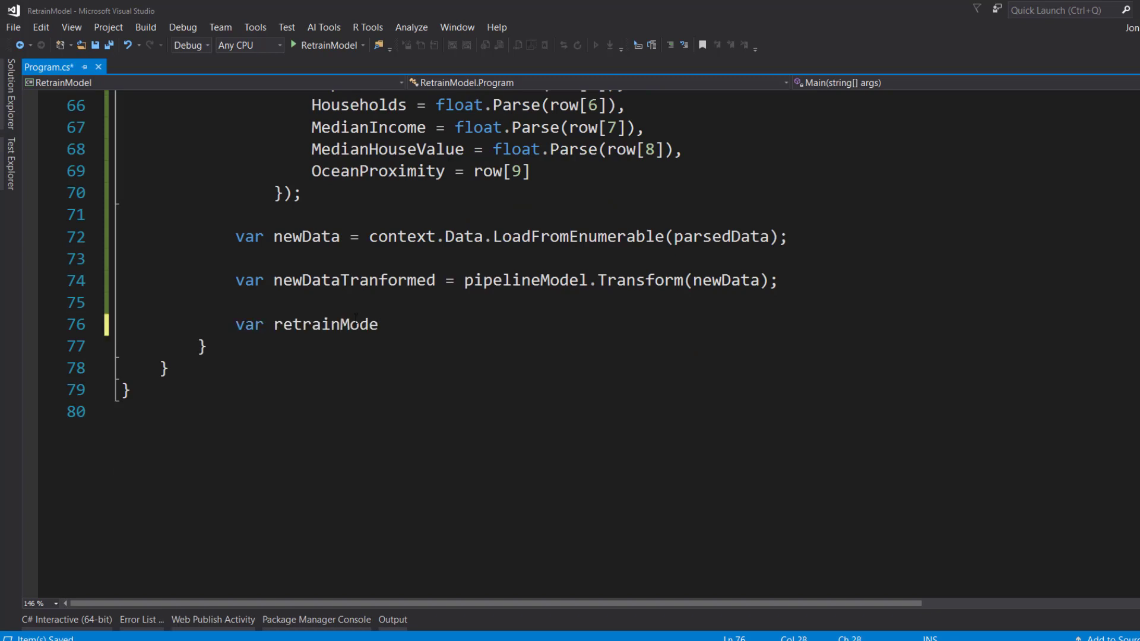
pyautogui.write('= context.')
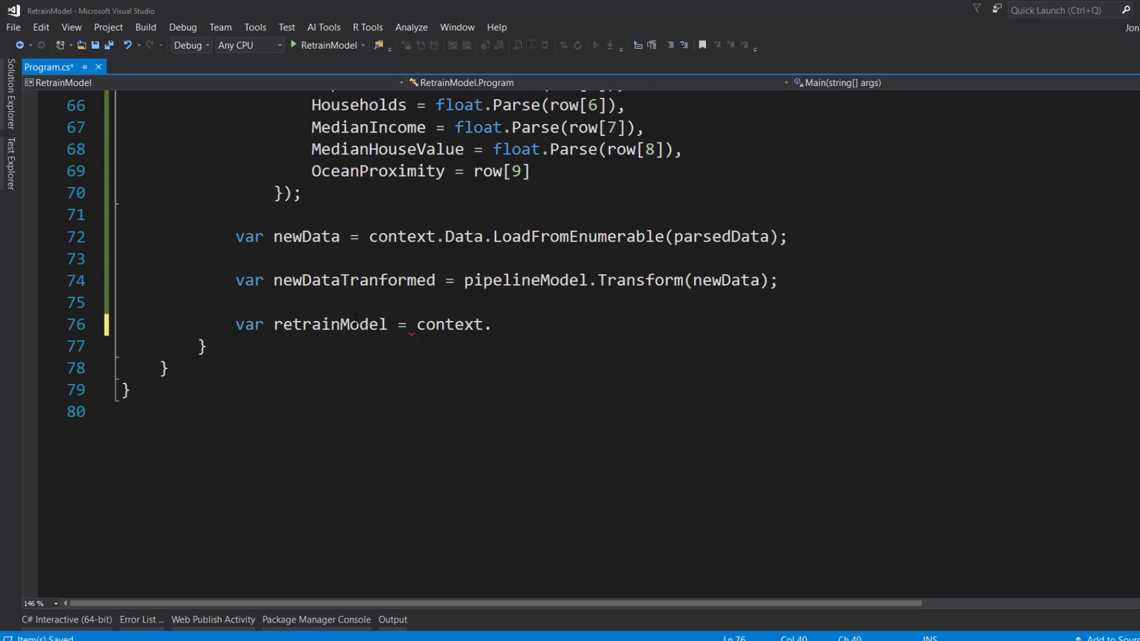
pyautogui.write('Regression.train')
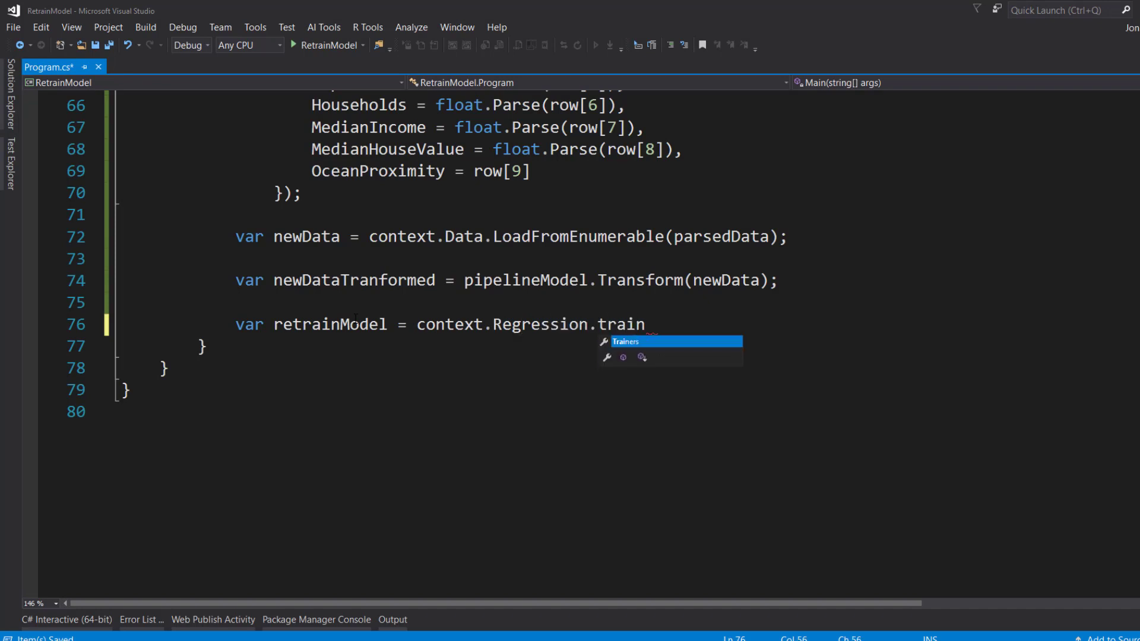
pyautogui.write('Trainers.LbfgsPoissonRegression(')
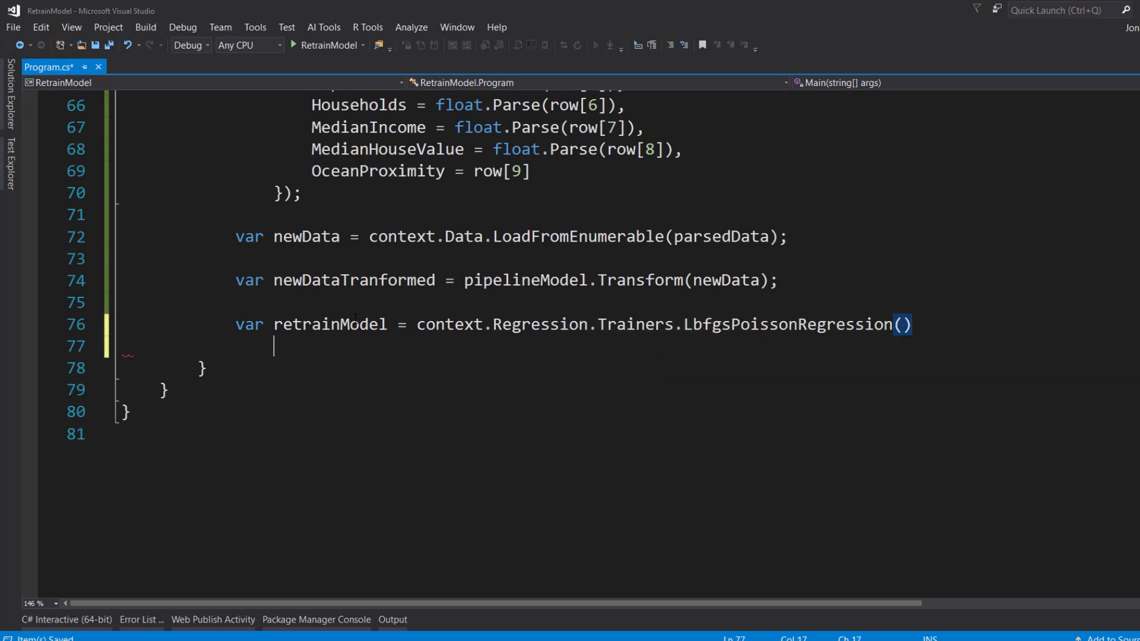
pyautogui.write('.Fit(')
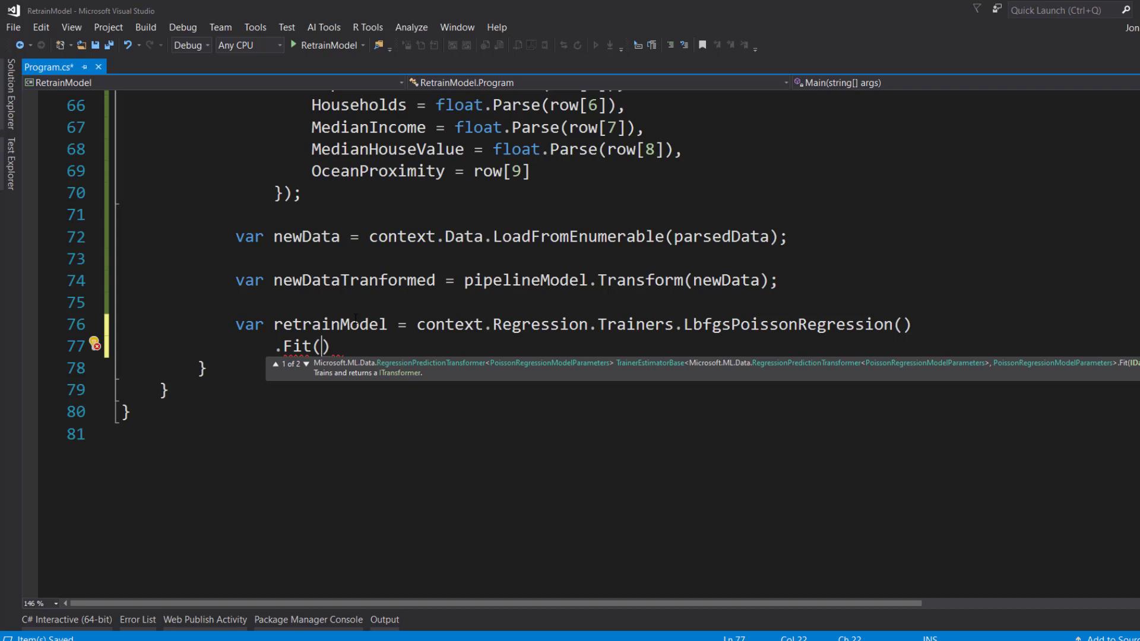
pyautogui.write('newDataTranformed,')
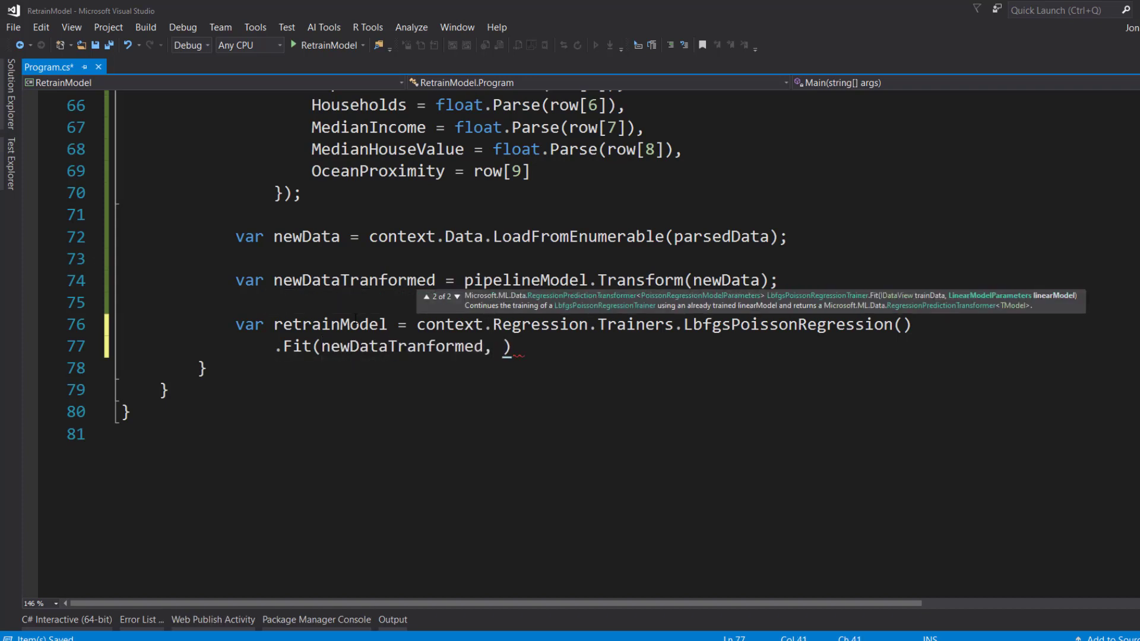
# Pass originalModelParams as the Fit starting point, close the statement, and check newDataTranformed's uses
pyautogui.scroll(3)
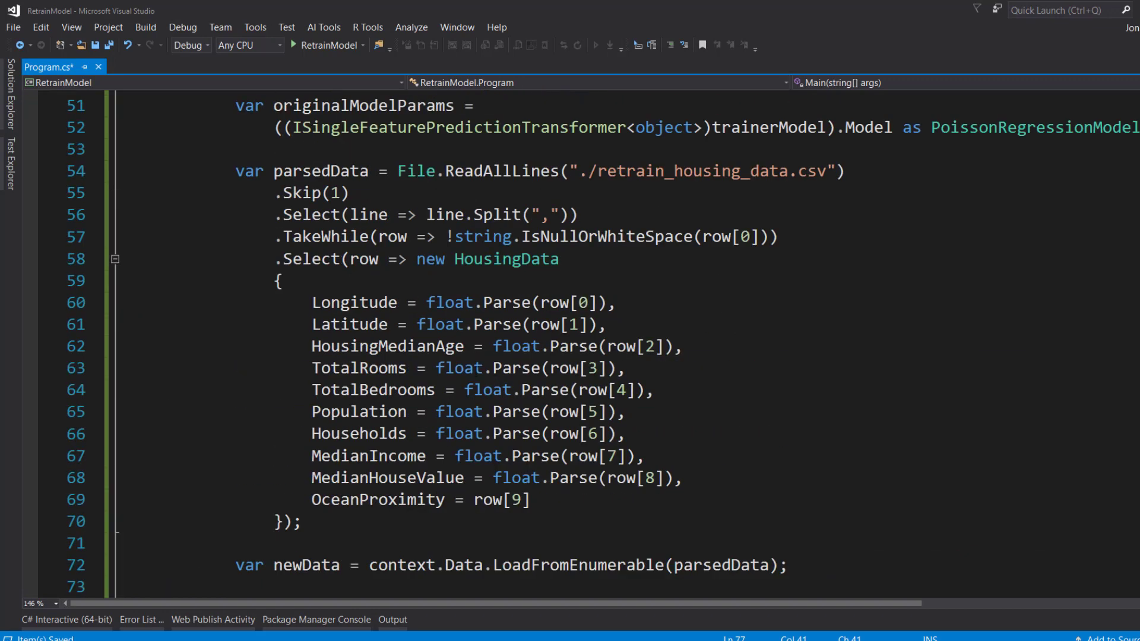
pyautogui.scroll(-3)
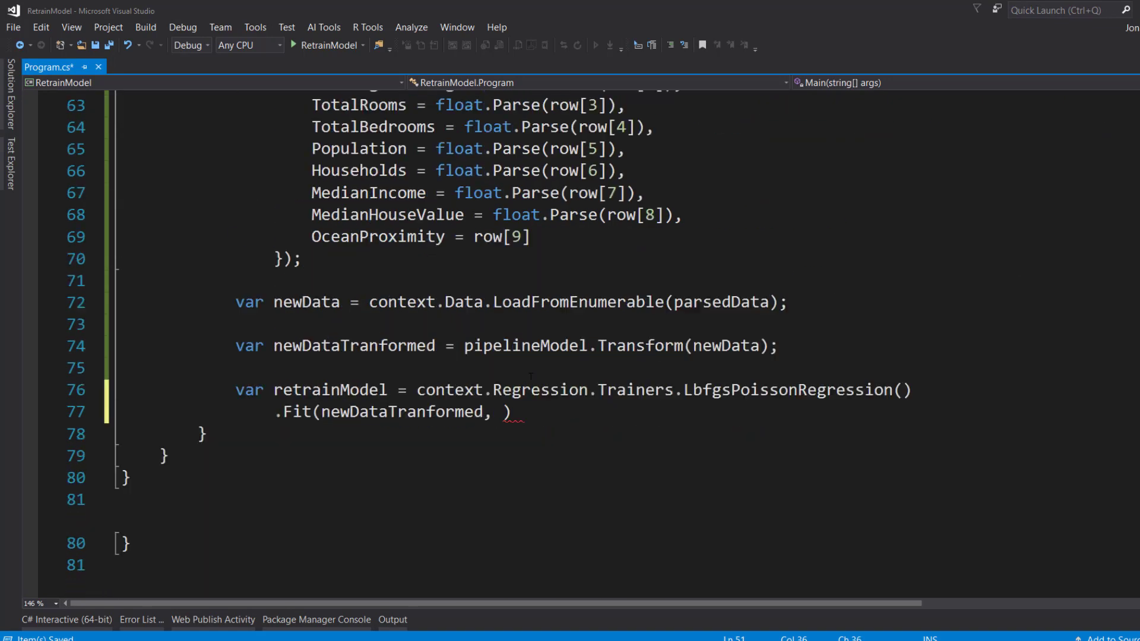
pyautogui.write('originalModelParams')
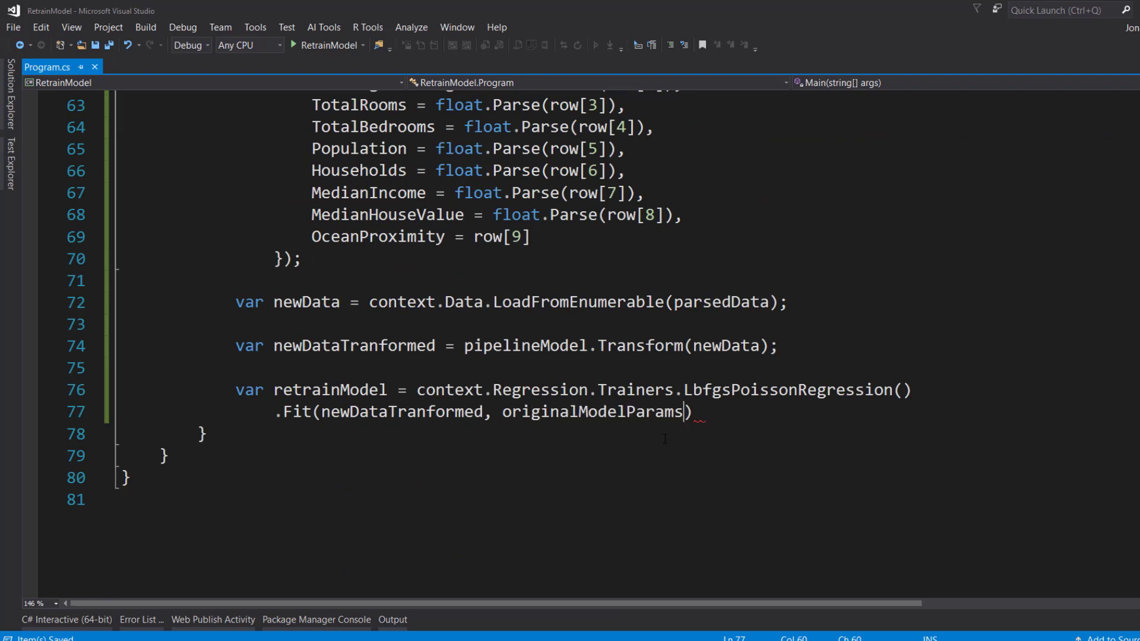
pyautogui.write(';')
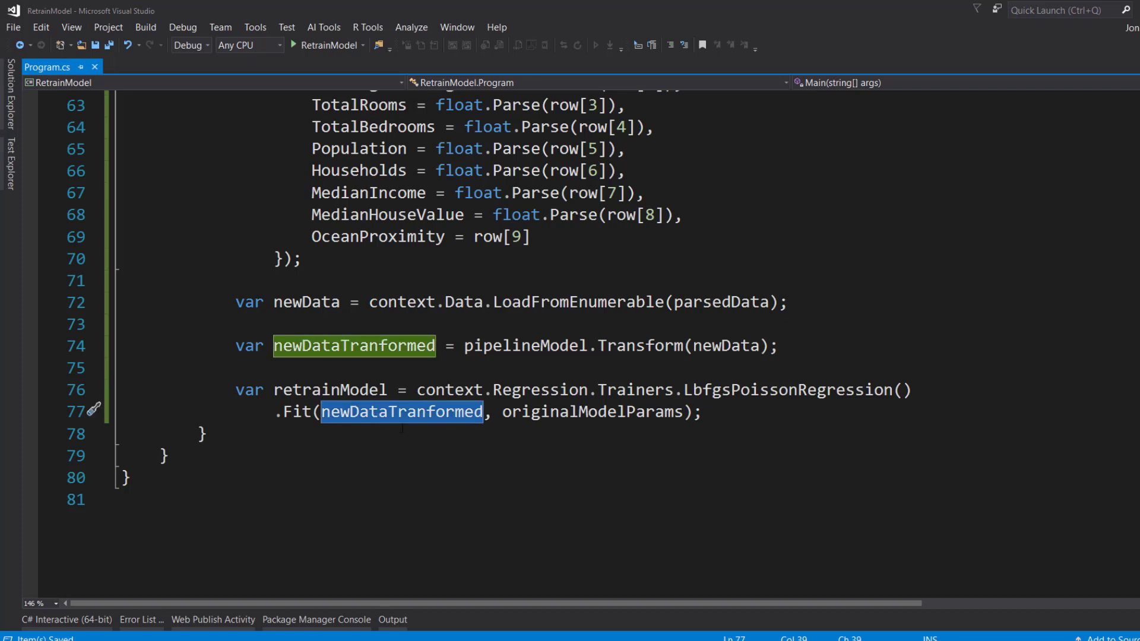
pyautogui.doubleClick(592, 412)
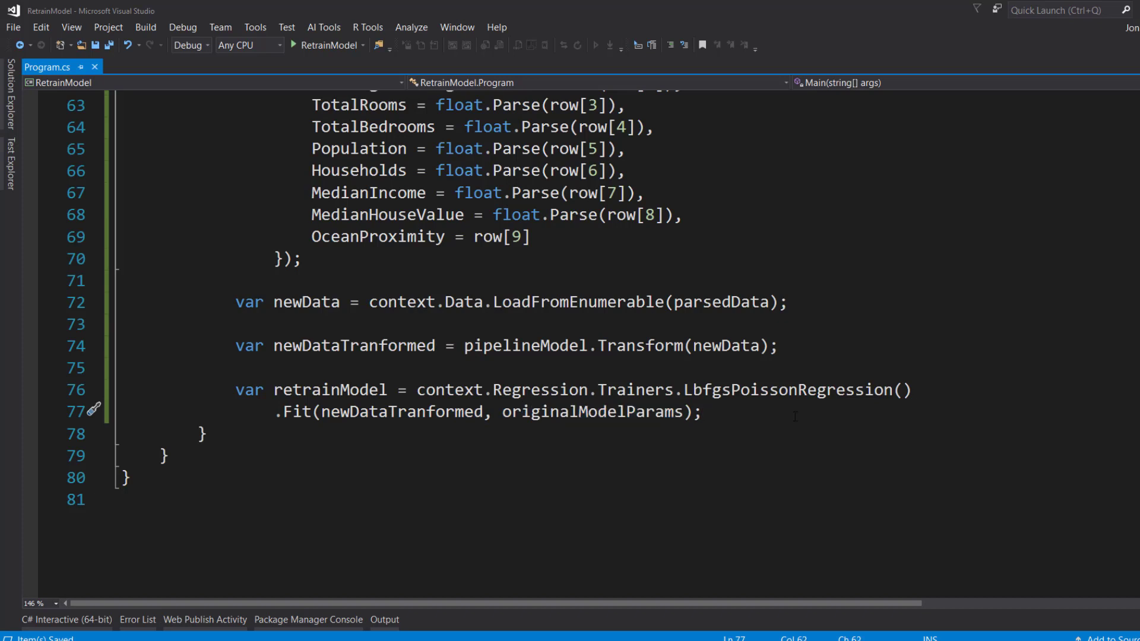
# Declare newModelParams as retrainModel.Model cast to PoissonRegressionModelParameters
pyautogui.write('var new')
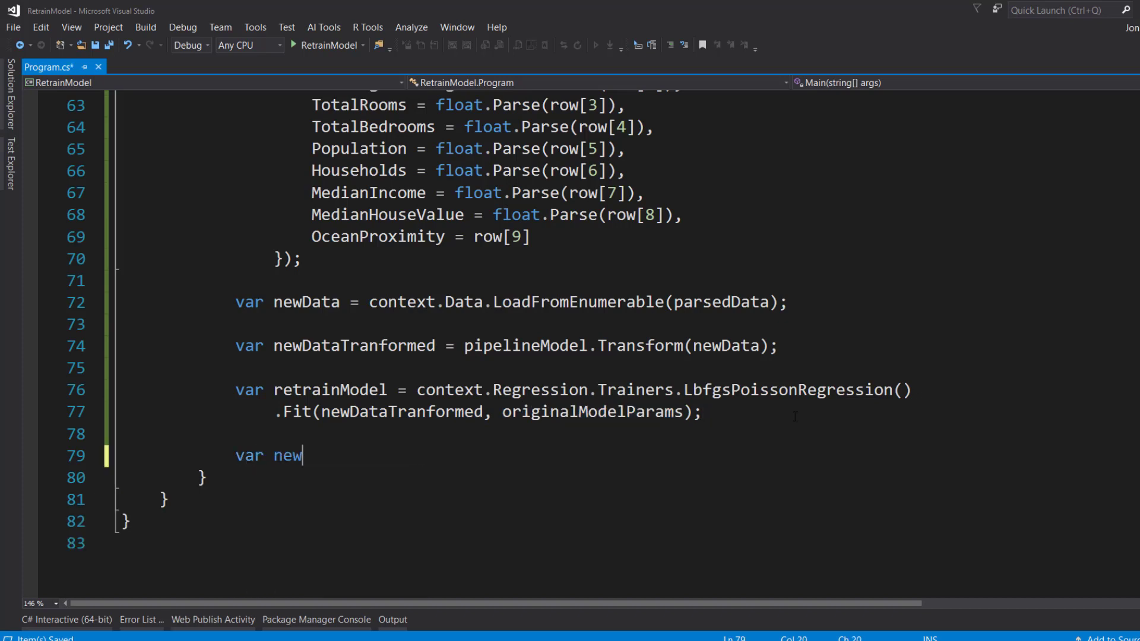
pyautogui.write('ModelParame')
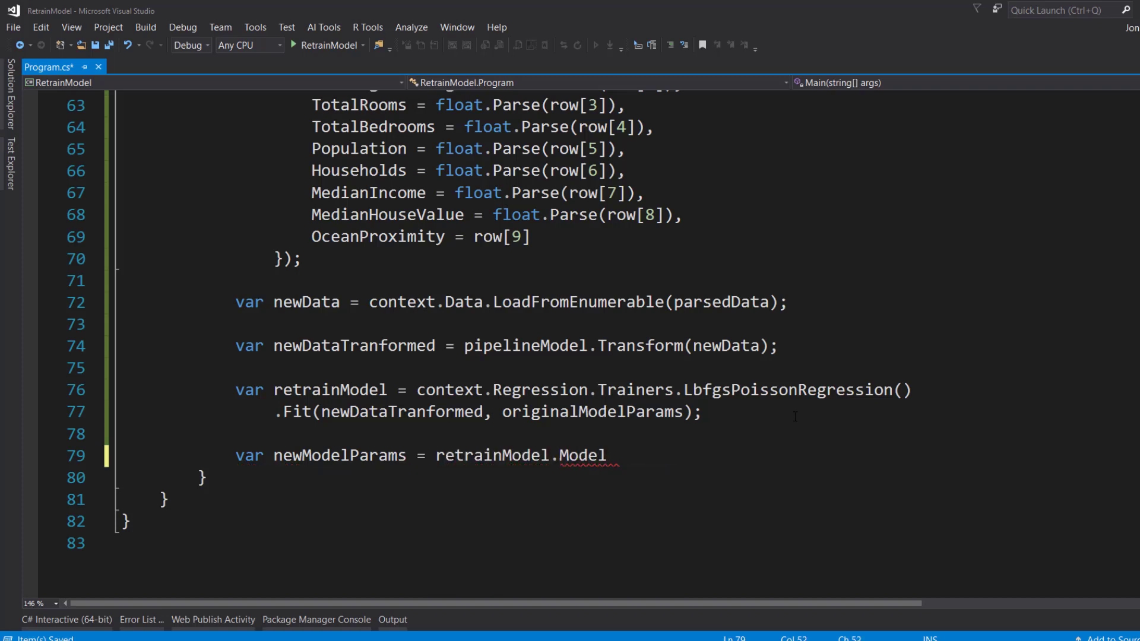
pyautogui.write('as PoissonRegressionModelParameters;')
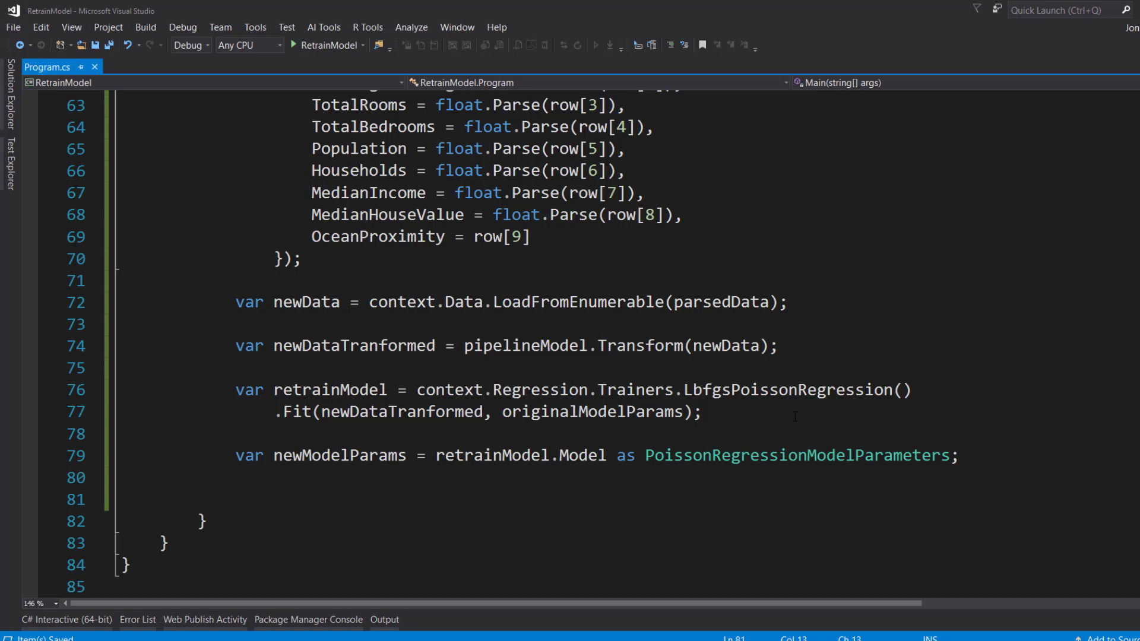
# Start weightDiffs = originalModelParams.Weights.Zip(newModelParams.Weights
pyautogui.write('var')
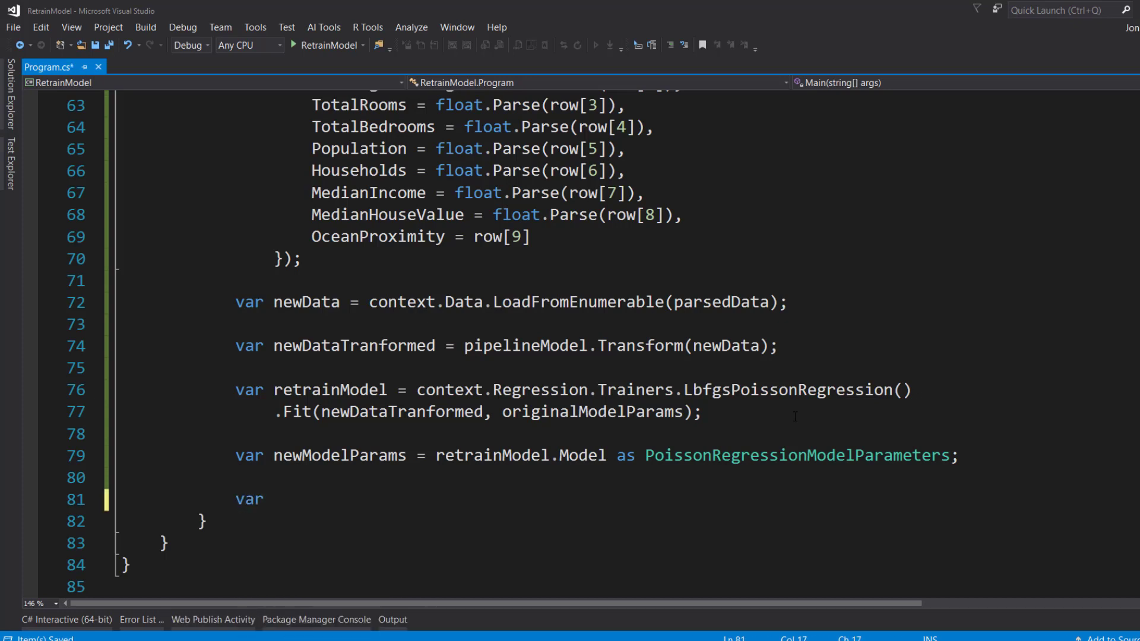
pyautogui.write('weightDiff')
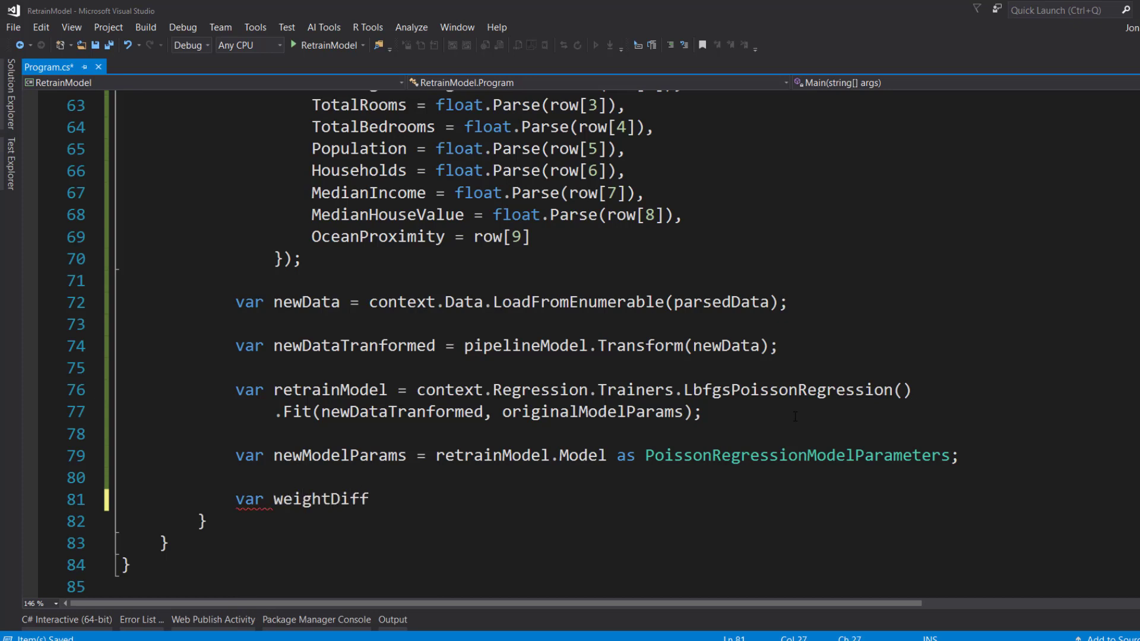
pyautogui.write('s =')
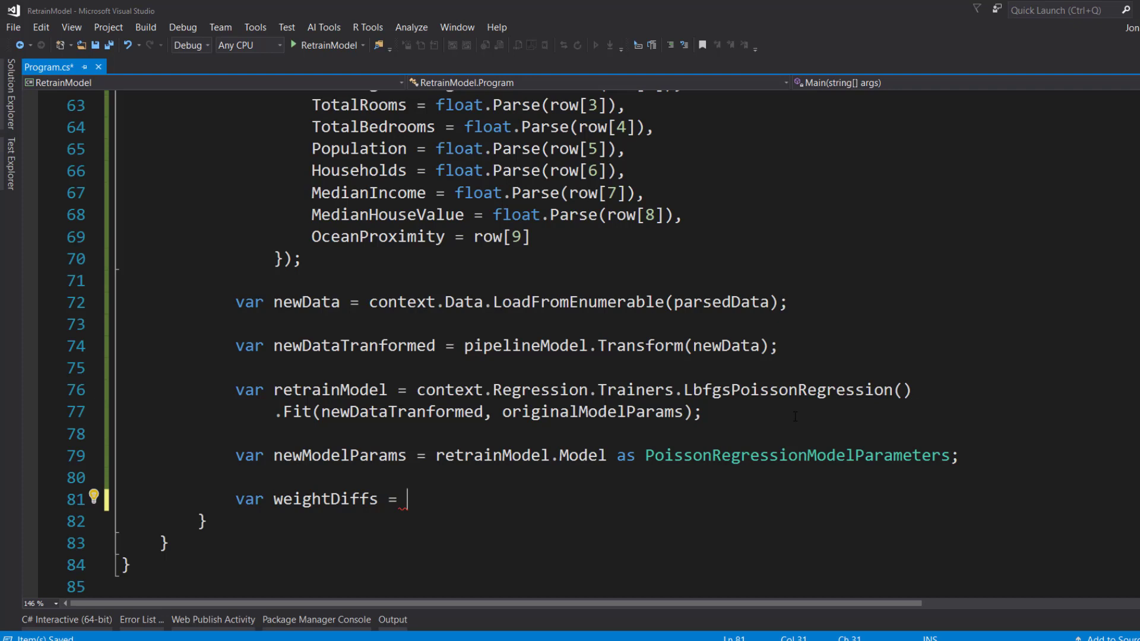
pyautogui.write('originalModelParams')
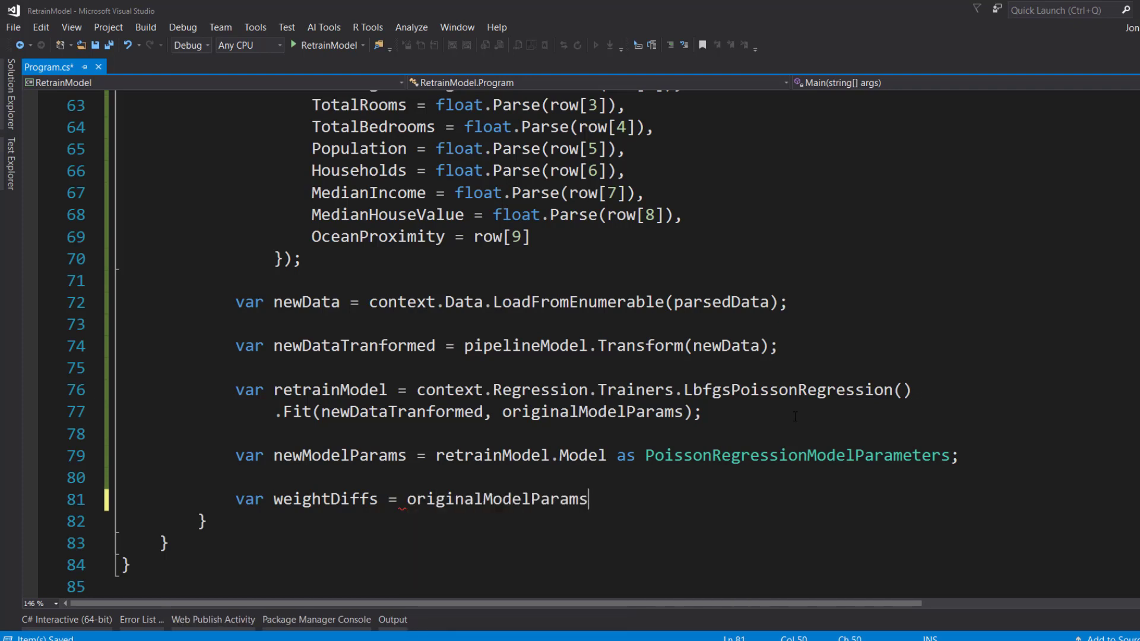
pyautogui.write('.wei')
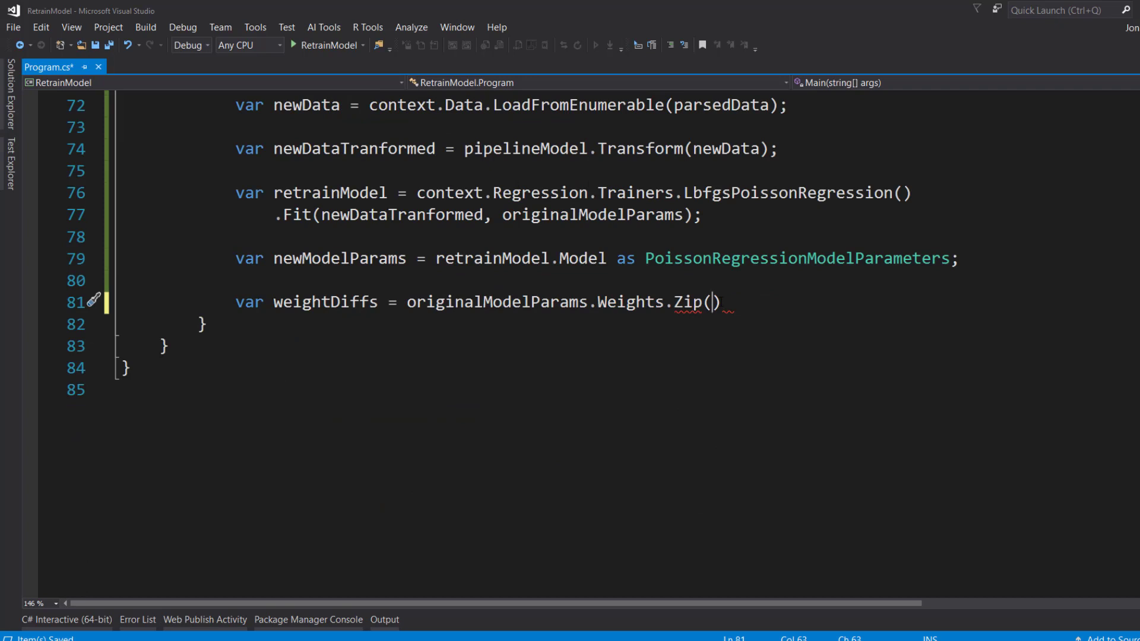
pyautogui.write('newModelParams)')
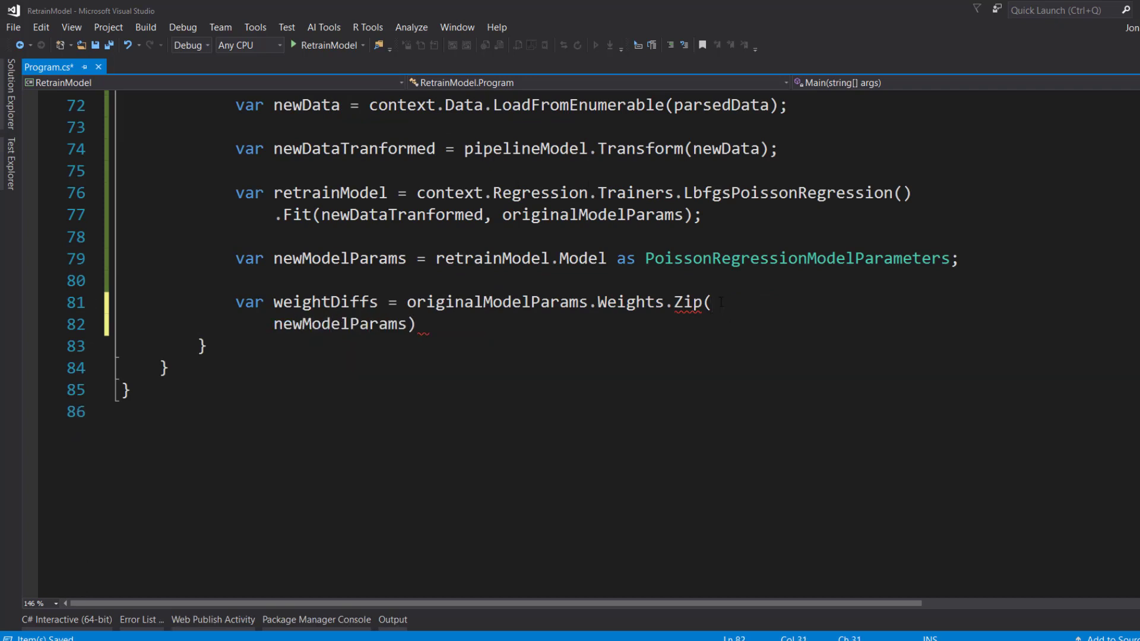
pyautogui.write('.Weights')
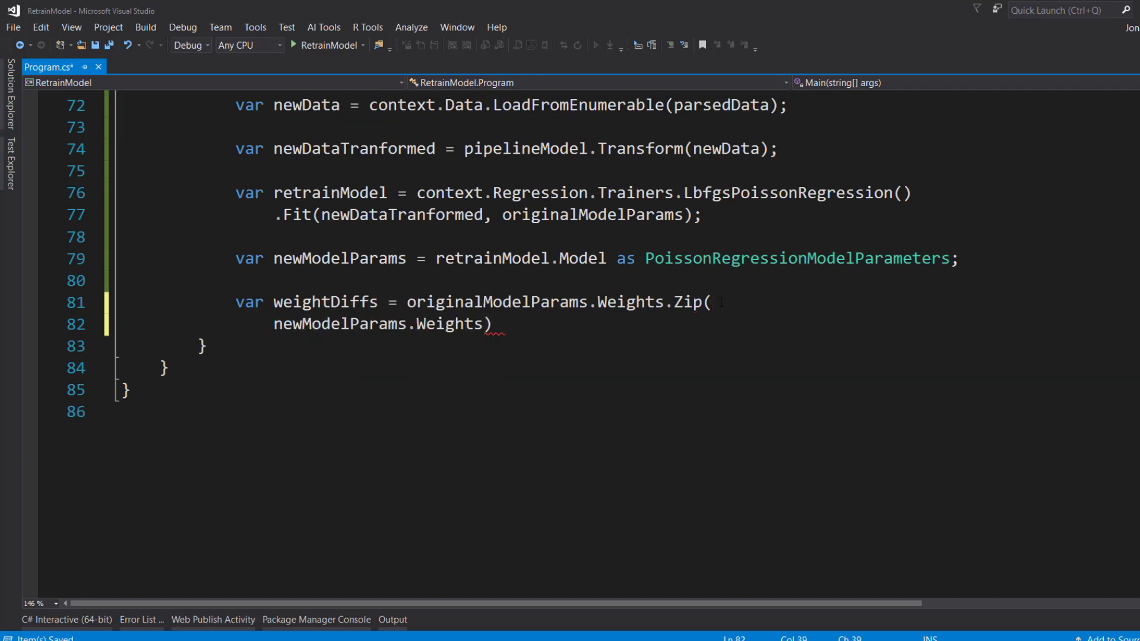
# Complete the Zip lambda (original, updated) => original - updated with .ToArray()
pyautogui.write(', ()')
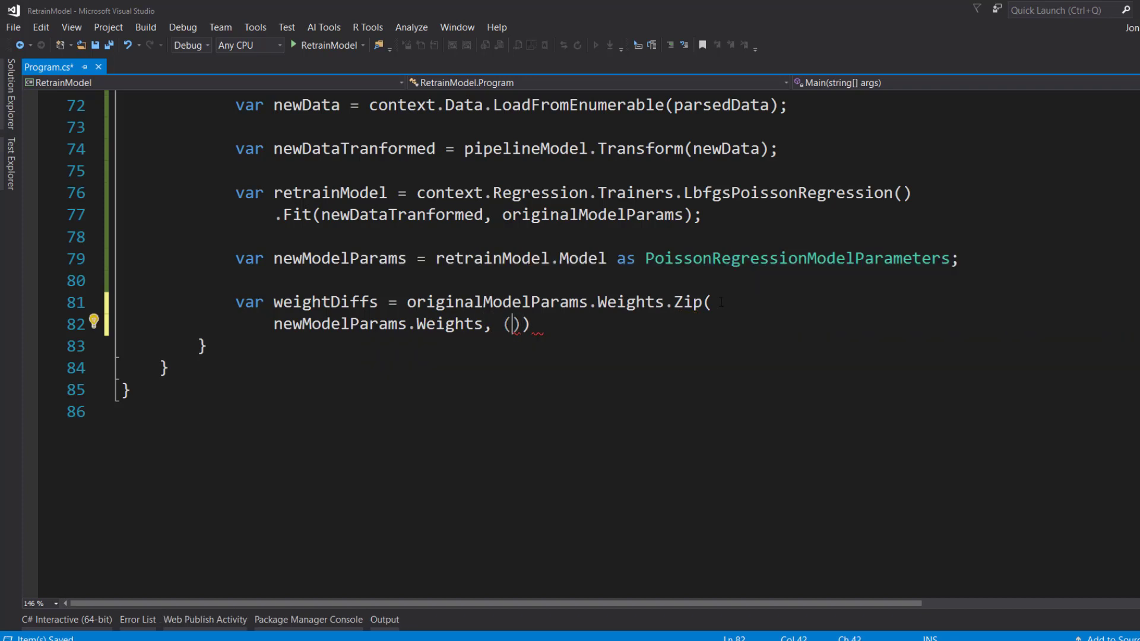
pyautogui.write('o')
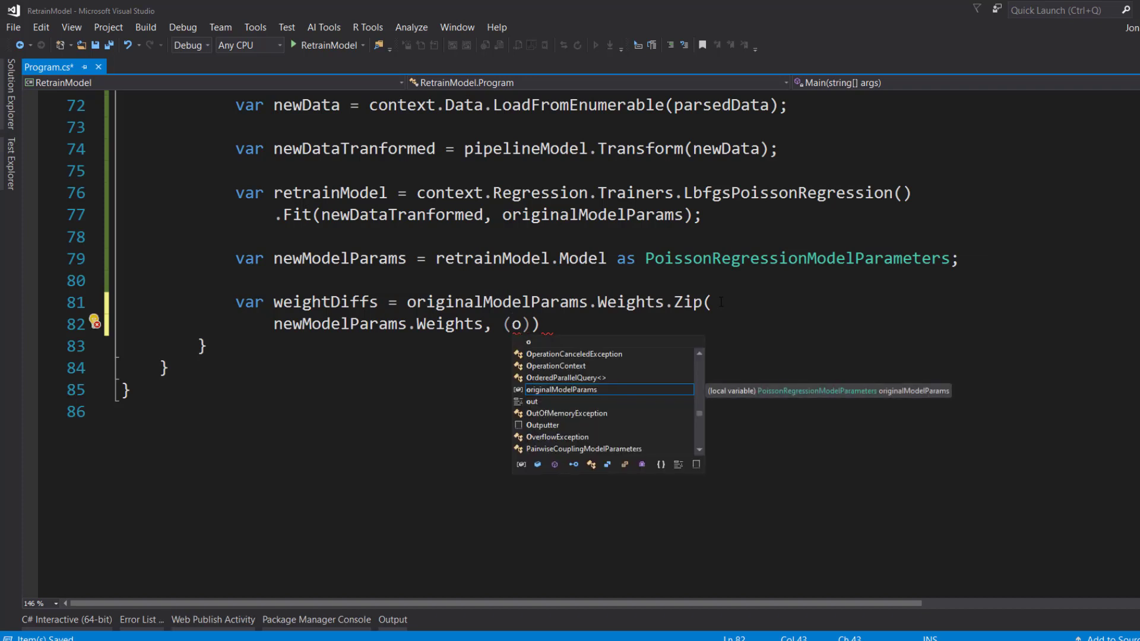
pyautogui.write('riginal,')
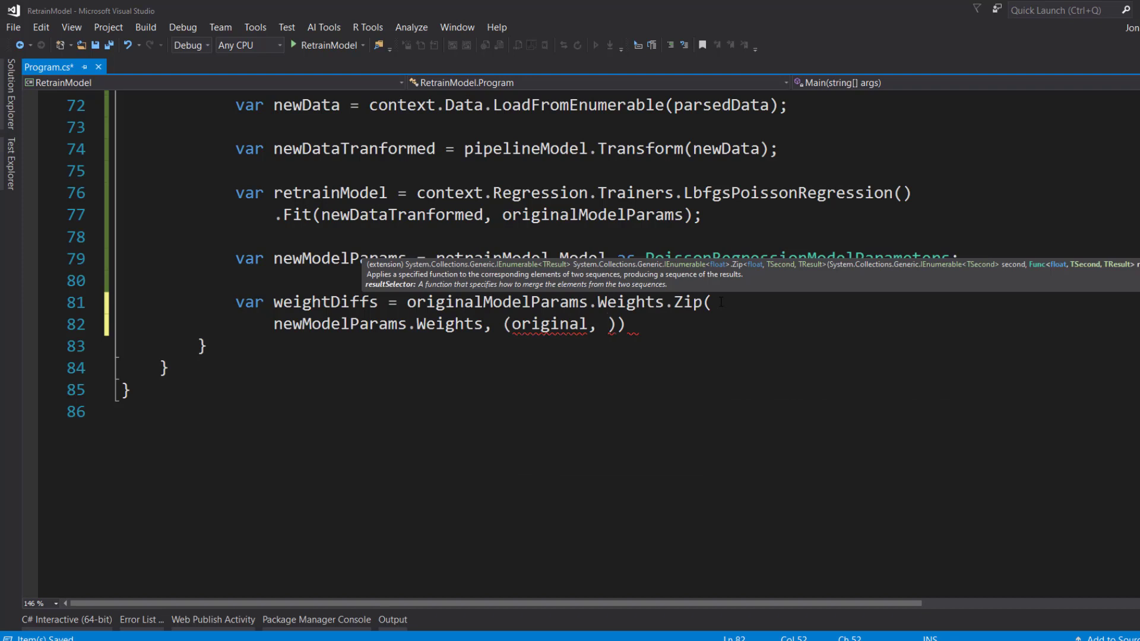
pyautogui.write('updated')
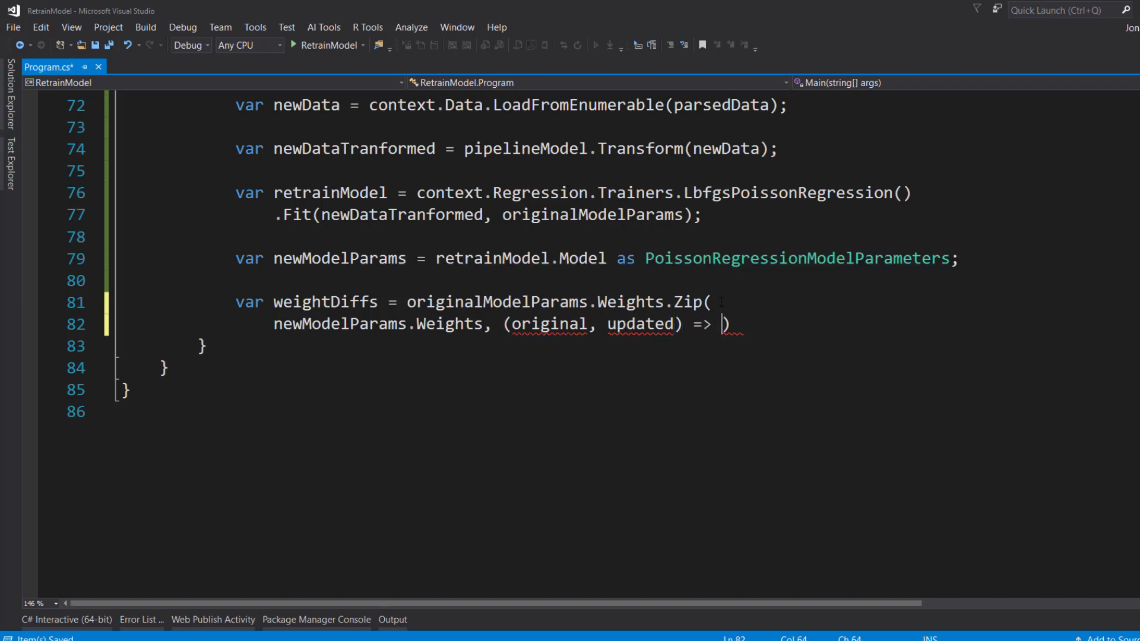
pyautogui.doubleClick(630, 301)
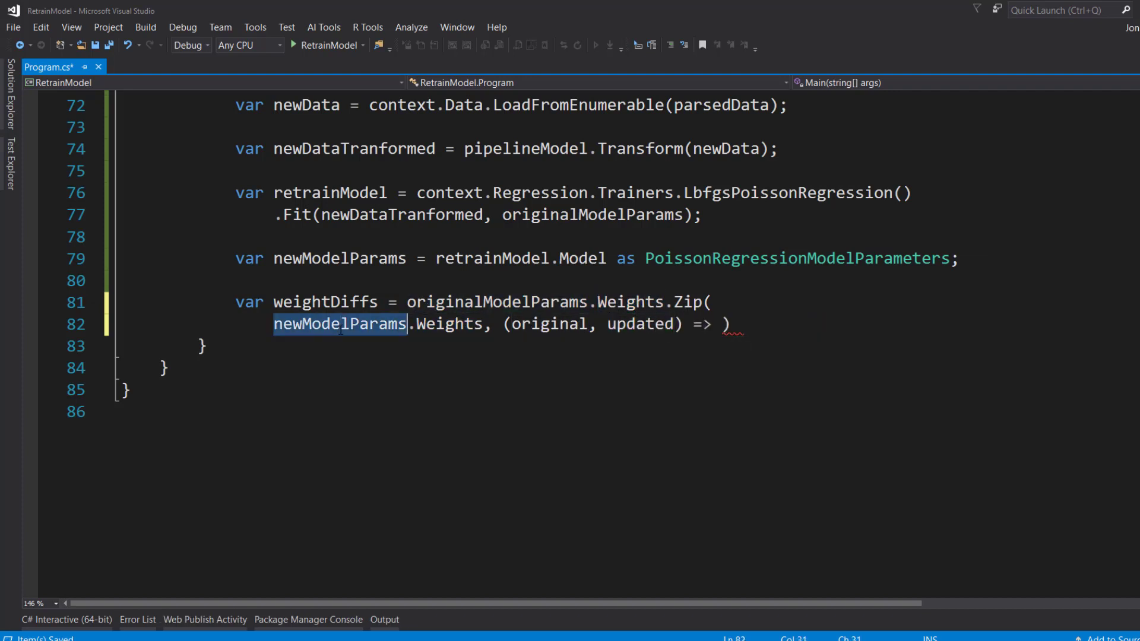
pyautogui.click(725, 324)
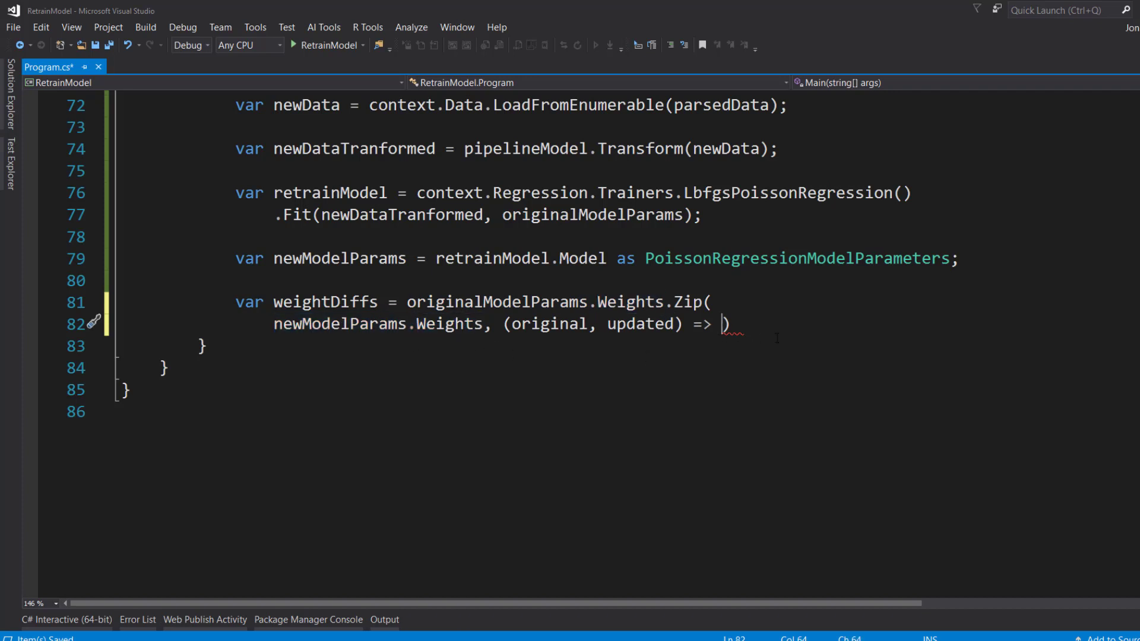
pyautogui.write('original -')
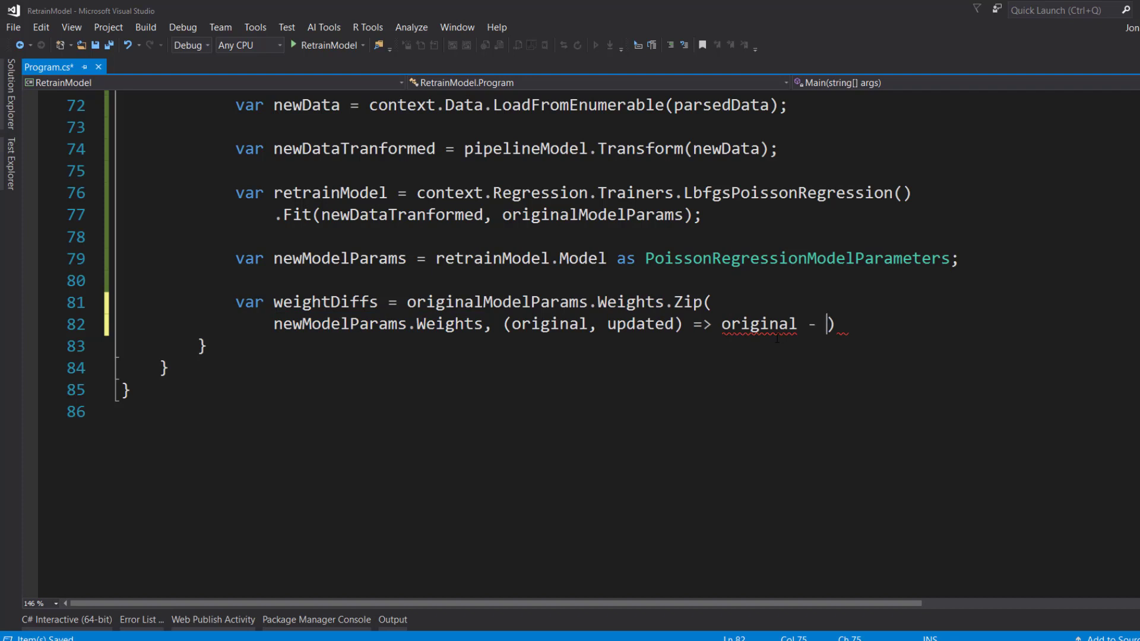
pyautogui.write('updated')
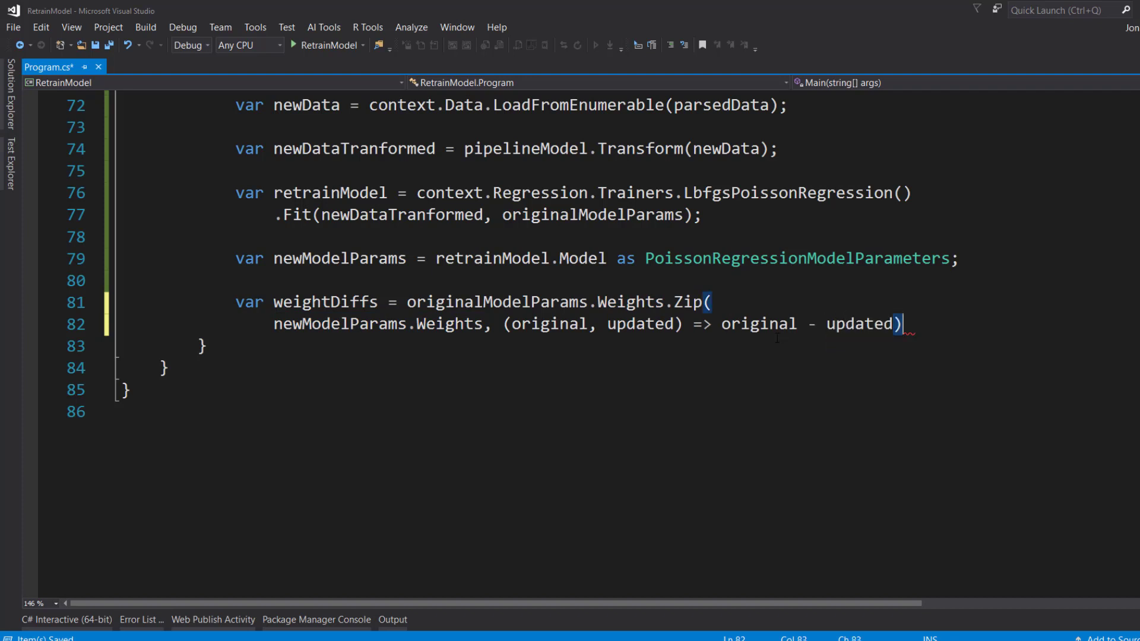
pyautogui.write('.to')
pyautogui.write('conso')
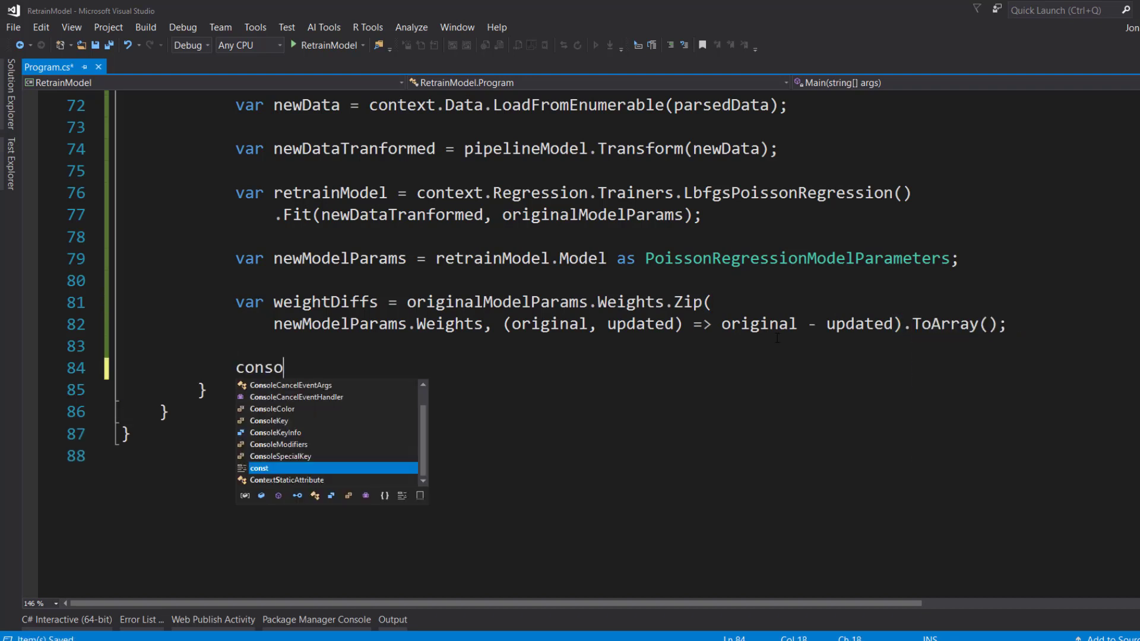
# Write a tab-separated header line: Original, Retrained, Difference
pyautogui.write('Console.WriteLine();')
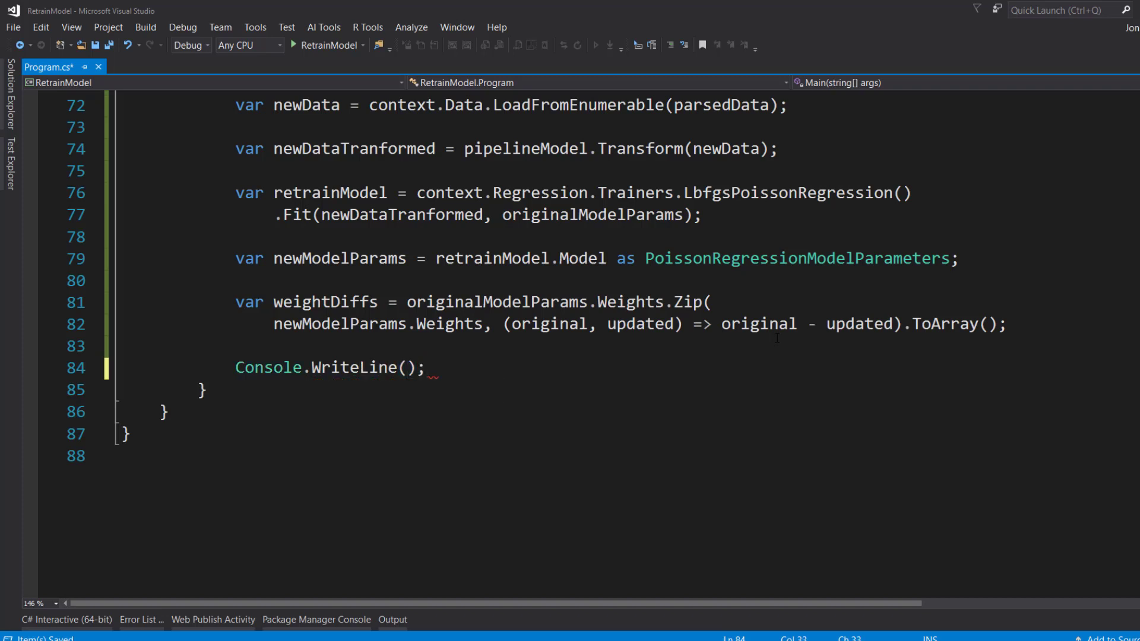
pyautogui.write('"Original"')
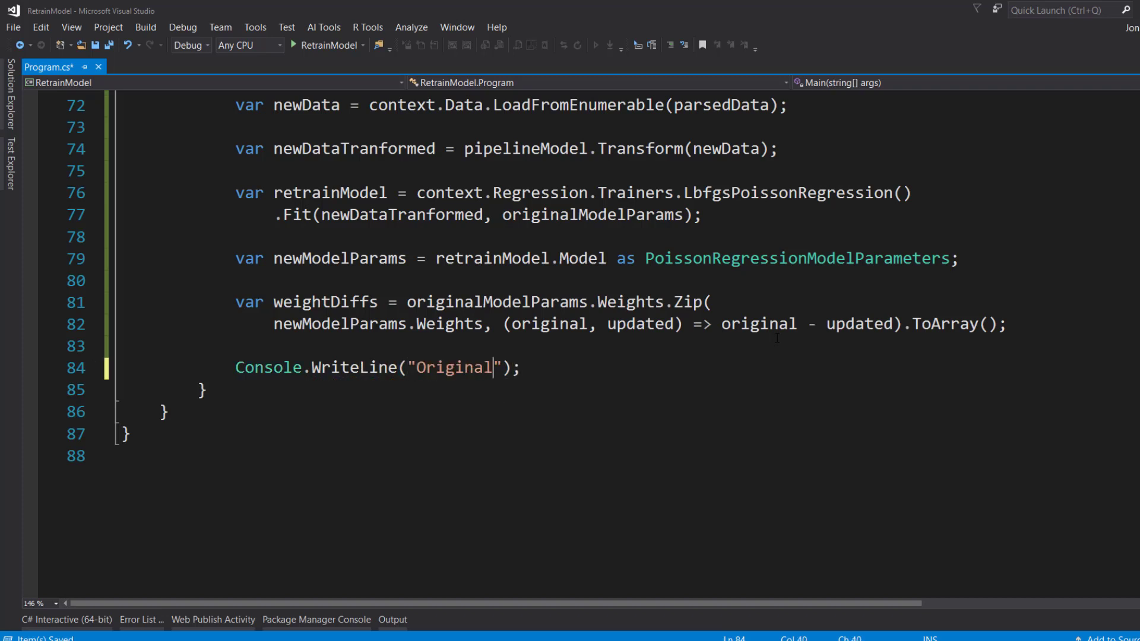
pyautogui.write('\\t')
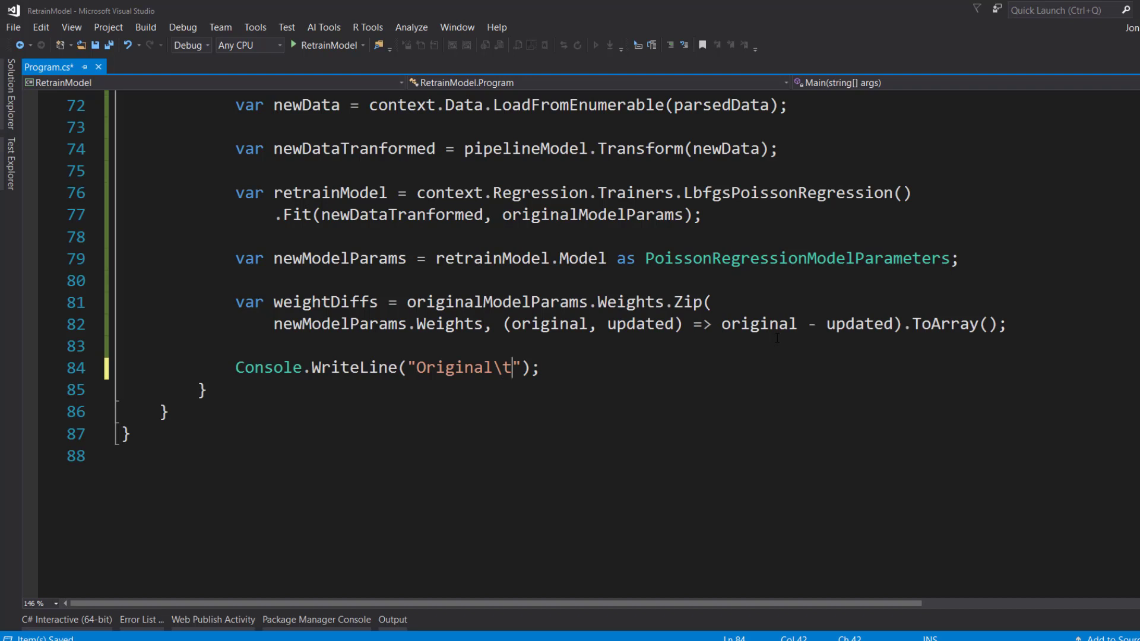
pyautogui.write('Retrained')
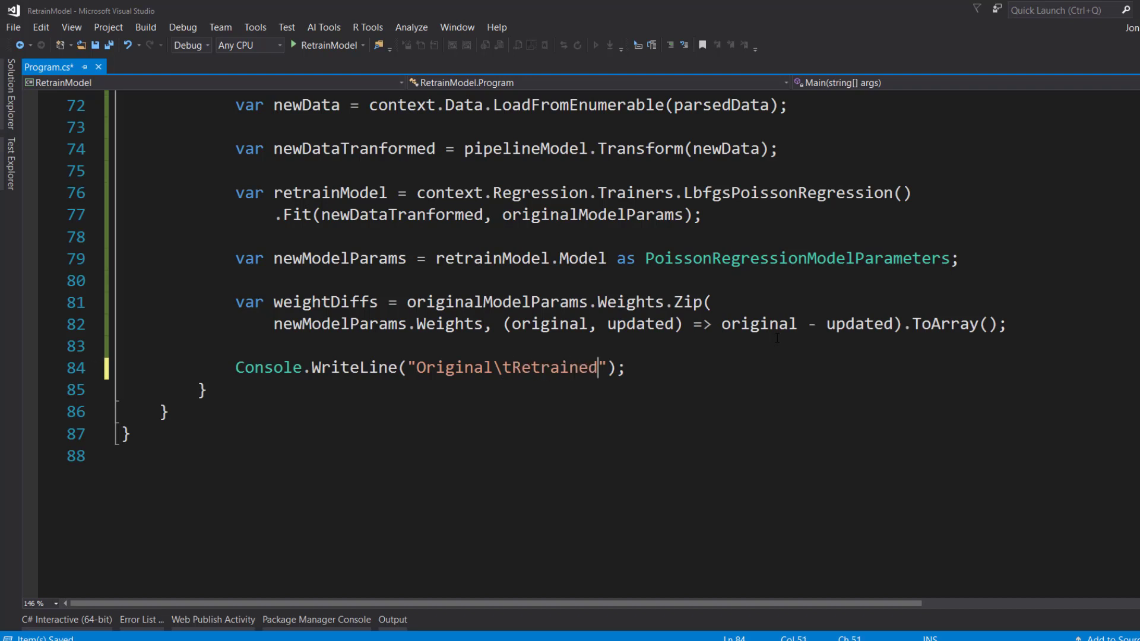
pyautogui.write('\\t')
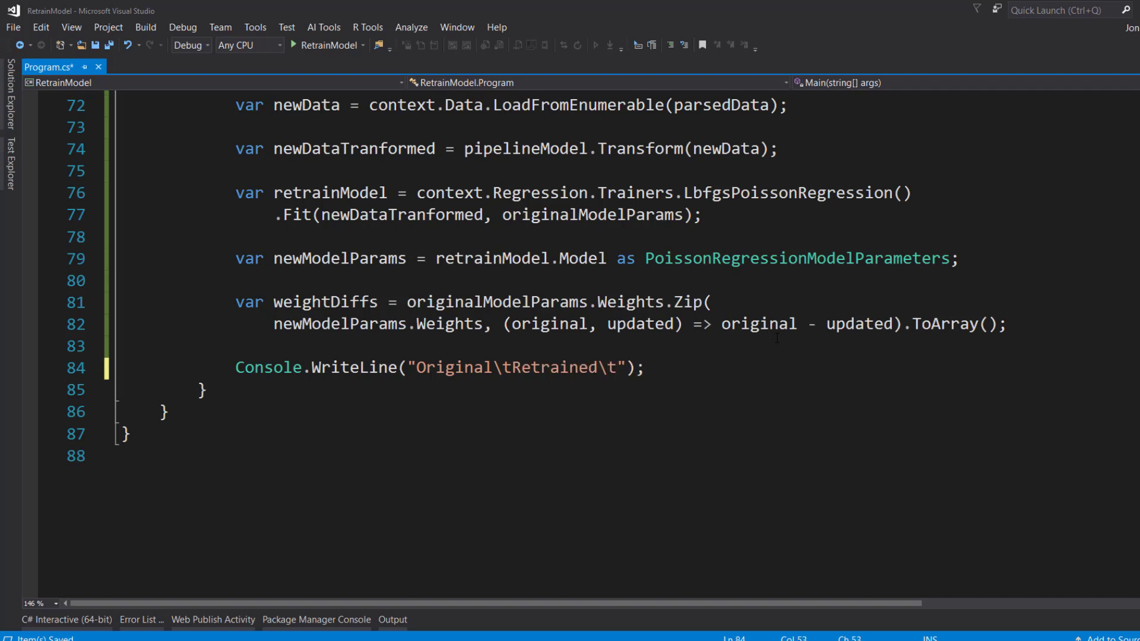
pyautogui.write('Difference')
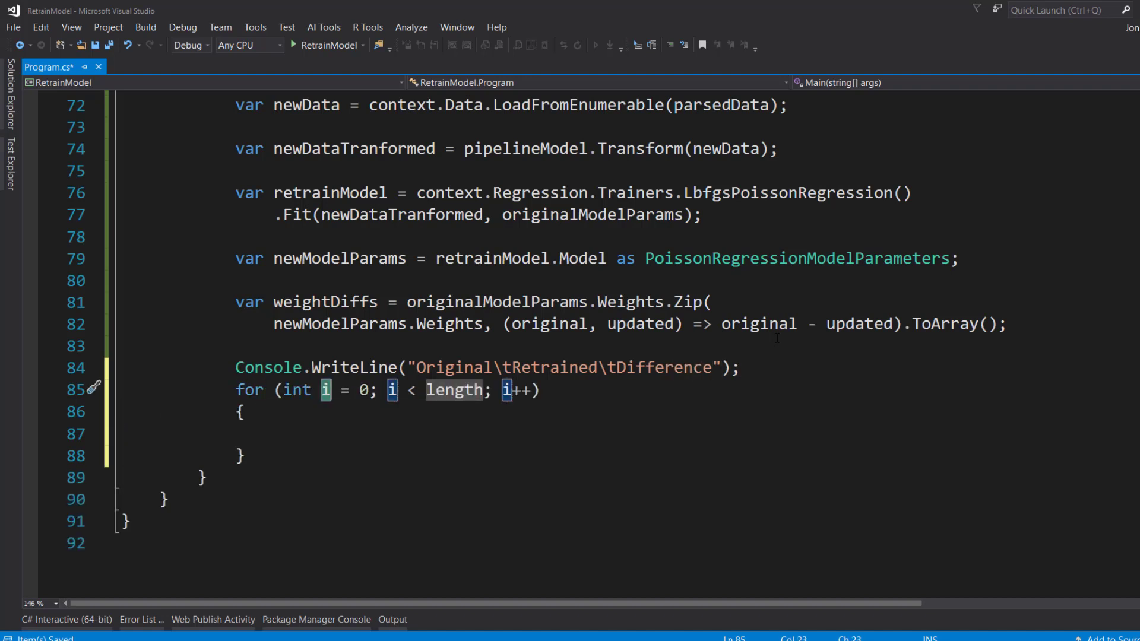
# Add a for loop over weightDiffs.Count() writing each originalModelParams.Weights[i]
pyautogui.write('weightDiffs.')
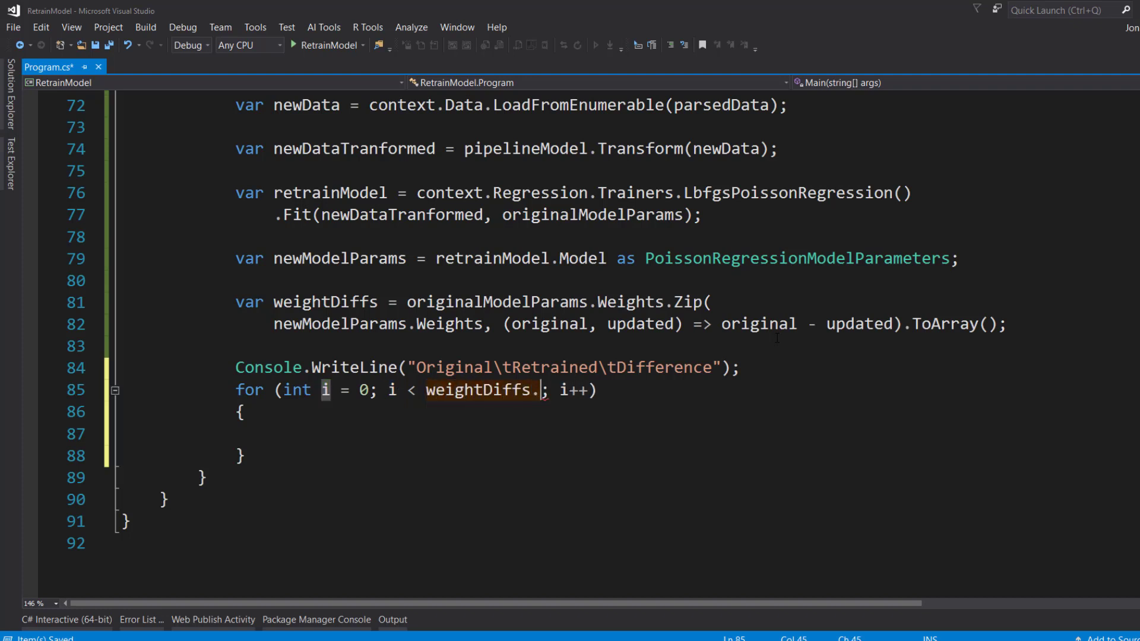
pyautogui.write('Count()')
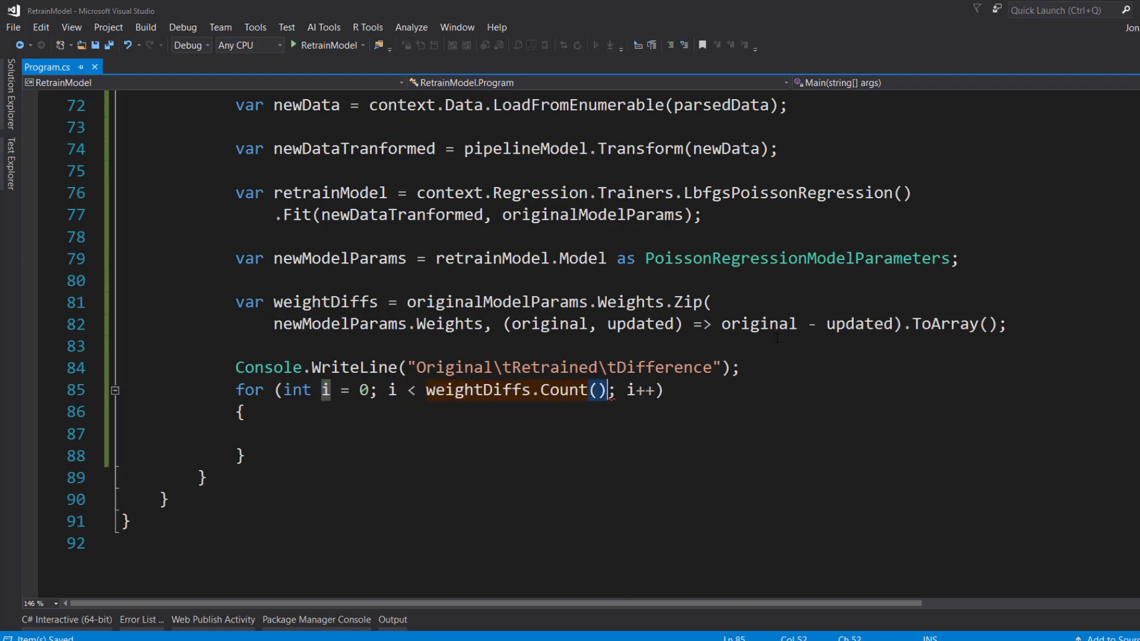
pyautogui.write('Console.writel')
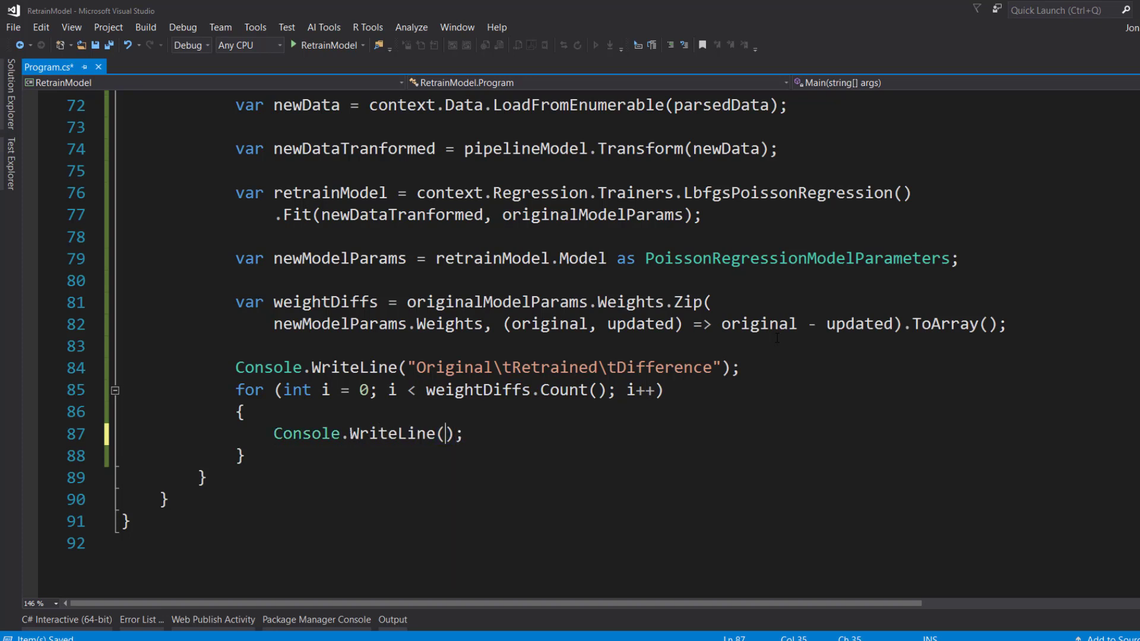
pyautogui.write('$"{orginalModelParams.')
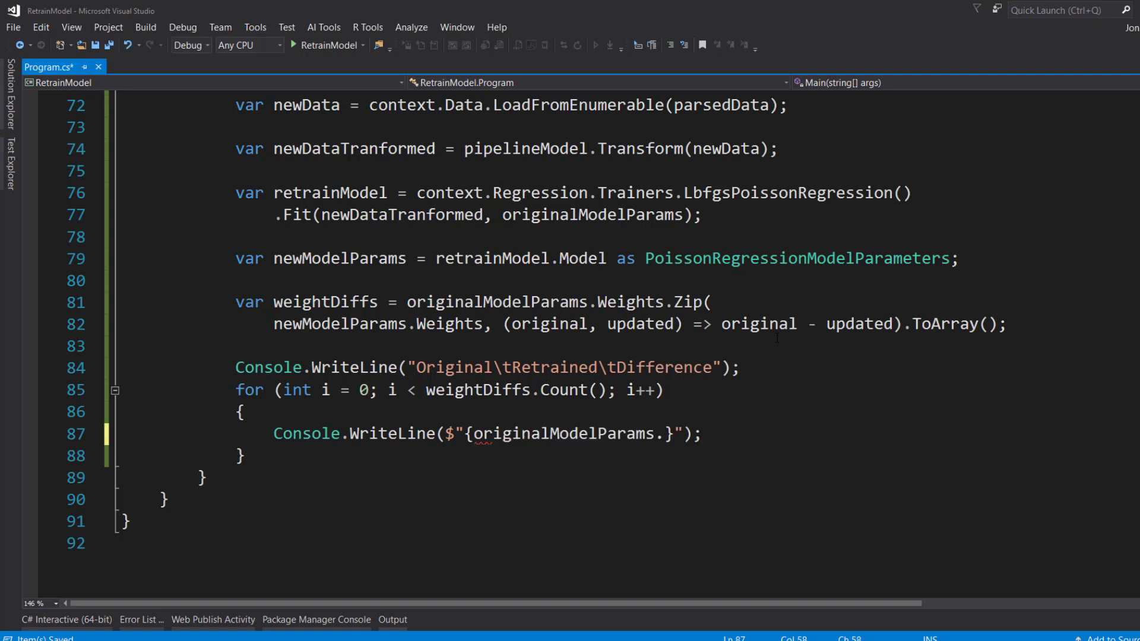
pyautogui.write('Weights')
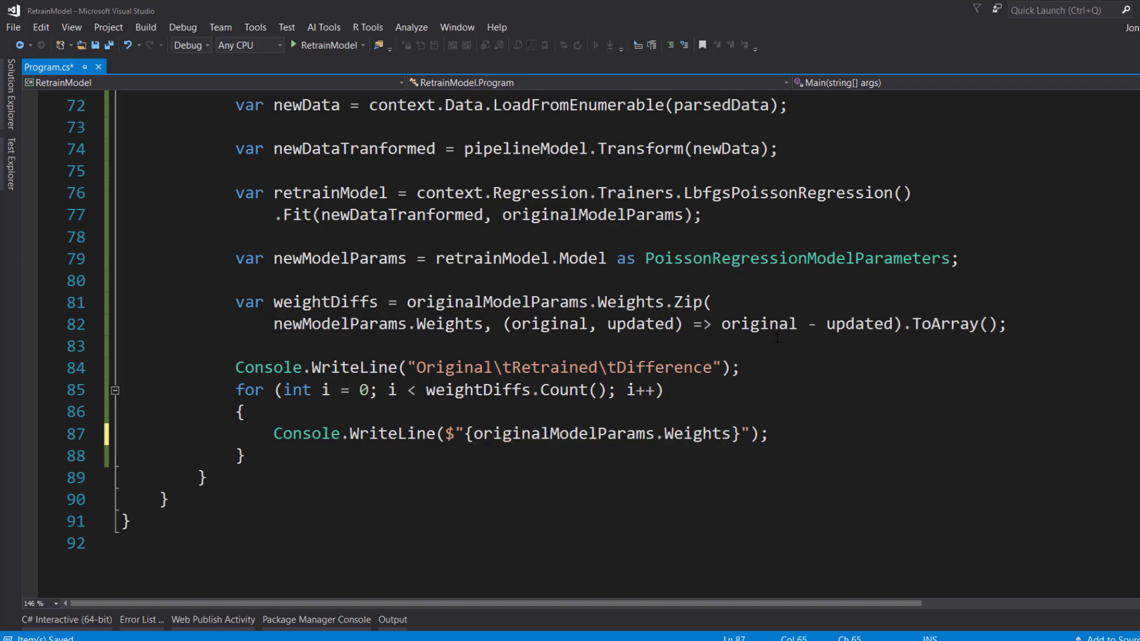
pyautogui.write('[i]')
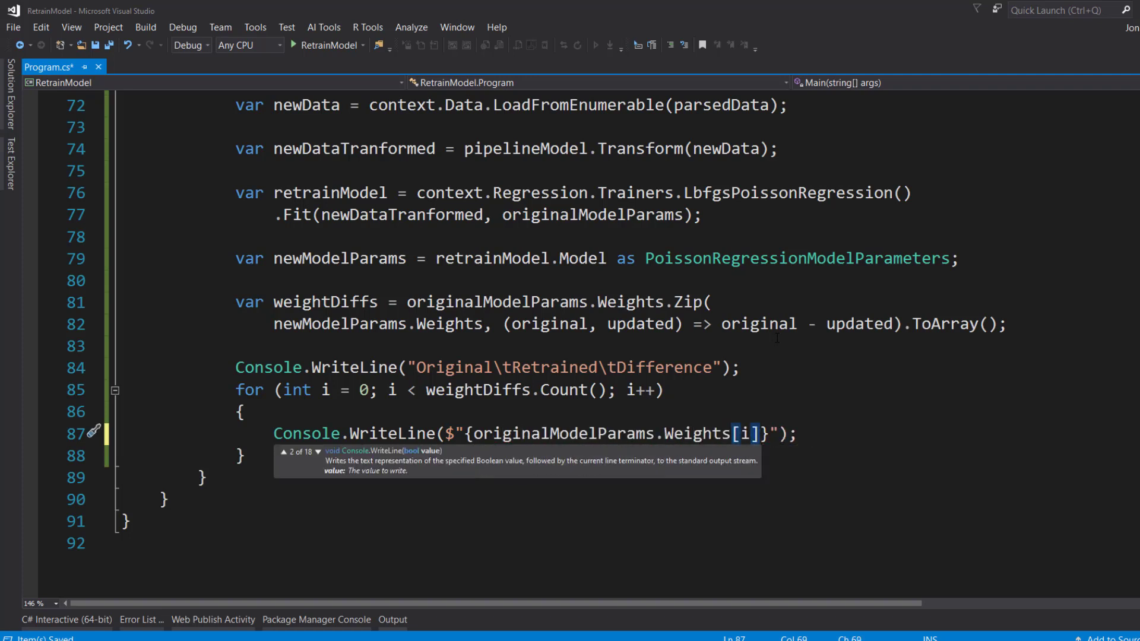
# Append the retrained weight [i] and difference, tab-separated, to the interpolated line
pyautogui.write('\\t{}')
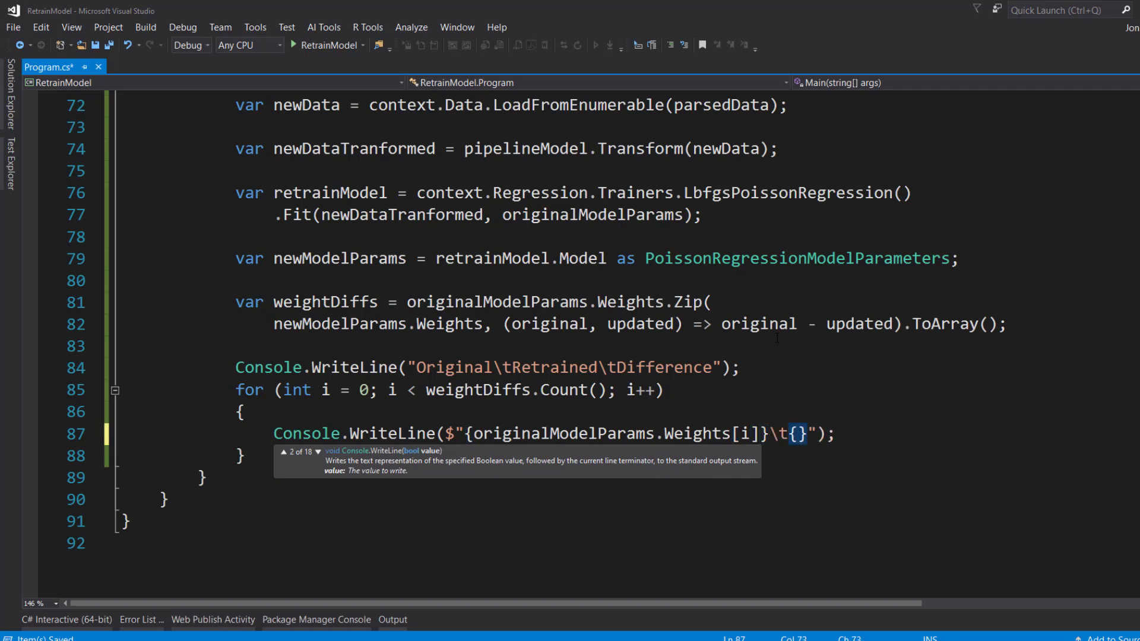
pyautogui.write('newmo')
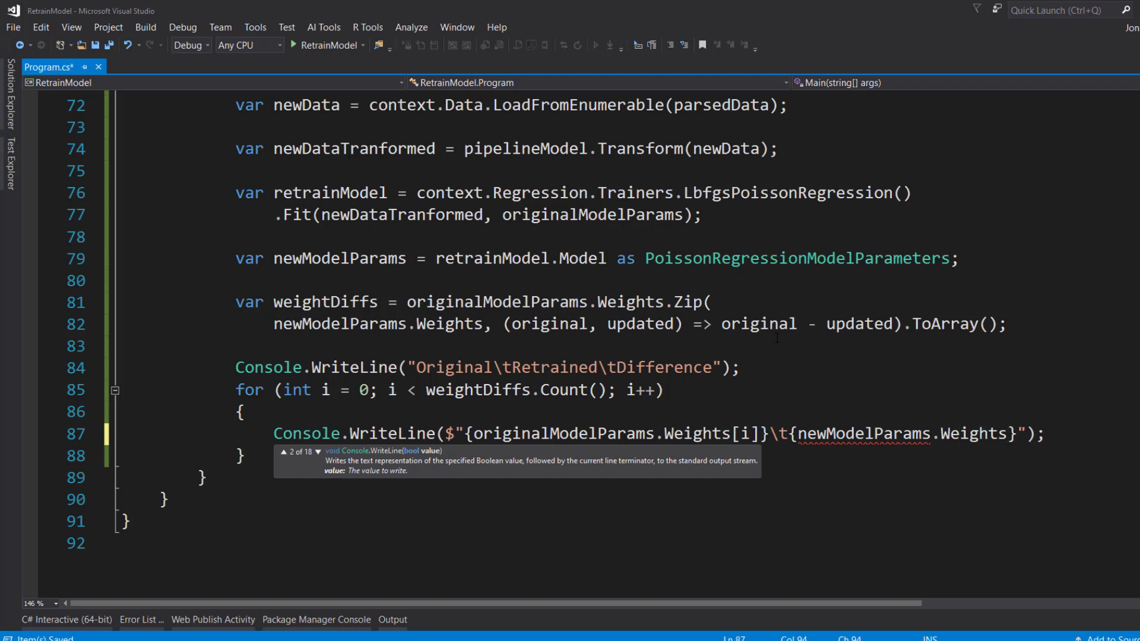
pyautogui.write('[i]')
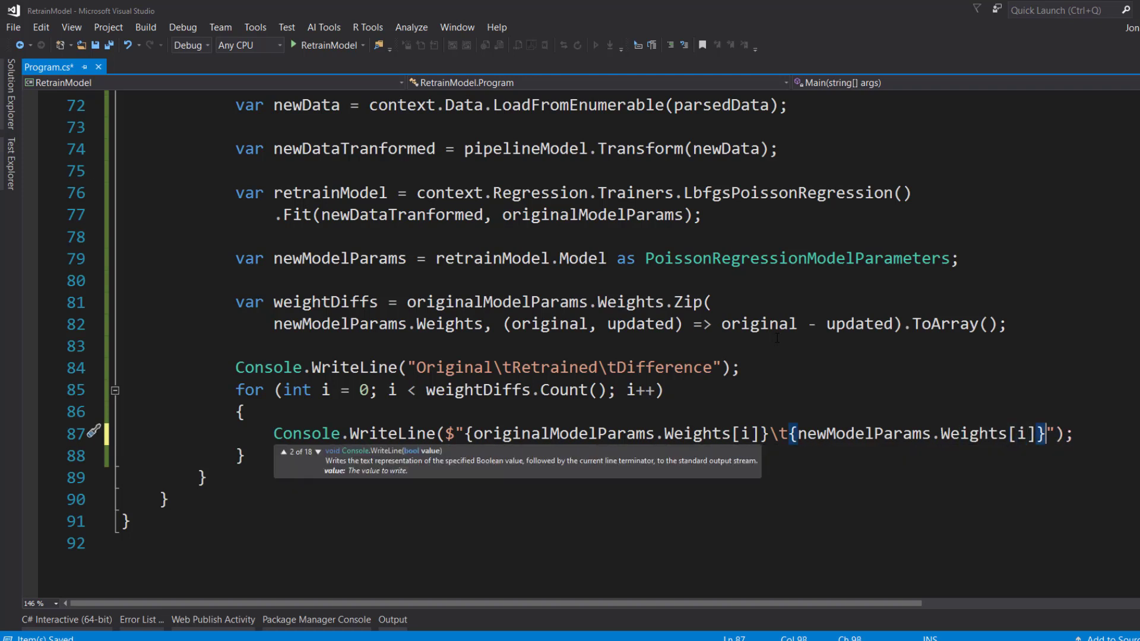
pyautogui.write('\\t')
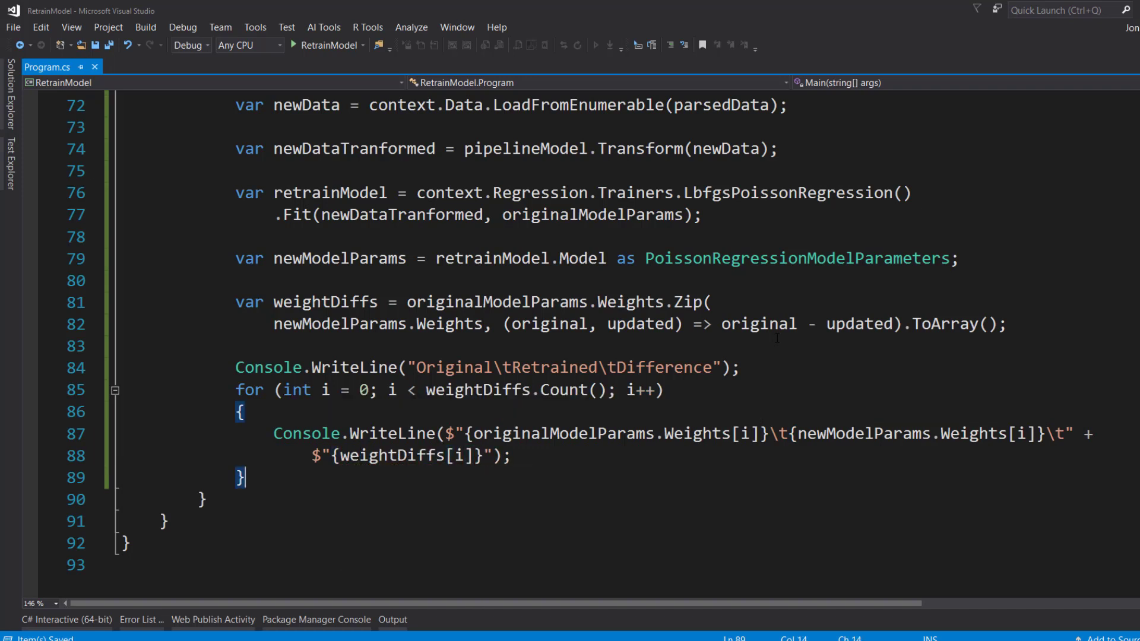
pyautogui.write('Console.')
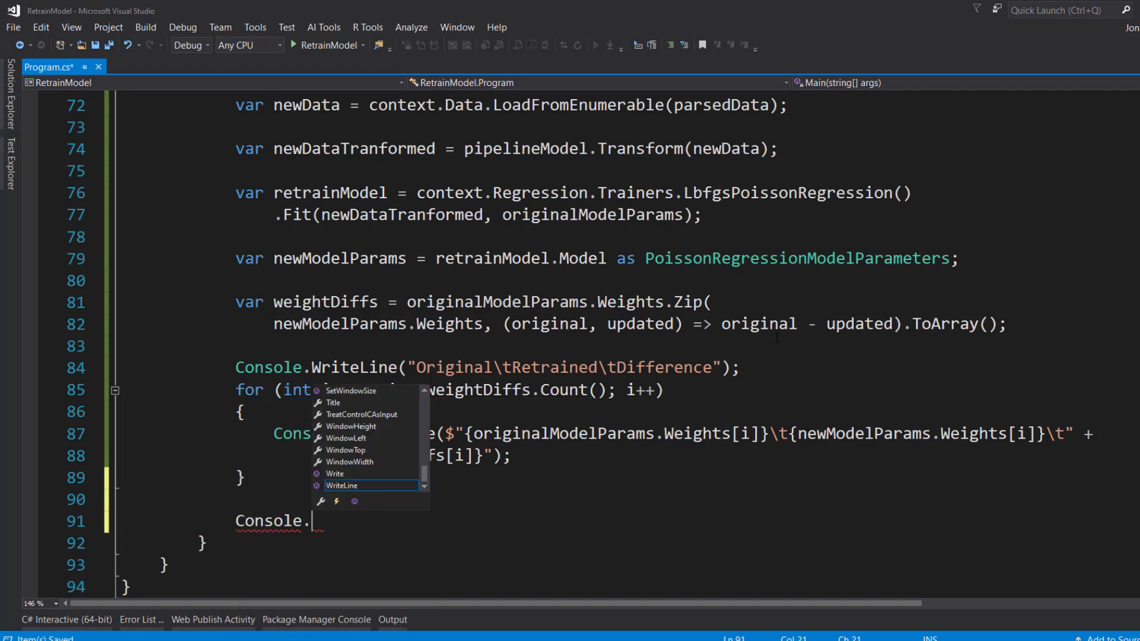
# End Main with Console.ReadLine(); and run RetrainModel, listing the eight weights' values
pyautogui.write('Read')
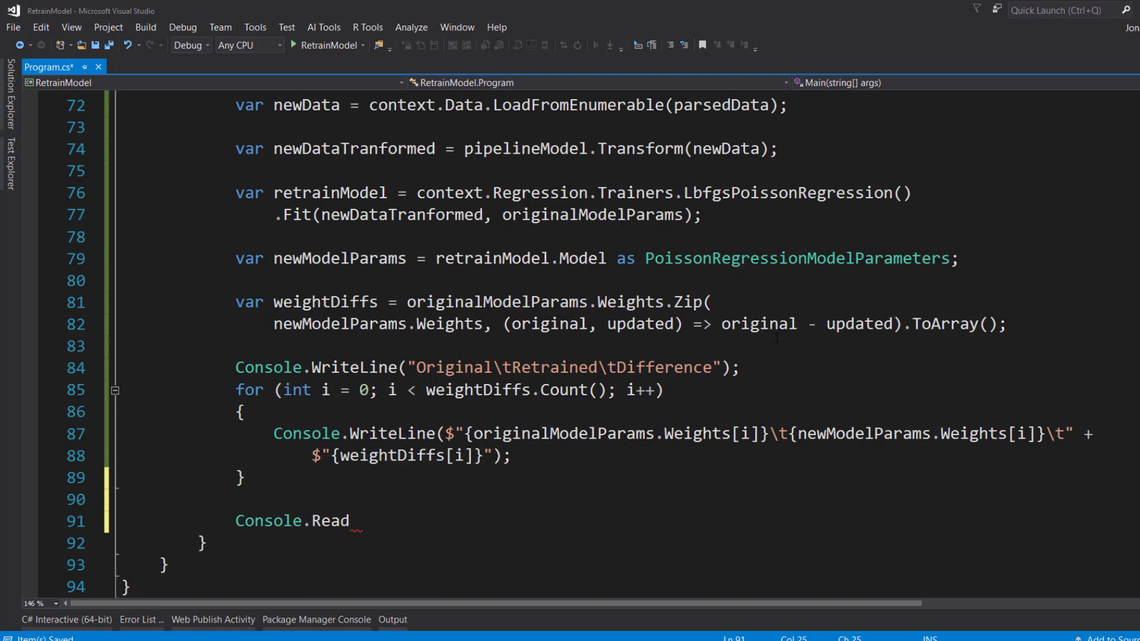
pyautogui.write('Line()')
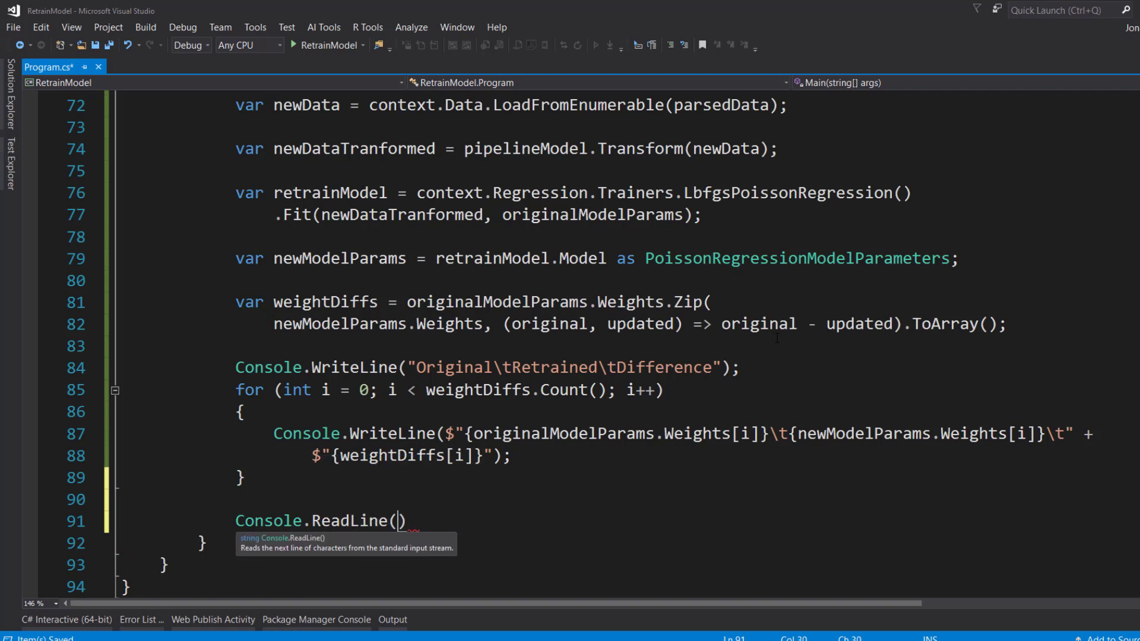
pyautogui.write(');')
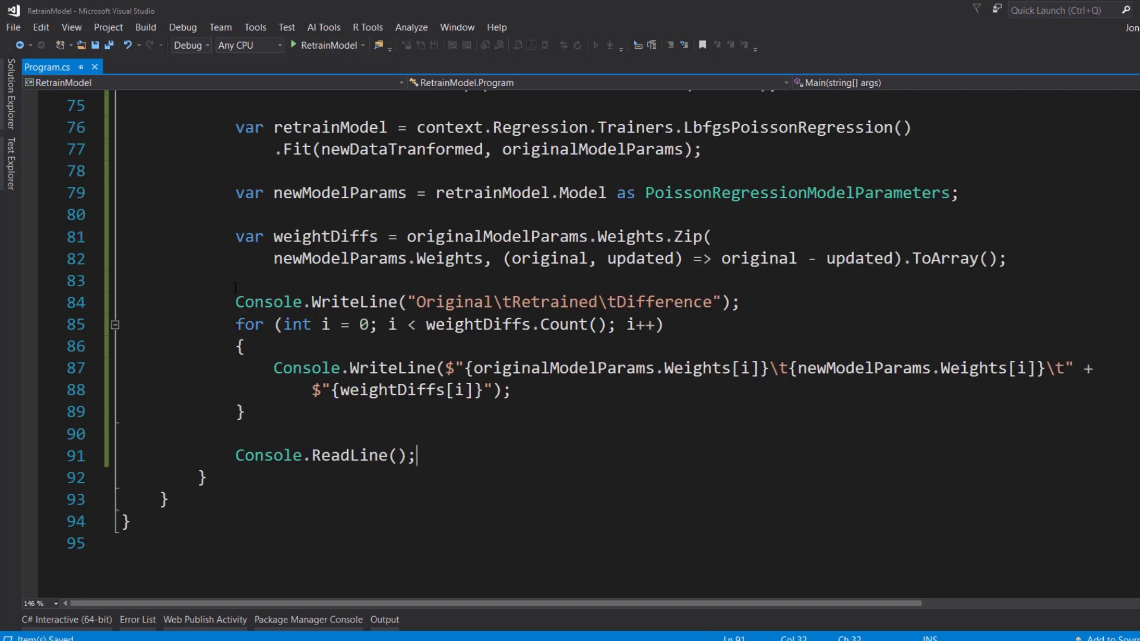
pyautogui.moveTo(329, 45)
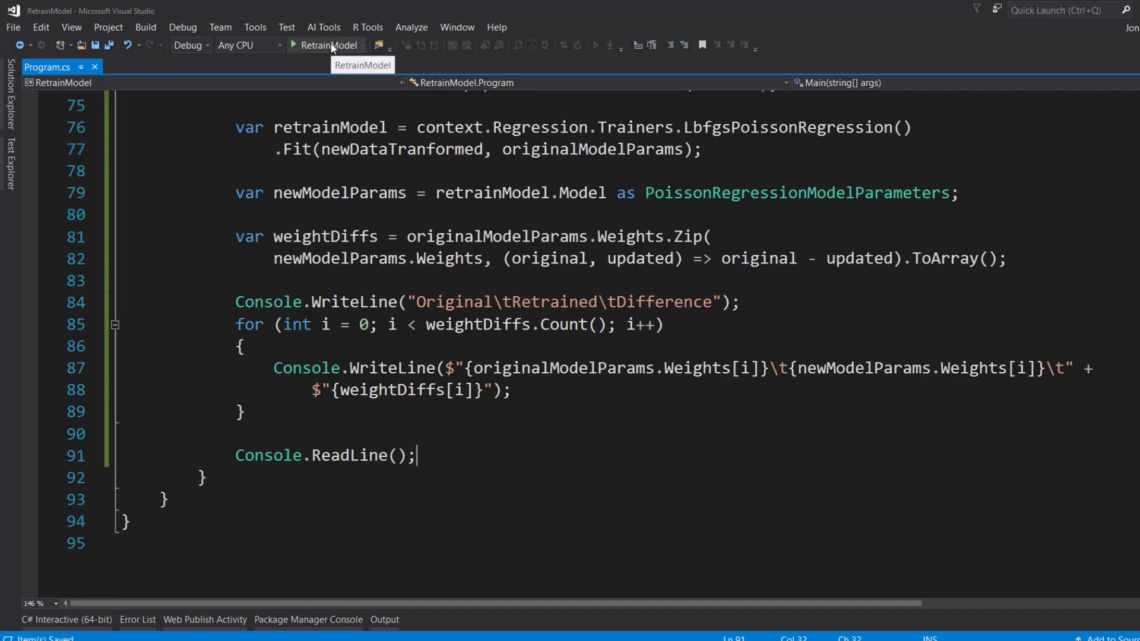
pyautogui.click(325, 44)
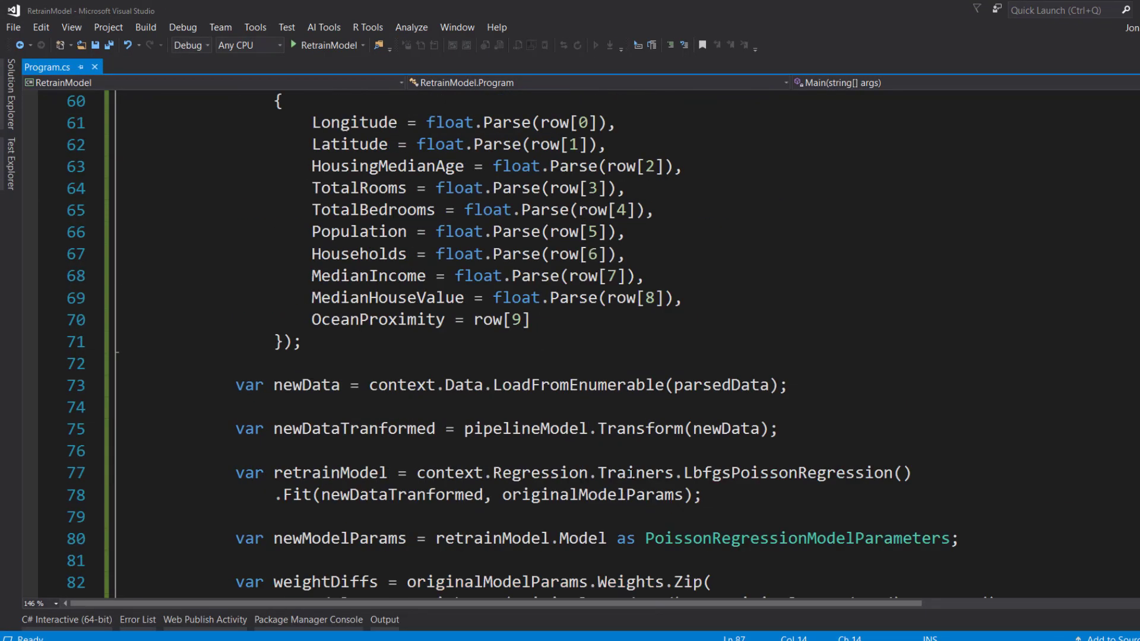
pyautogui.scroll(3)
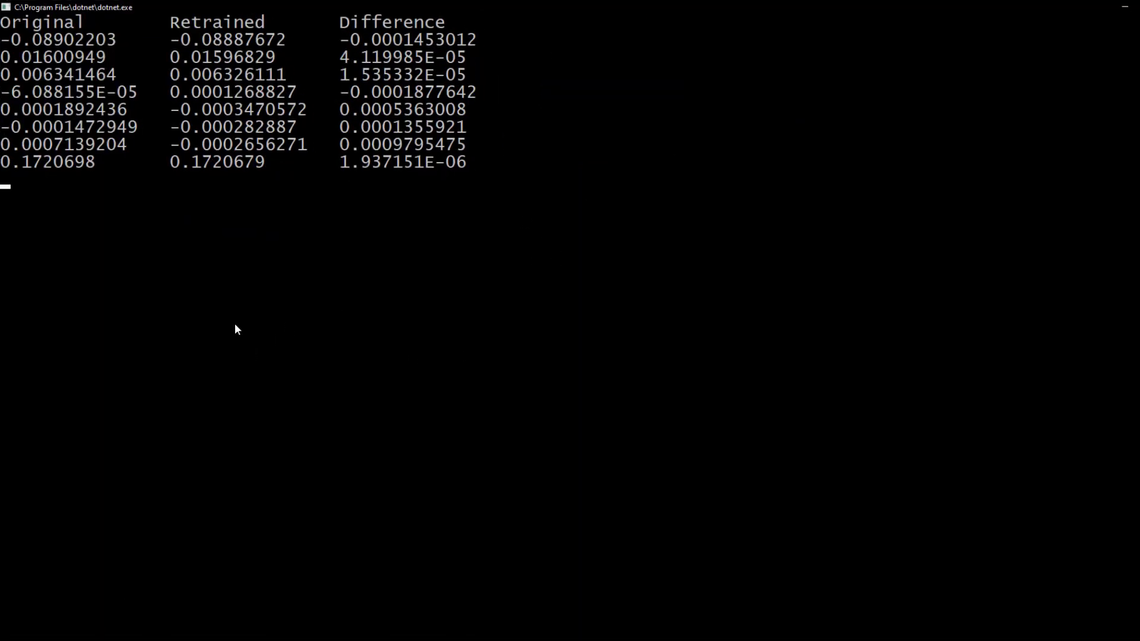
pyautogui.moveTo(17, 85)
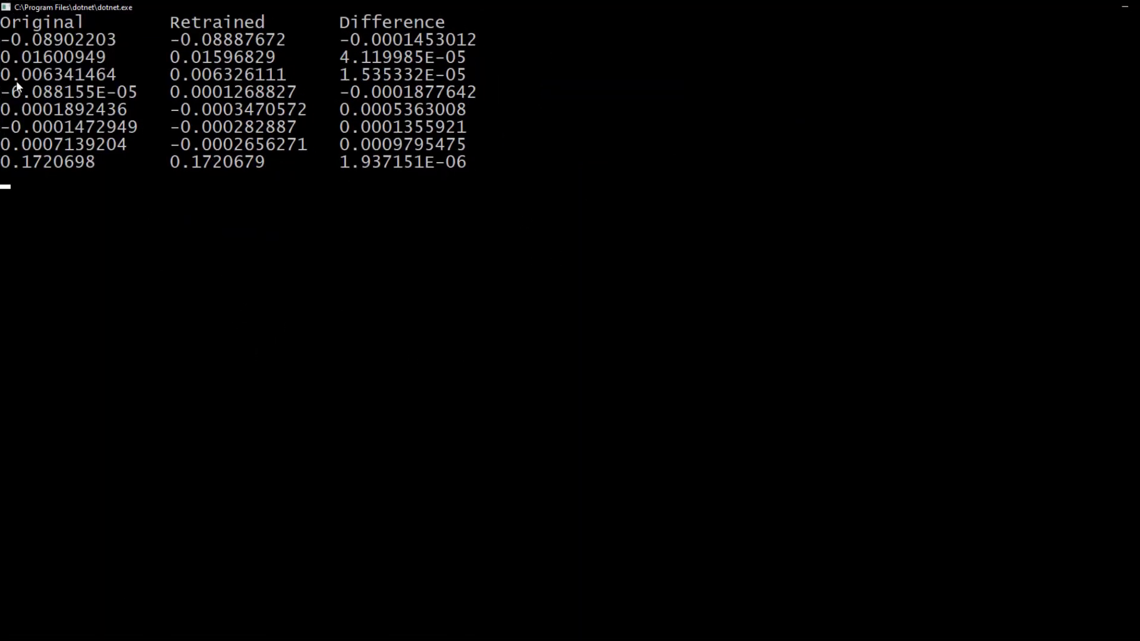
pyautogui.moveTo(390, 123)
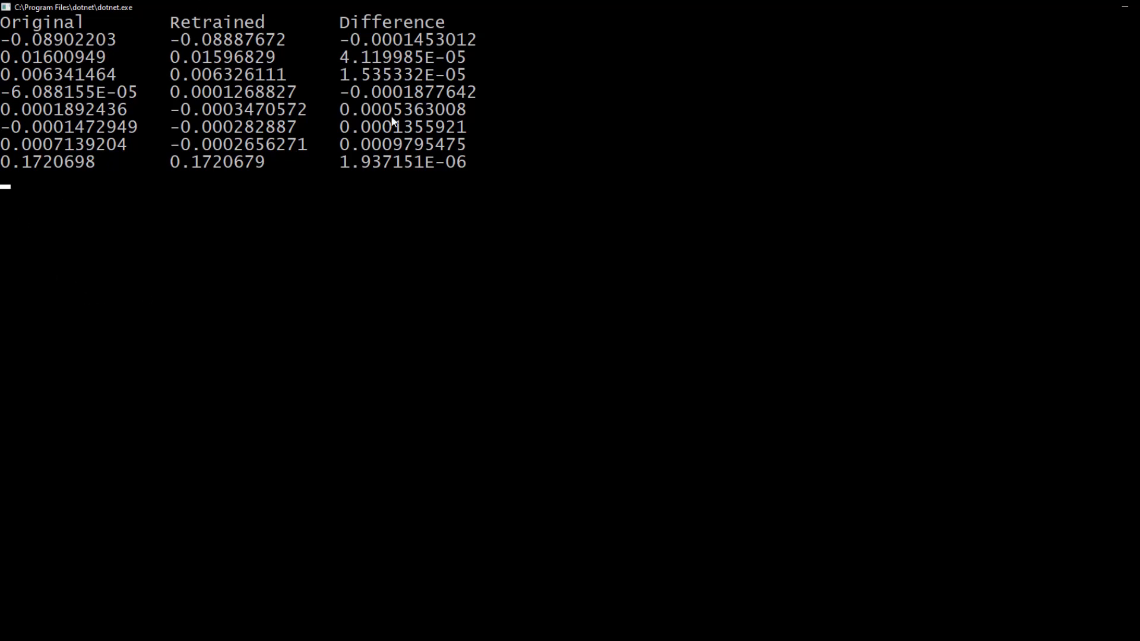
pyautogui.moveTo(418, 34)
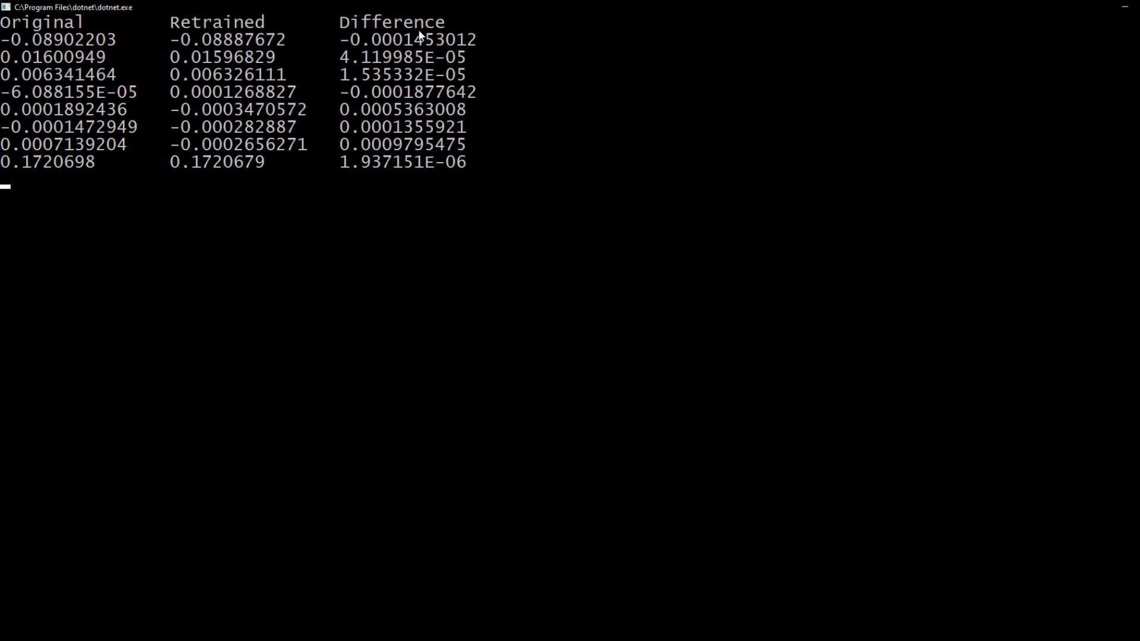
pyautogui.moveTo(329, 59)
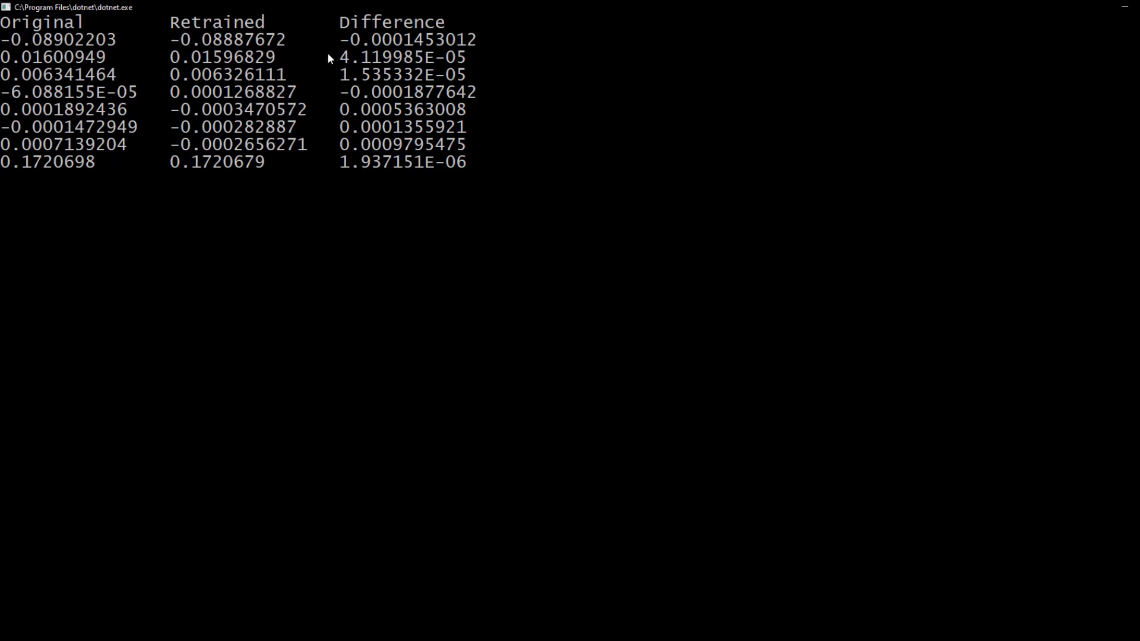
pyautogui.moveTo(374, 92)
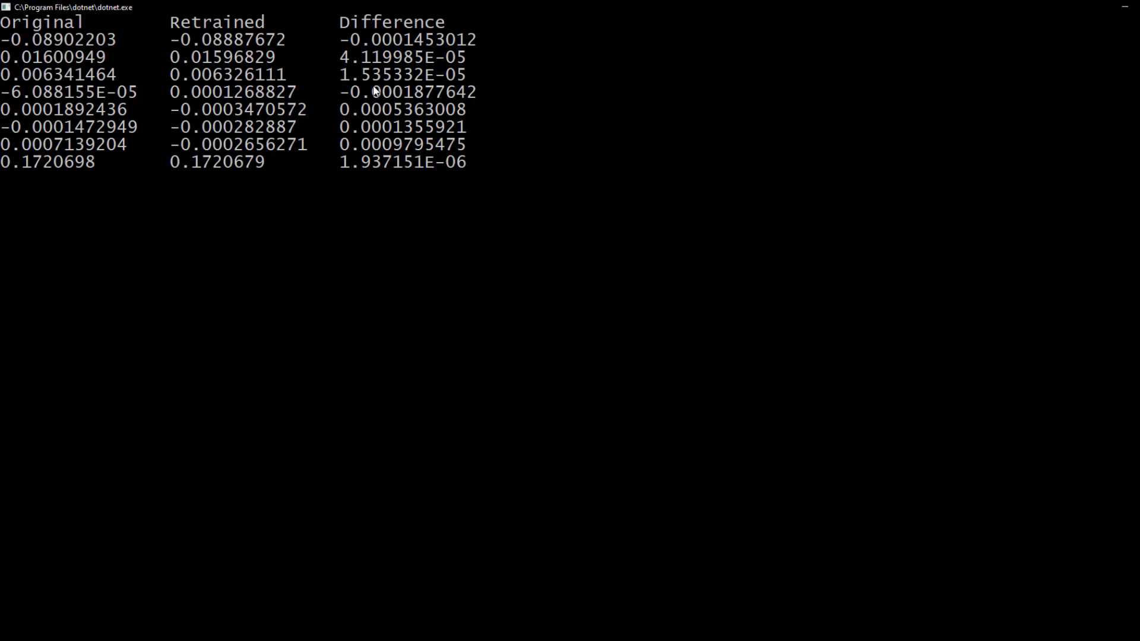
pyautogui.moveTo(102, 187)
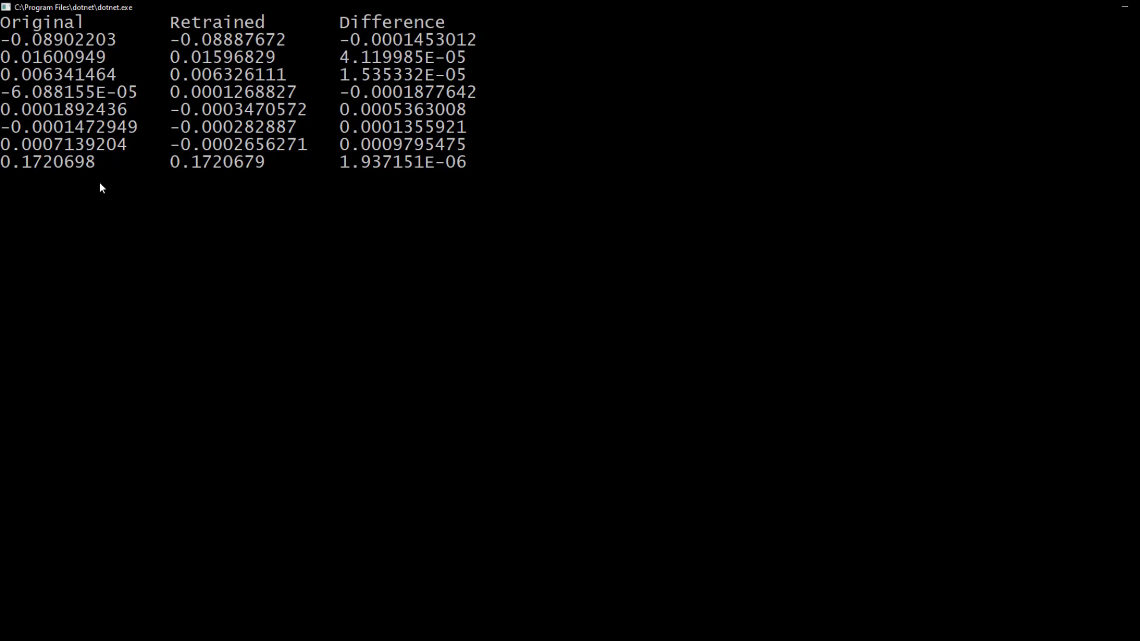
pyautogui.moveTo(401, 82)
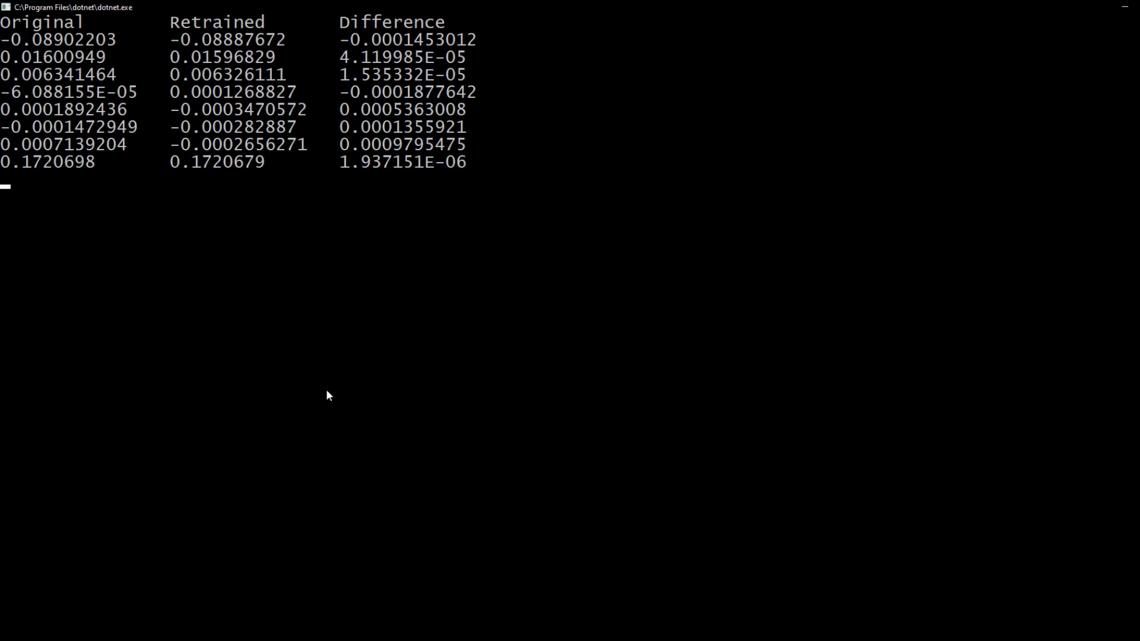
pyautogui.moveTo(342, 271)
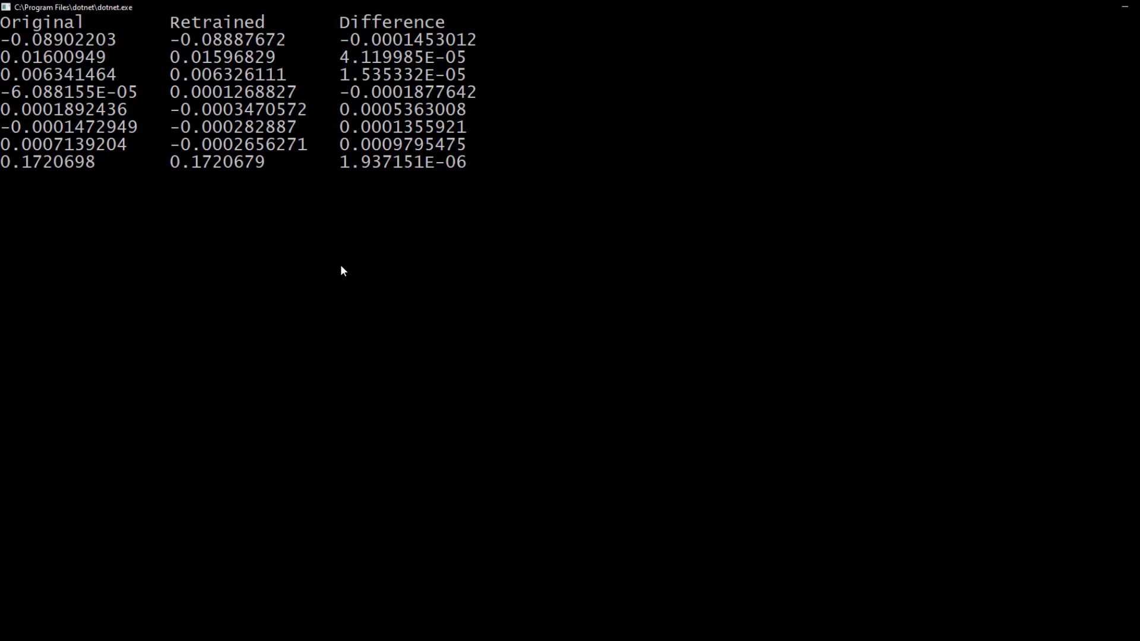